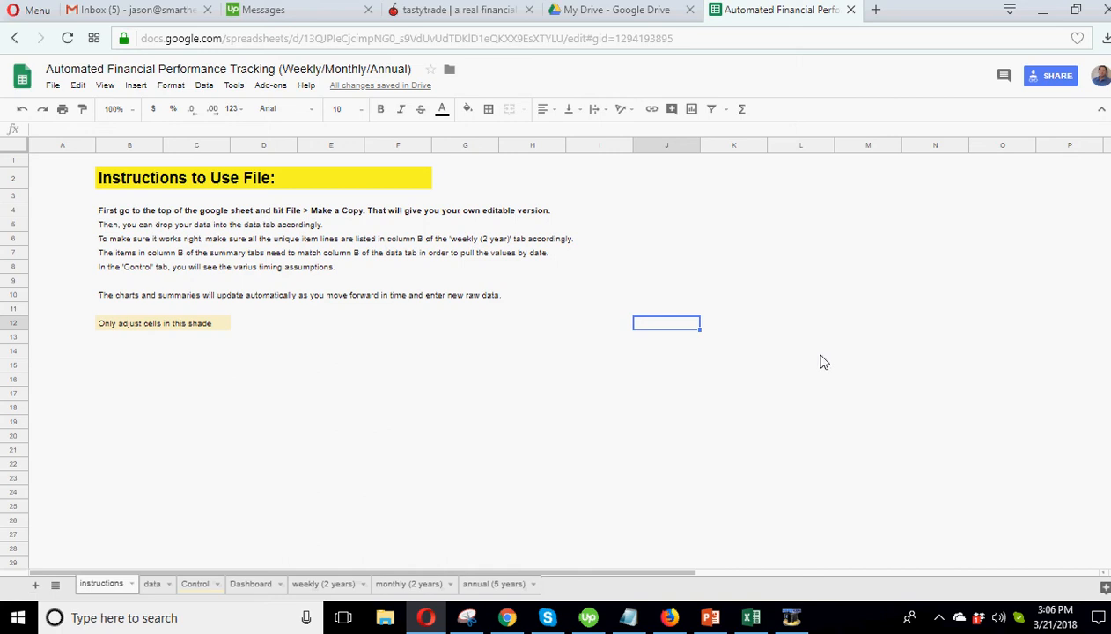
Step: Switch to the data sheet and highlight the item description codes in column B
click(599, 421)
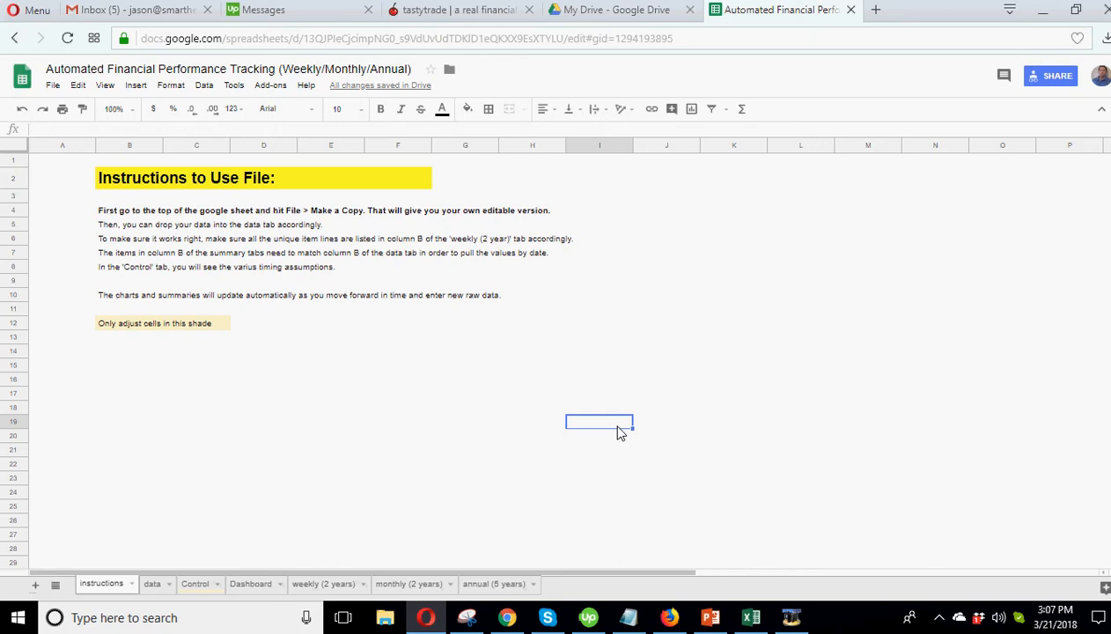
mouse_move(504, 391)
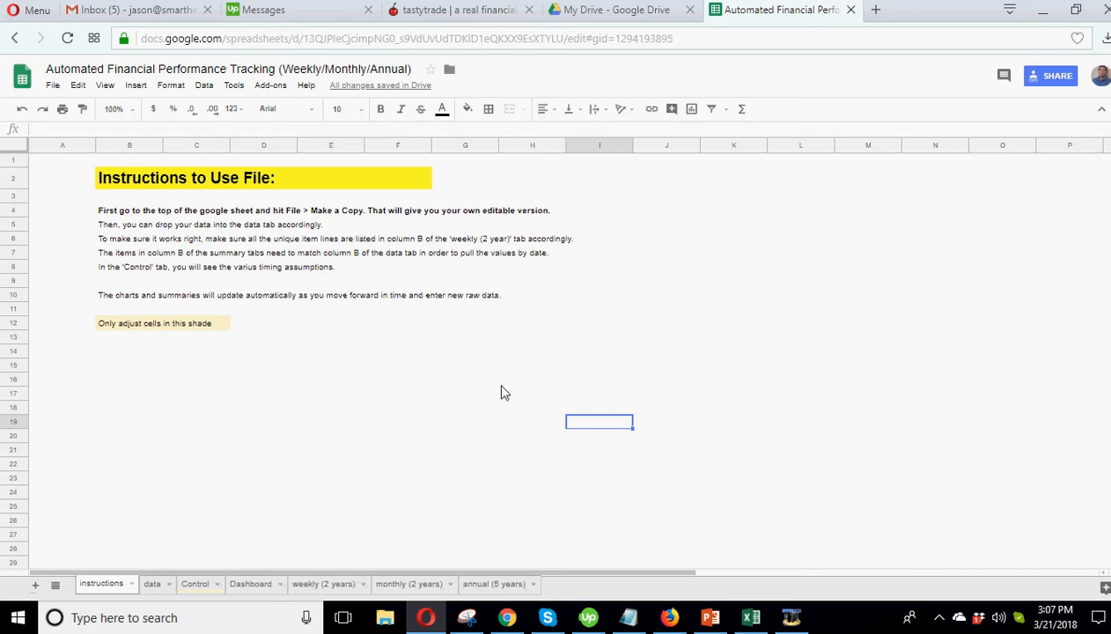
mouse_move(194, 377)
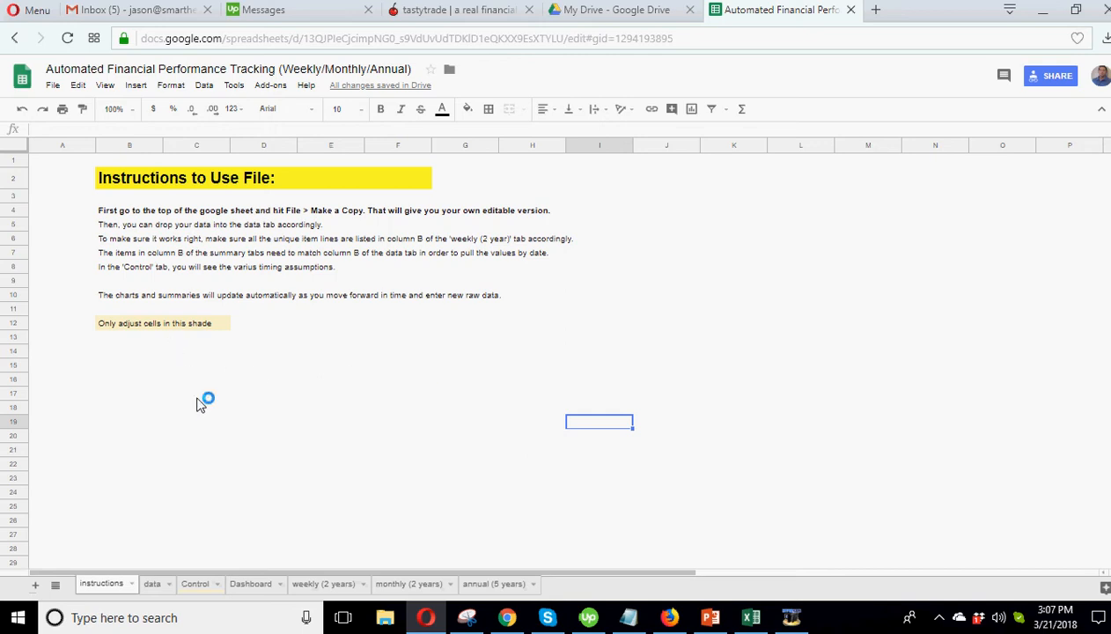
click(130, 393)
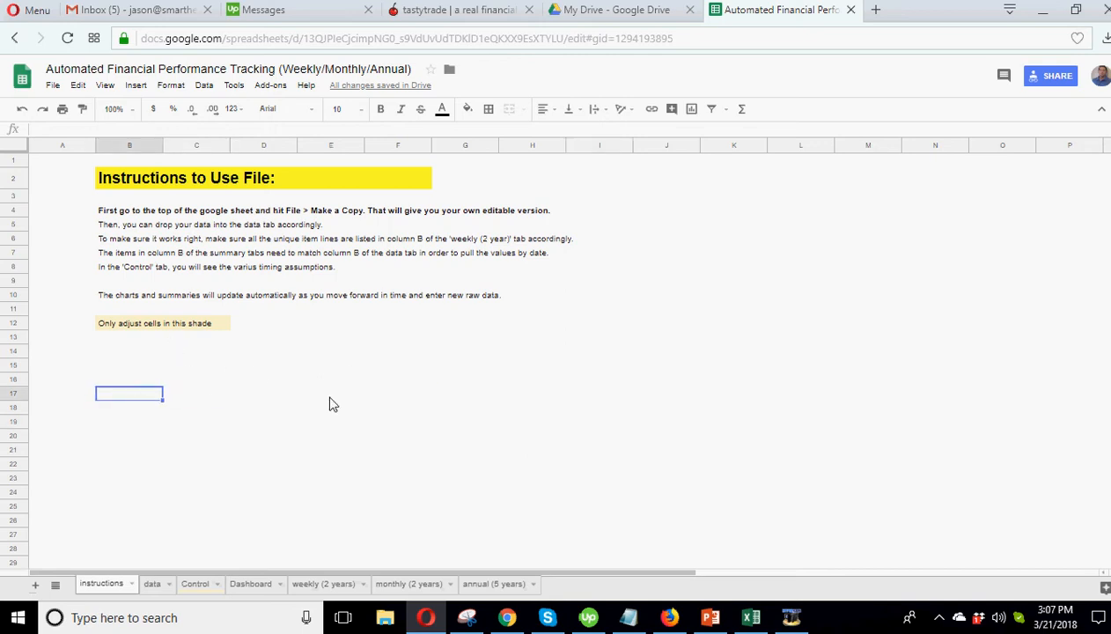
mouse_move(486, 403)
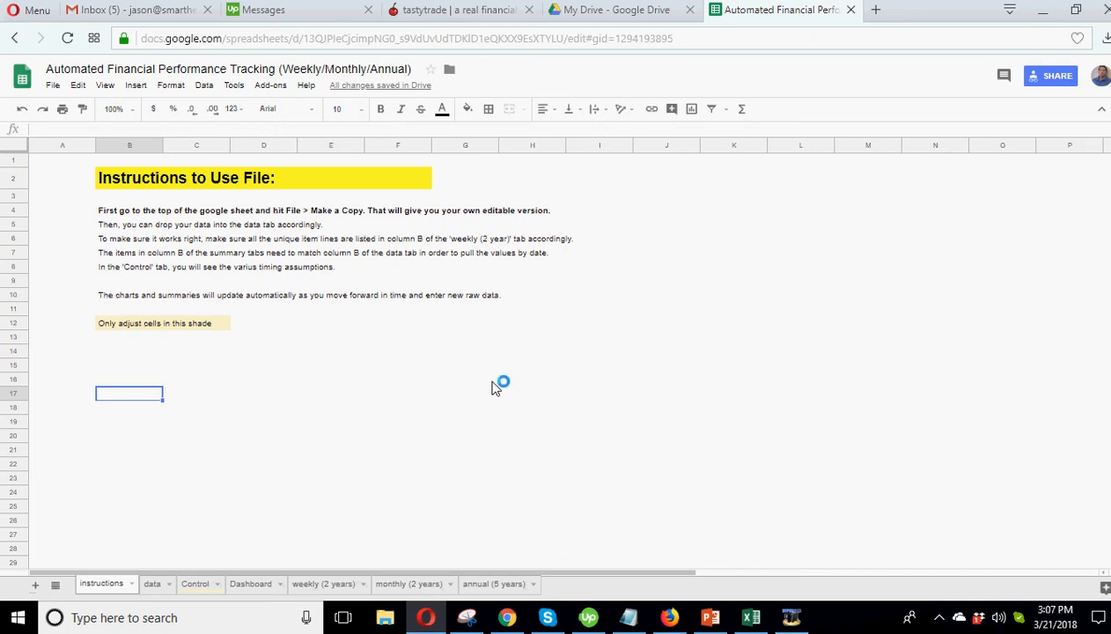
mouse_move(495, 389)
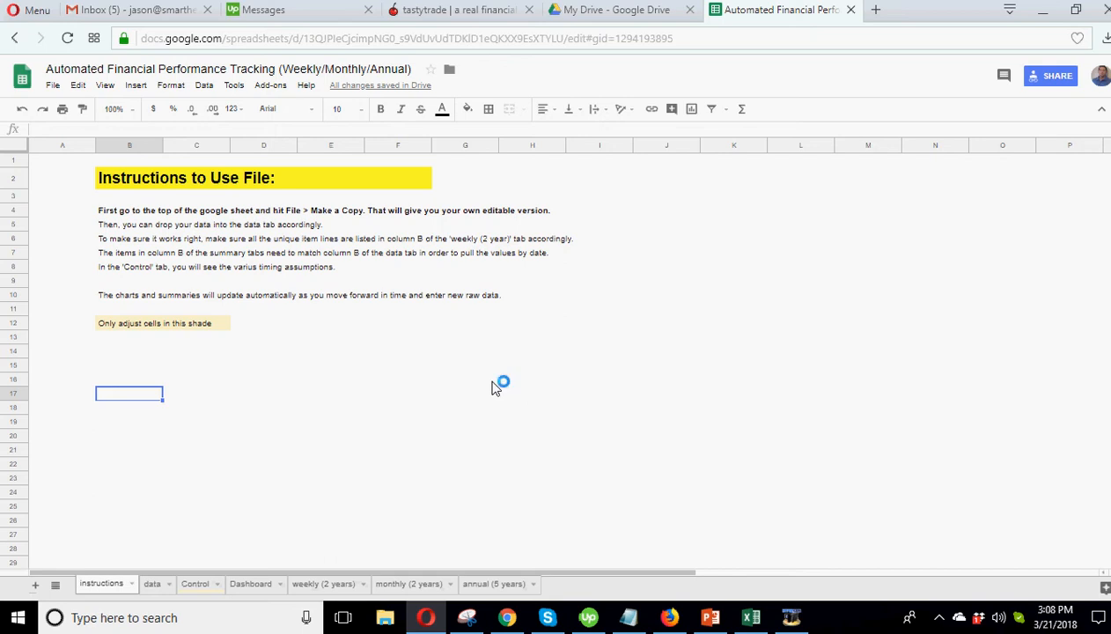
mouse_move(496, 389)
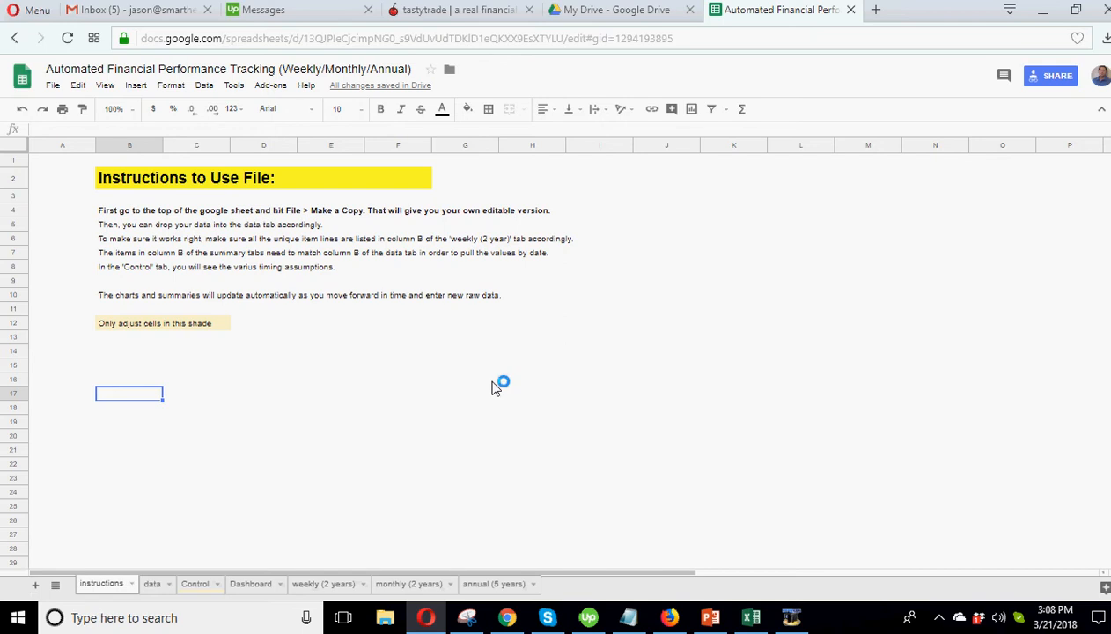
mouse_move(496, 389)
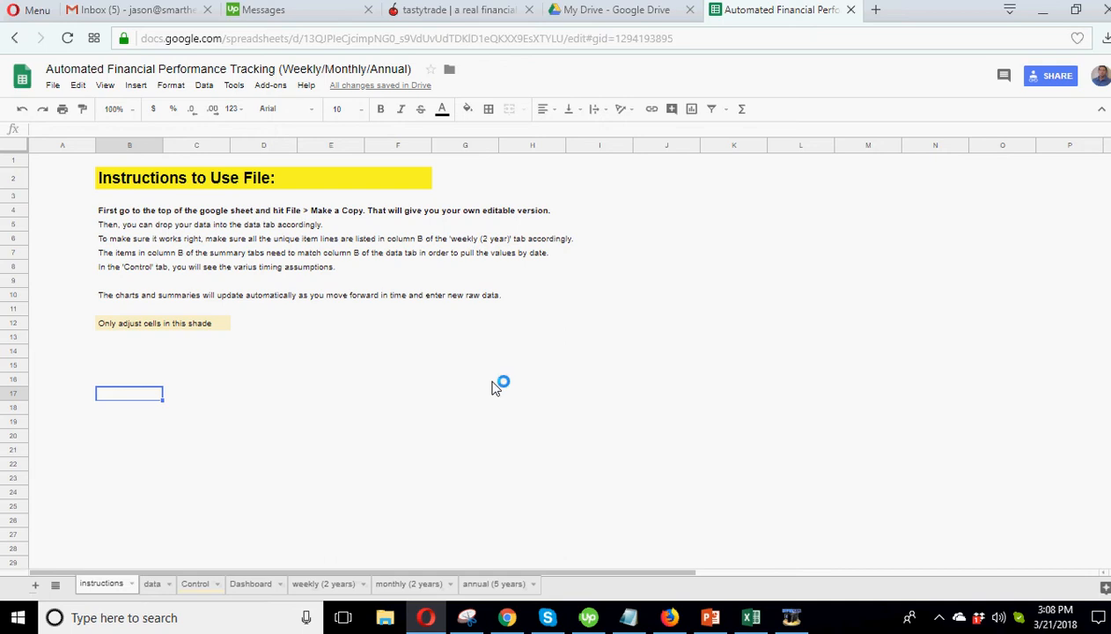
mouse_move(494, 389)
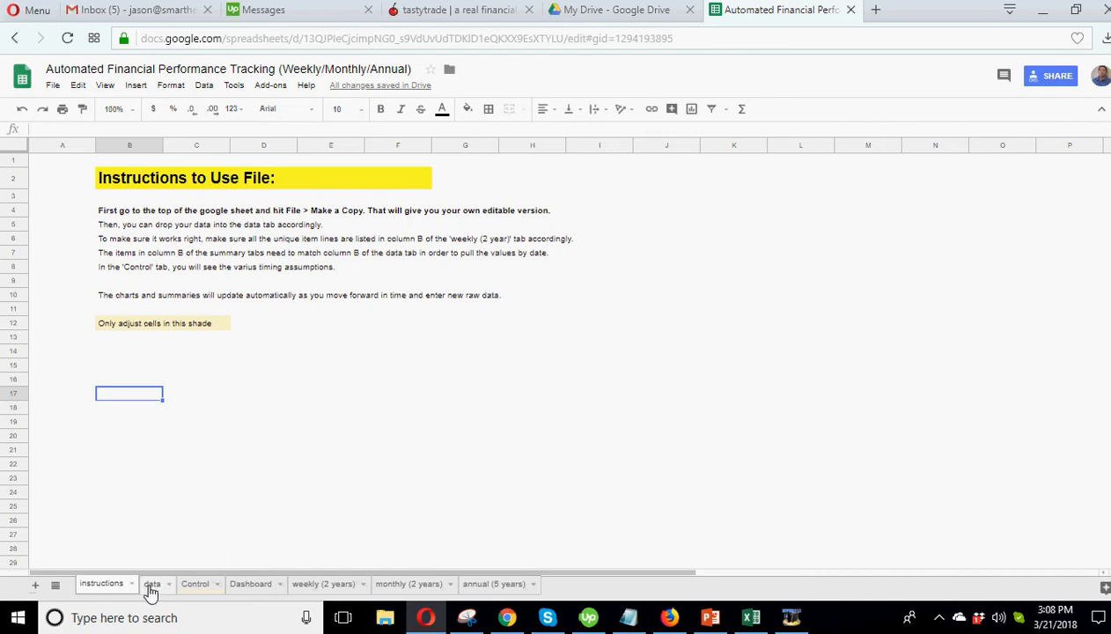
click(151, 584)
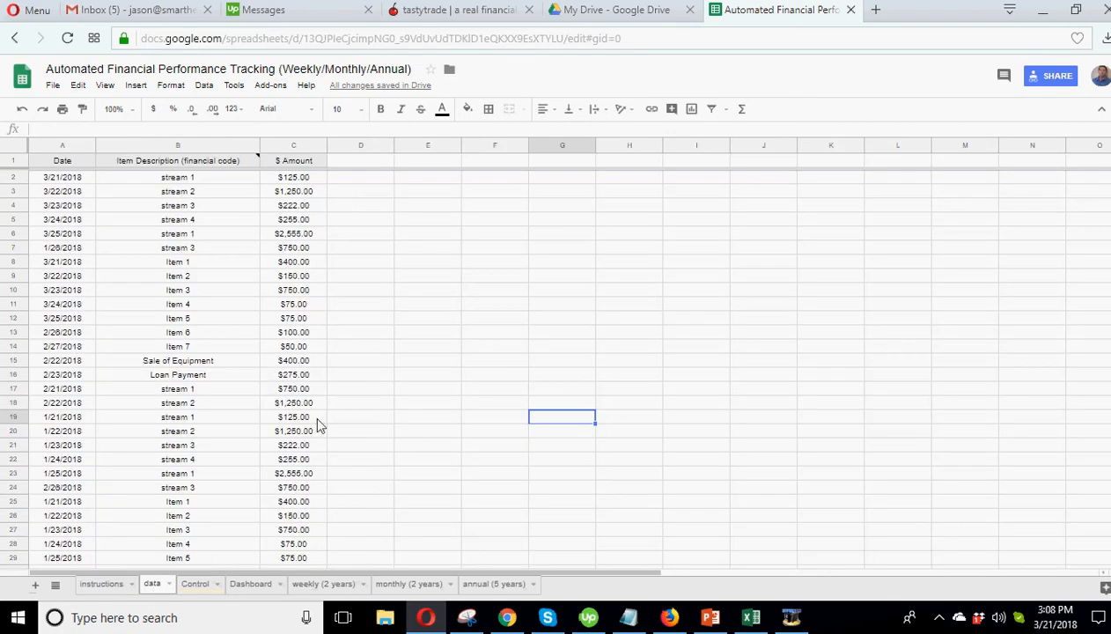
mouse_move(303, 187)
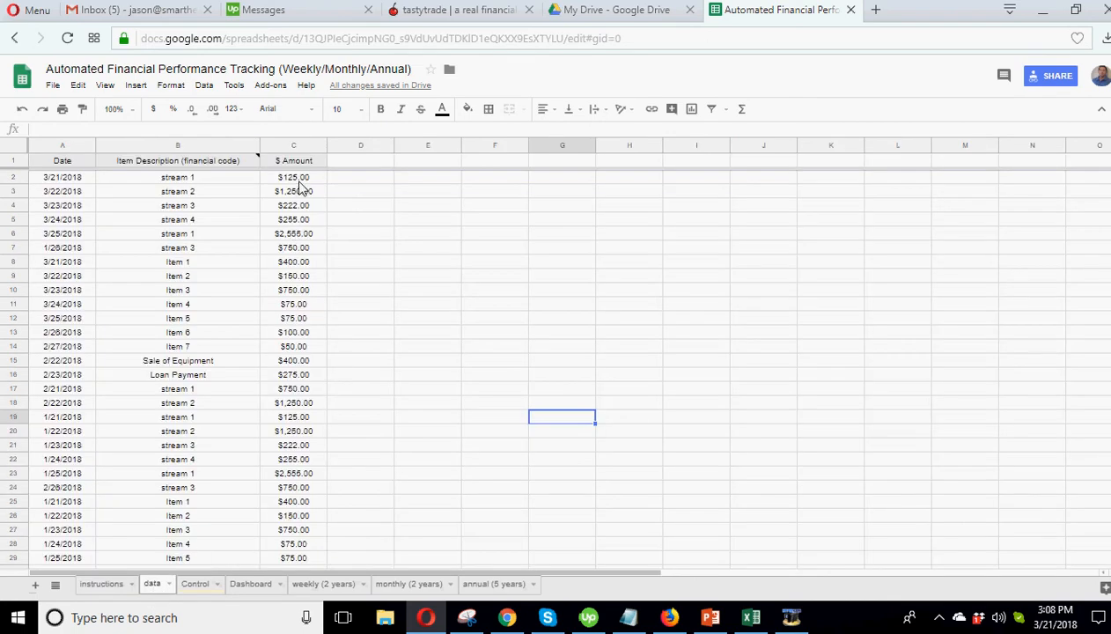
mouse_move(228, 222)
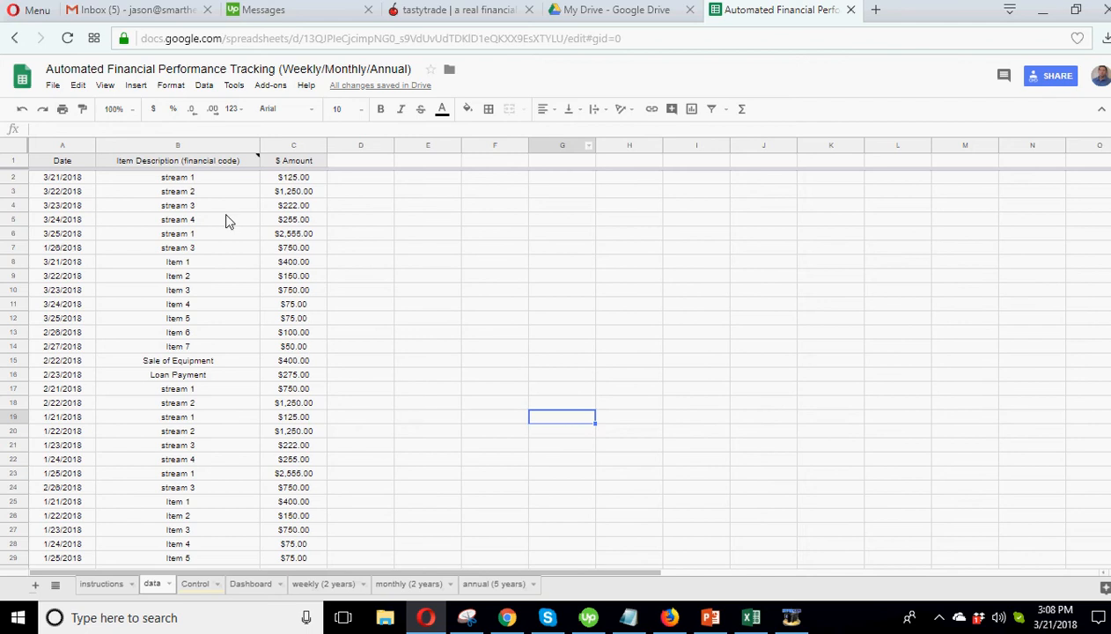
click(61, 176)
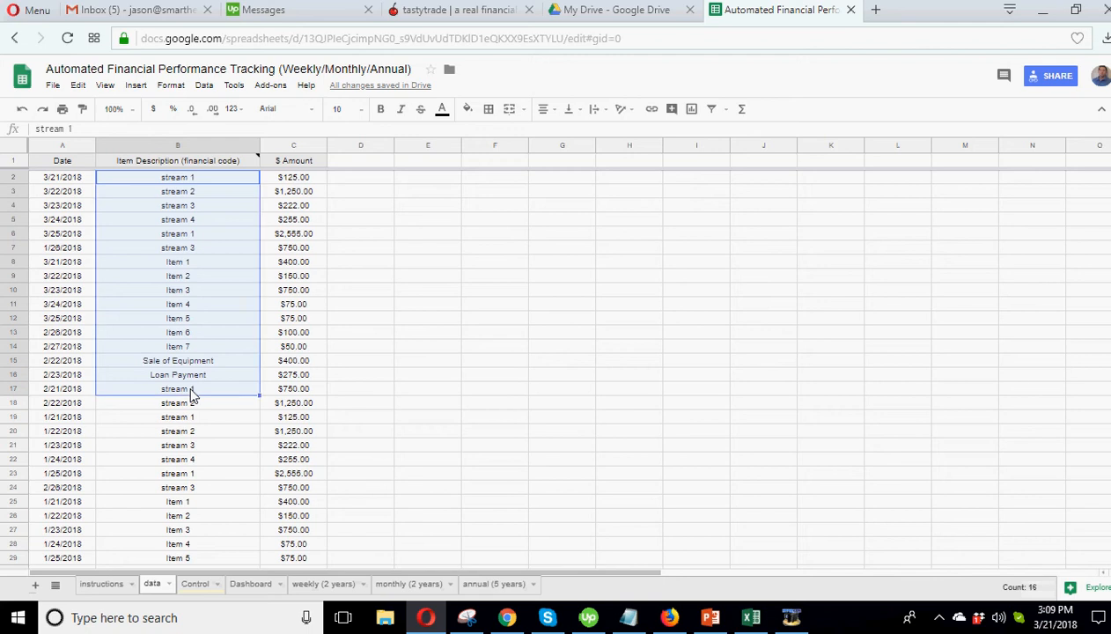
mouse_move(504, 348)
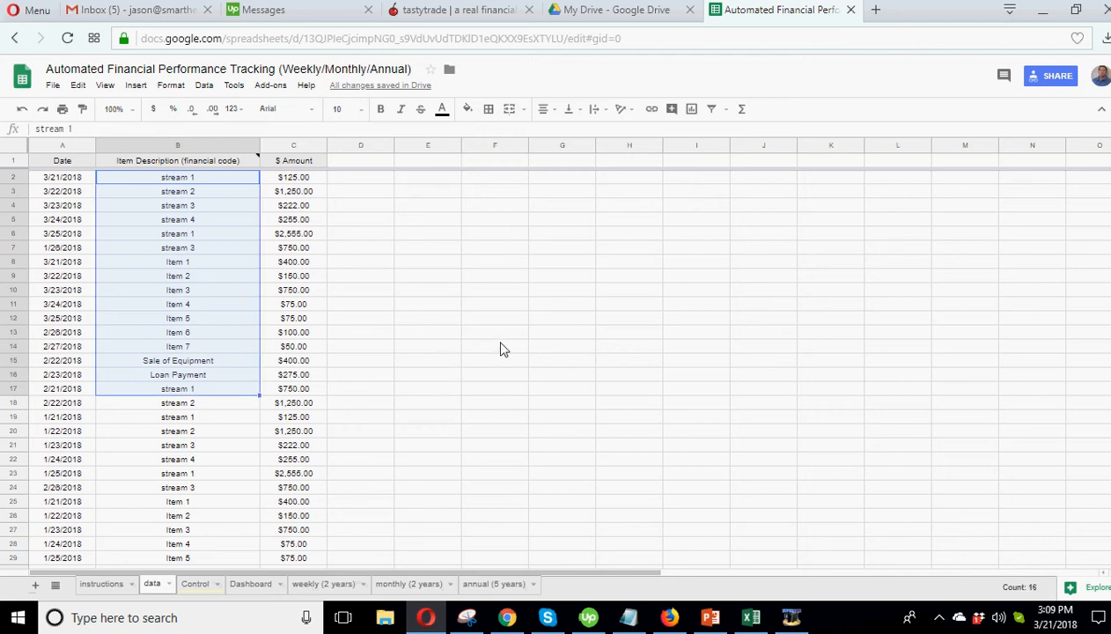
mouse_move(194, 180)
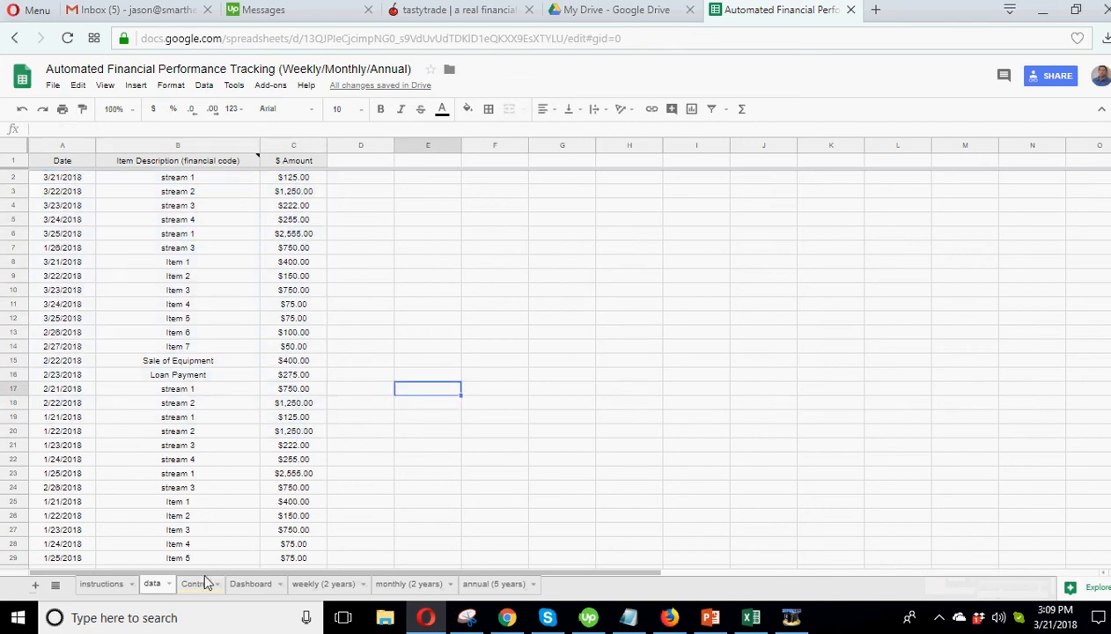
Step: On the Control sheet, toggle the week-ending day to Saturday and back to Sunday
click(193, 585)
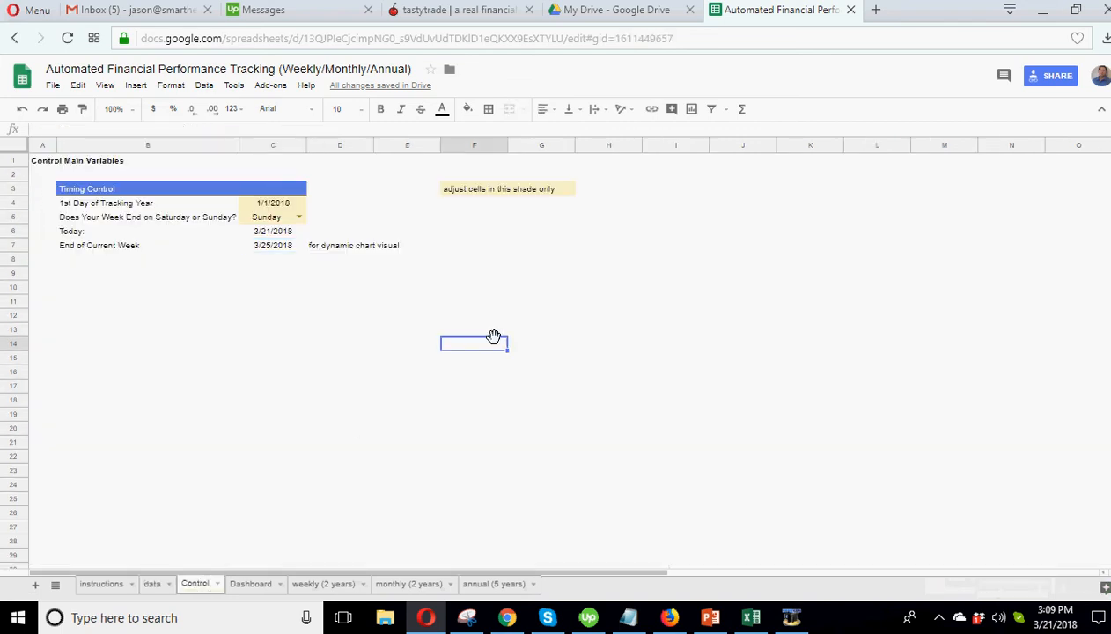
click(272, 202)
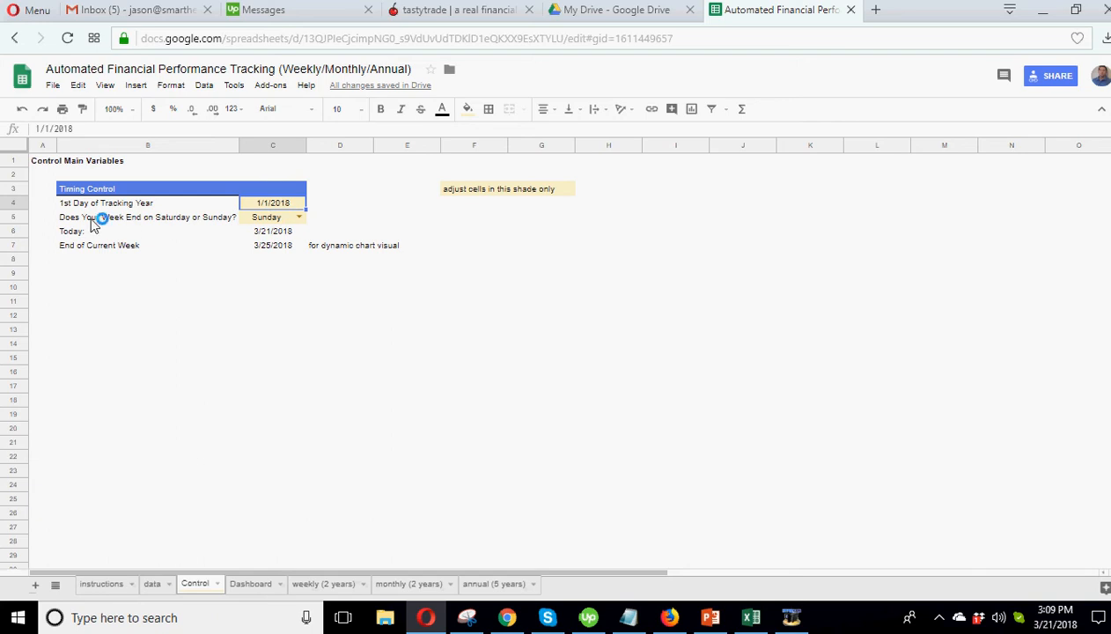
mouse_move(281, 218)
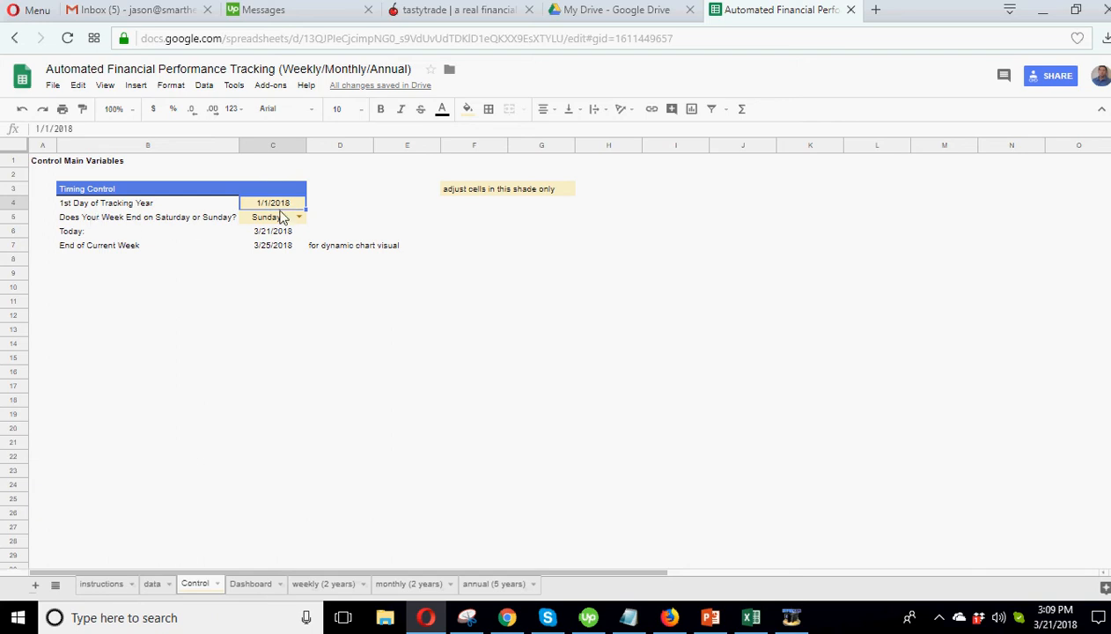
click(271, 217)
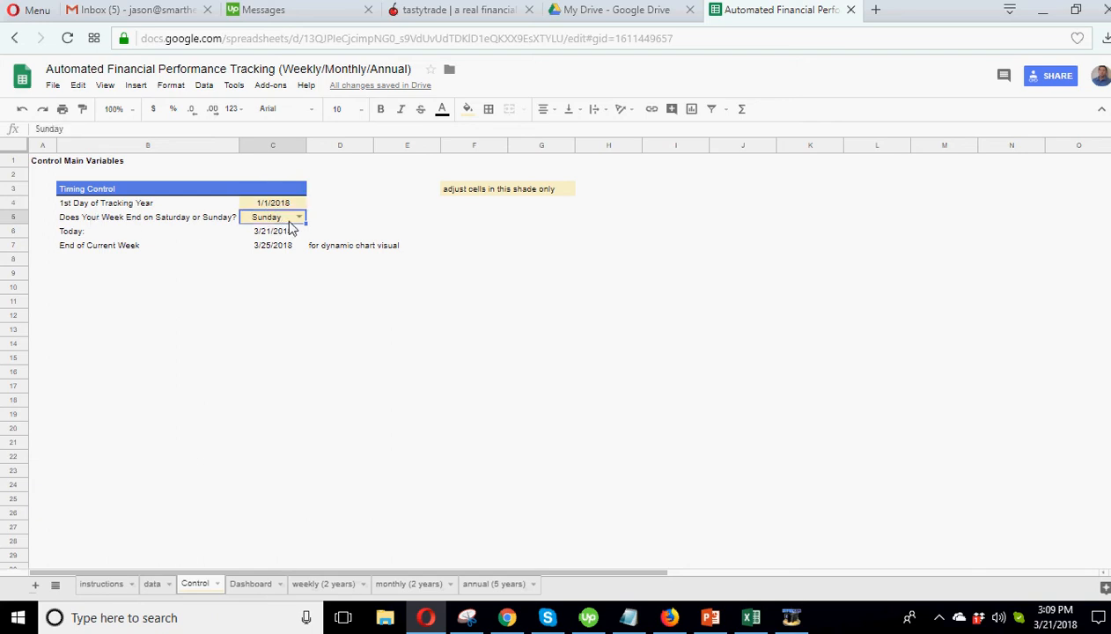
click(299, 217)
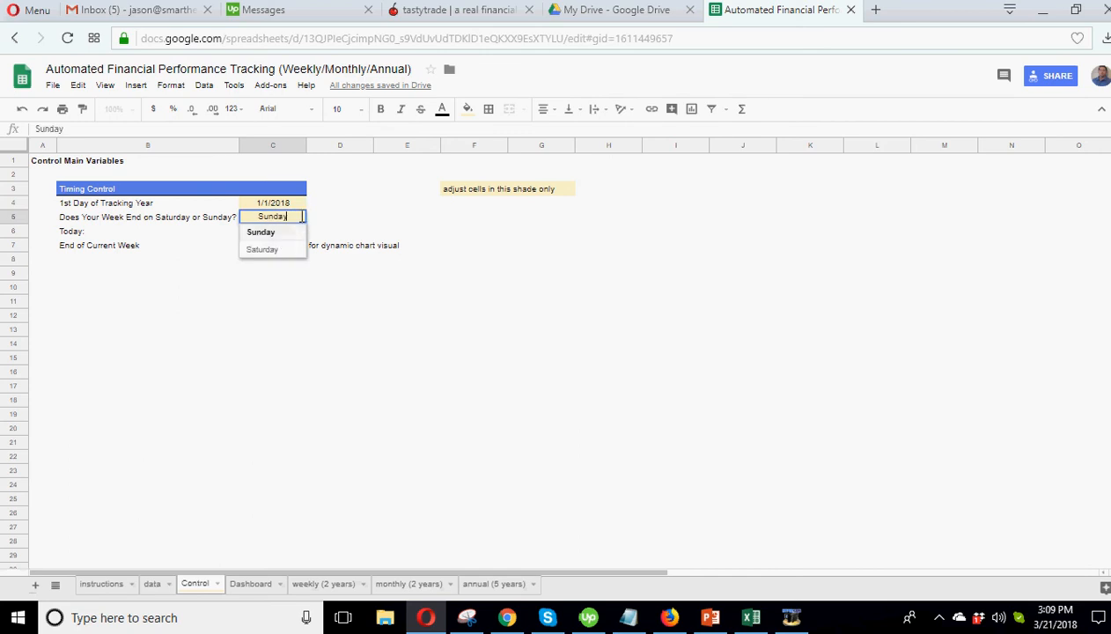
click(260, 250)
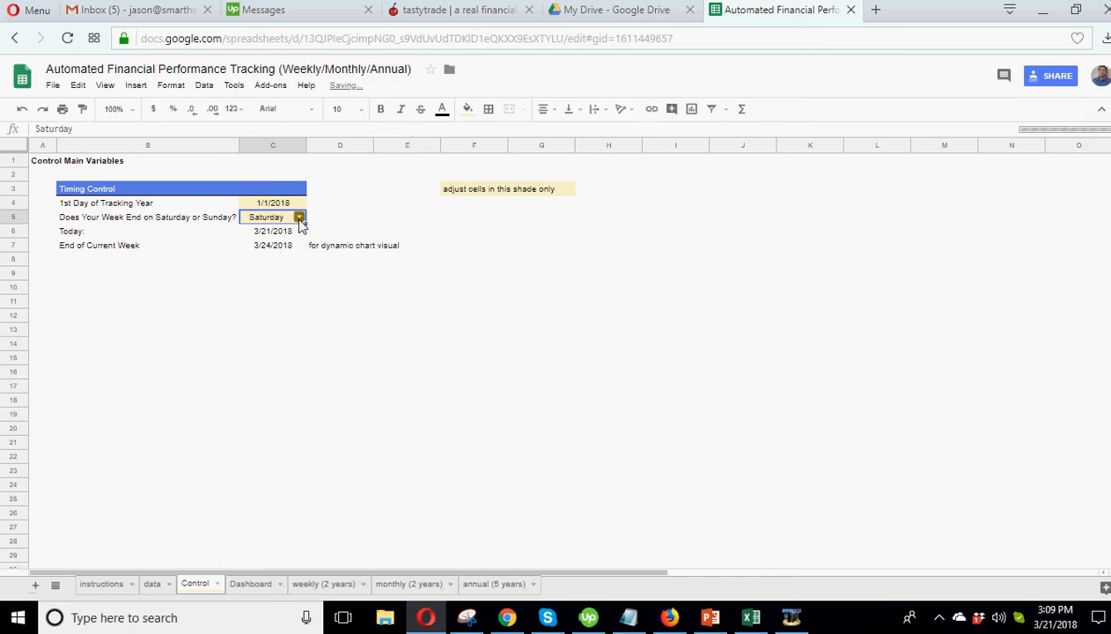
click(266, 216)
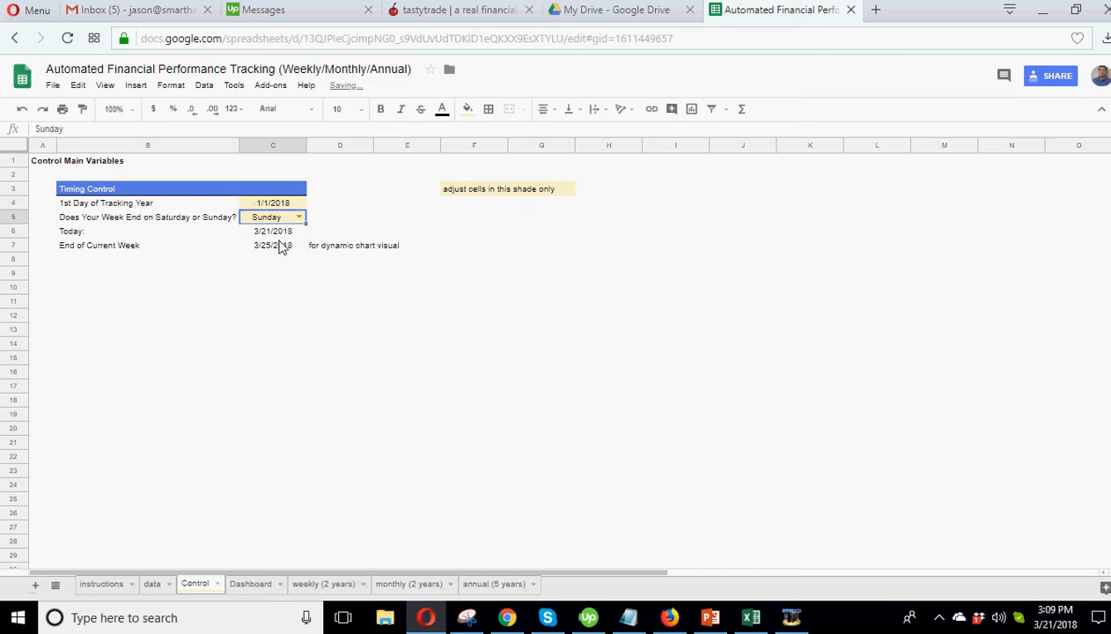
click(271, 245)
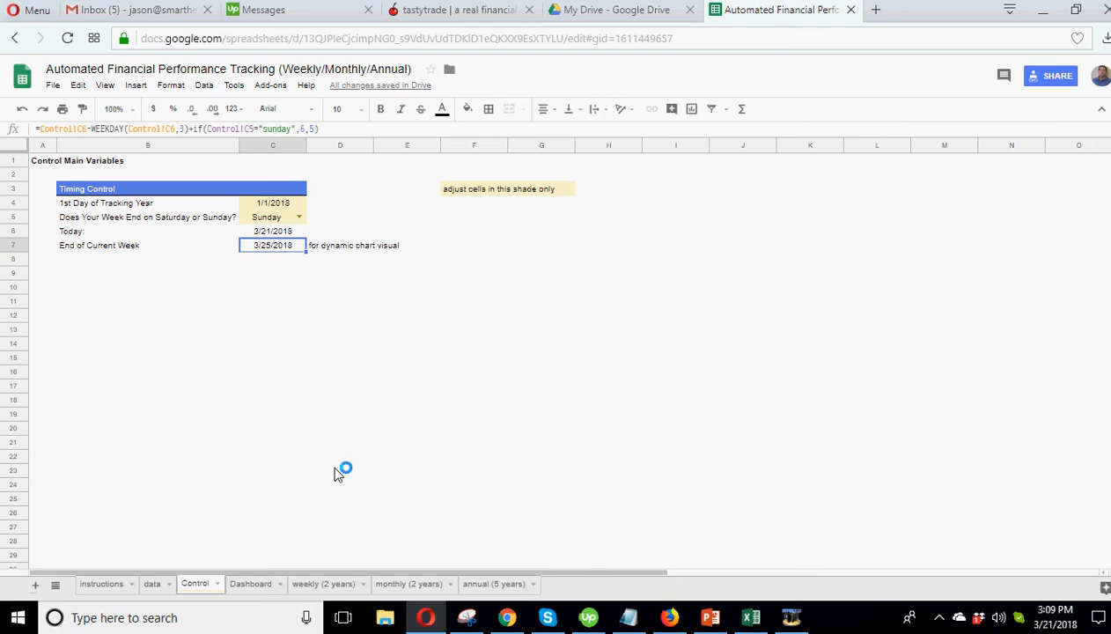
Step: Check the first Week Ending date formula on the weekly (2 years) summary, then return to Control
click(307, 585)
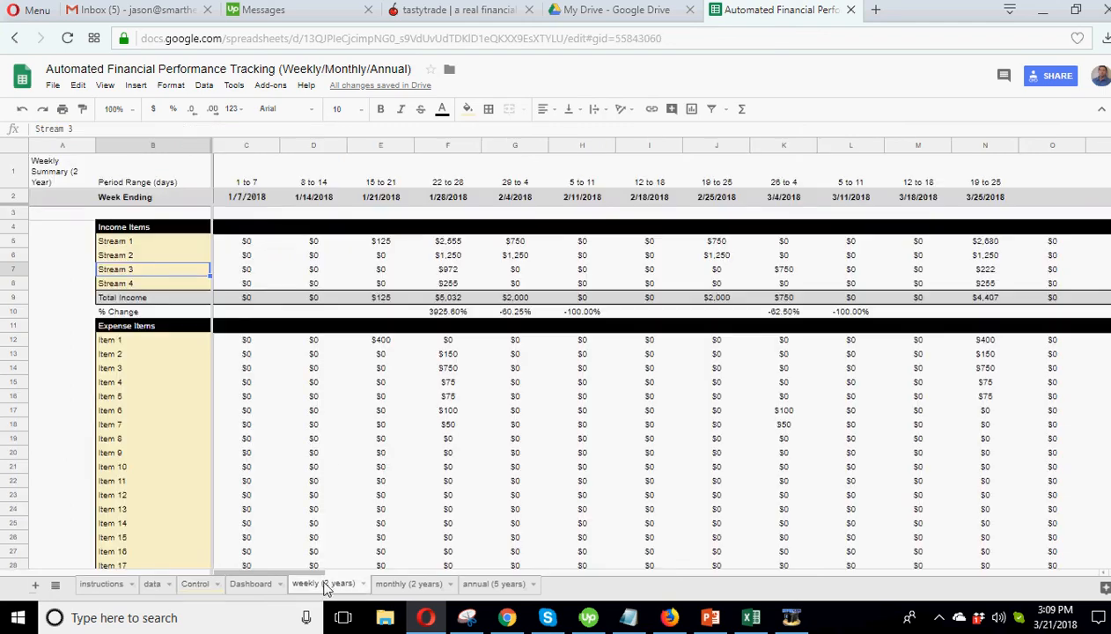
click(247, 198)
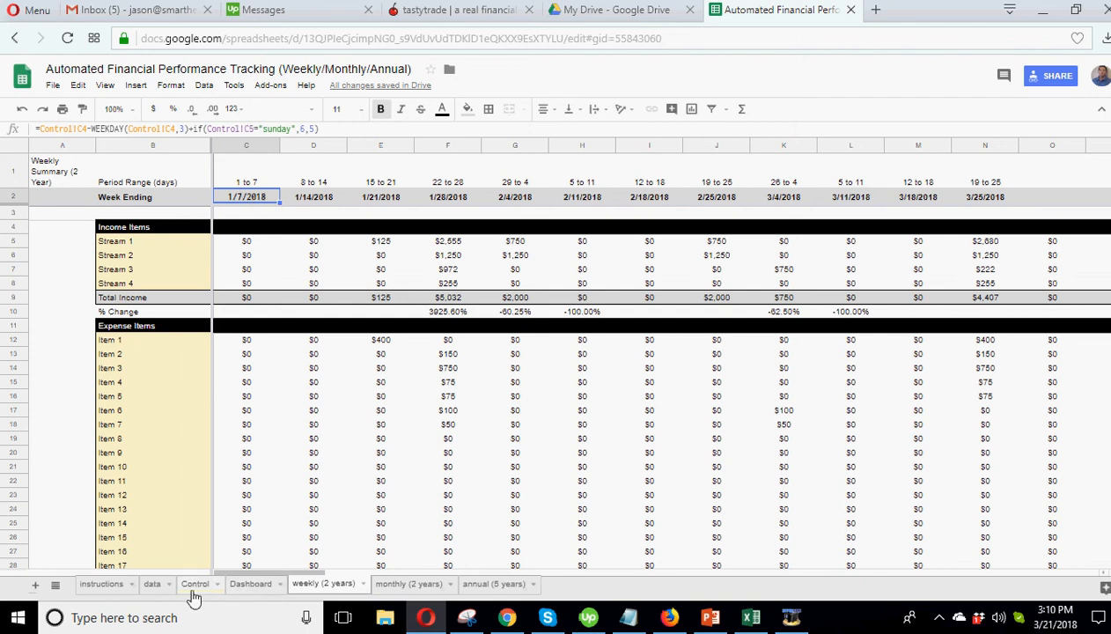
click(194, 584)
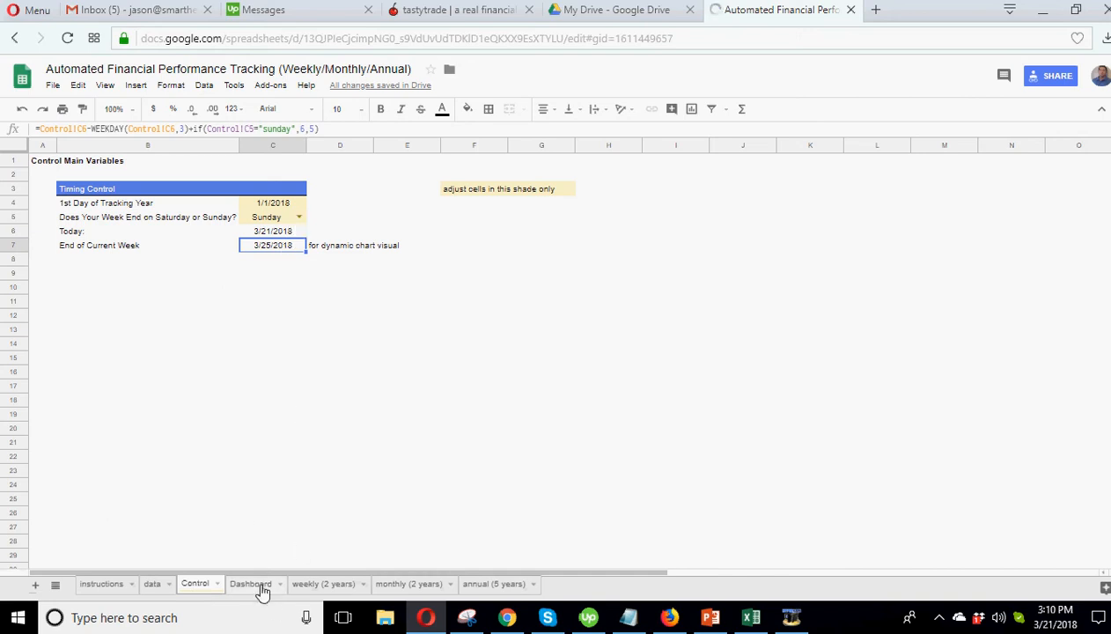
Step: Review the weekly (2 years) summary, then set weeks to end on Saturday in Control
click(324, 585)
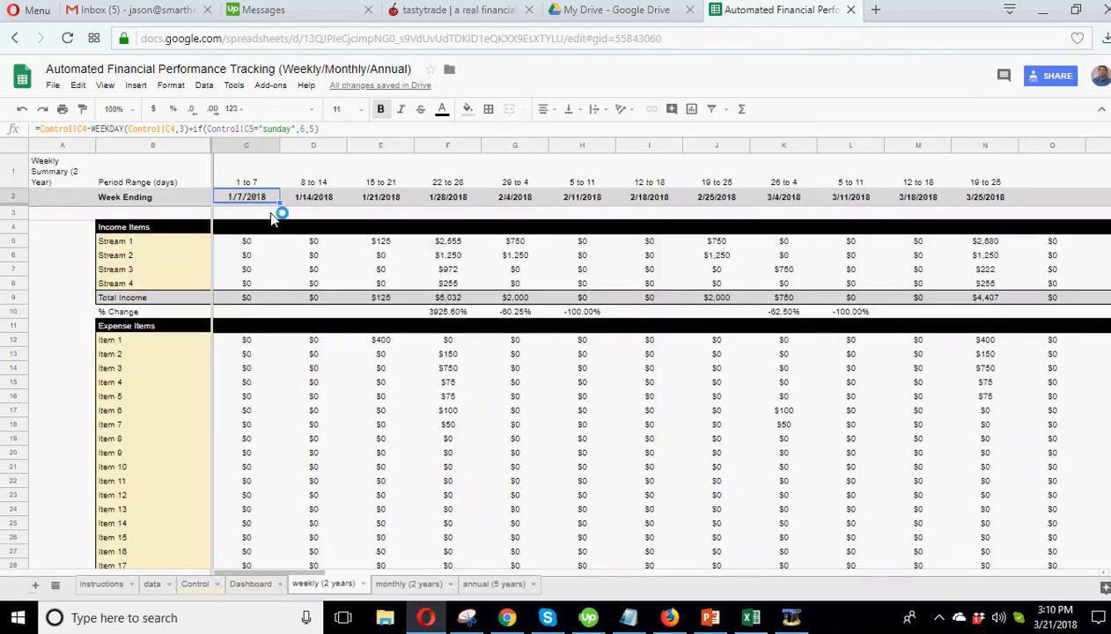
mouse_move(1060, 106)
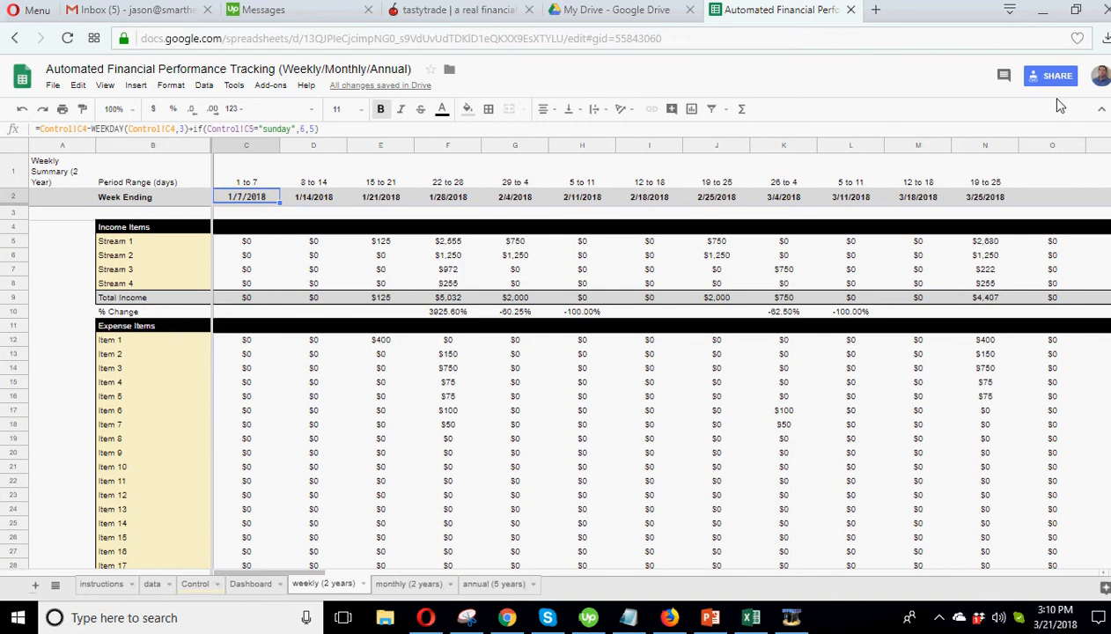
click(1053, 617)
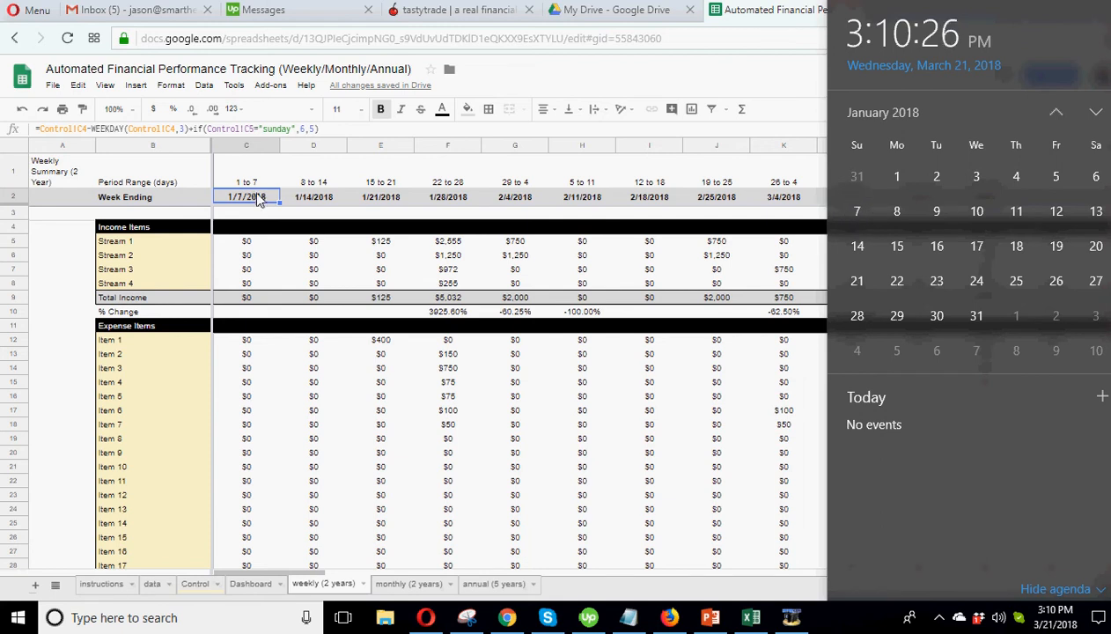
click(196, 584)
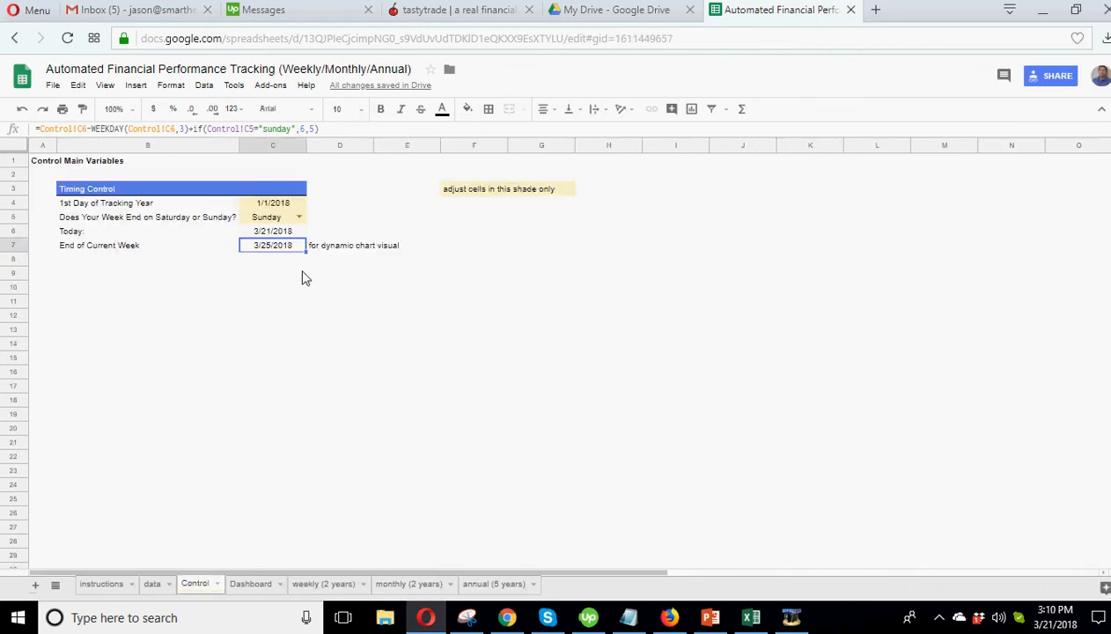
click(299, 217)
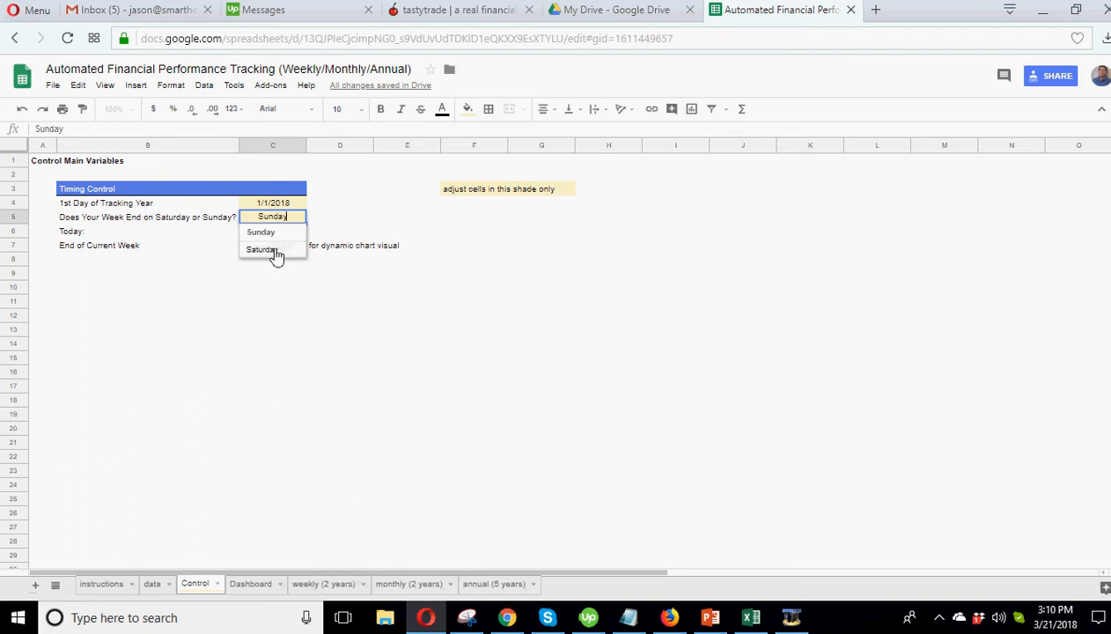
click(260, 250)
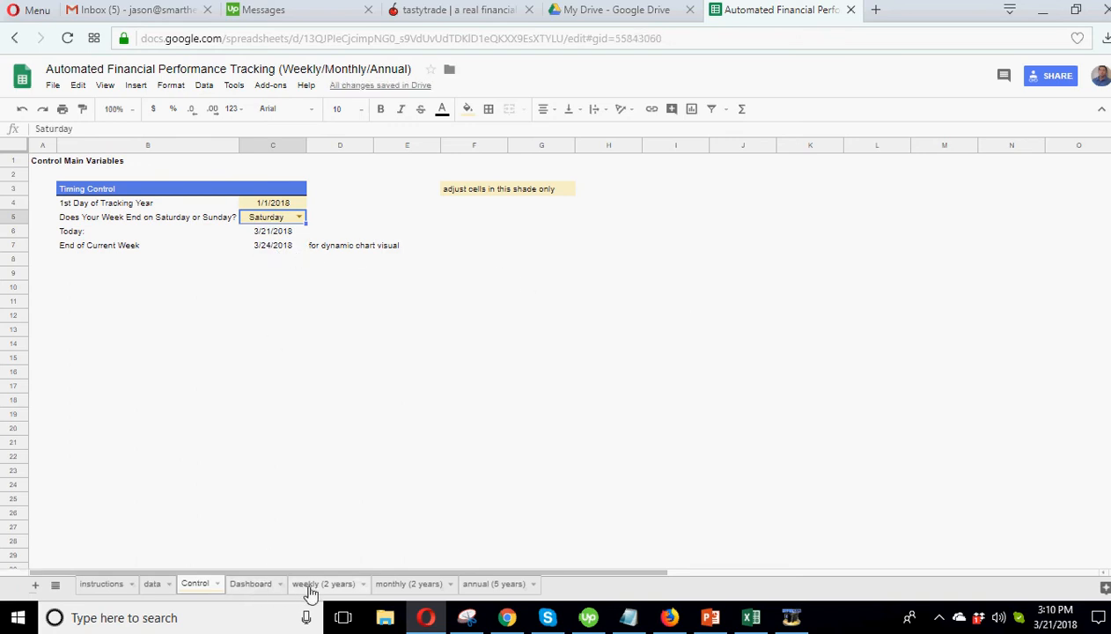
Step: Verify the weekly summary's Saturday week-ending dates now run through 3/24/2018
click(324, 585)
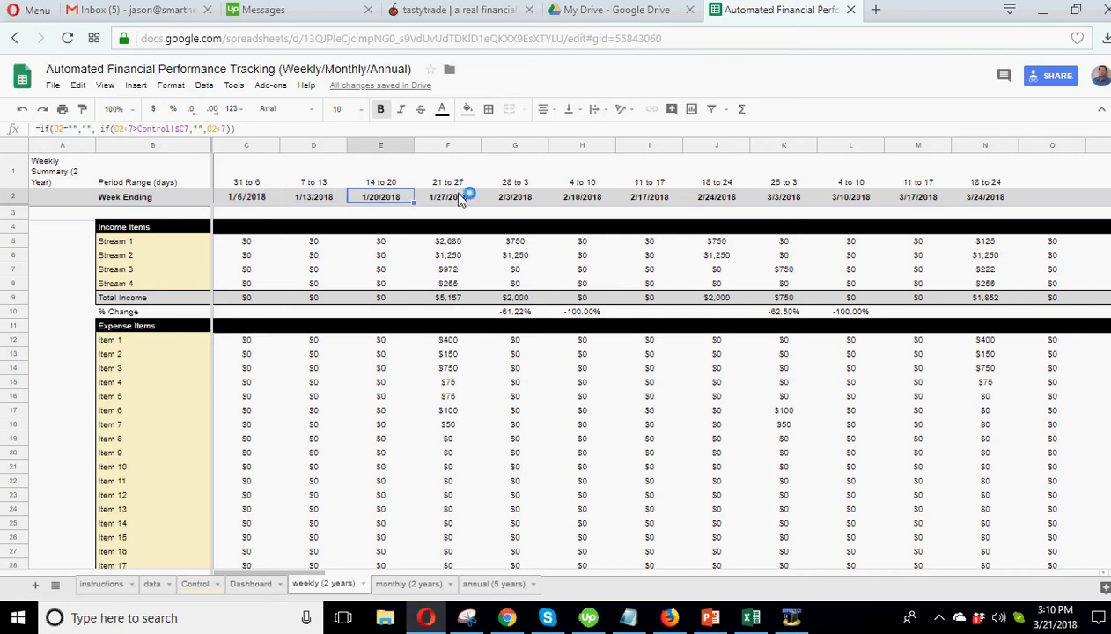
click(447, 197)
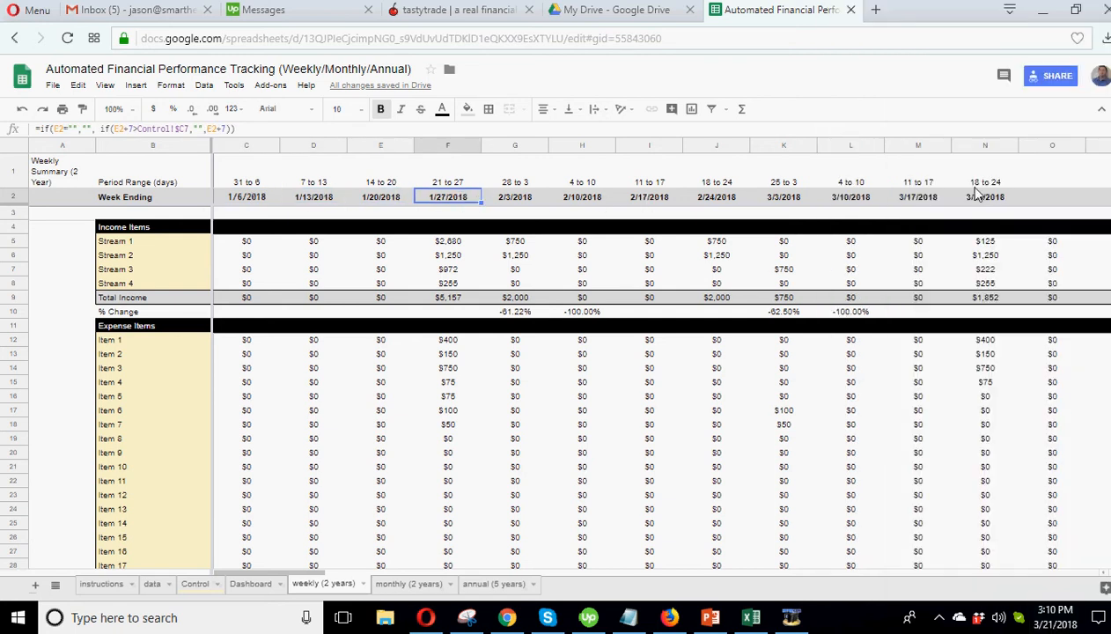
click(986, 197)
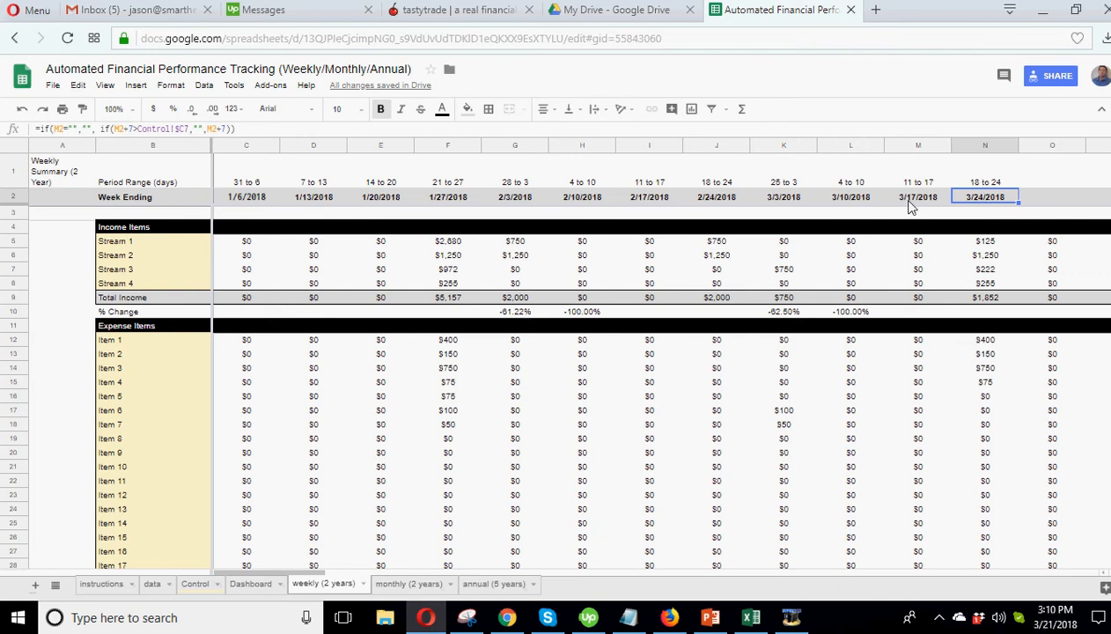
mouse_move(989, 191)
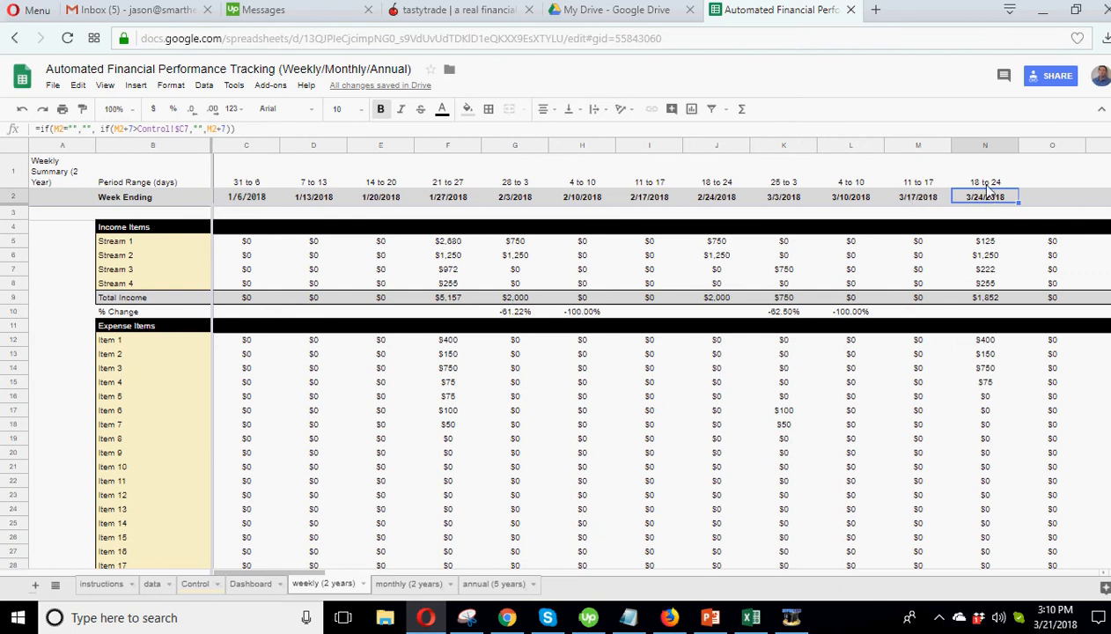
mouse_move(1055, 593)
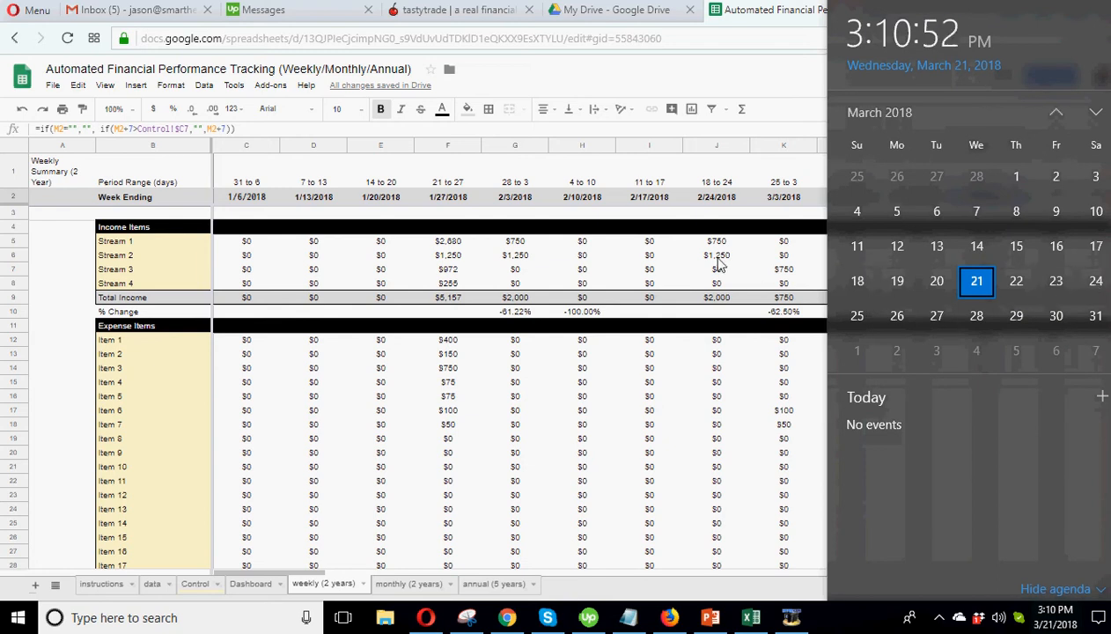
Step: Set weeks back to ending on Sunday and check the Dashboard and weekly summary update
click(250, 584)
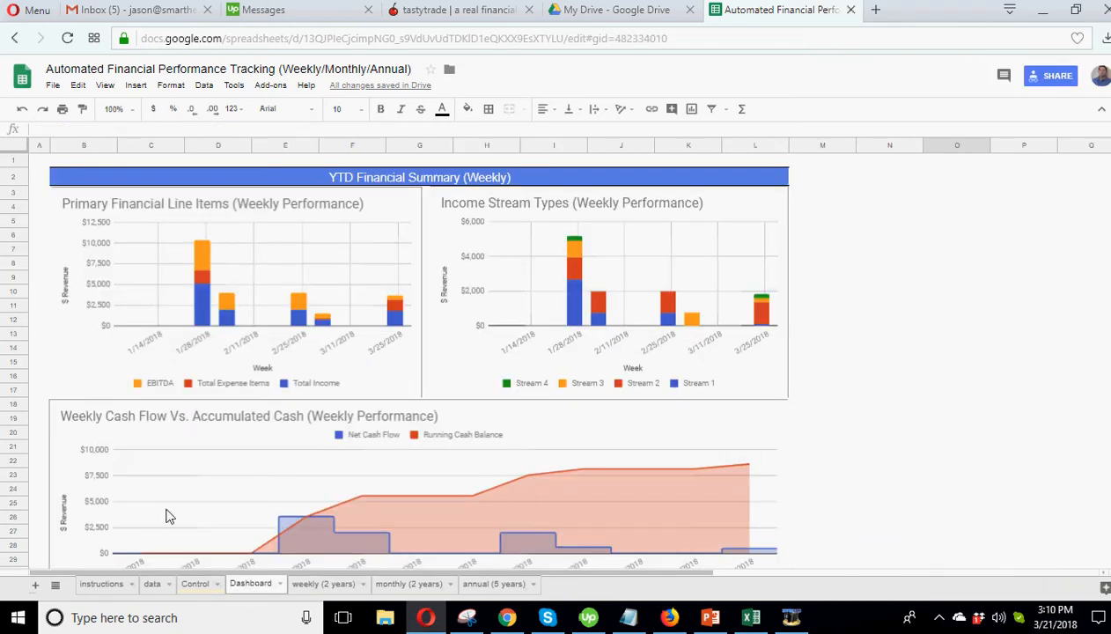
click(193, 585)
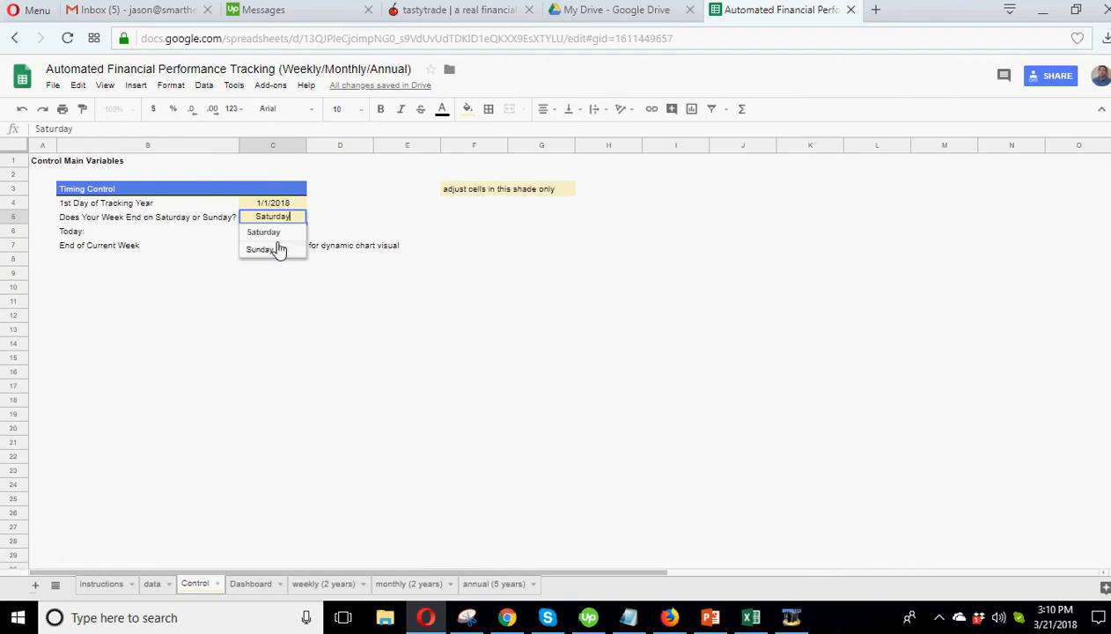
click(260, 249)
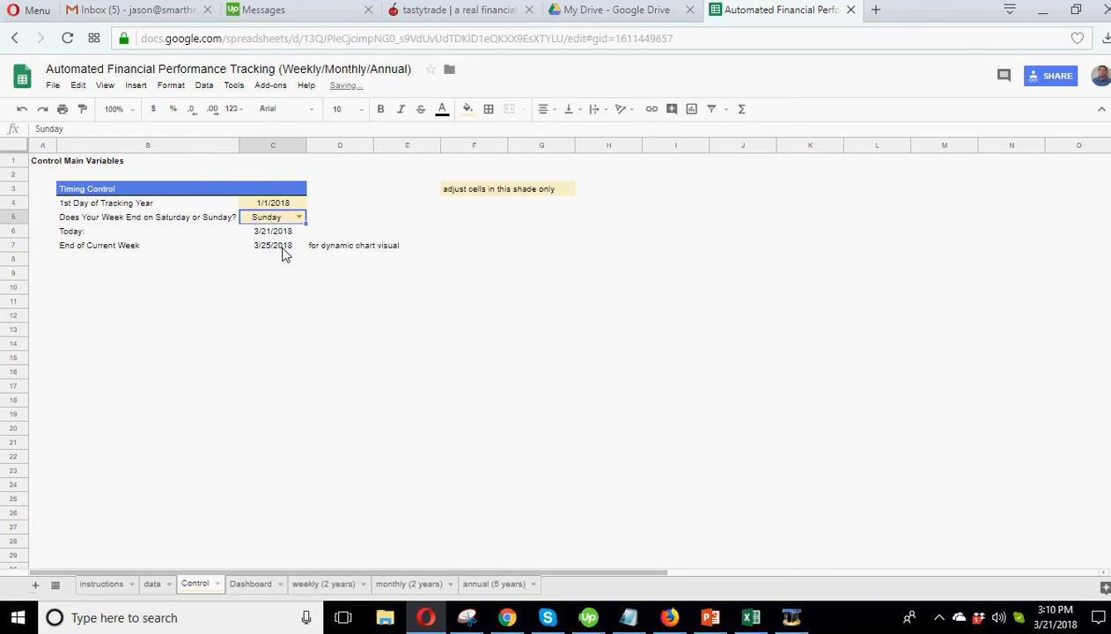
click(250, 584)
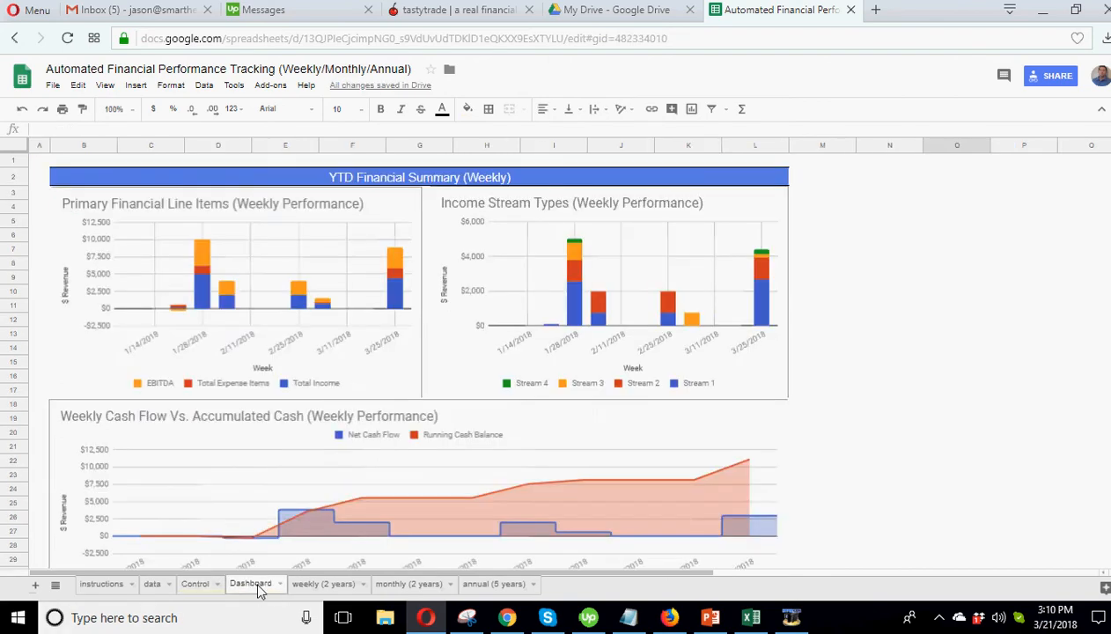
click(324, 585)
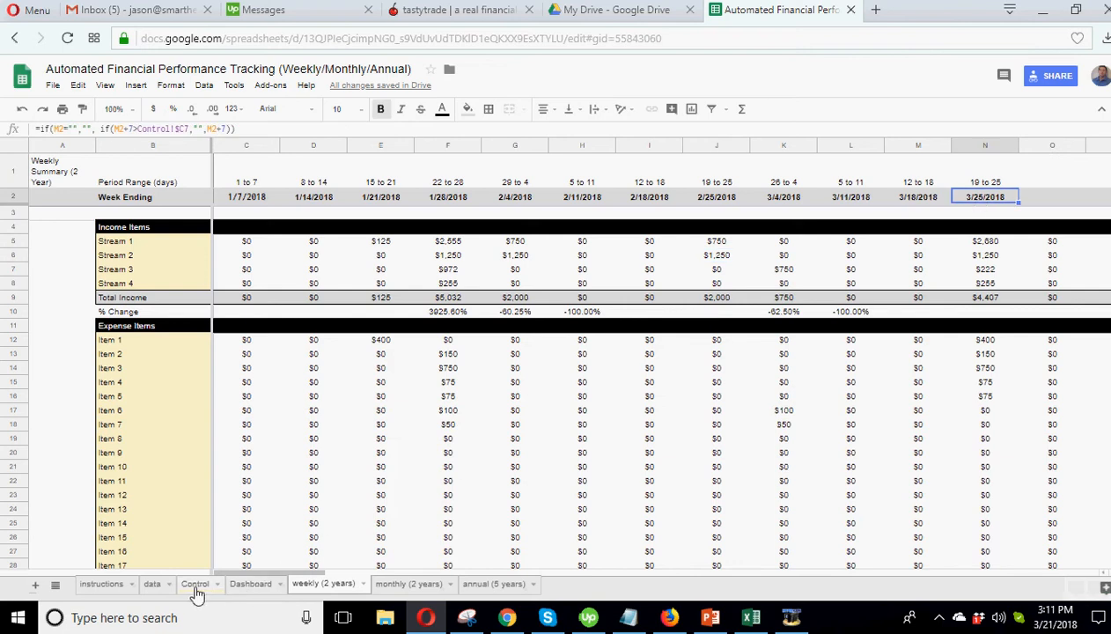
Step: Verify the End of Current Week and latest weekly column now show 3/25/2018
click(194, 585)
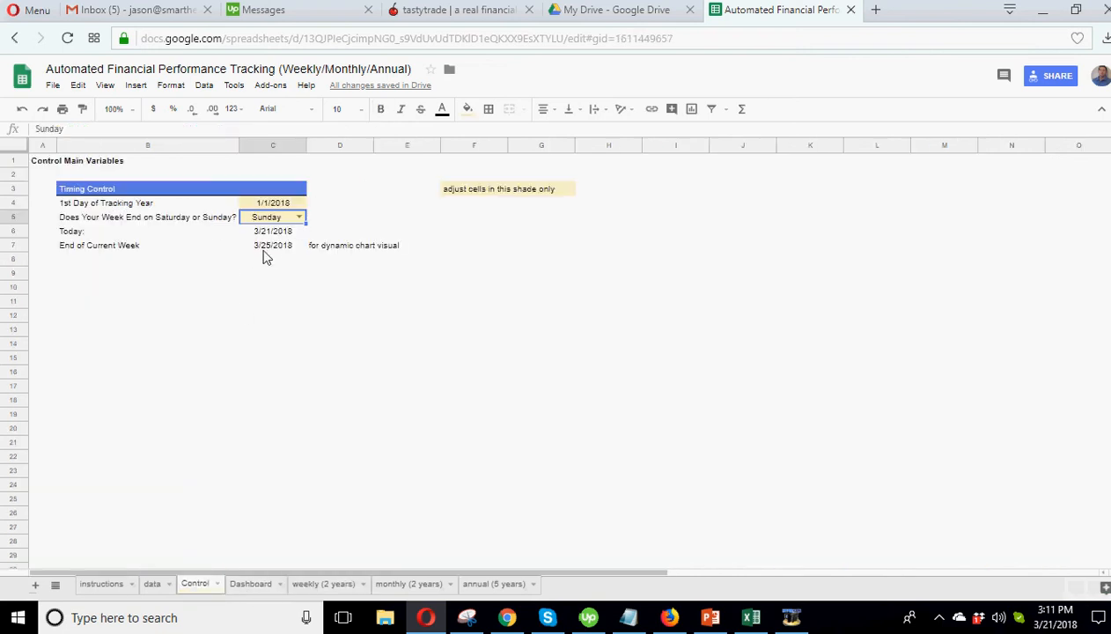
click(273, 245)
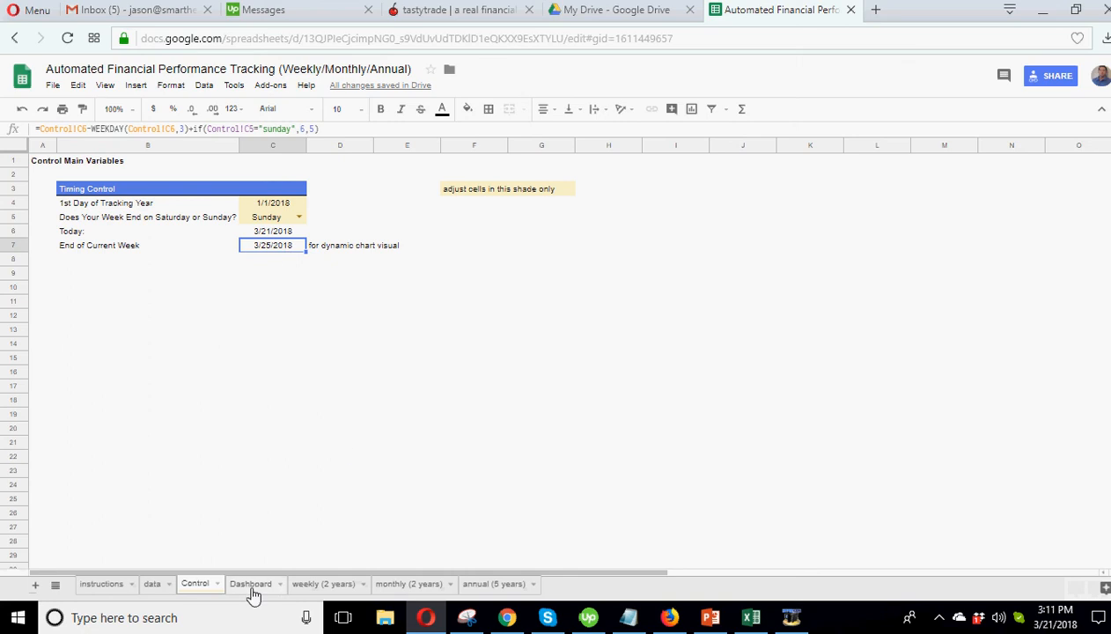
click(324, 585)
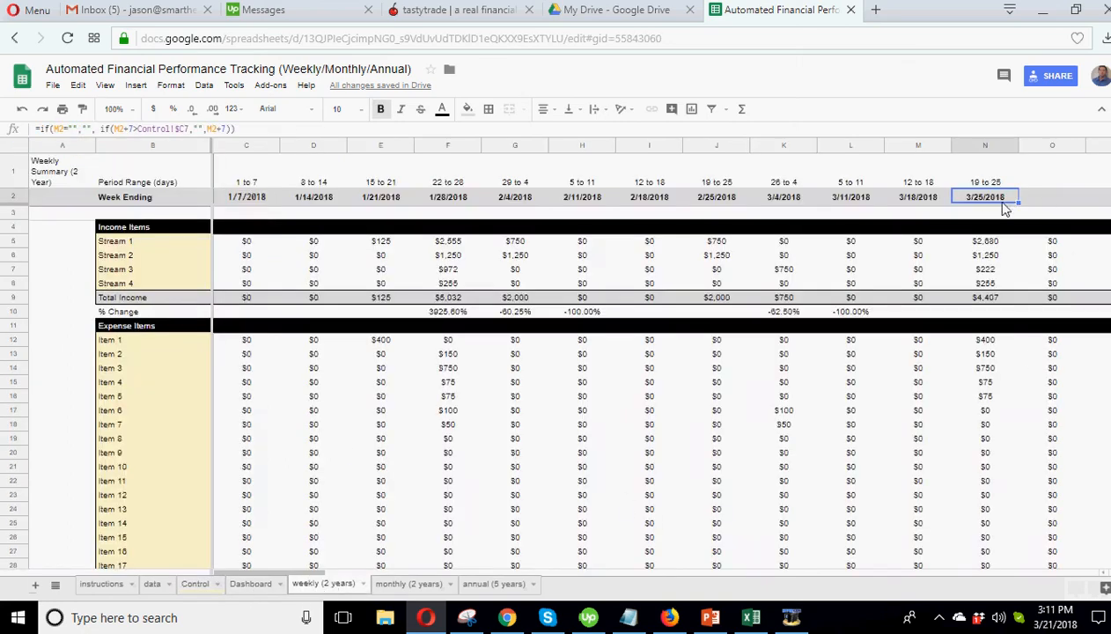
click(1053, 198)
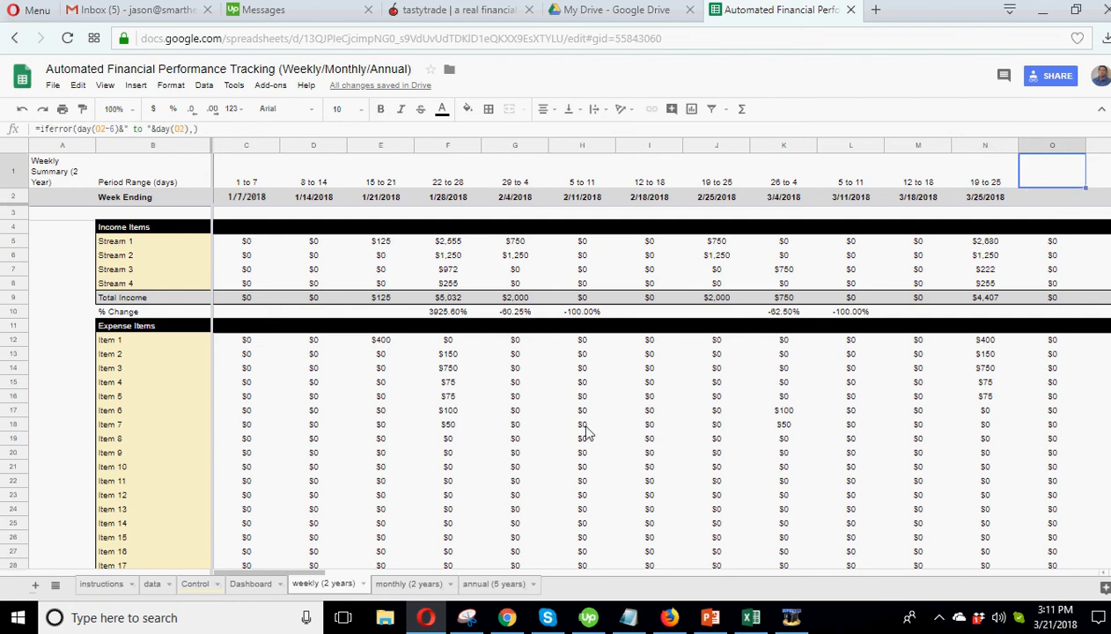
click(194, 585)
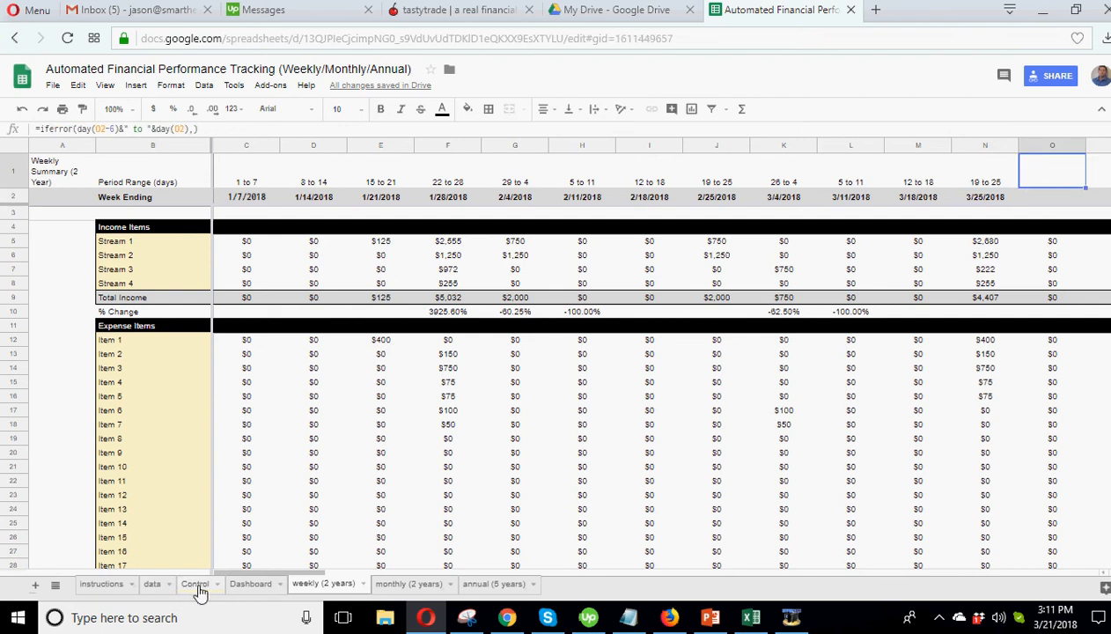
click(194, 585)
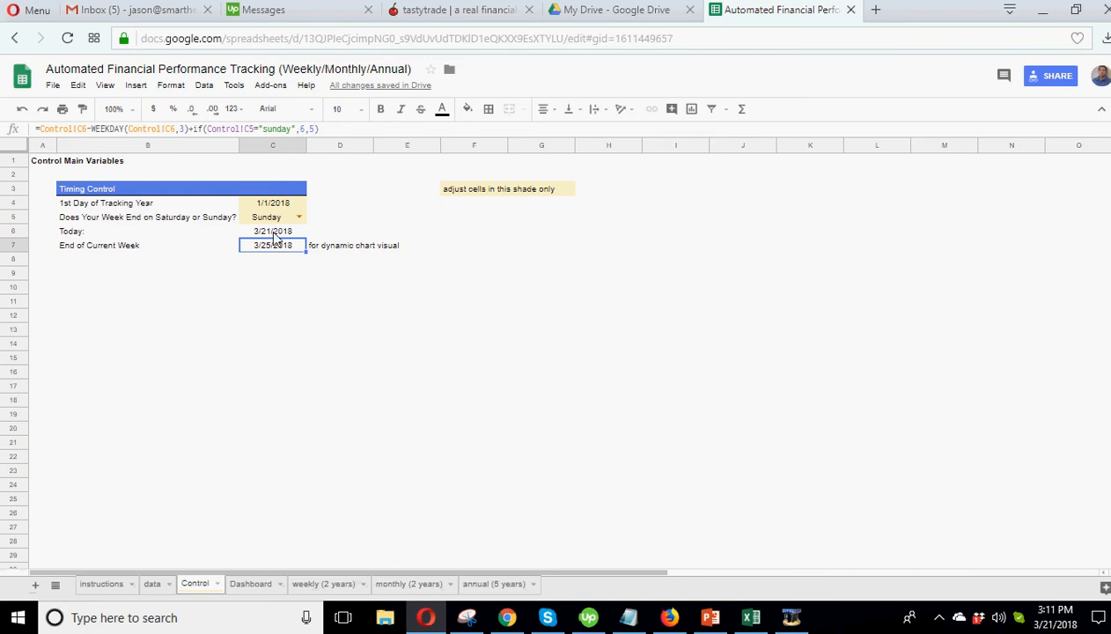
Step: Enter 2/2/2019 as today's date and confirm the weekly summary extends to week ending 2/3/2019
text(2/)
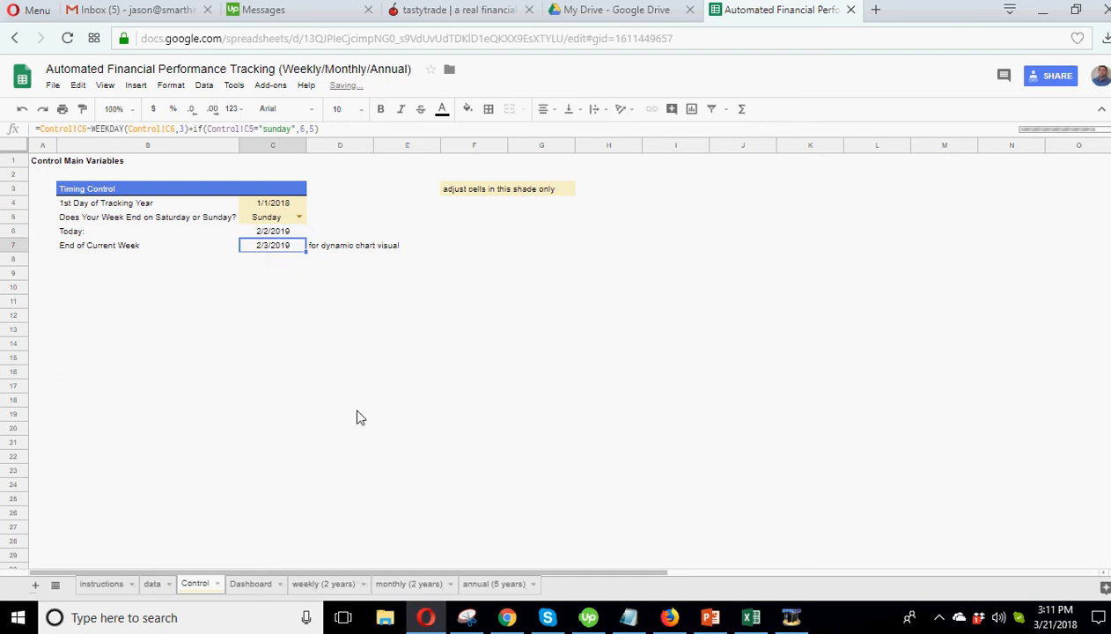
click(324, 584)
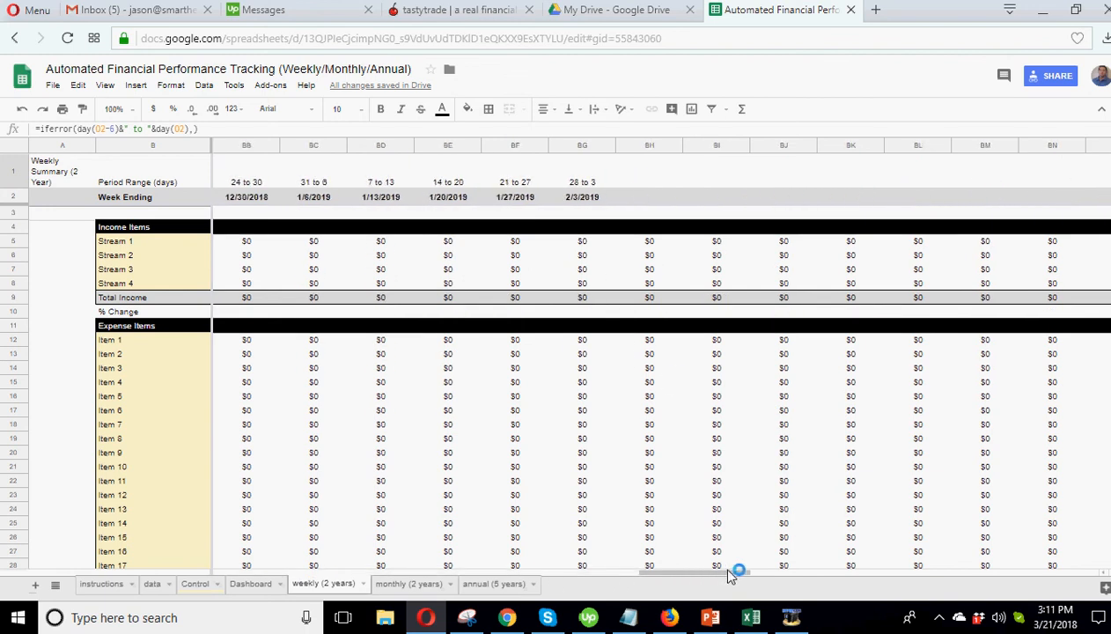
click(581, 197)
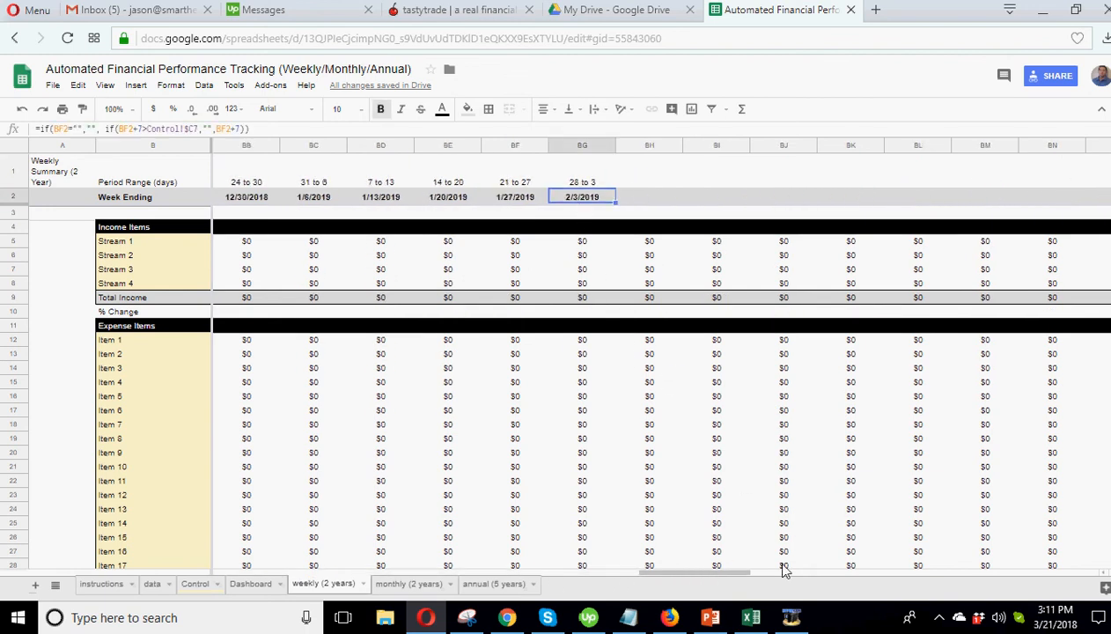
drag(784, 574, 637, 574)
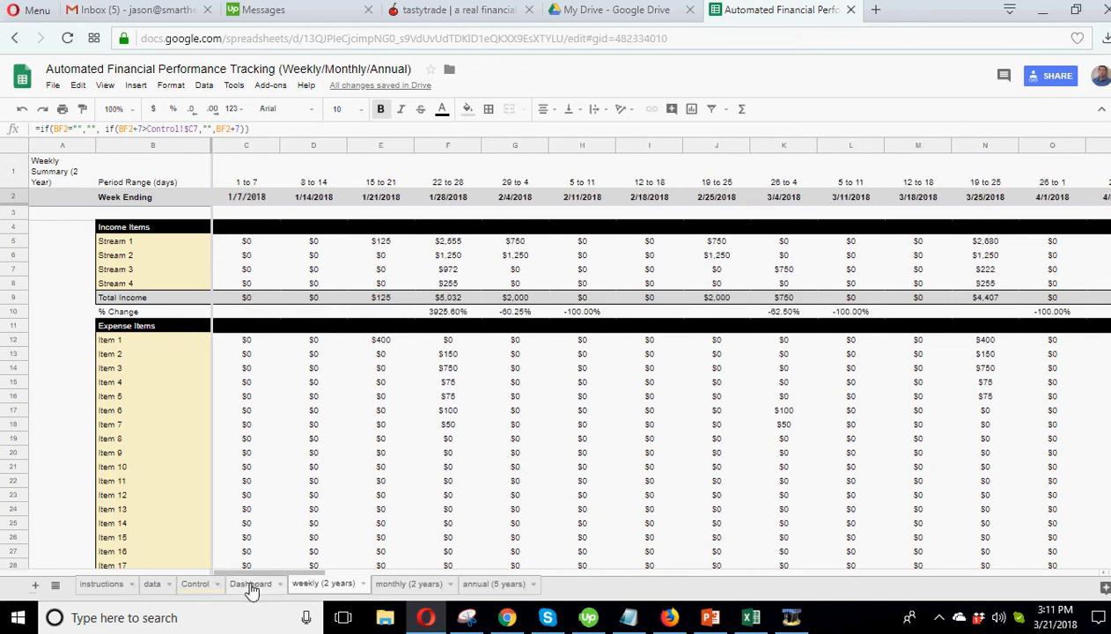
Step: View the Dashboard charts now stretching from 2018 into 2019
click(250, 585)
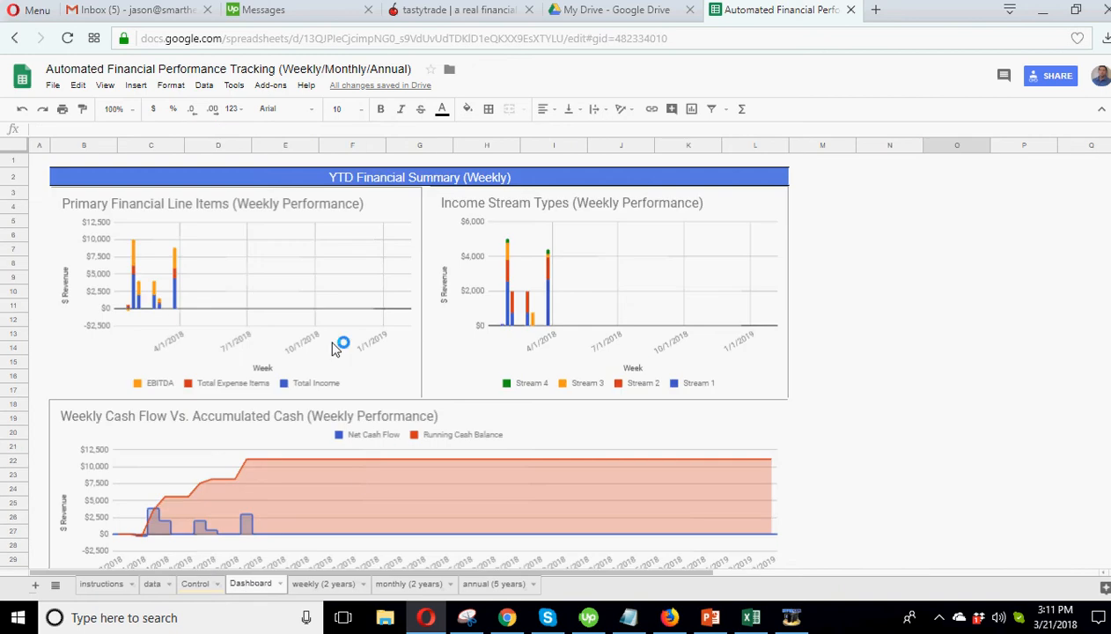
mouse_move(151, 363)
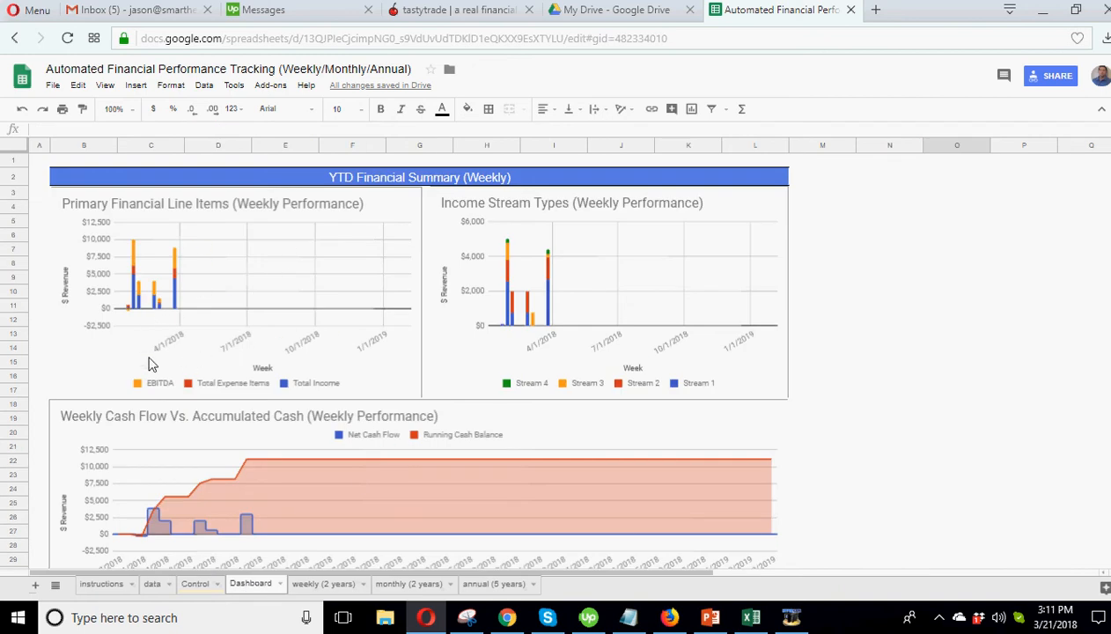
mouse_move(303, 261)
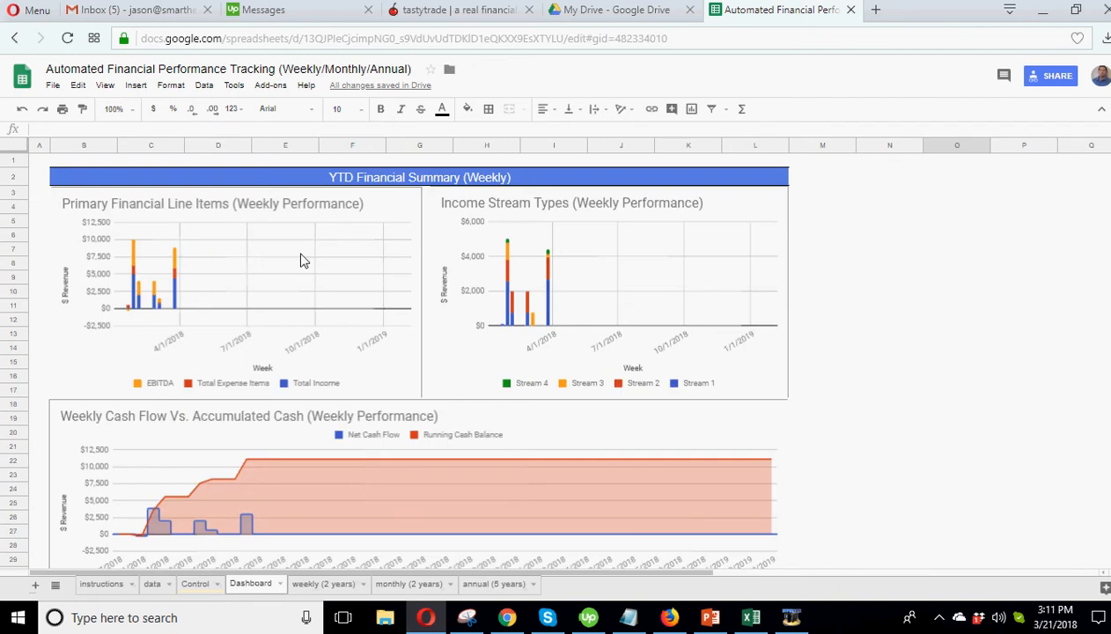
mouse_move(238, 353)
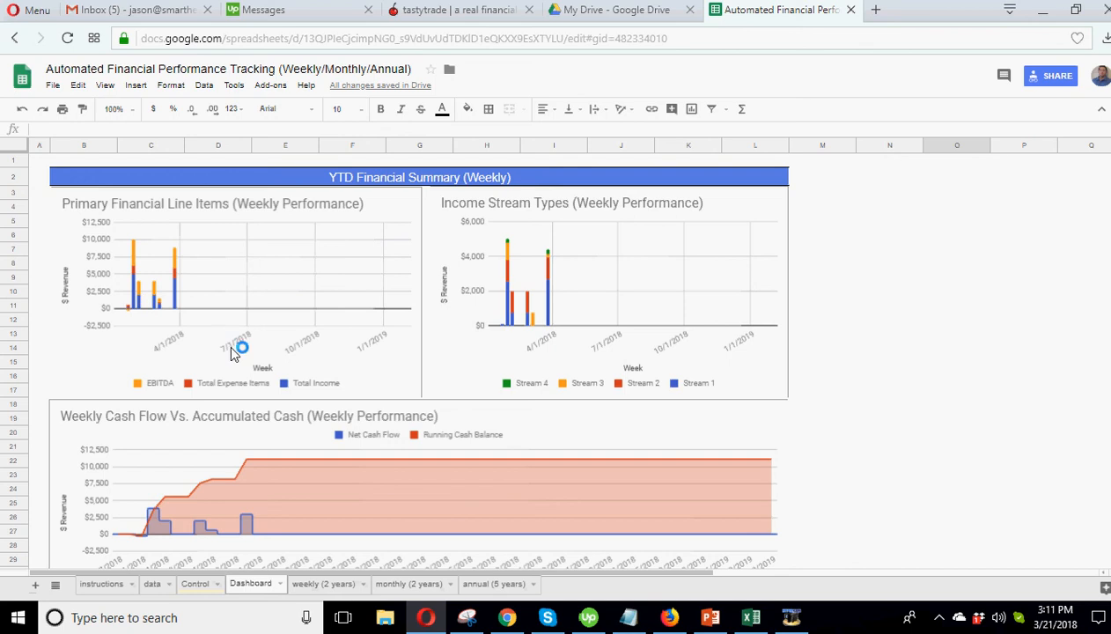
mouse_move(250, 374)
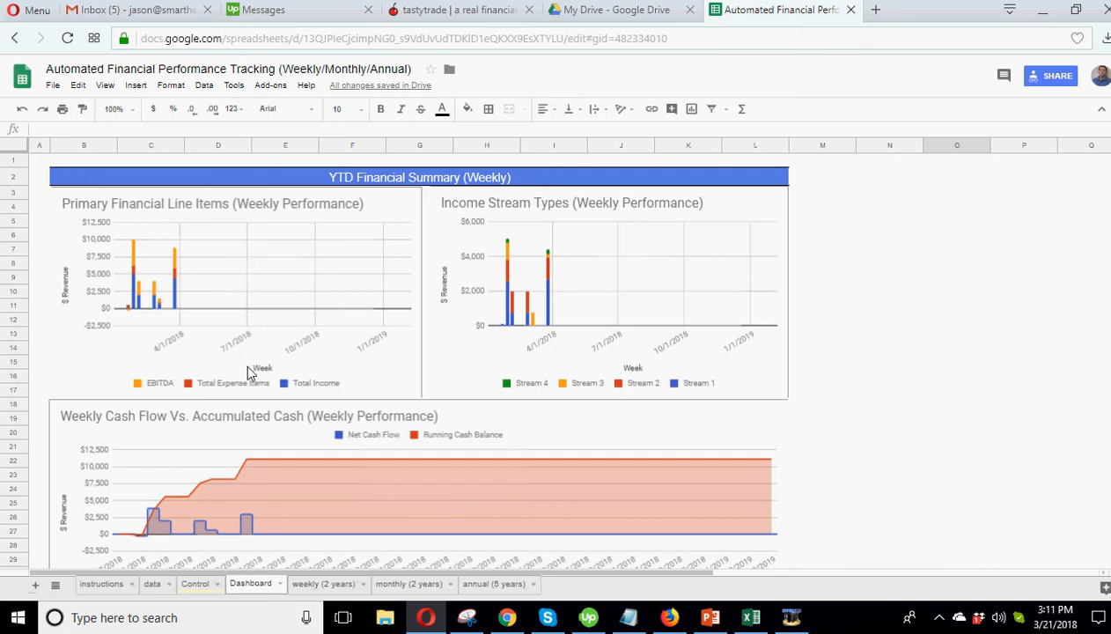
mouse_move(215, 291)
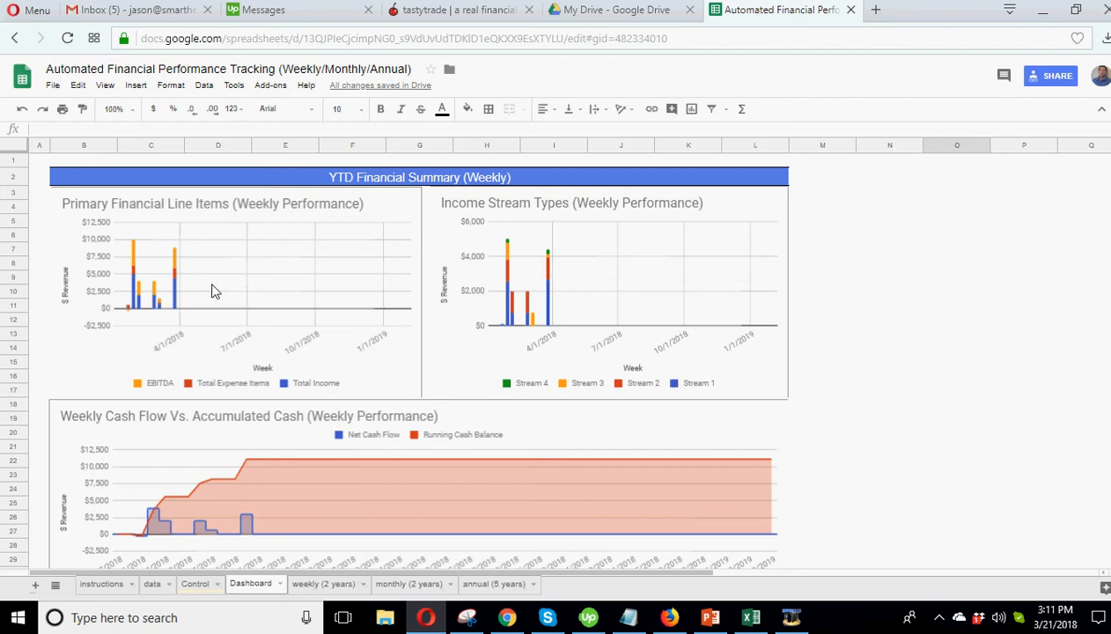
mouse_move(137, 333)
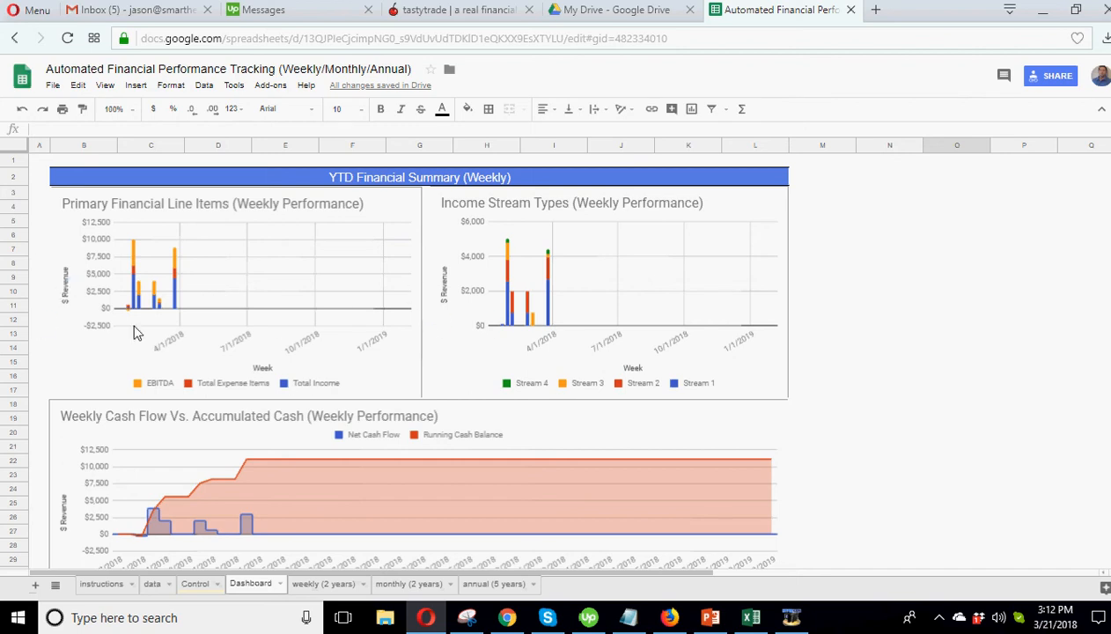
mouse_move(144, 321)
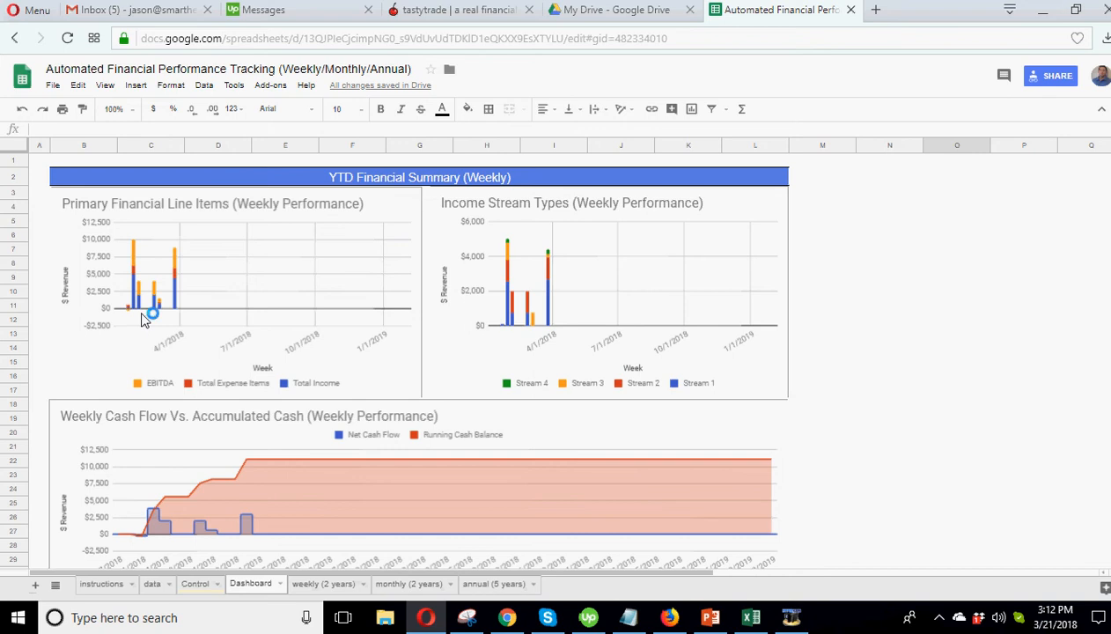
mouse_move(281, 326)
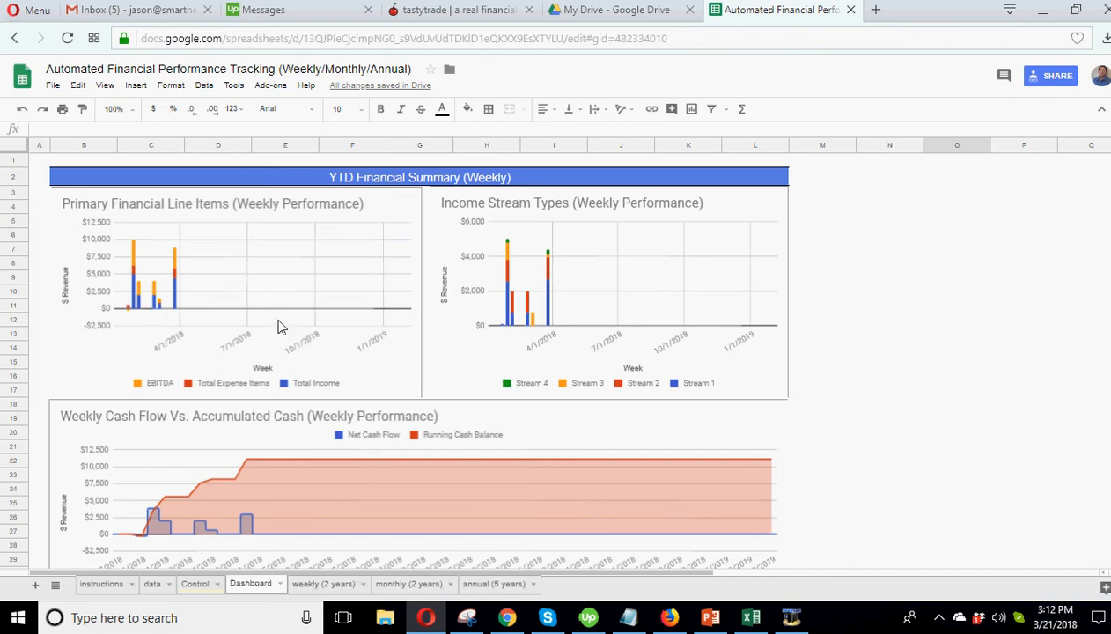
mouse_move(479, 335)
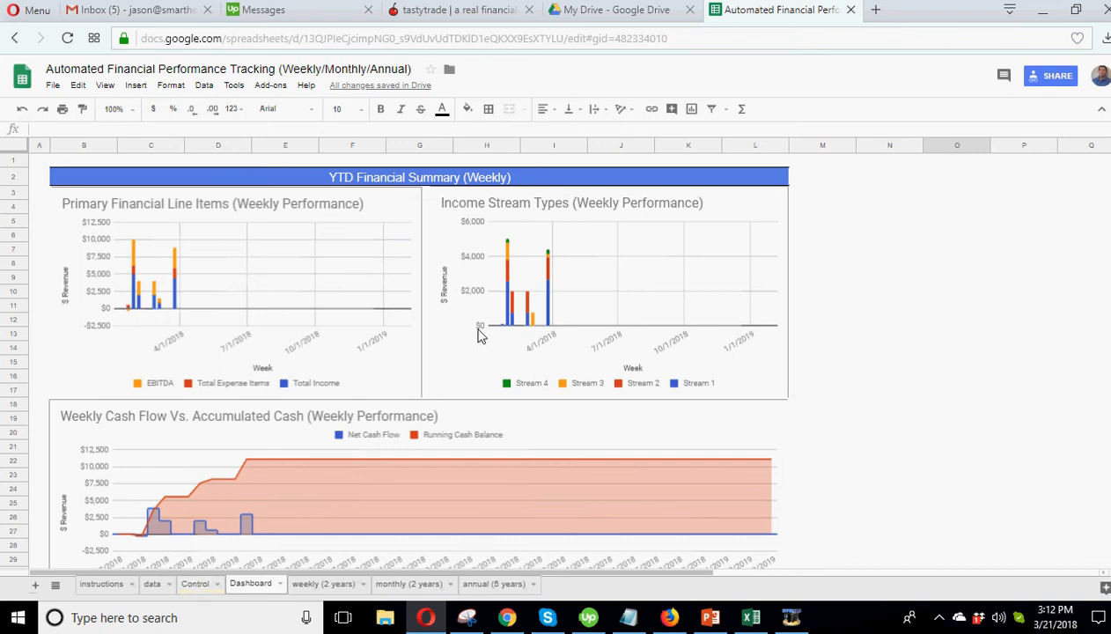
Step: Restore the Today cell to a =today formula and review the Dashboard's weekly and annual charts
click(194, 585)
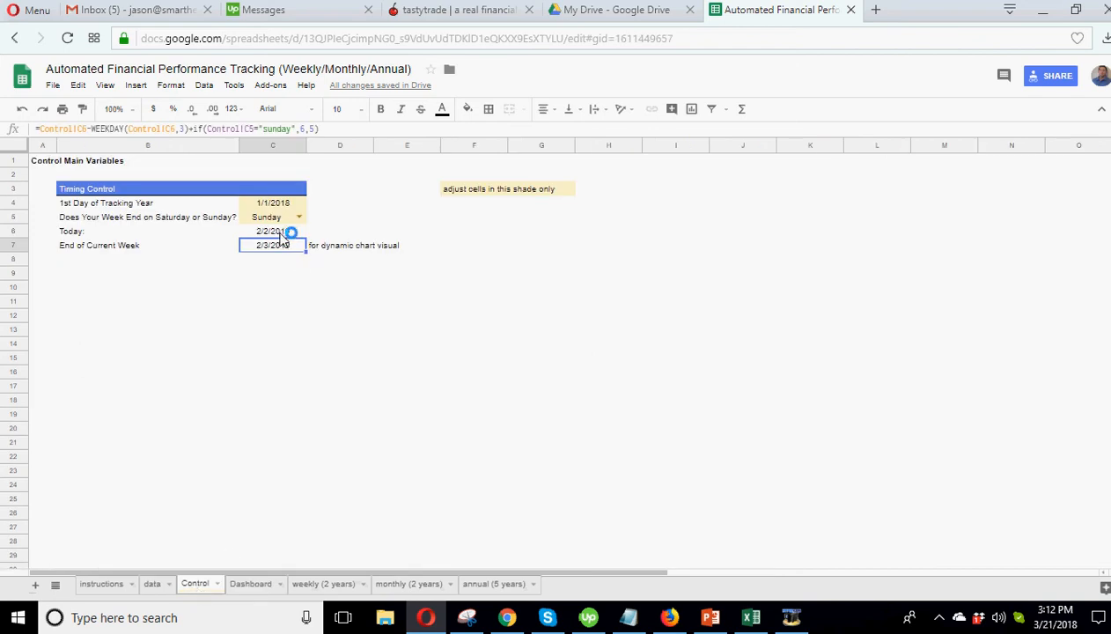
text(=t)
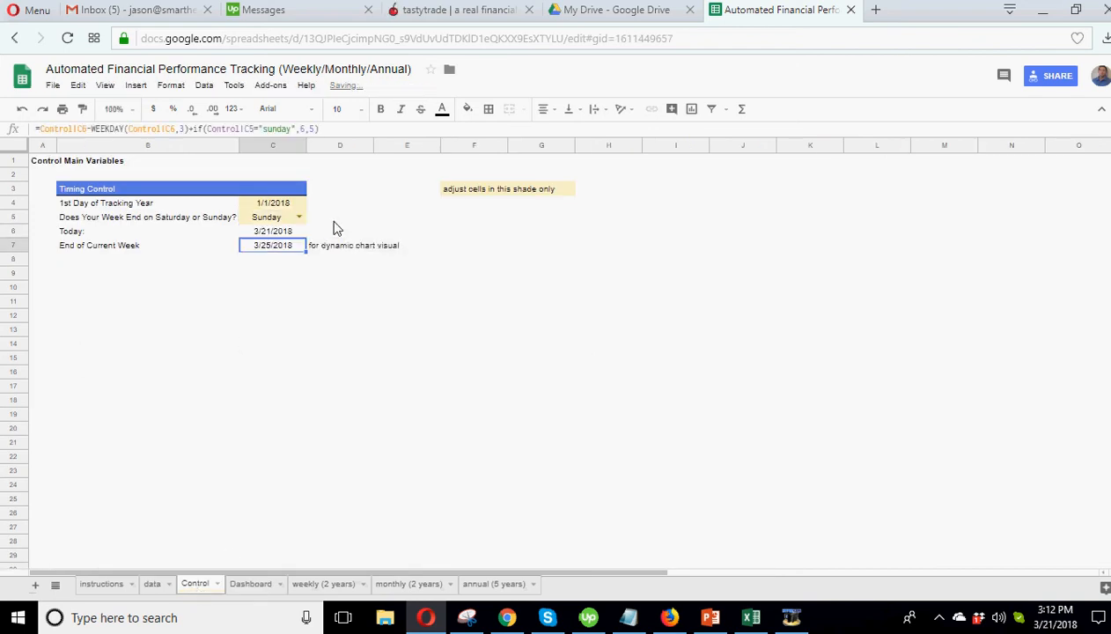
click(250, 585)
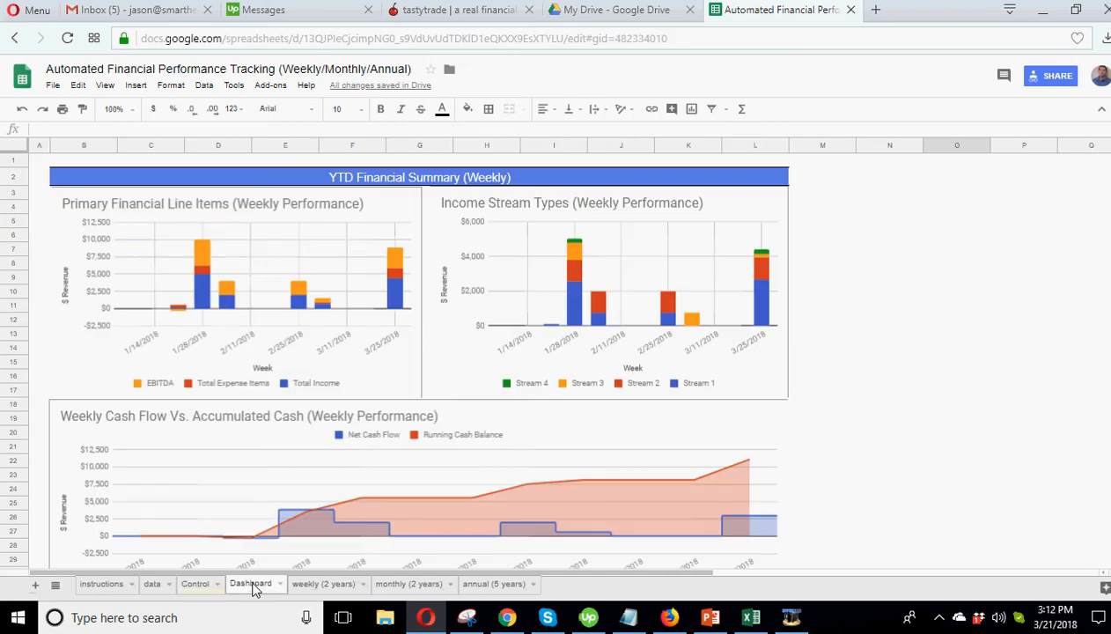
mouse_move(238, 255)
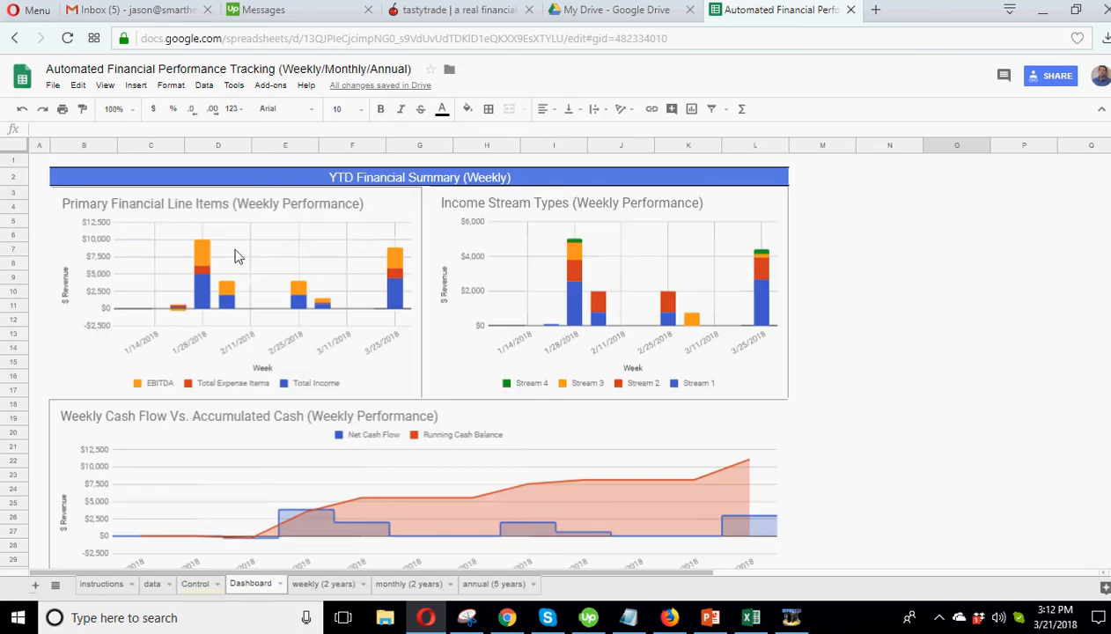
mouse_move(162, 280)
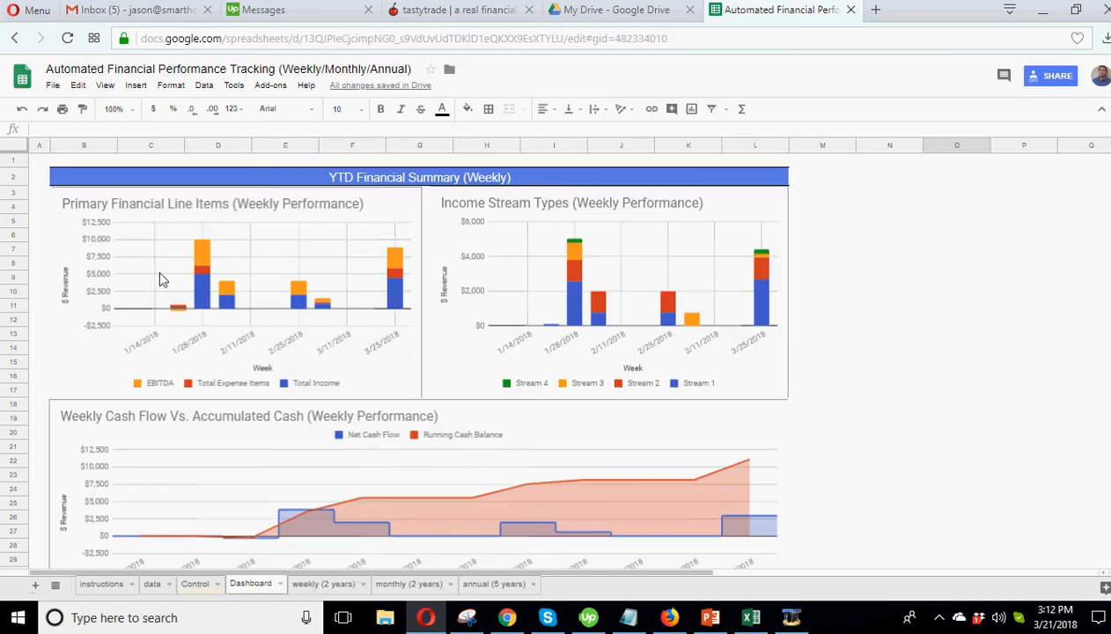
mouse_move(668, 310)
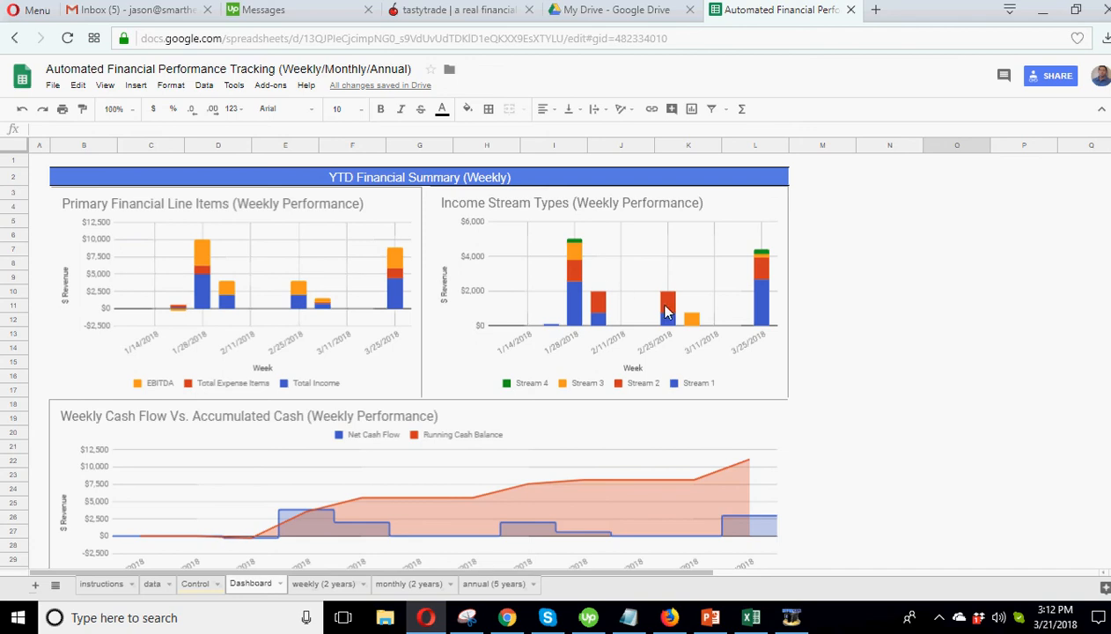
mouse_move(937, 412)
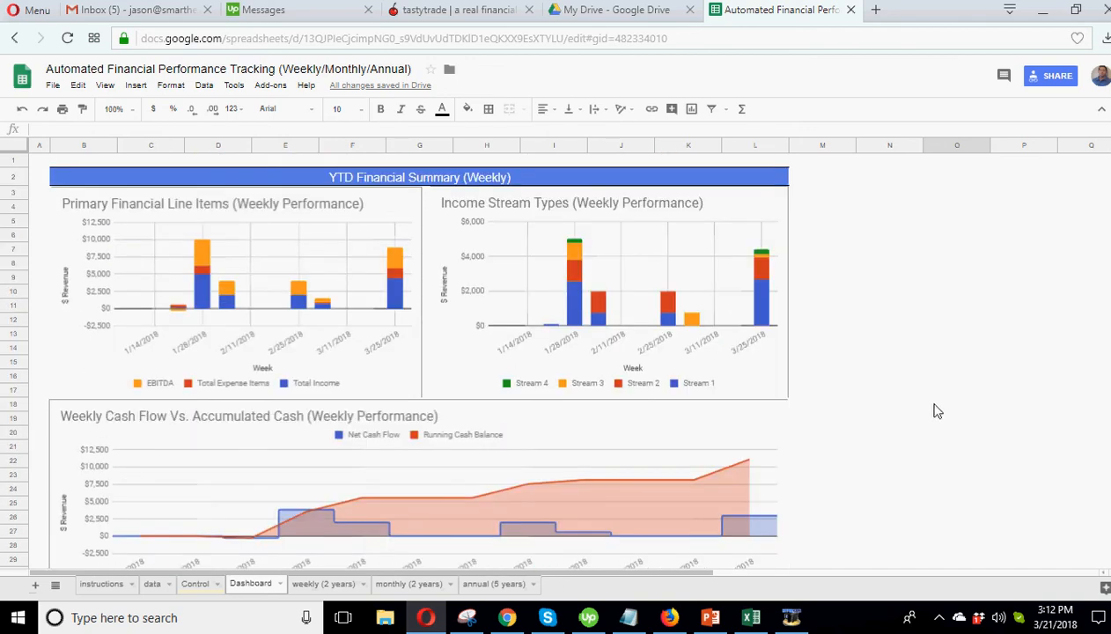
mouse_move(786, 361)
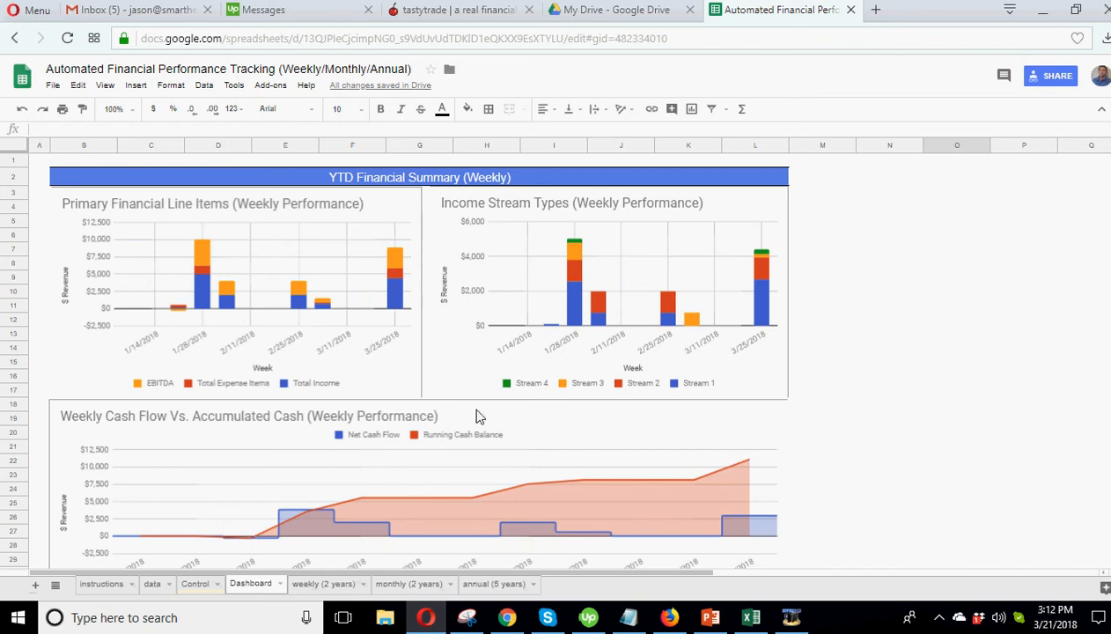
scroll(down, 3)
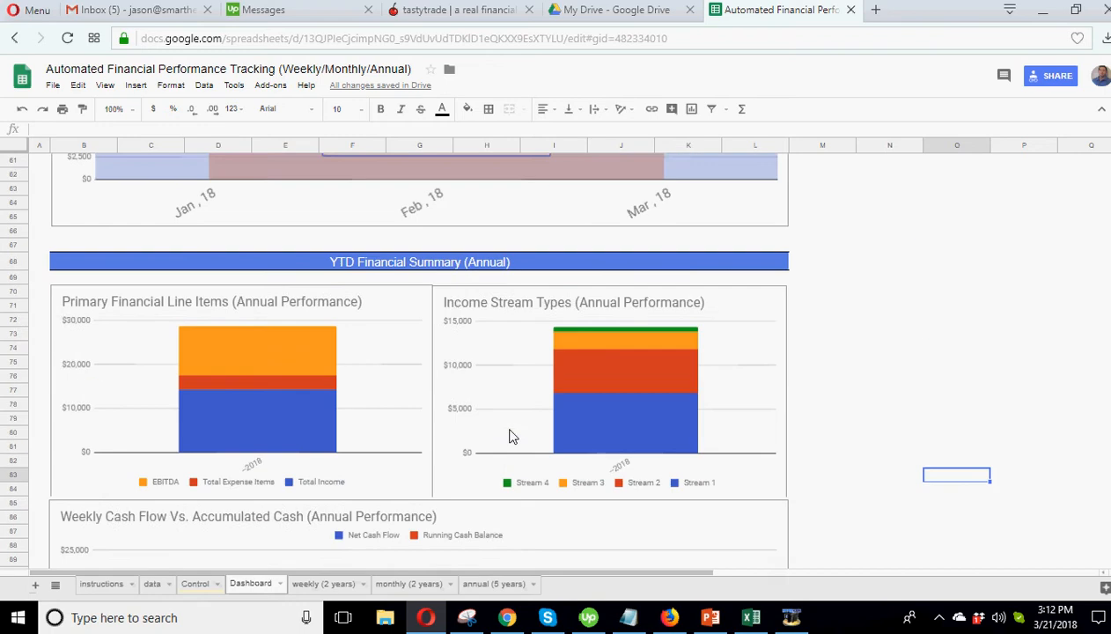
scroll(up, 3)
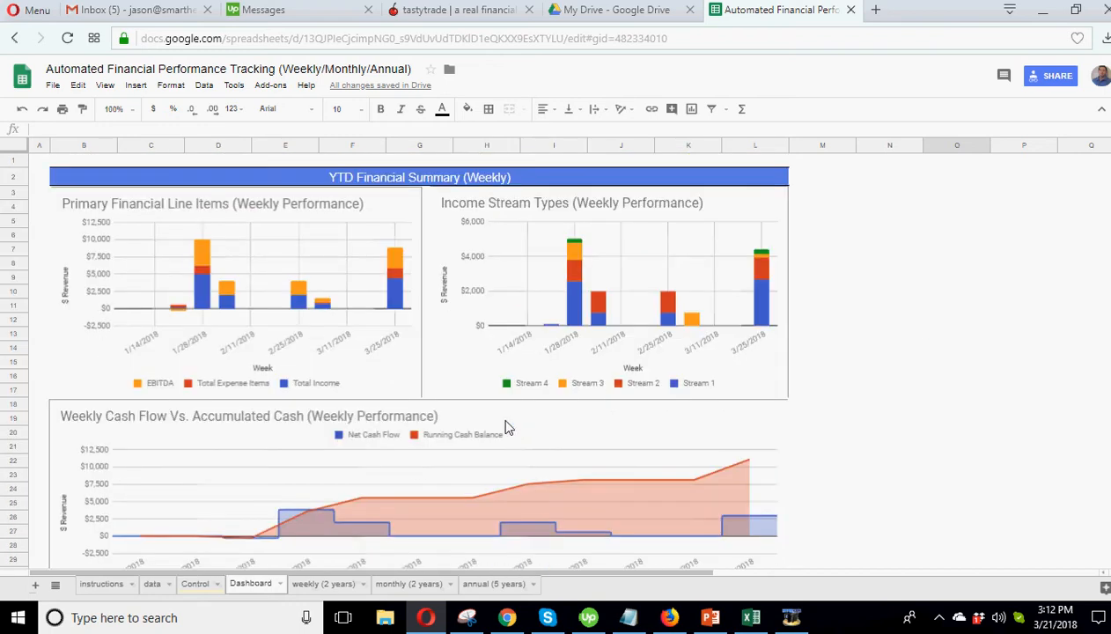
Step: Select the data sheet's Date, Item Description and $ Amount entries shaded pale yellow
click(193, 585)
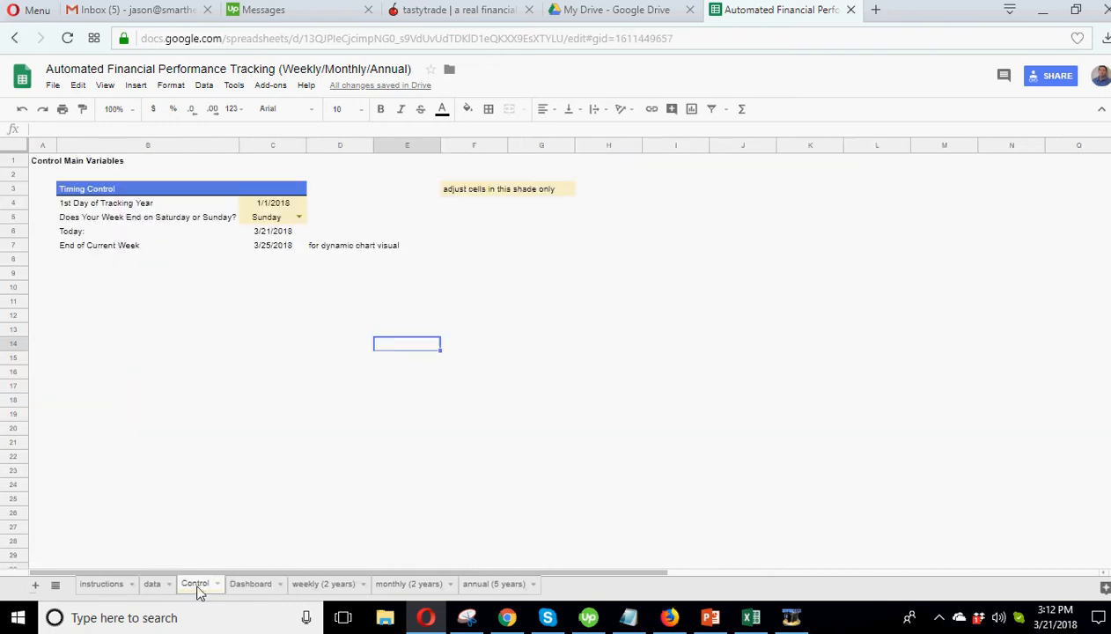
click(151, 585)
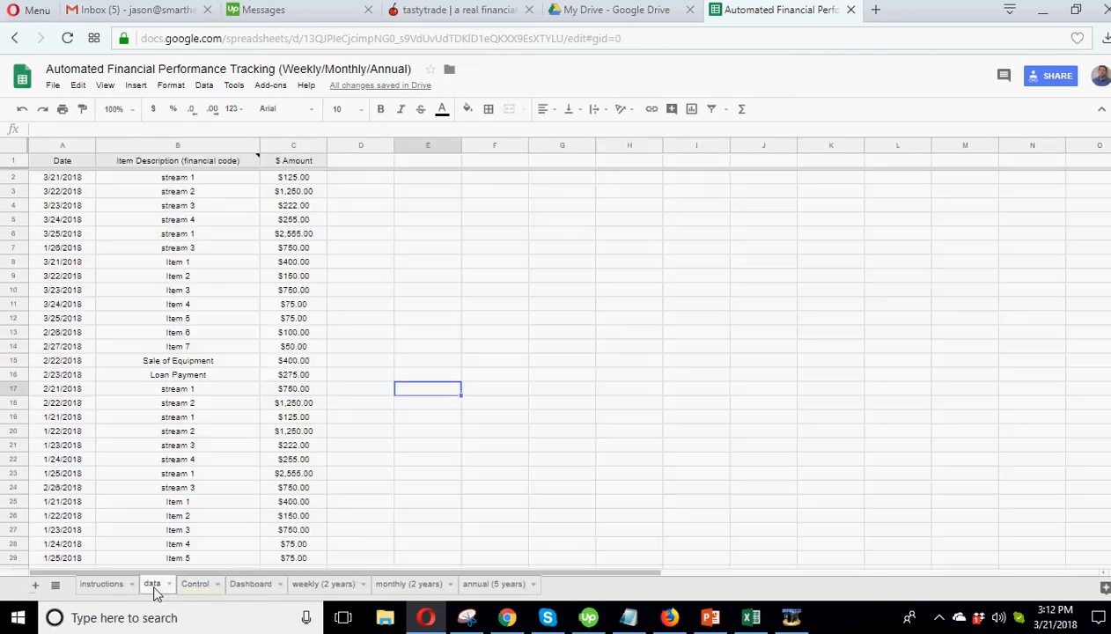
click(62, 176)
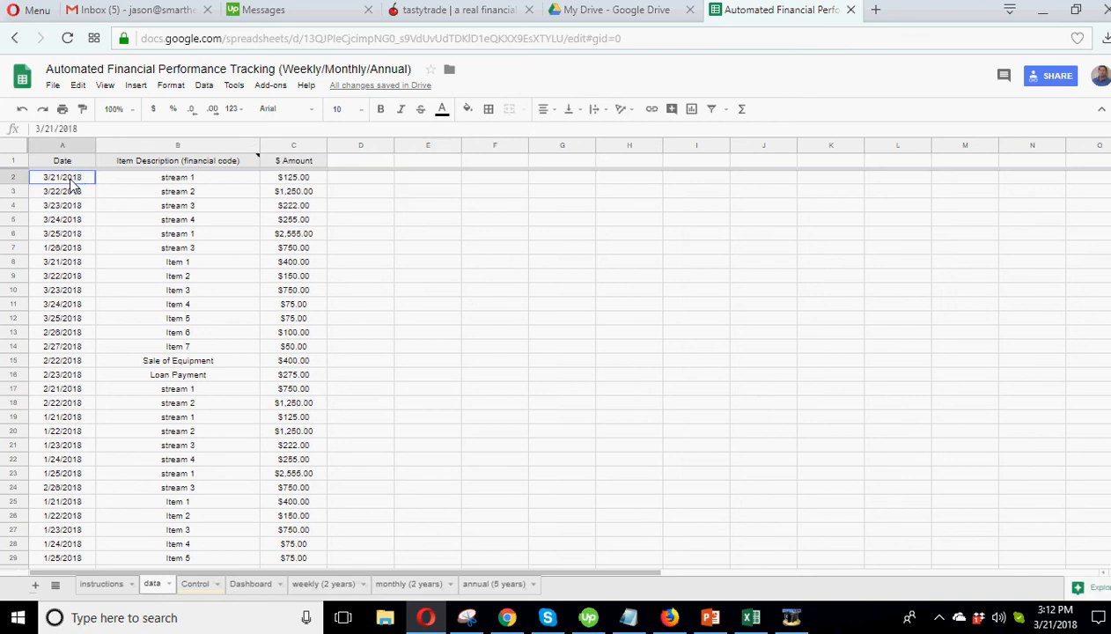
drag(176, 176, 176, 346)
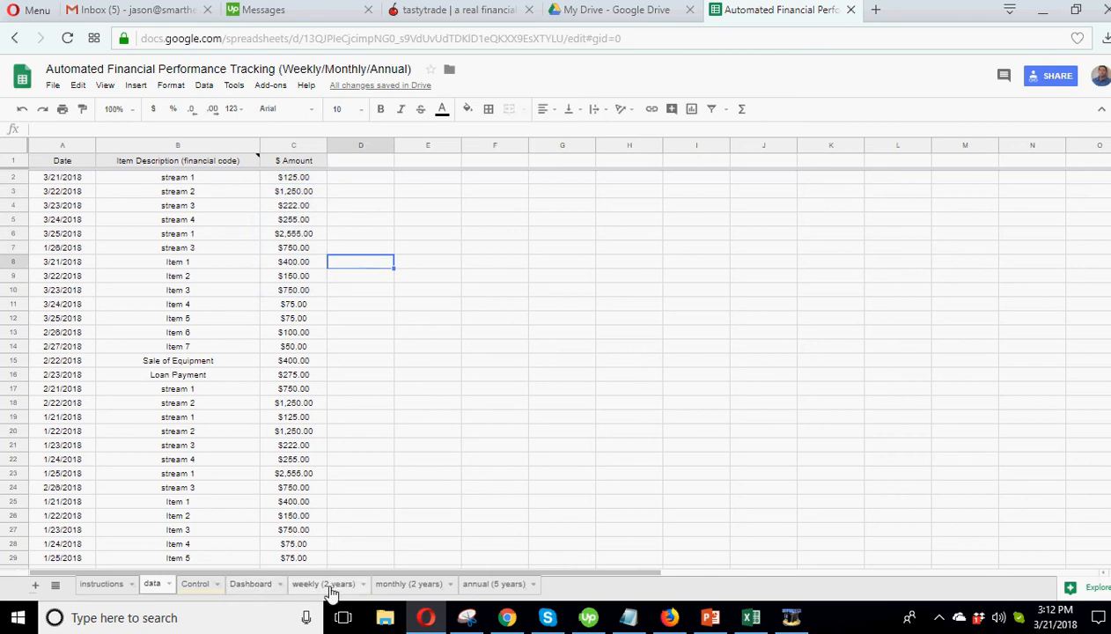
click(324, 585)
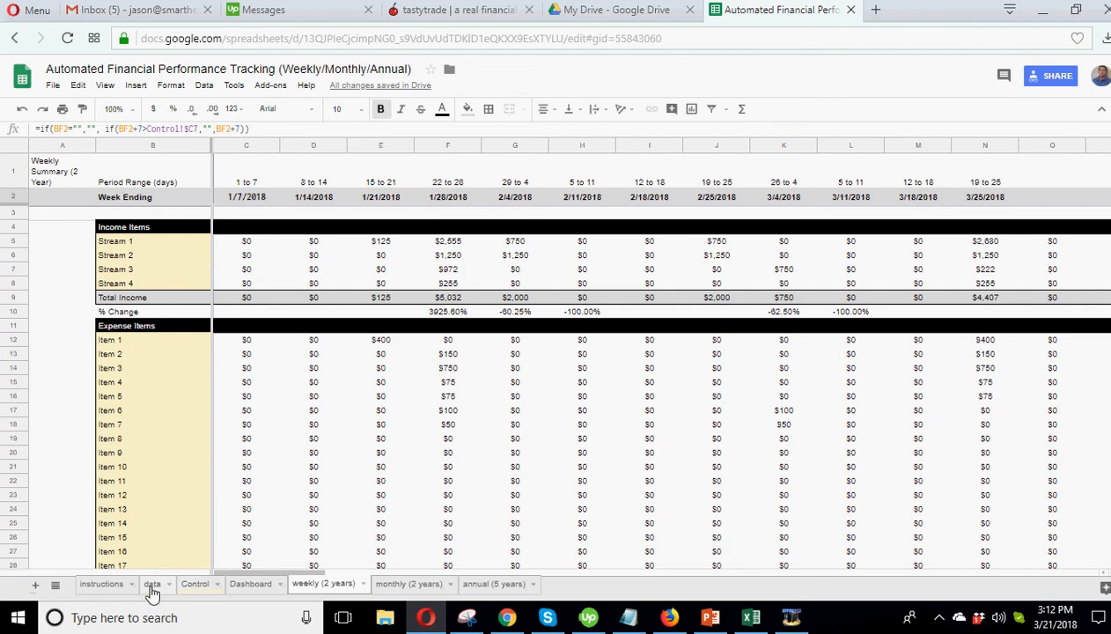
Step: Check the Item 2 entry in B9, then move through Dashboard and Control to the weekly summary
click(152, 585)
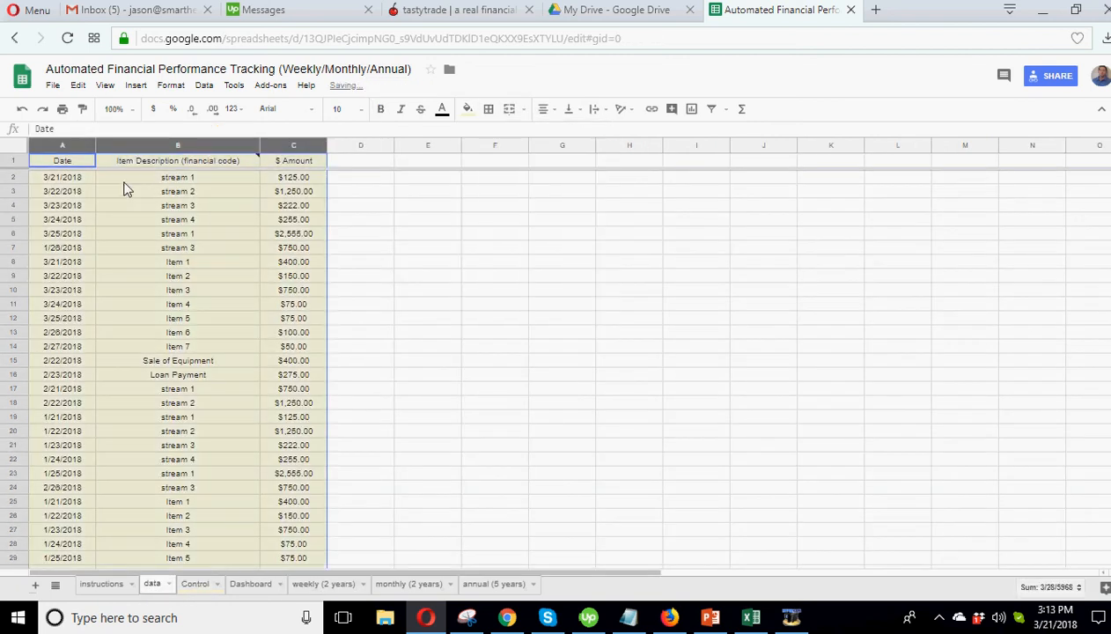
click(468, 109)
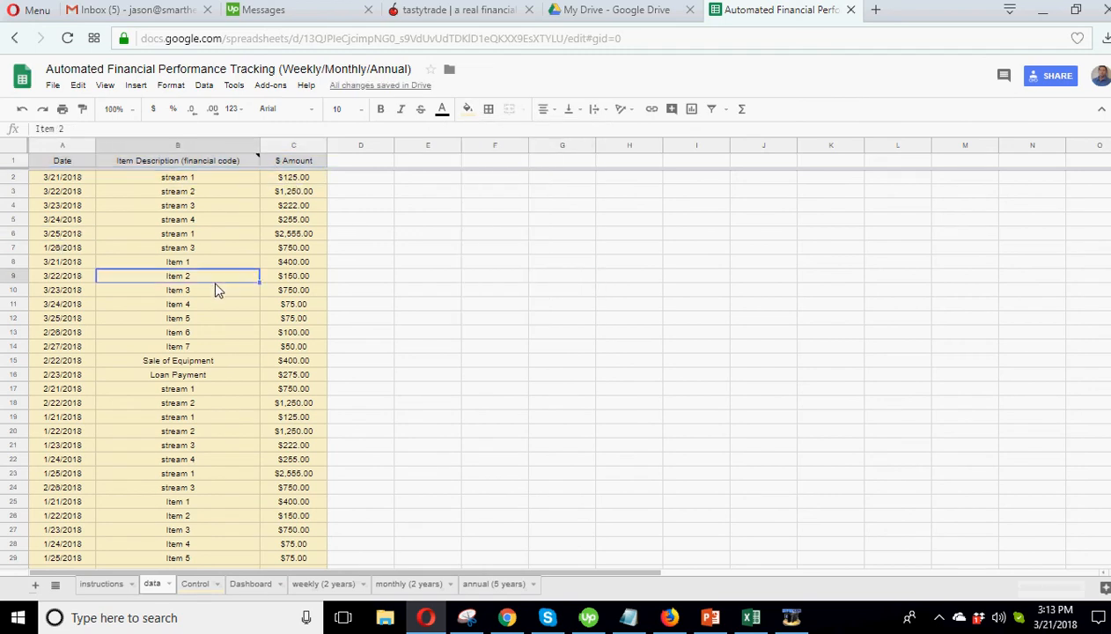
click(250, 585)
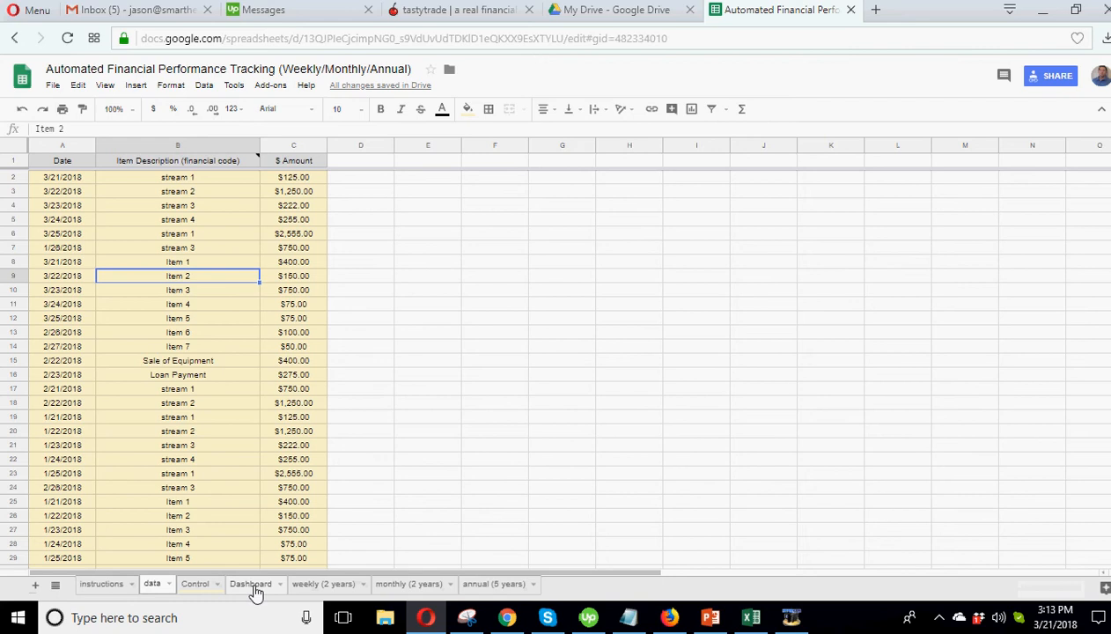
click(194, 584)
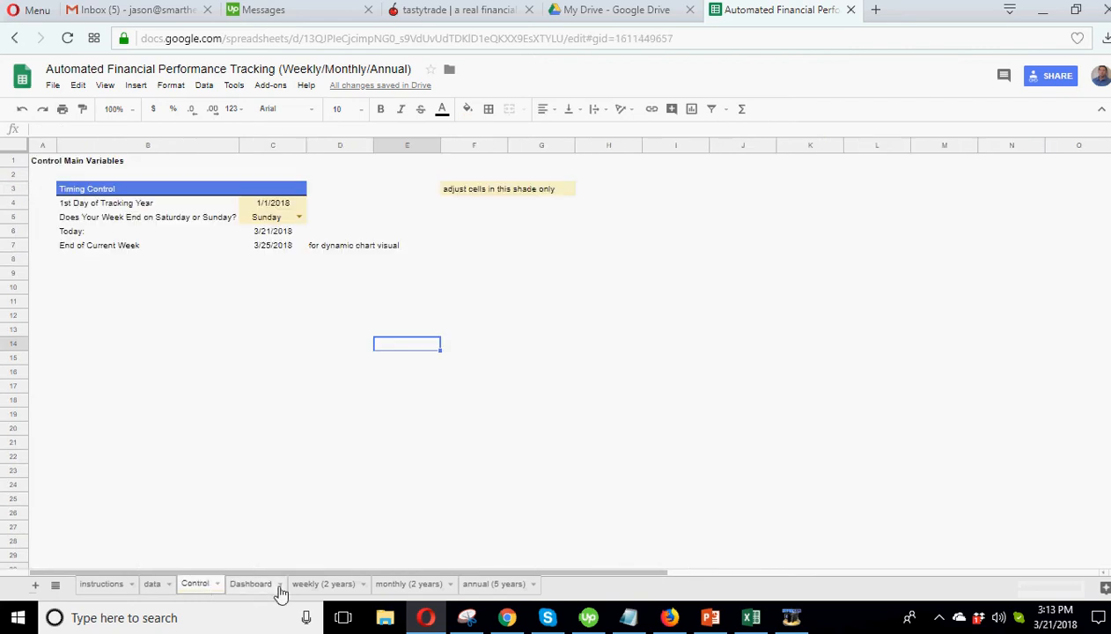
click(324, 584)
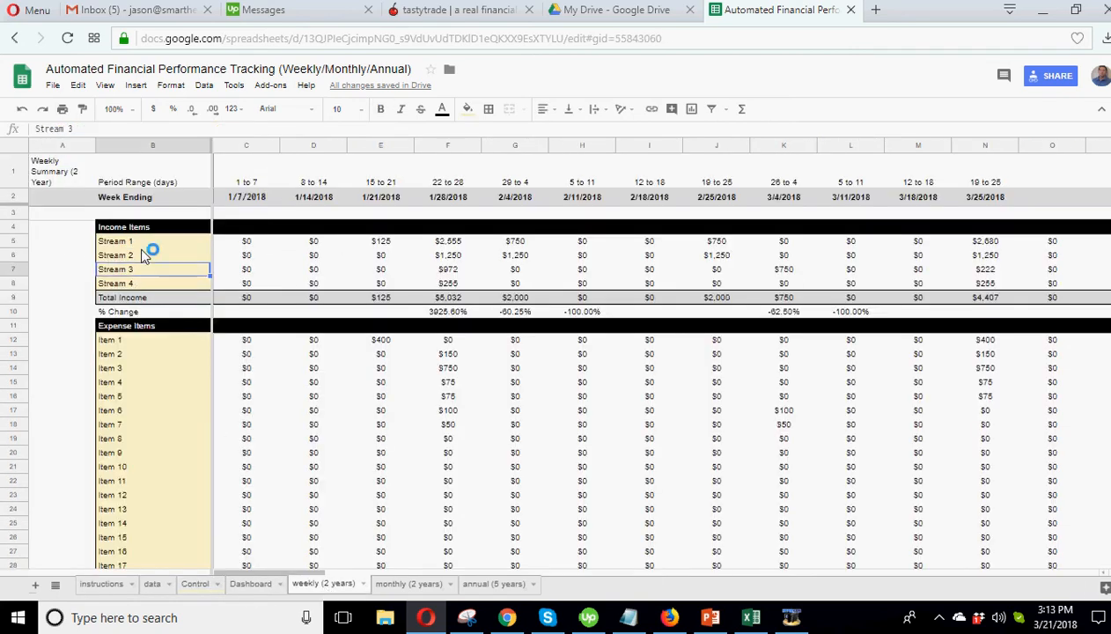
click(116, 282)
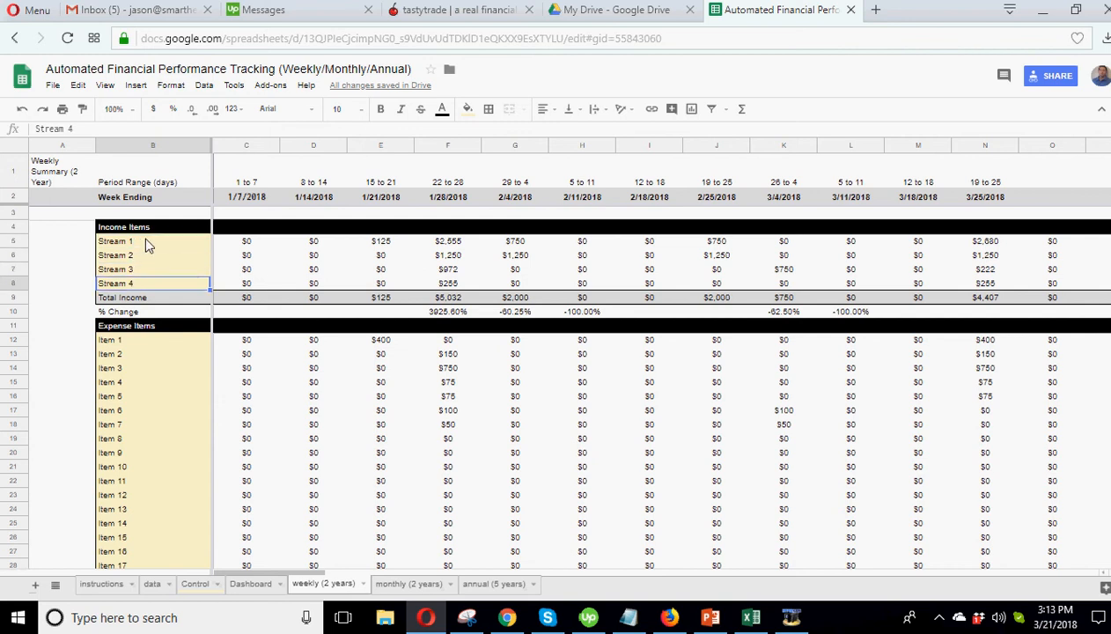
click(117, 240)
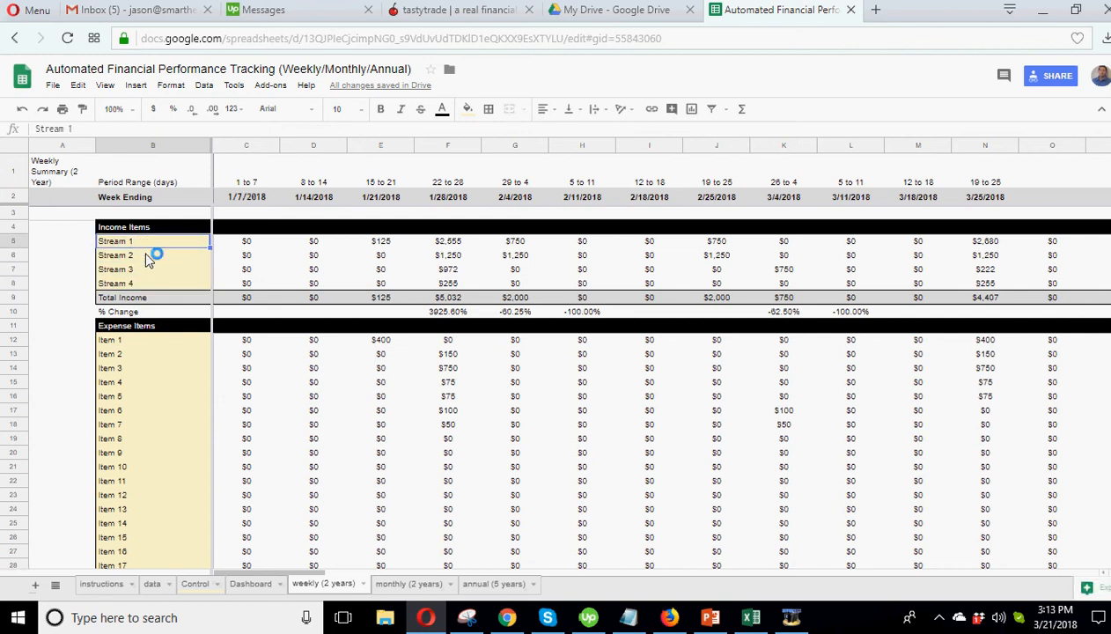
click(152, 585)
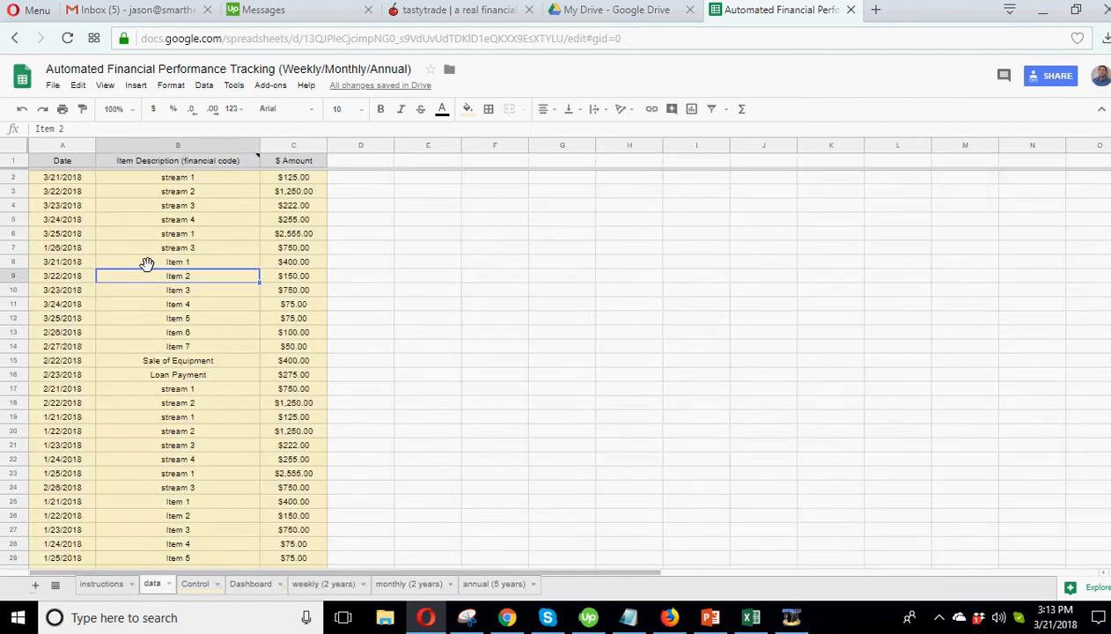
click(177, 232)
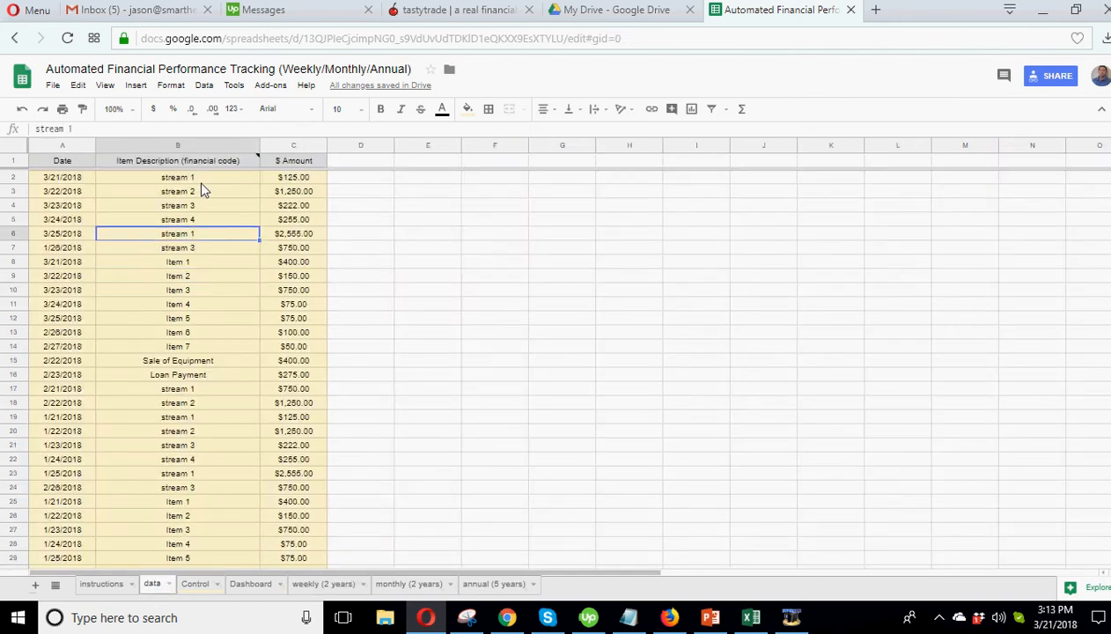
click(176, 176)
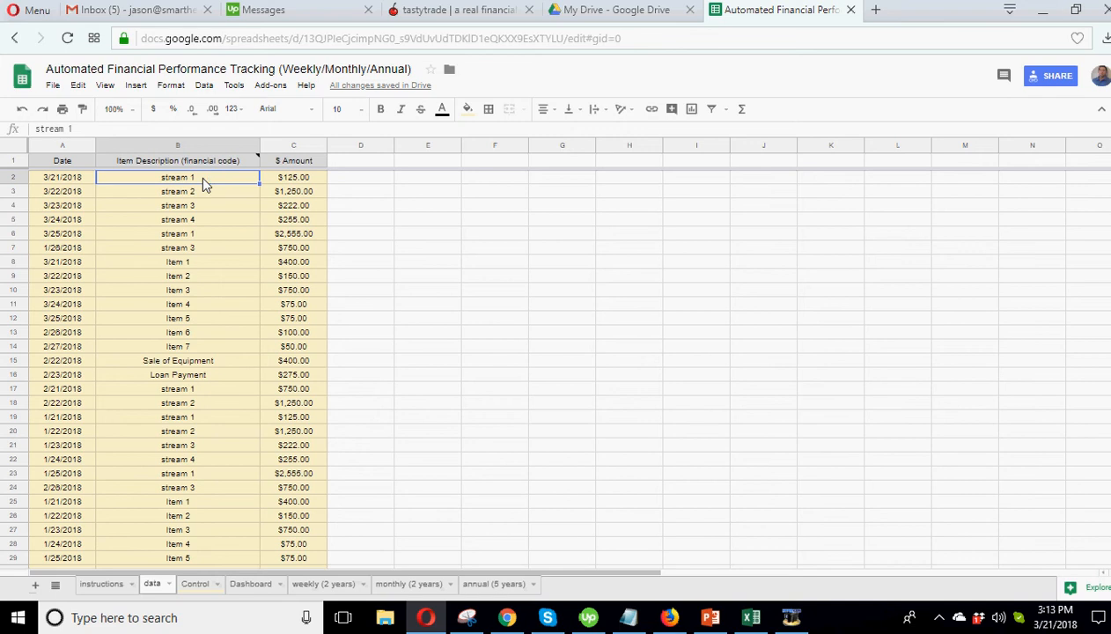
mouse_move(197, 180)
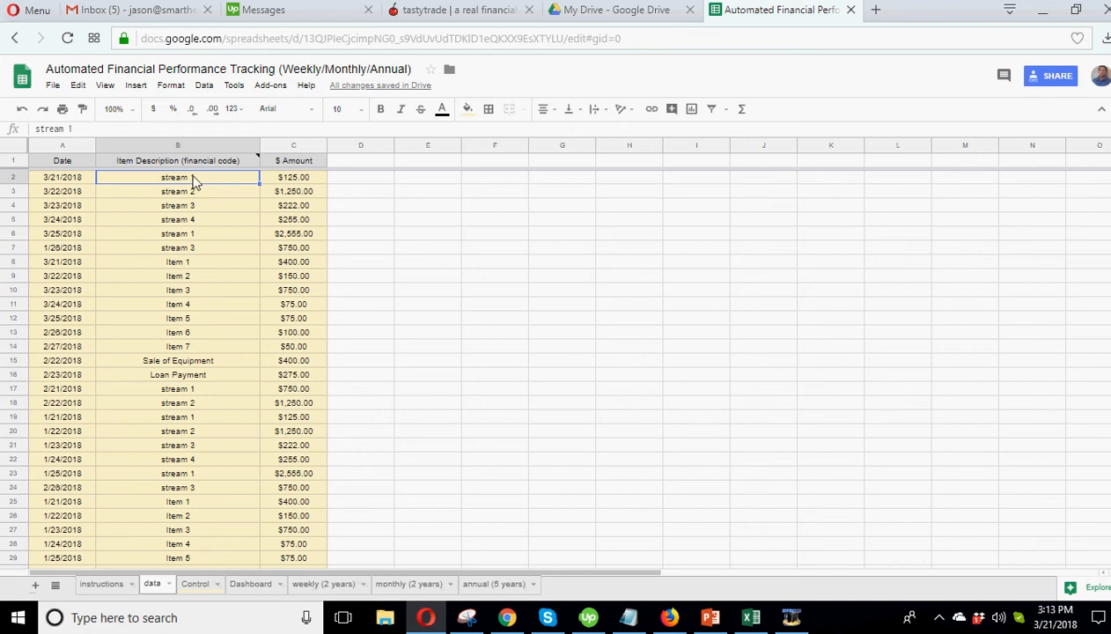
click(176, 190)
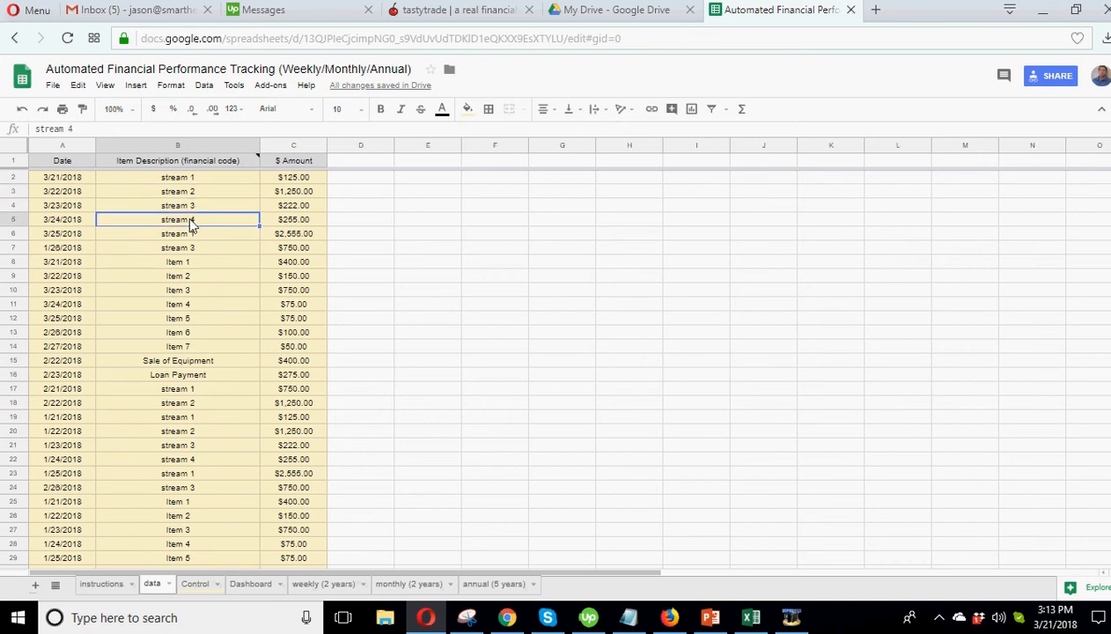
mouse_move(197, 183)
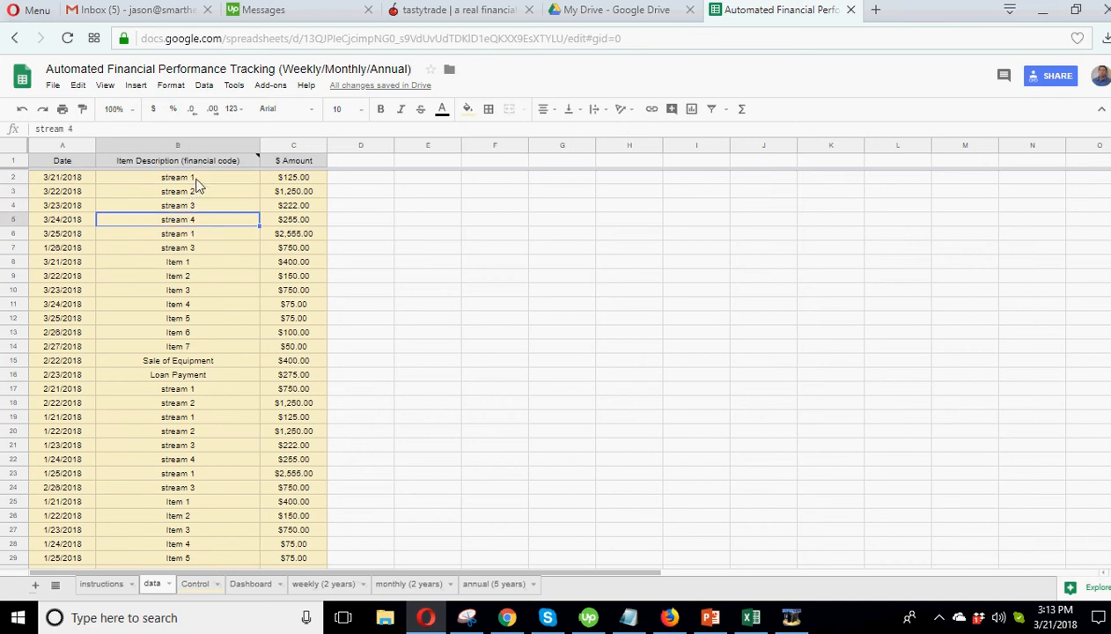
drag(176, 176, 176, 218)
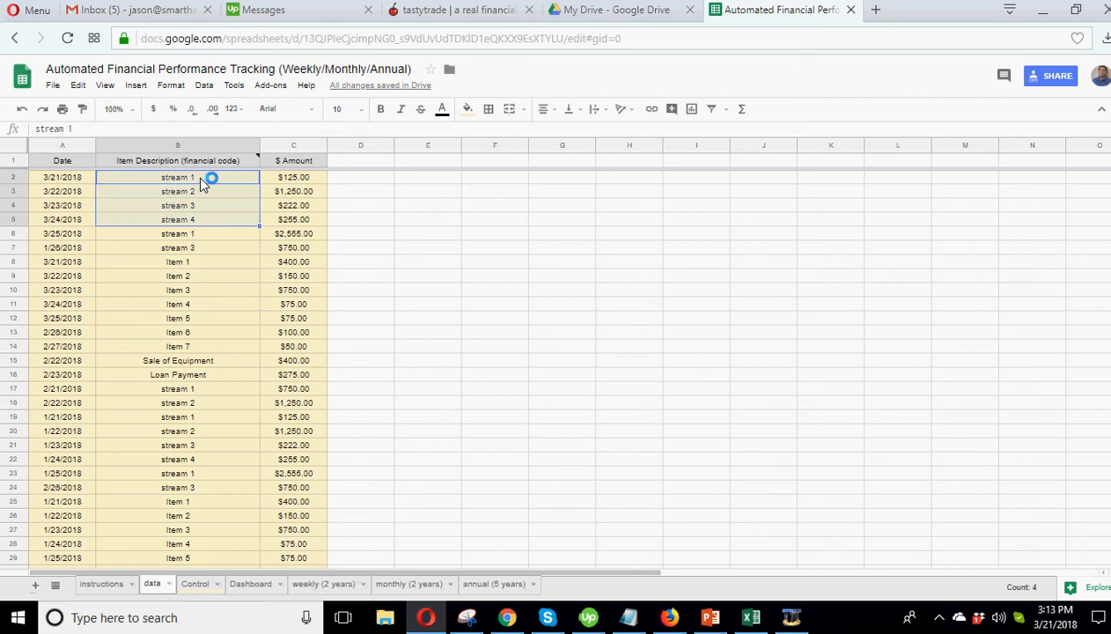
click(176, 176)
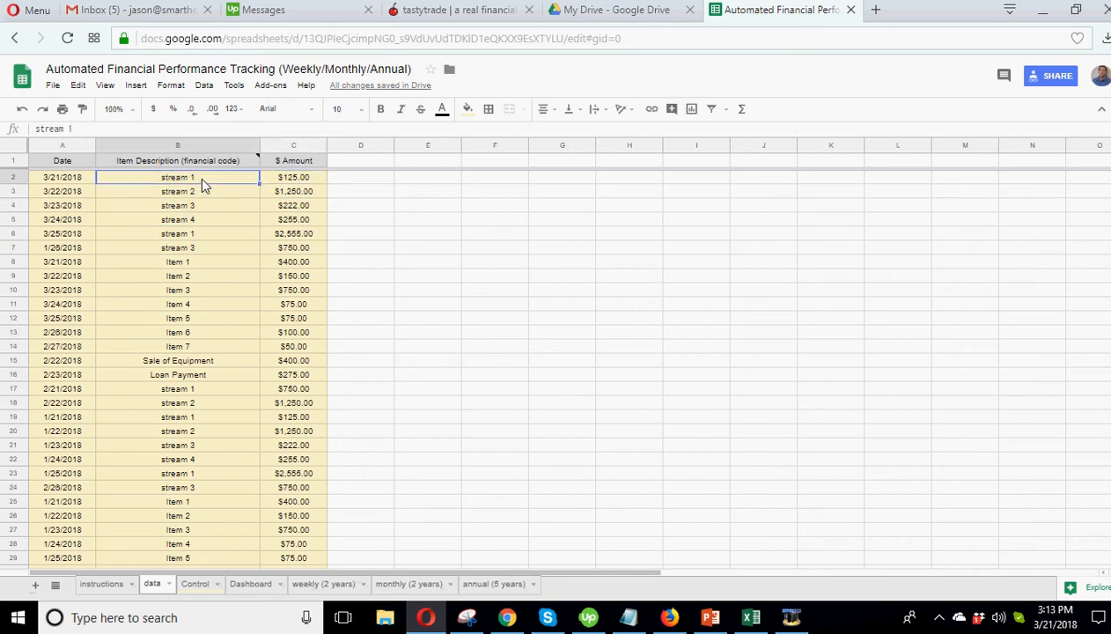
click(176, 218)
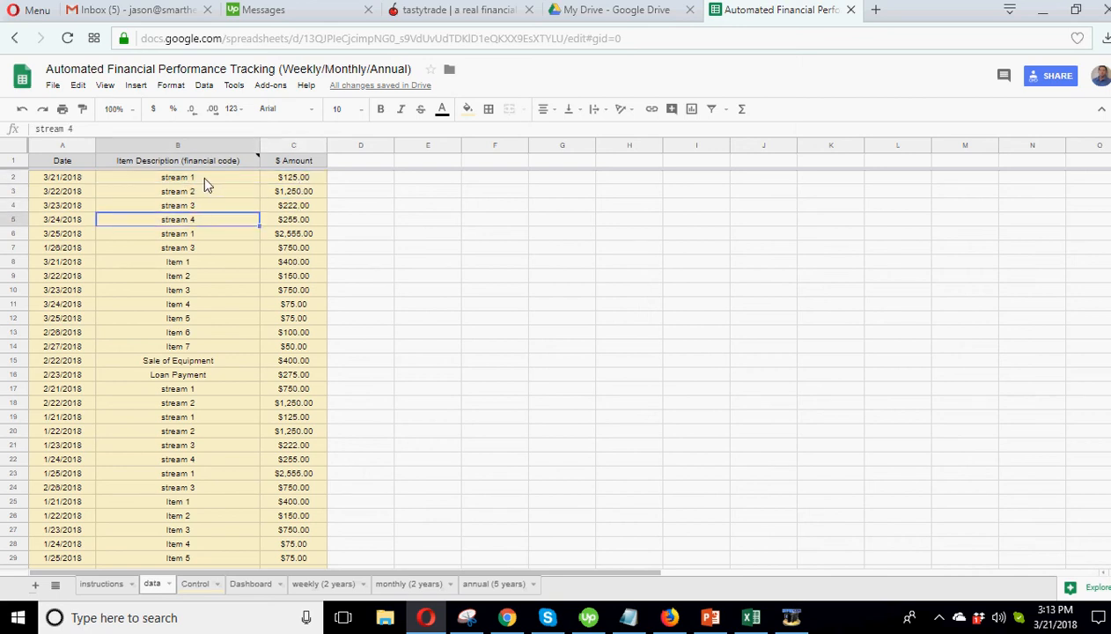
click(176, 176)
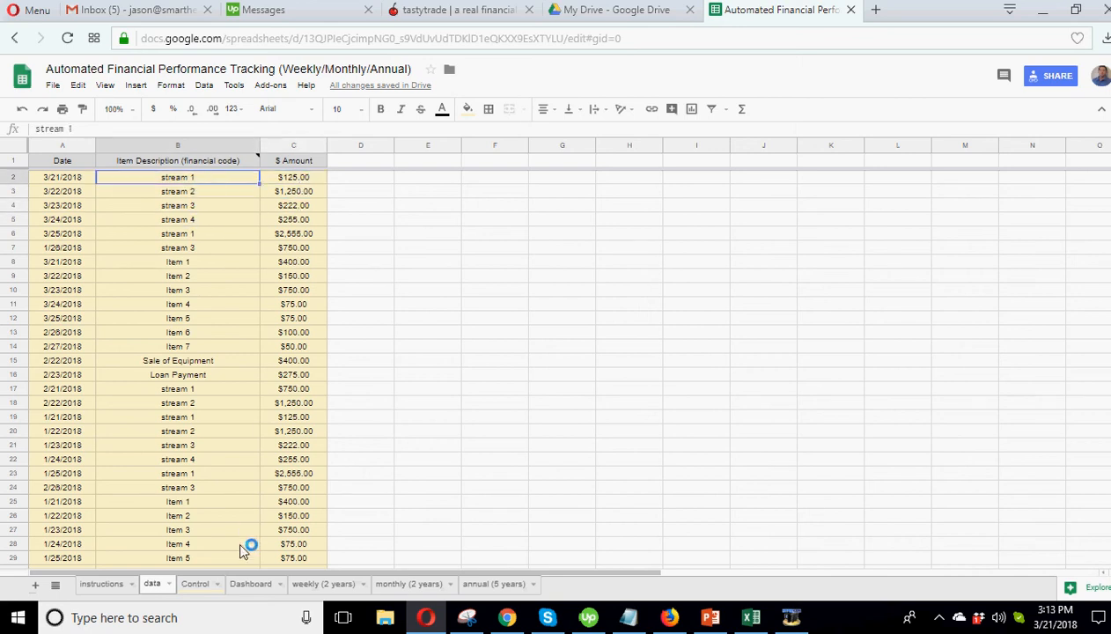
click(324, 585)
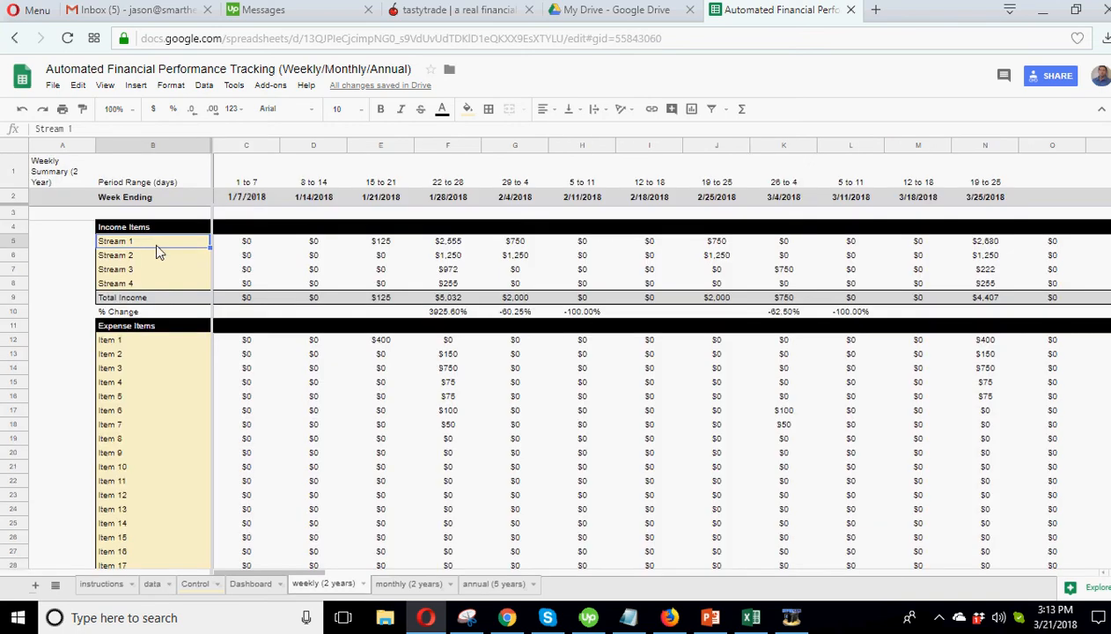
Step: Rename the Stream 1 income label to Subscription Revenue on the weekly summary
click(152, 253)
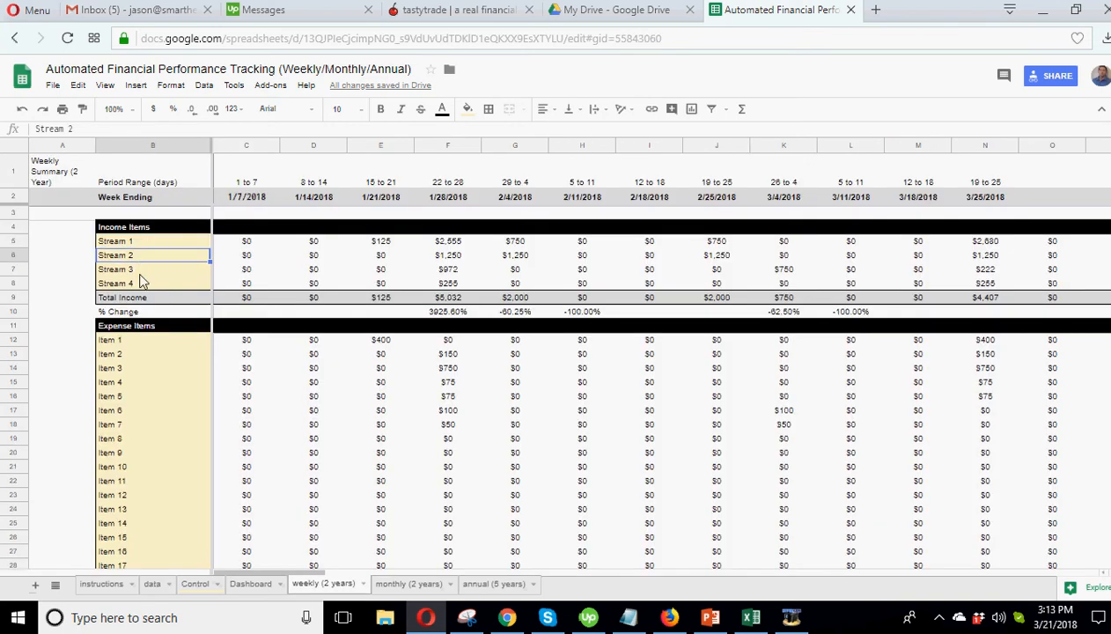
click(151, 268)
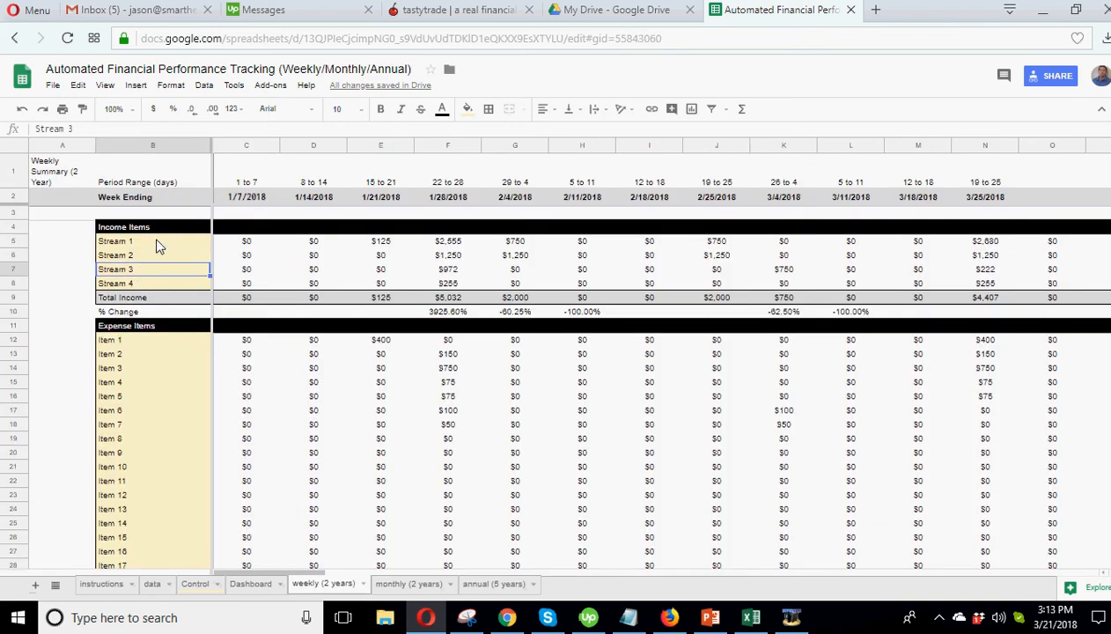
click(114, 239)
text(P)
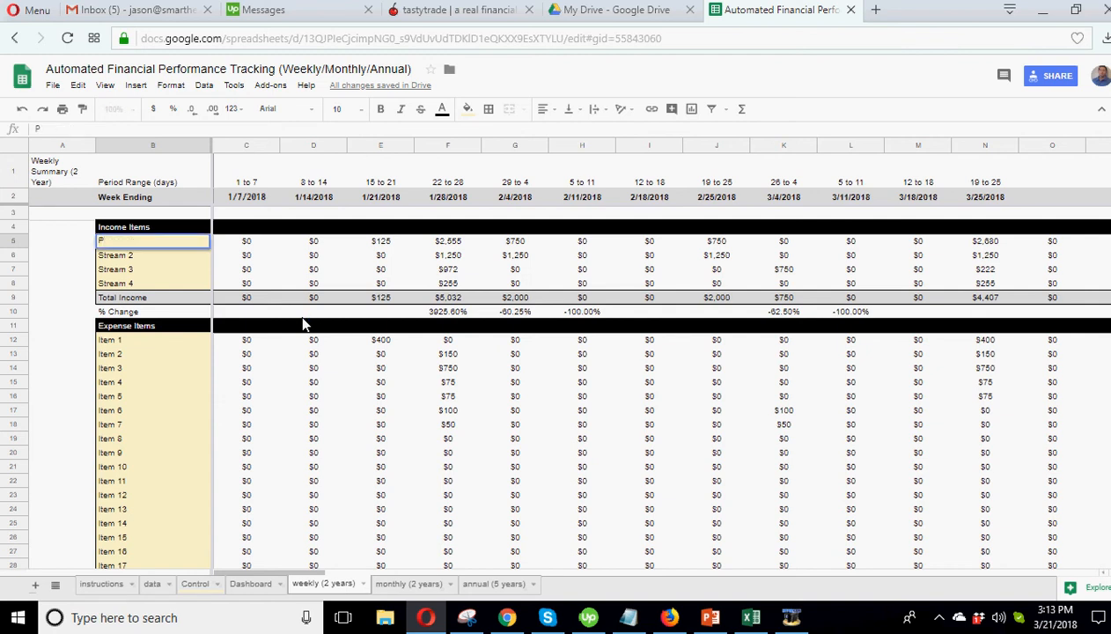
text(Subscription Revenue)
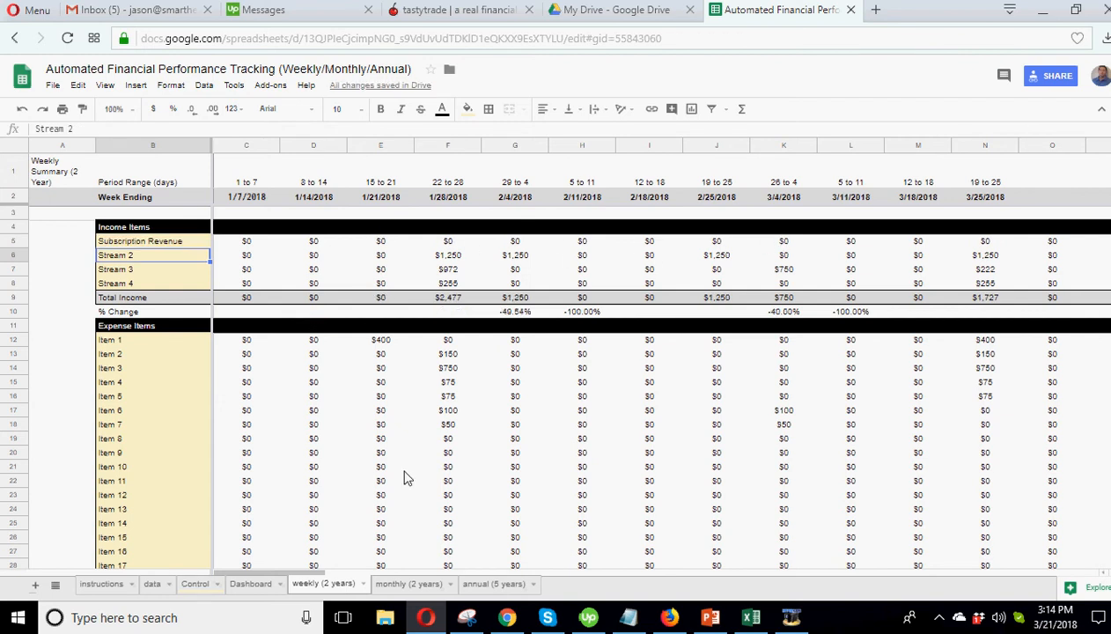
Step: Confirm the rename carries to the monthly and annual summaries, then go to the data sheet
click(409, 584)
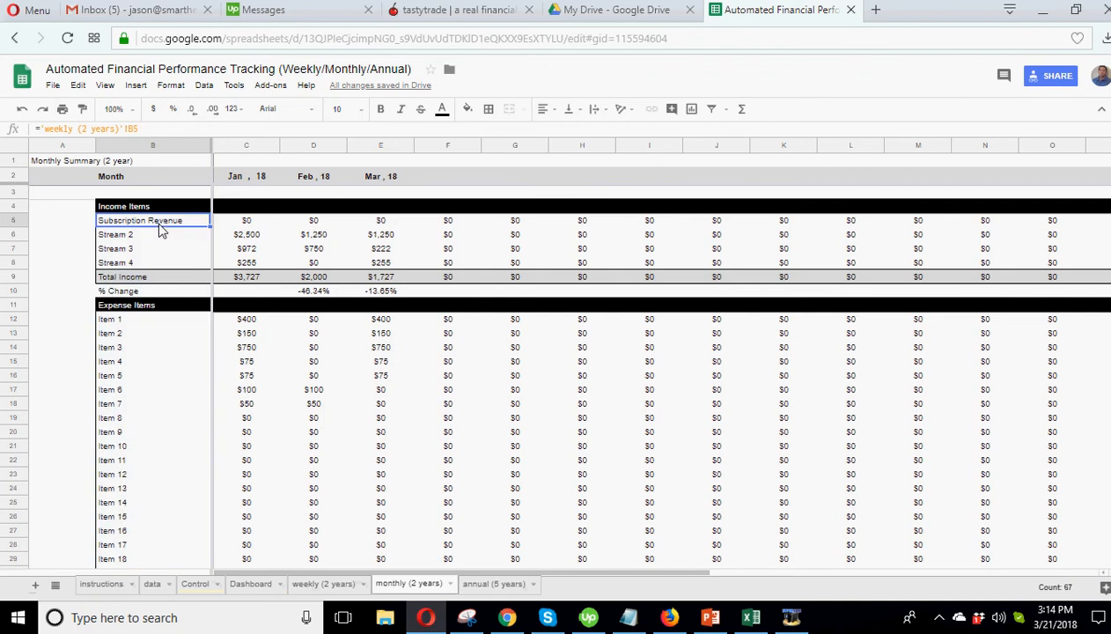
click(493, 584)
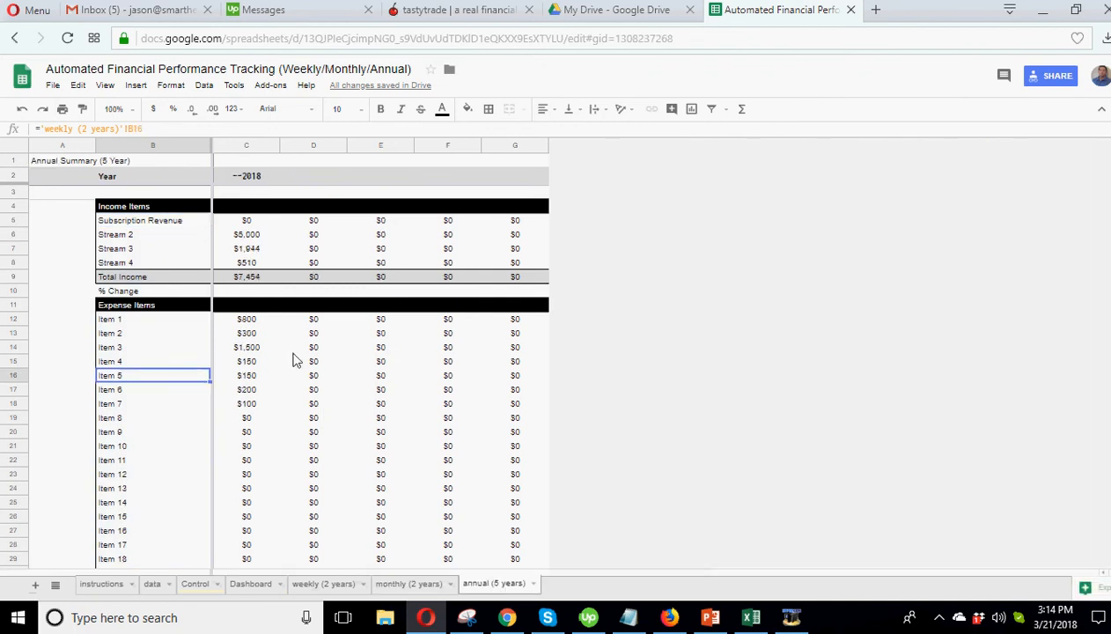
click(324, 585)
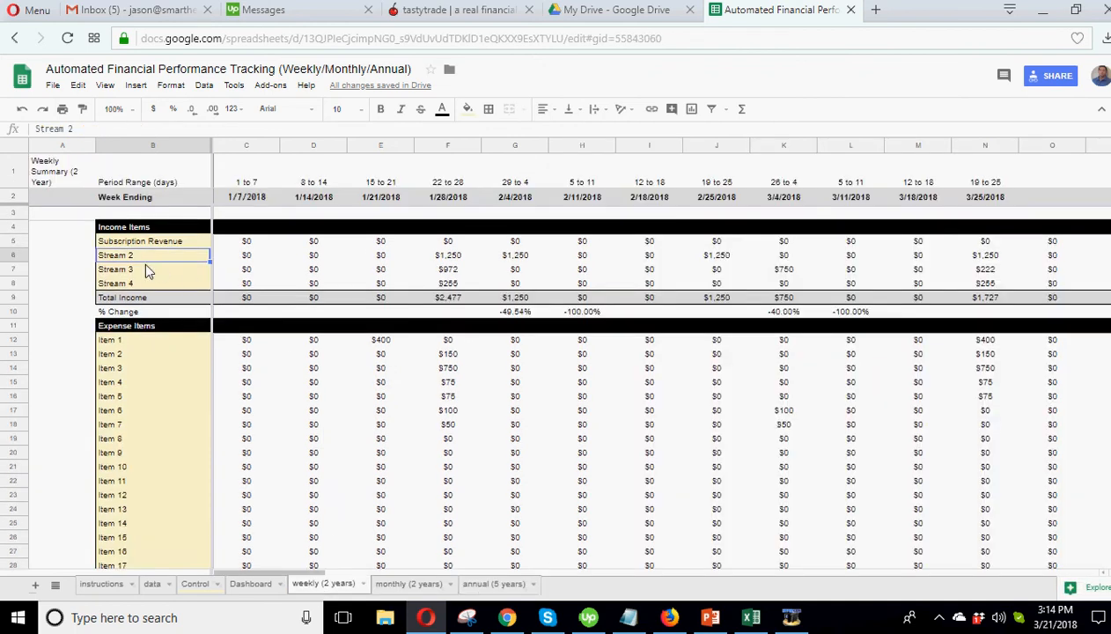
mouse_move(203, 361)
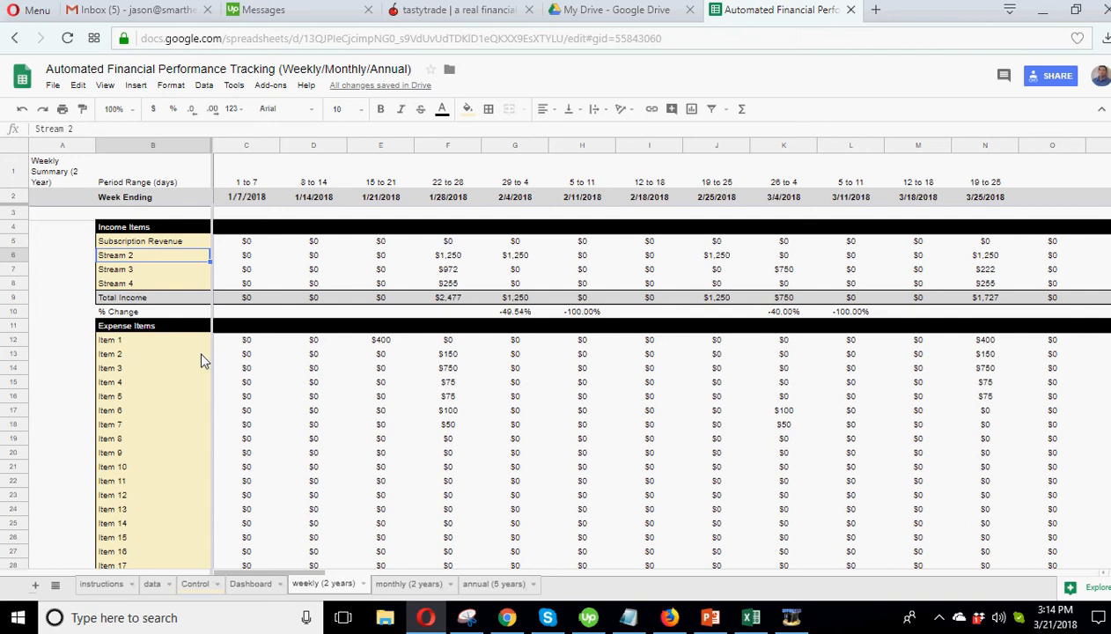
click(151, 585)
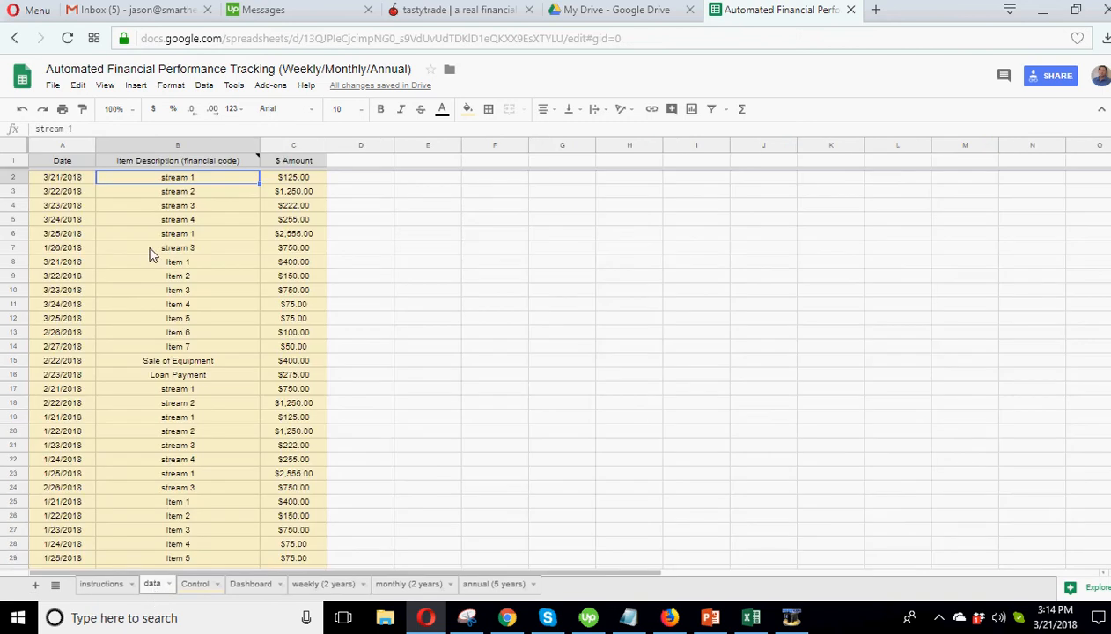
mouse_move(187, 206)
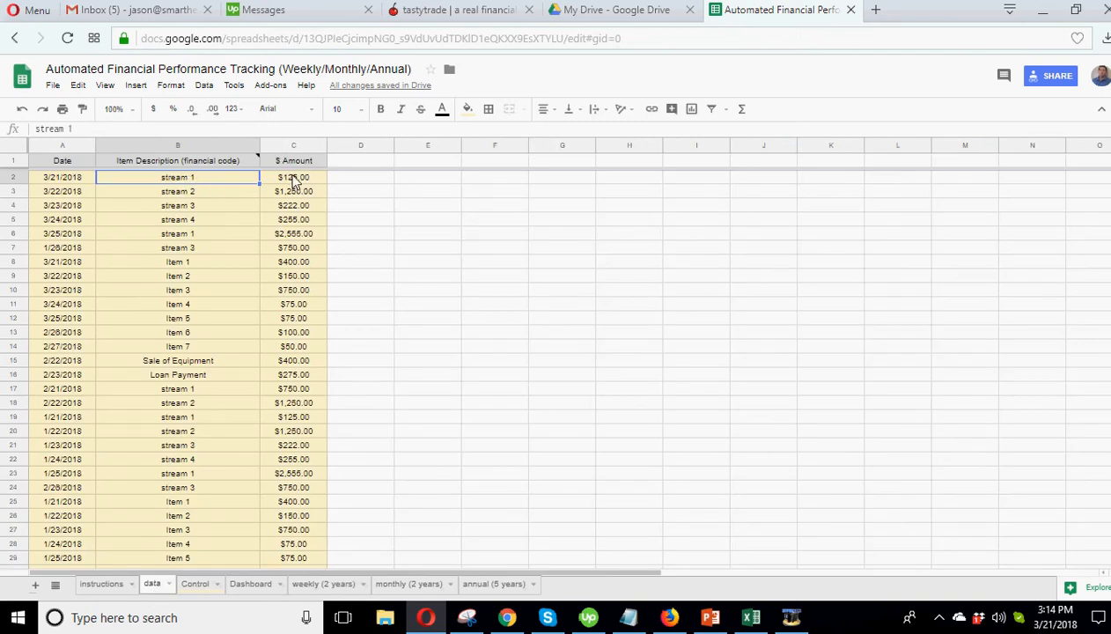
Step: Find and replace every 'stream 1' in column B with 'subscription revenue'
text(subscription revenue)
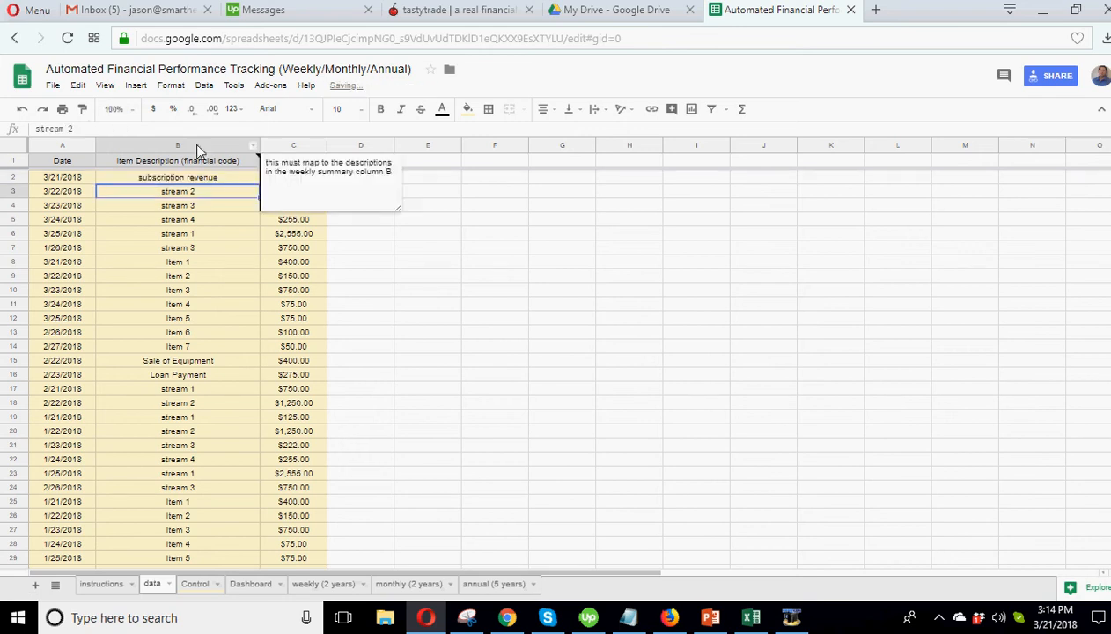
click(77, 85)
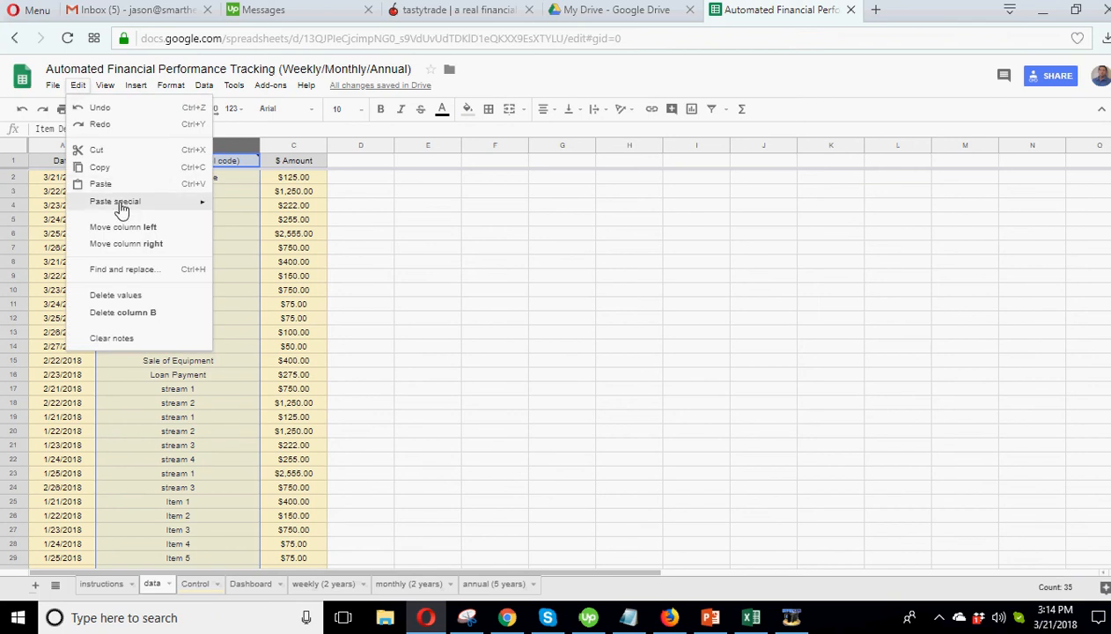
click(124, 268)
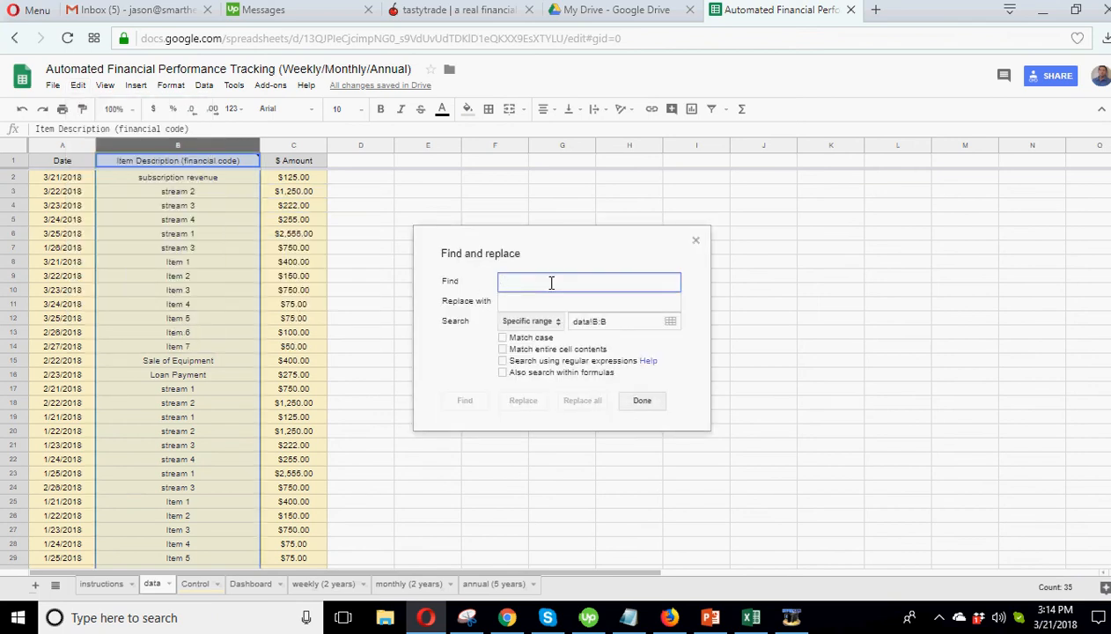
text(stream 1)
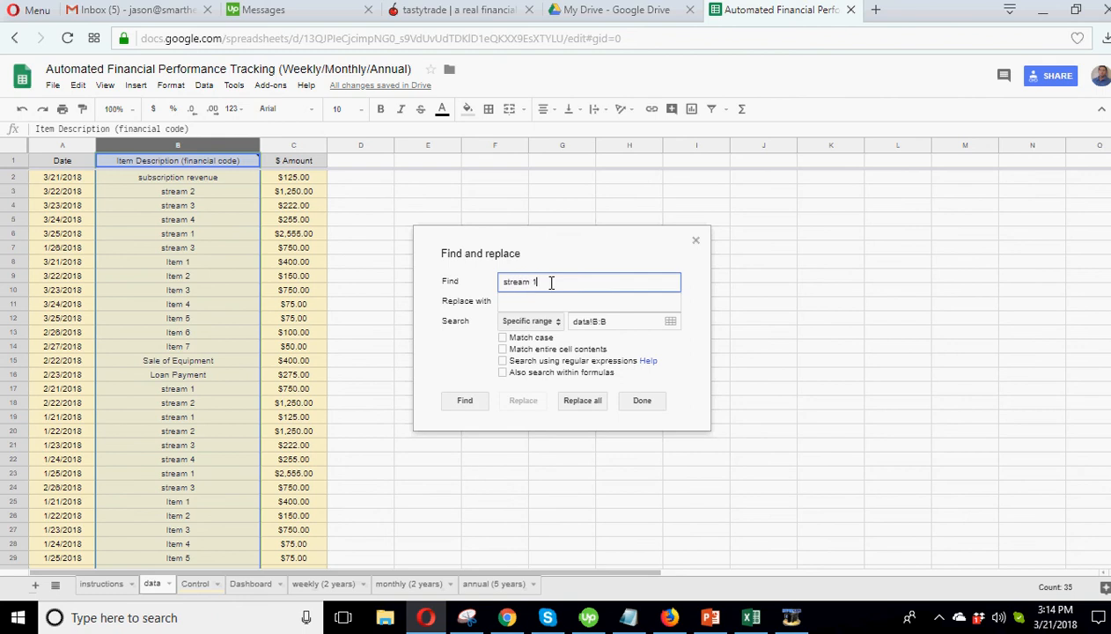
text(subscription reven)
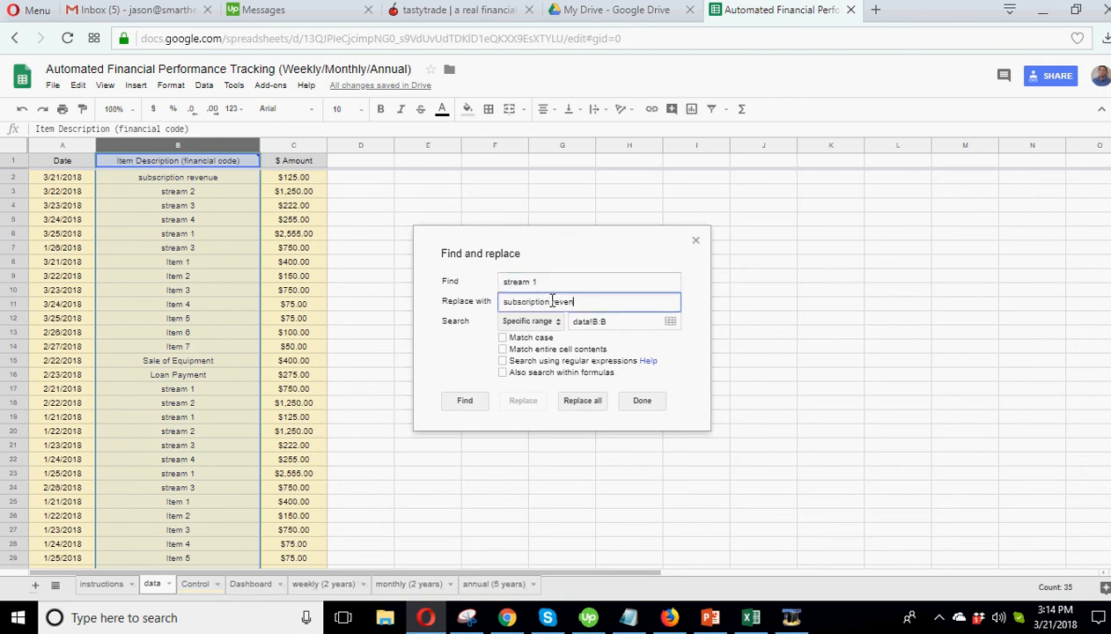
click(581, 401)
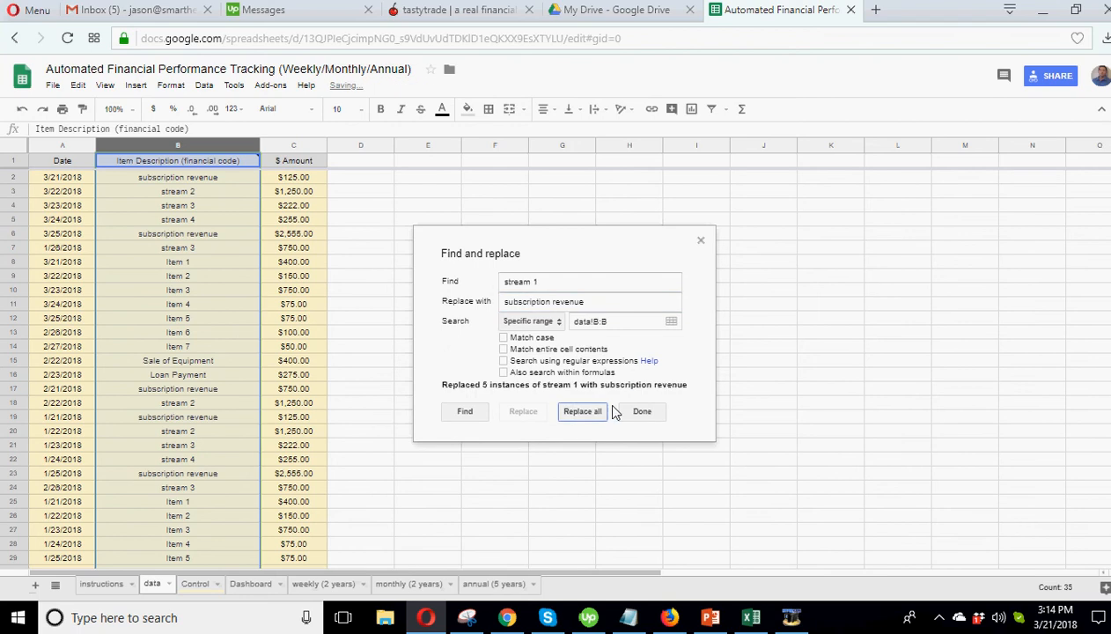
click(641, 412)
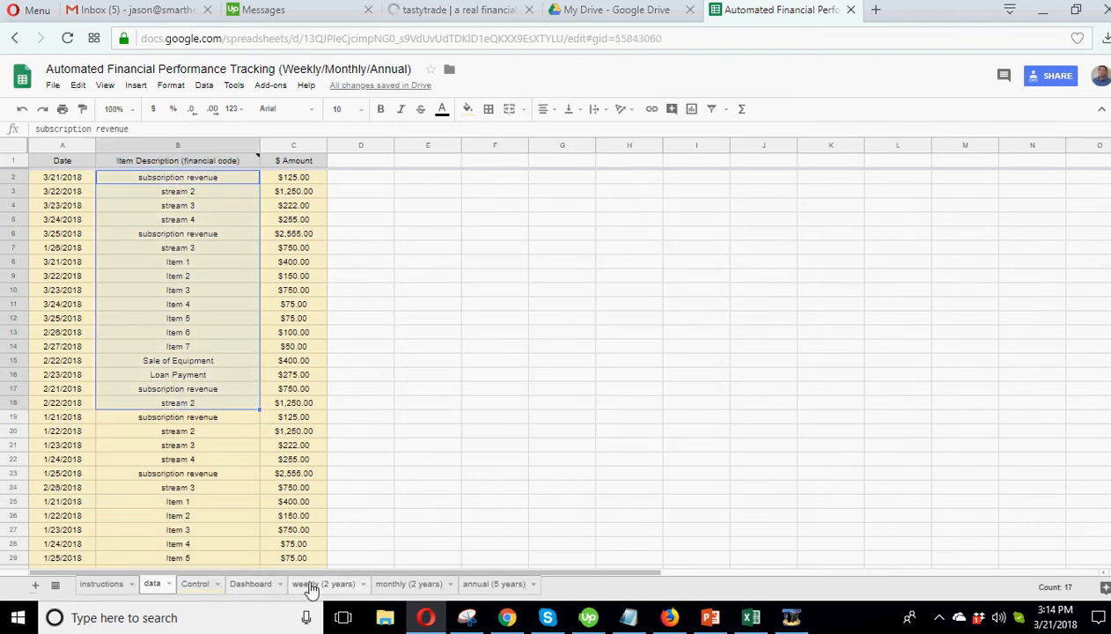
Step: Check Subscription Revenue amounts on the weekly, monthly, annual summaries and Dashboard, ending on weekly (2 years)
click(318, 584)
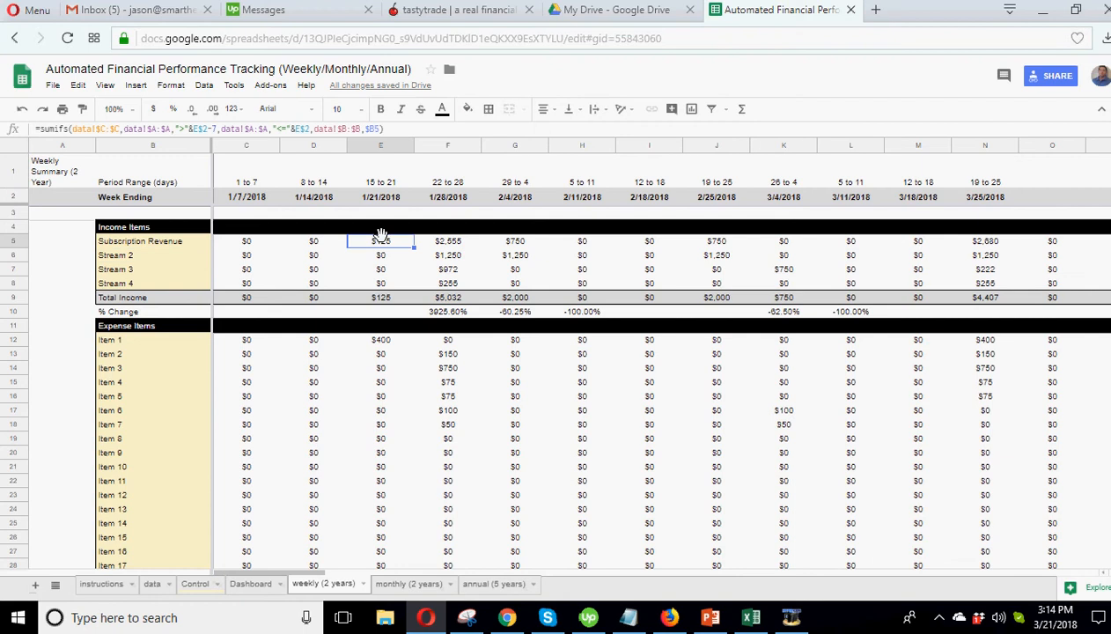
click(715, 240)
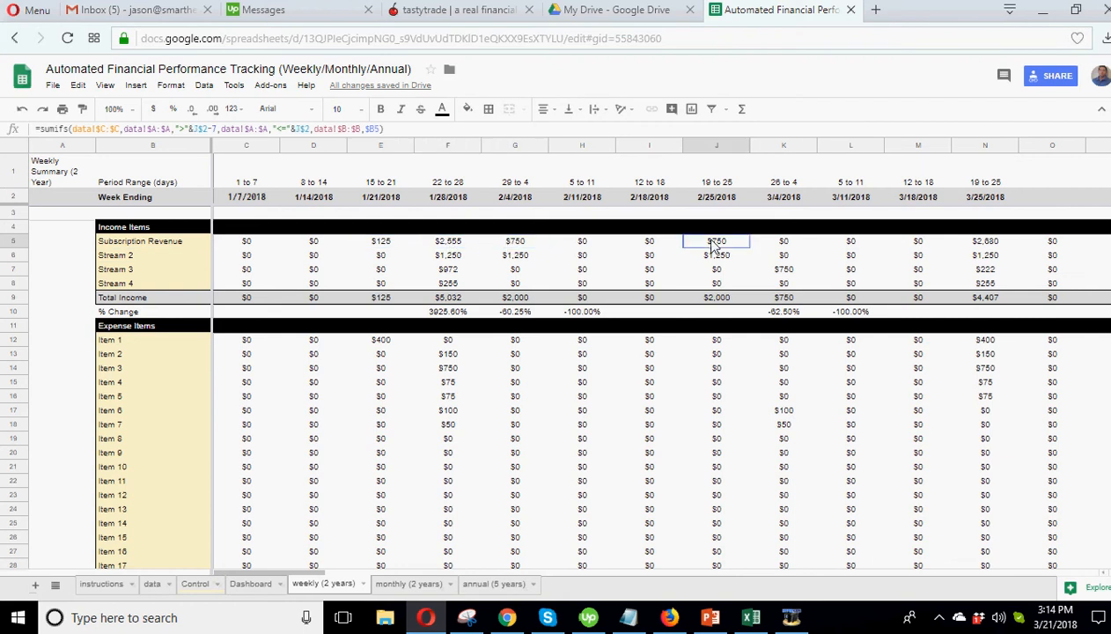
click(408, 585)
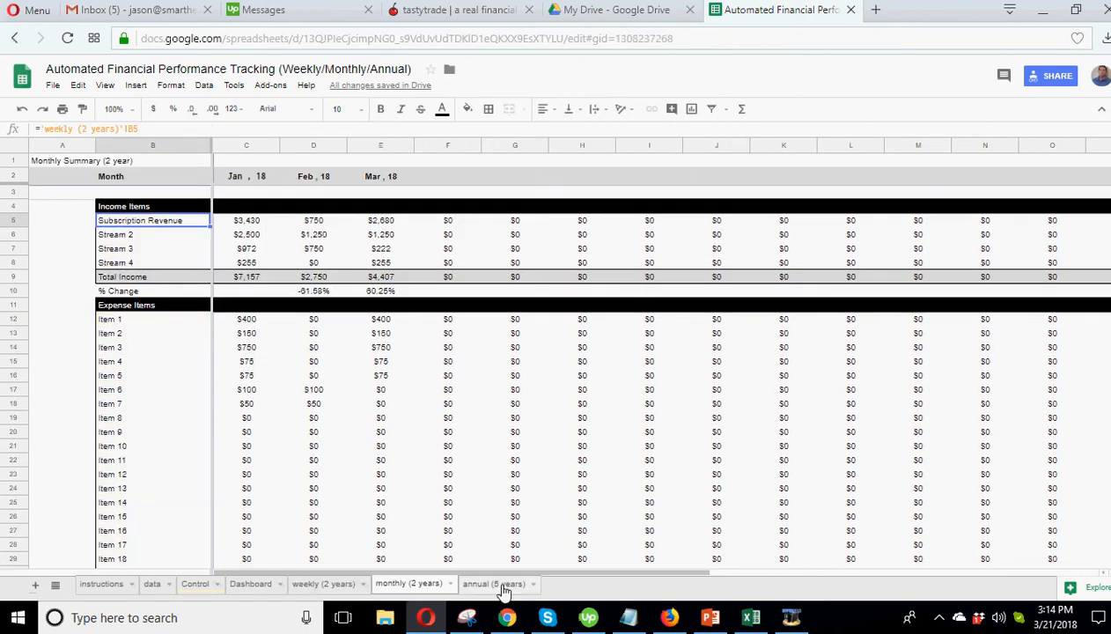
click(493, 583)
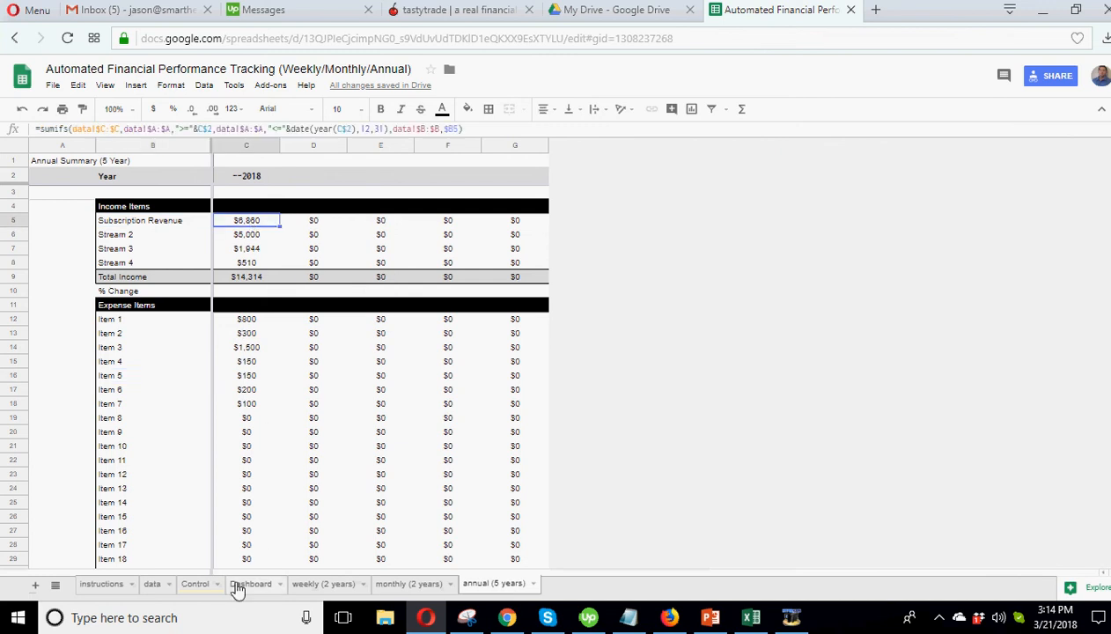
click(250, 583)
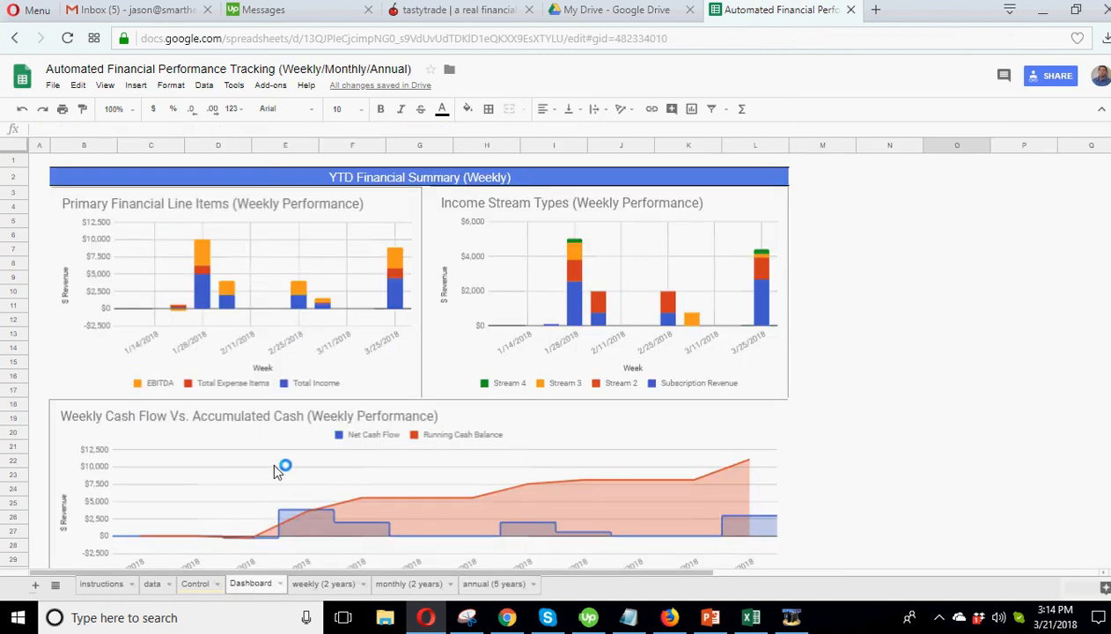
scroll(down, 3)
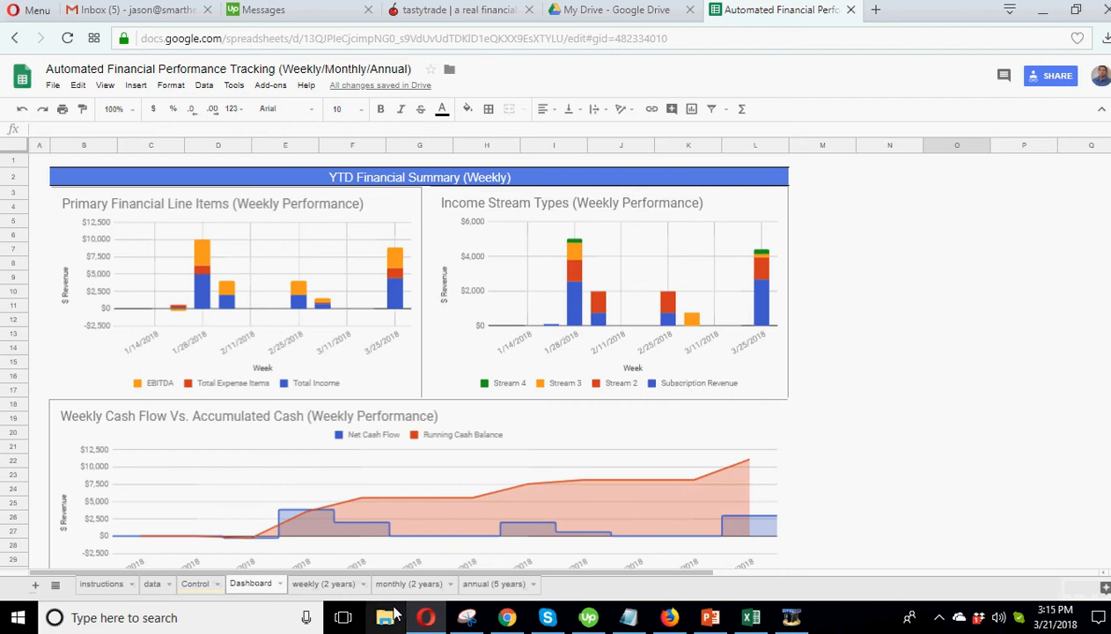
click(324, 584)
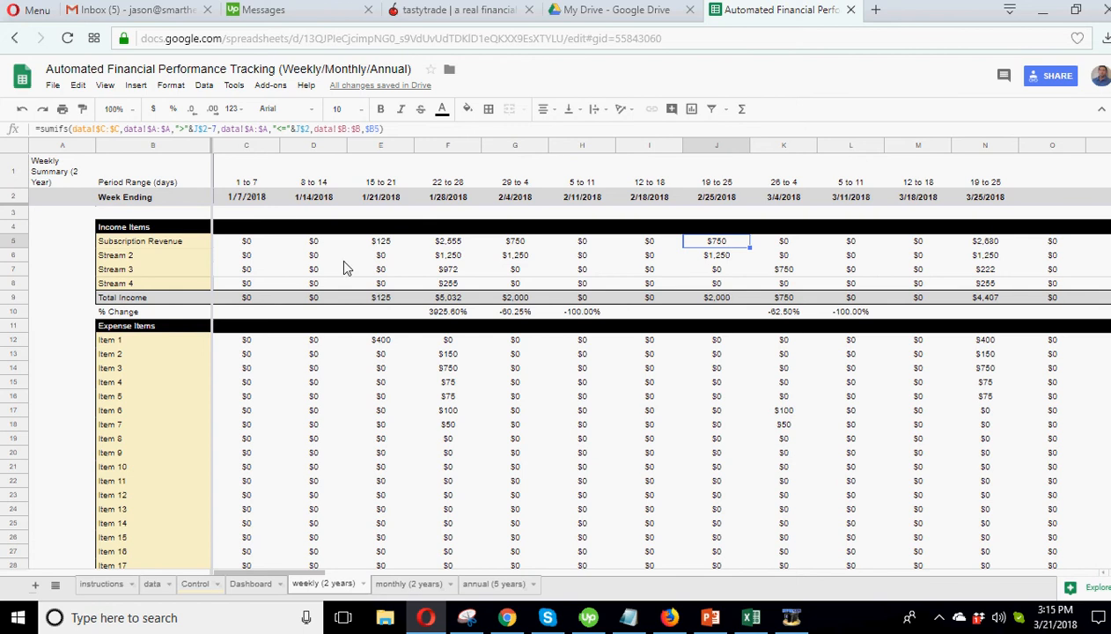
click(247, 181)
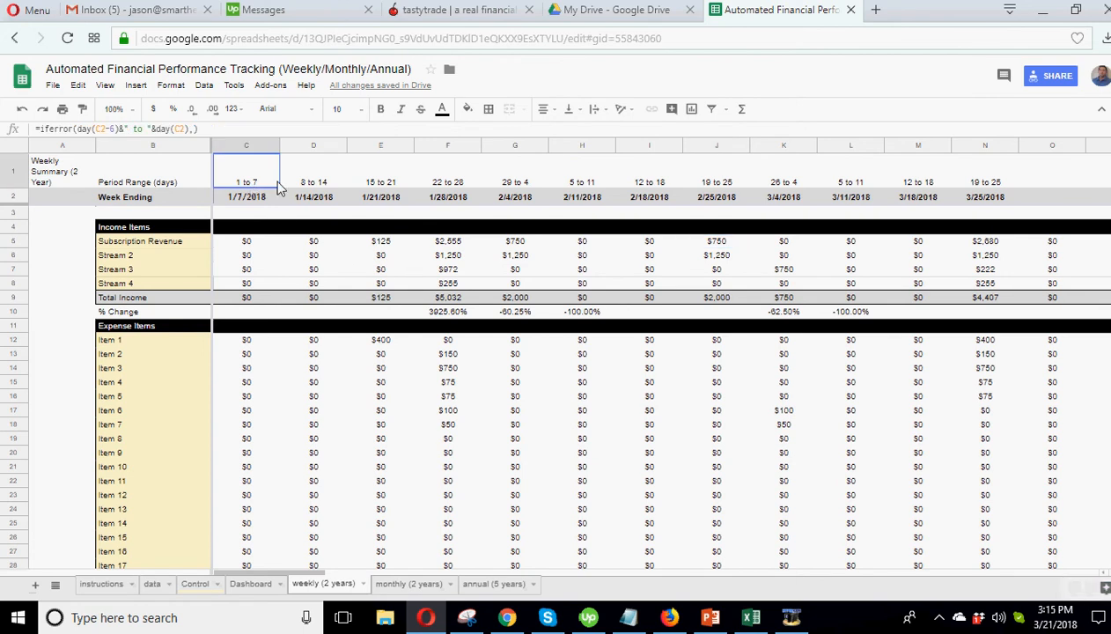
click(381, 181)
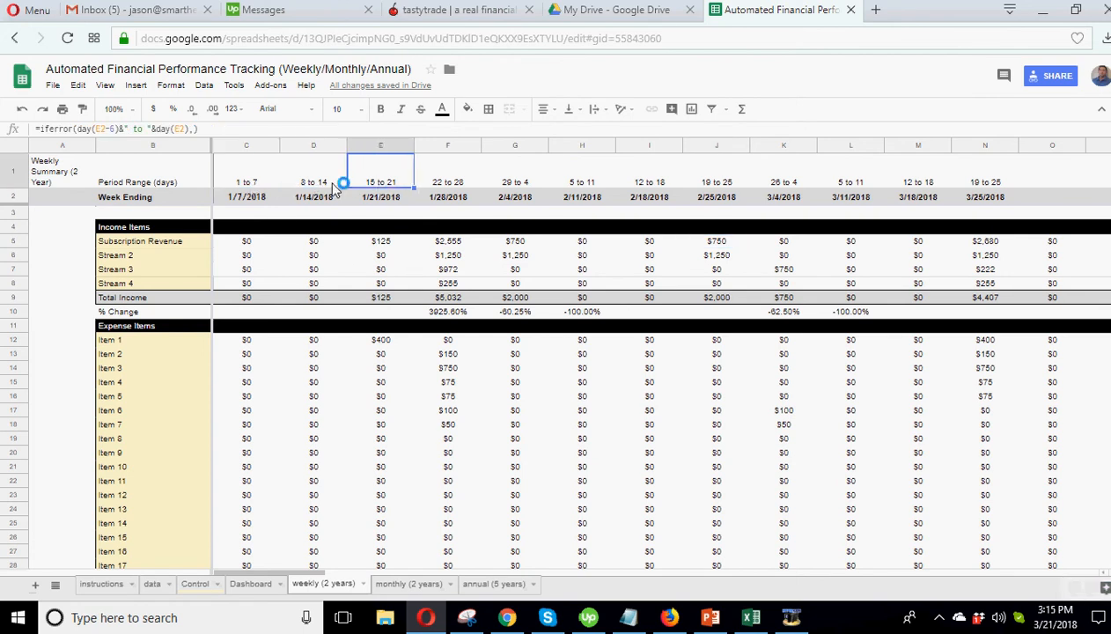
click(246, 197)
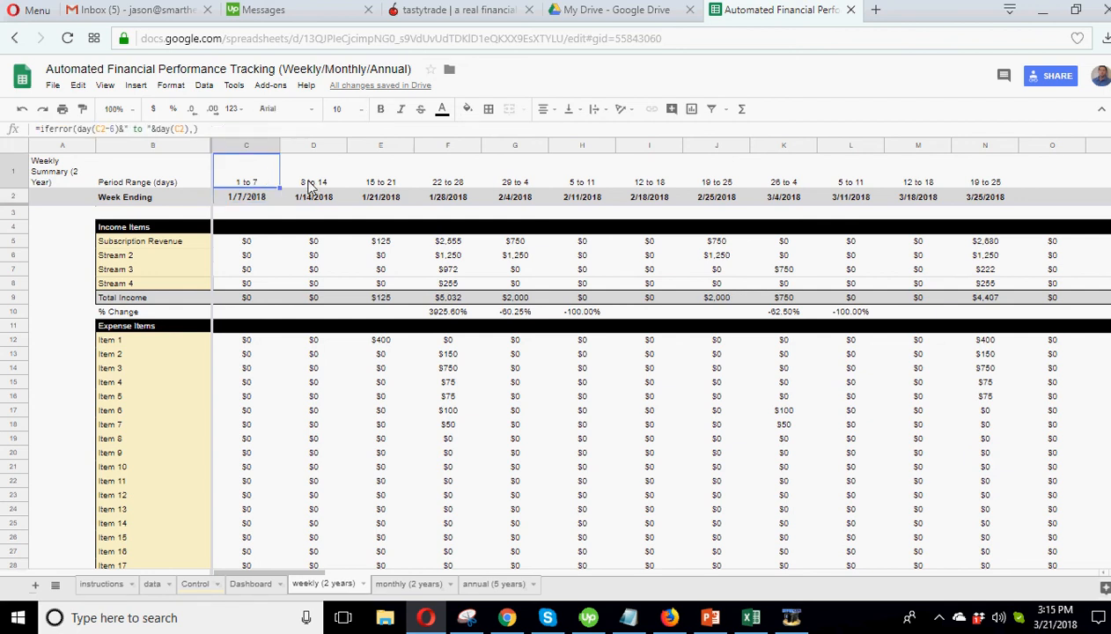
click(380, 181)
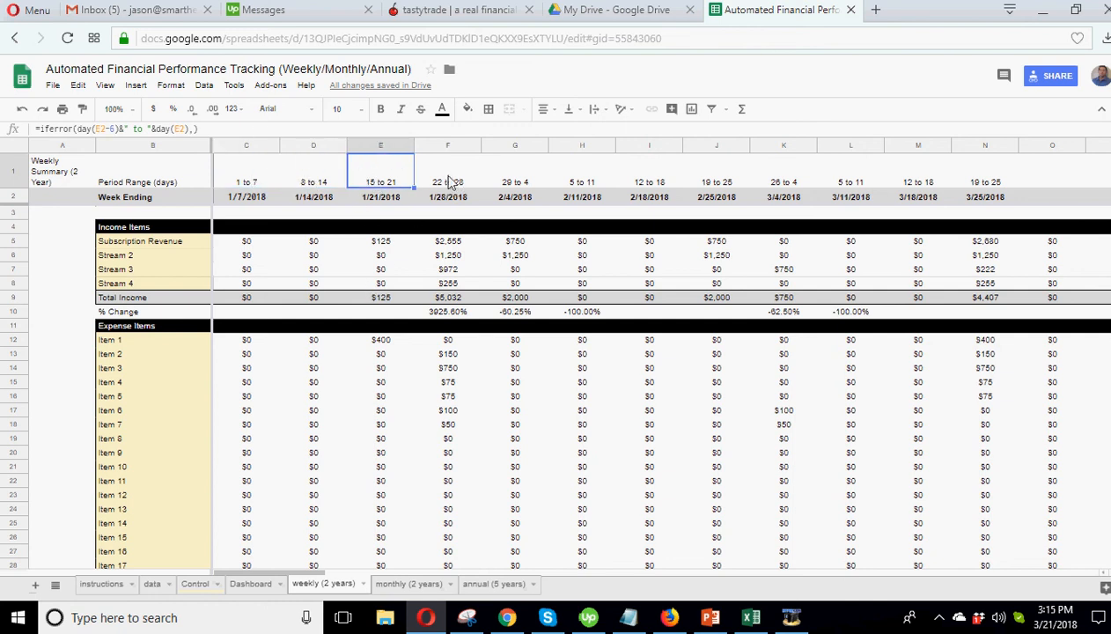
click(649, 167)
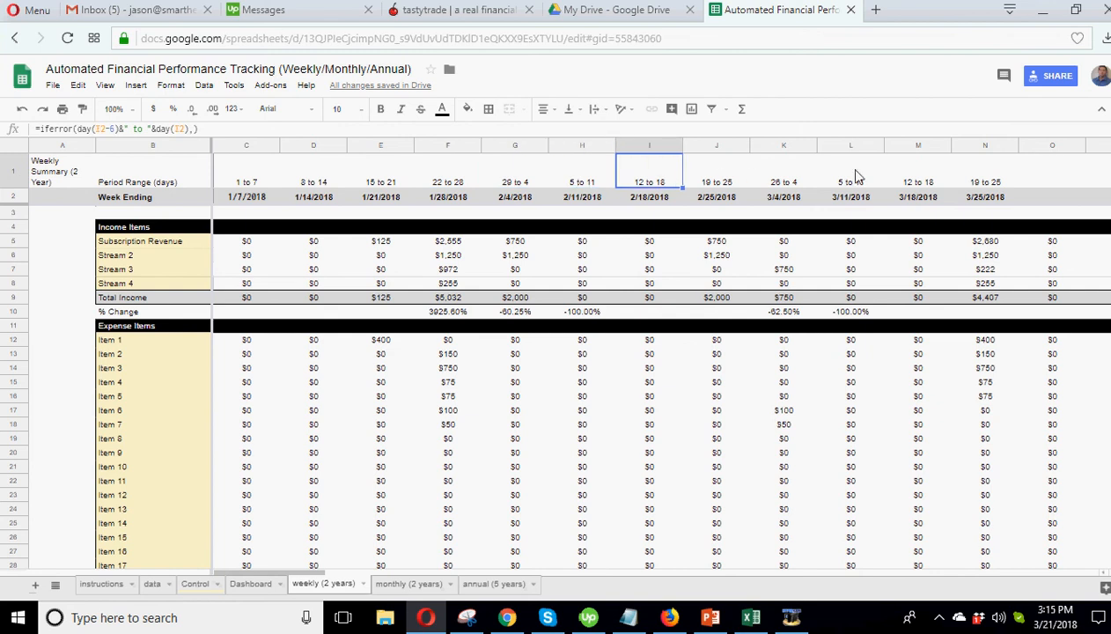
mouse_move(361, 401)
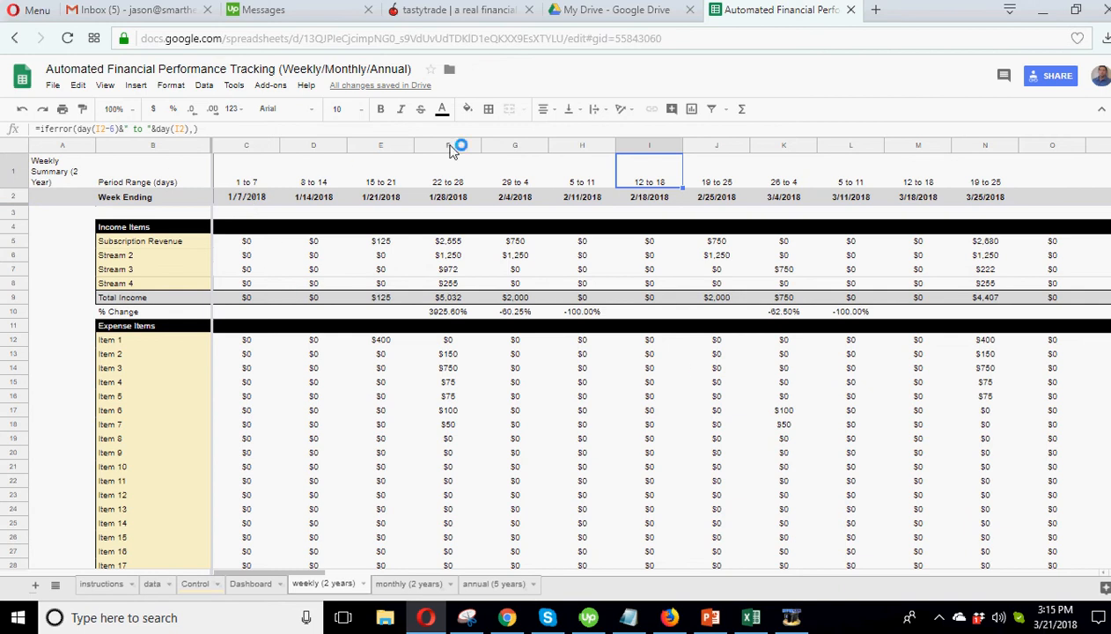
scroll(down, 3)
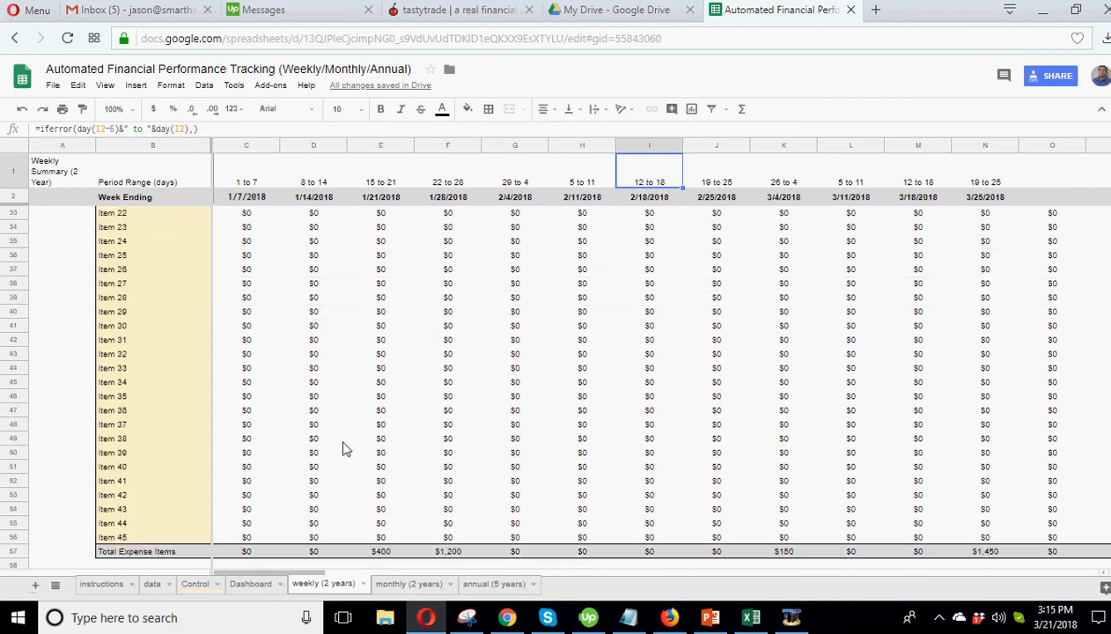
scroll(down, 3)
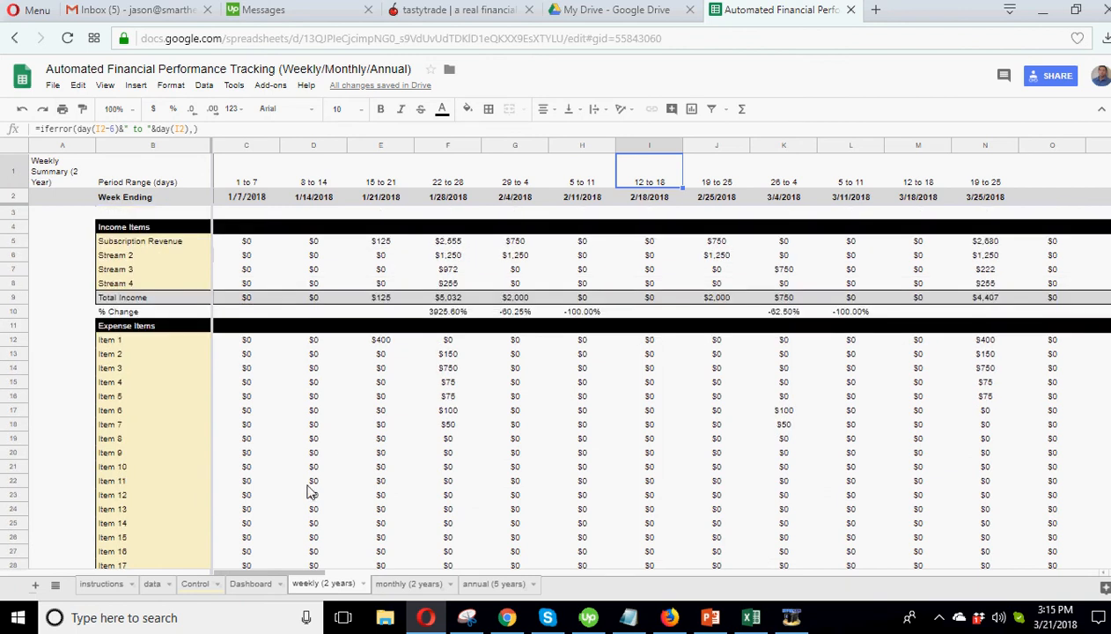
click(250, 585)
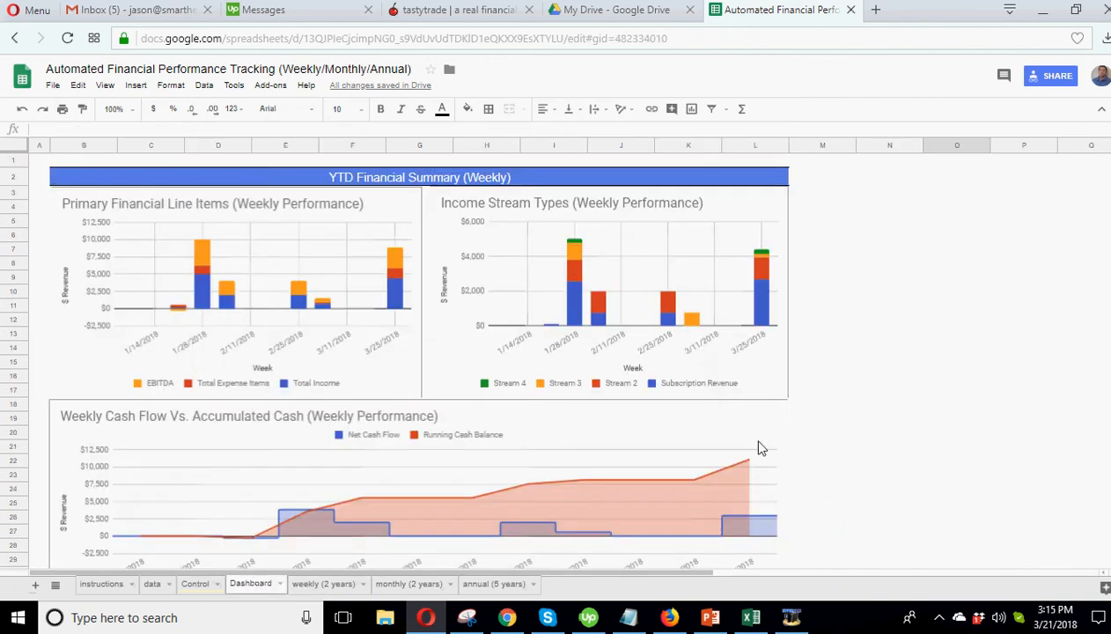
click(888, 363)
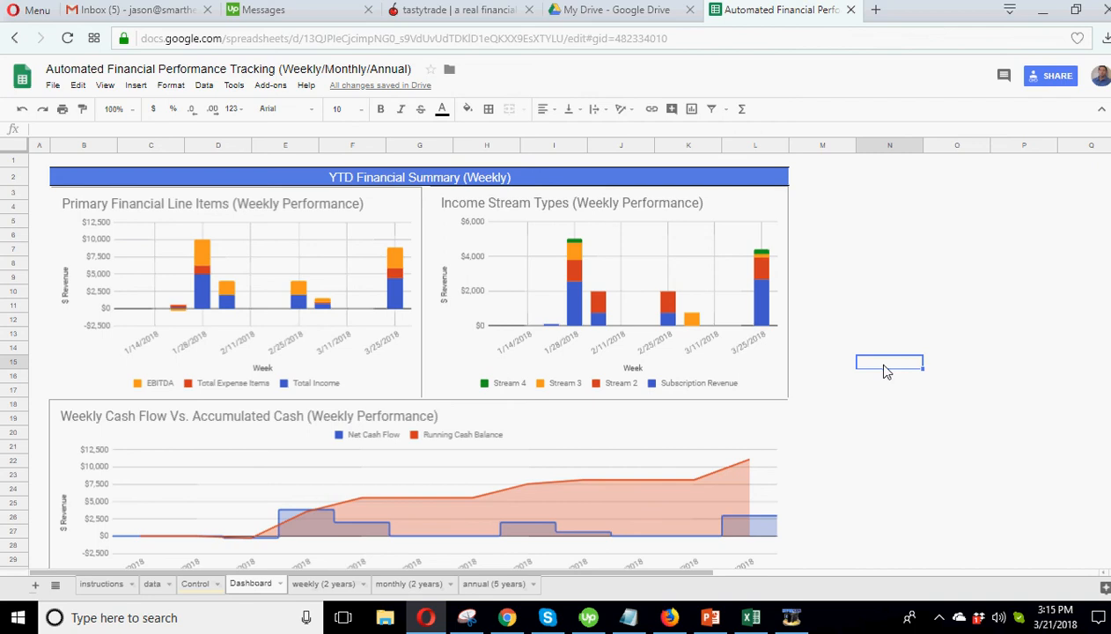
mouse_move(243, 381)
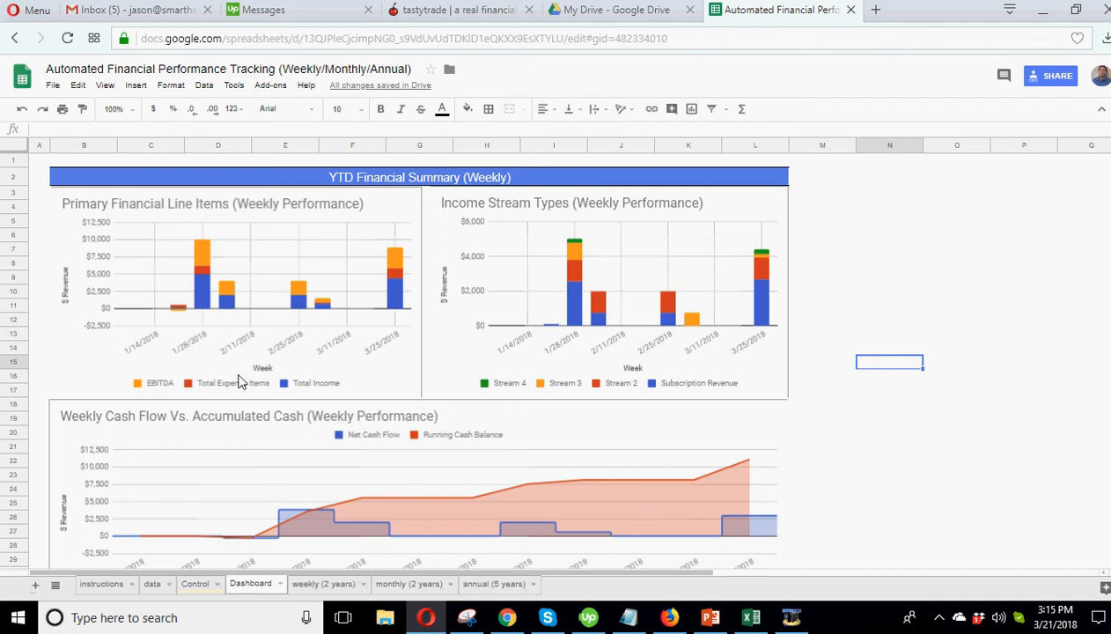
mouse_move(200, 310)
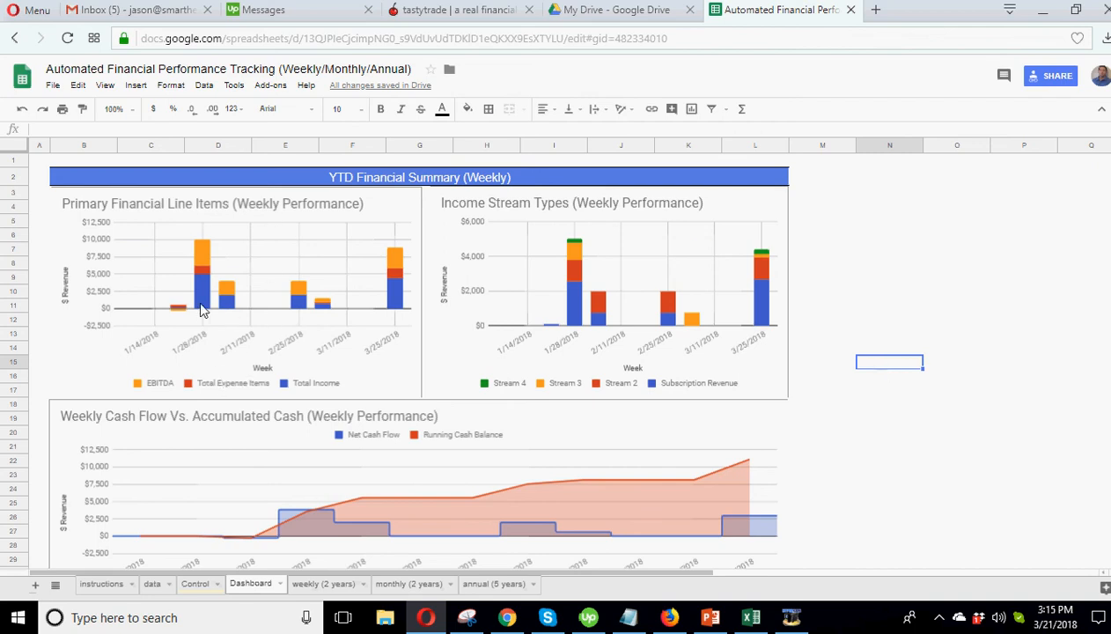
mouse_move(197, 361)
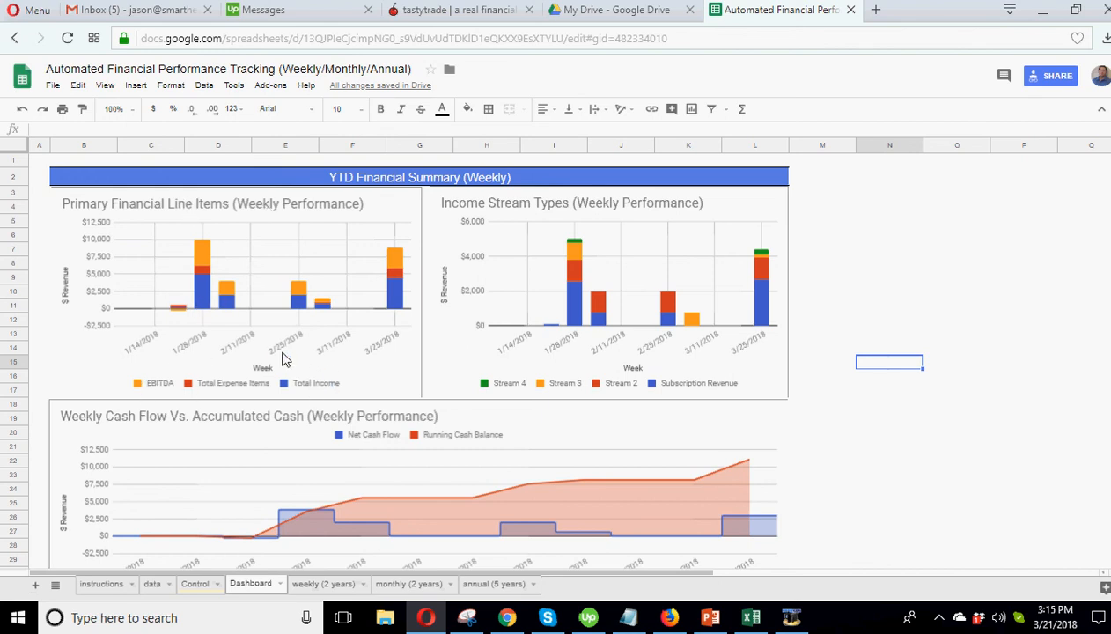
mouse_move(176, 391)
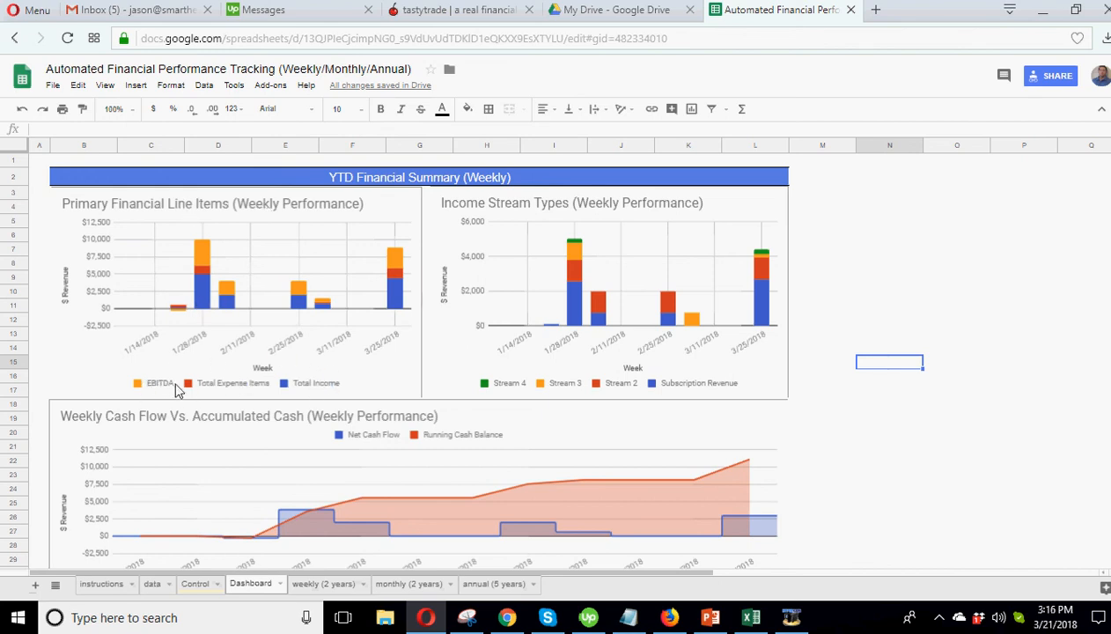
mouse_move(176, 315)
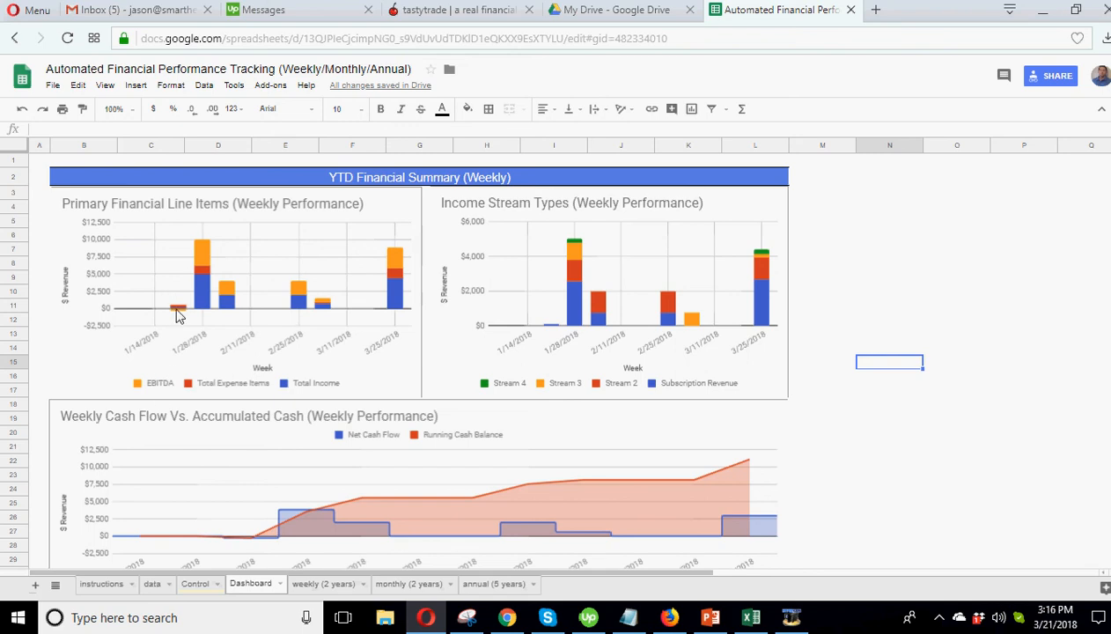
mouse_move(204, 310)
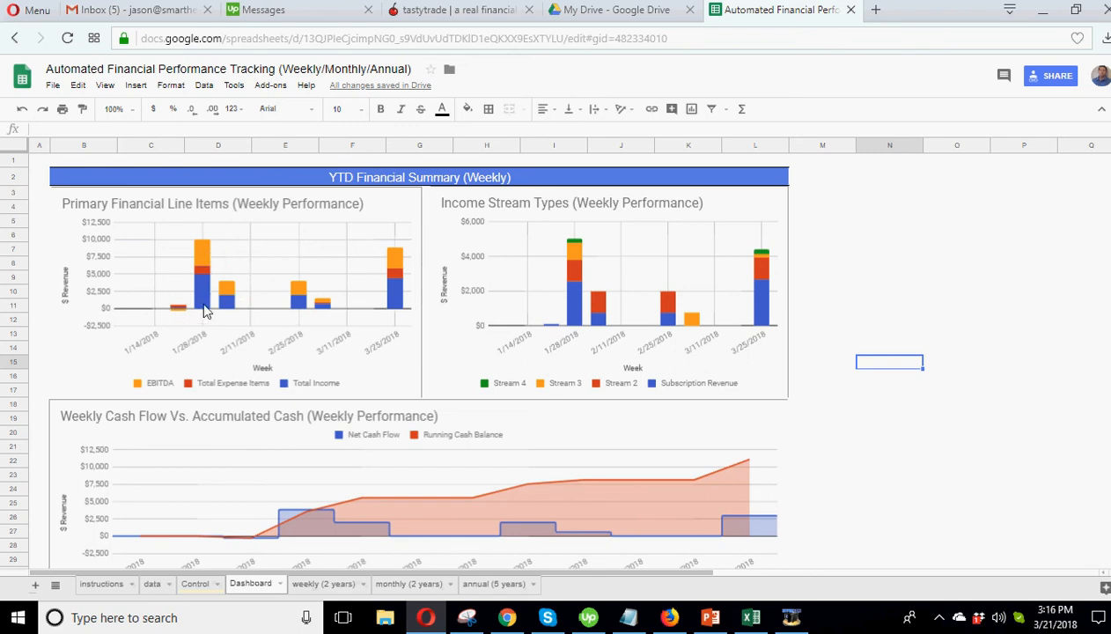
mouse_move(215, 394)
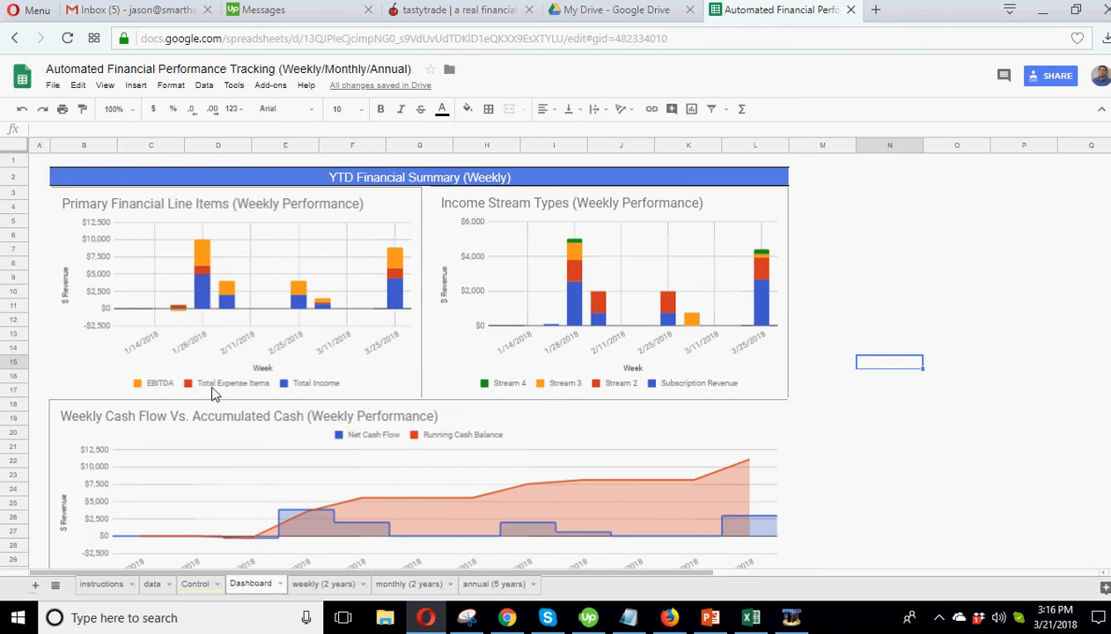
mouse_move(282, 395)
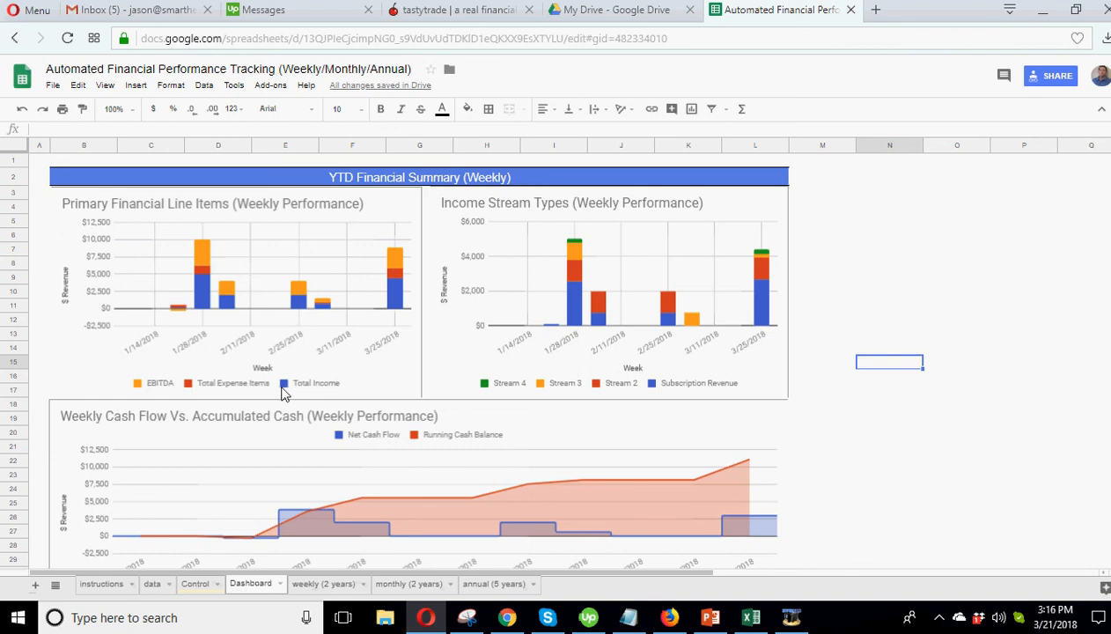
mouse_move(208, 258)
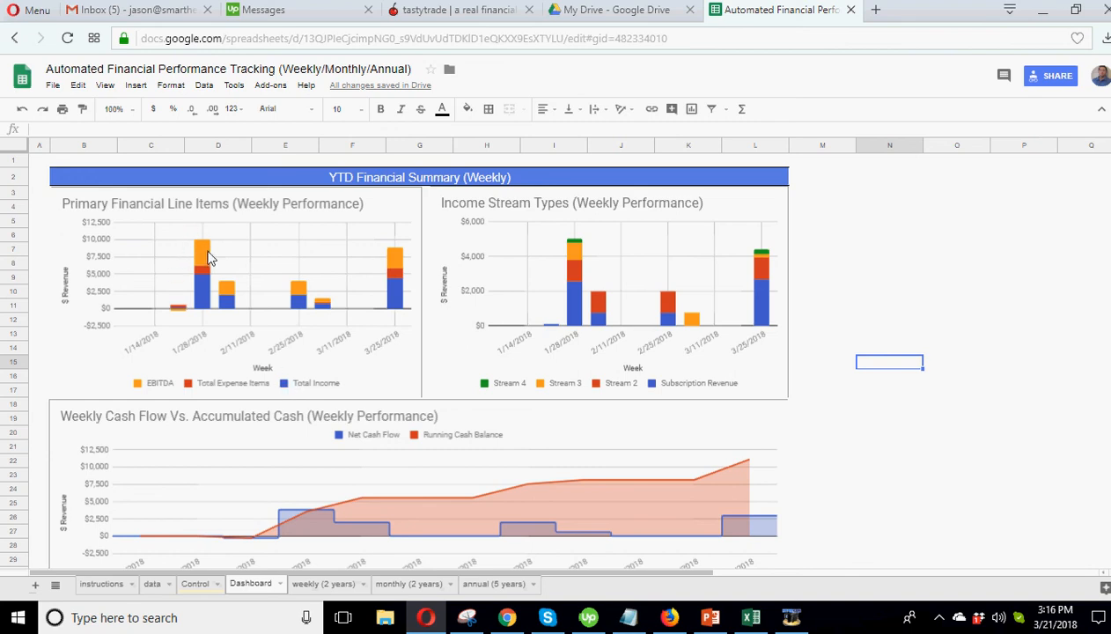
mouse_move(194, 296)
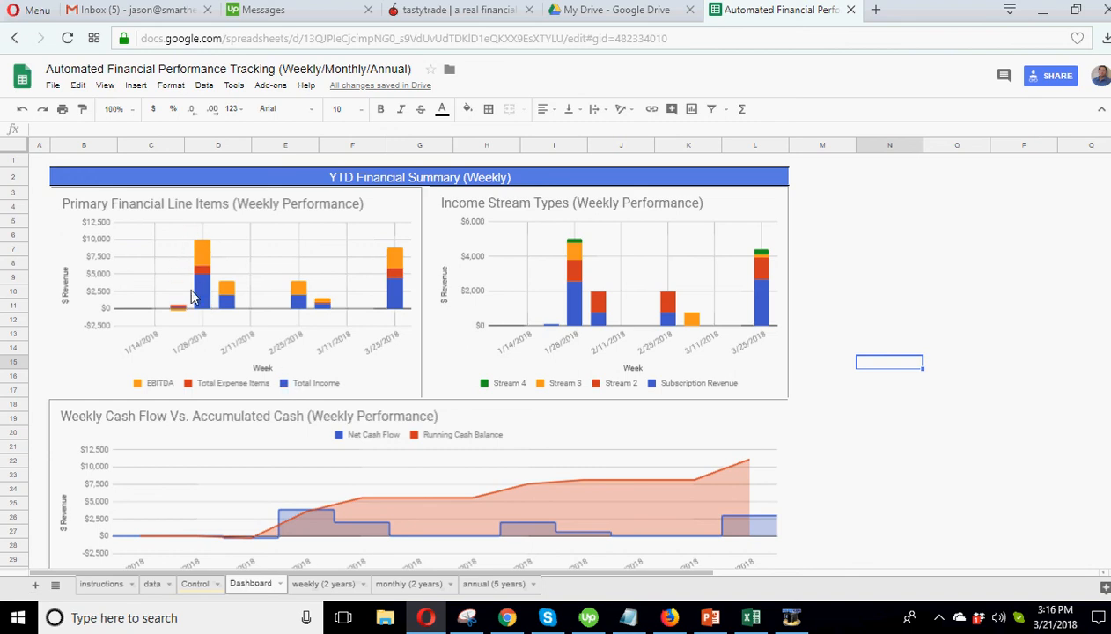
click(208, 292)
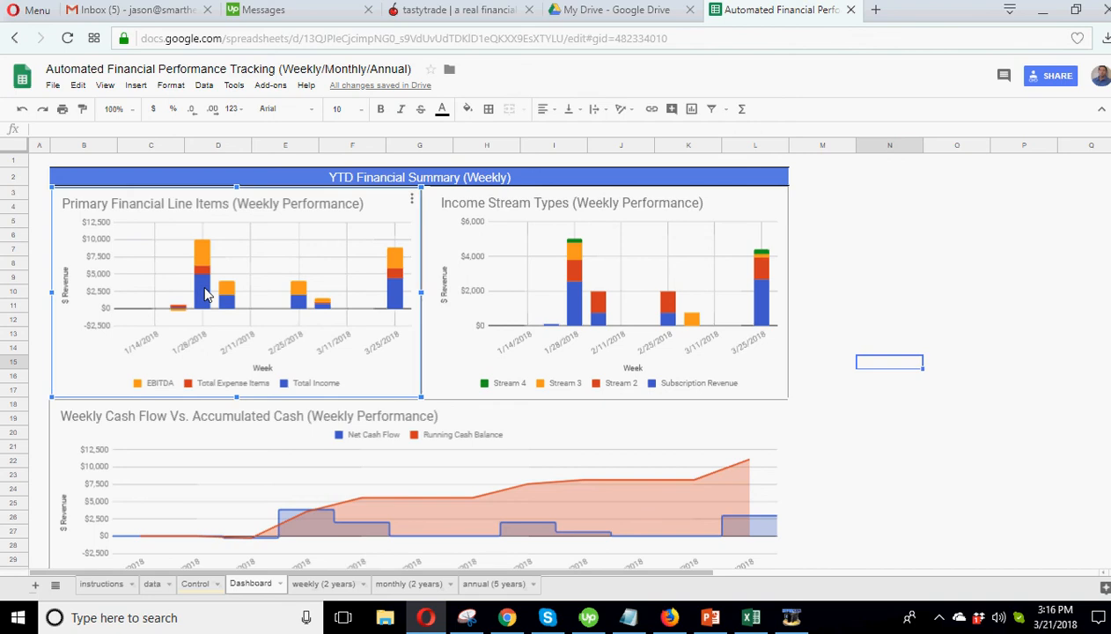
mouse_move(267, 271)
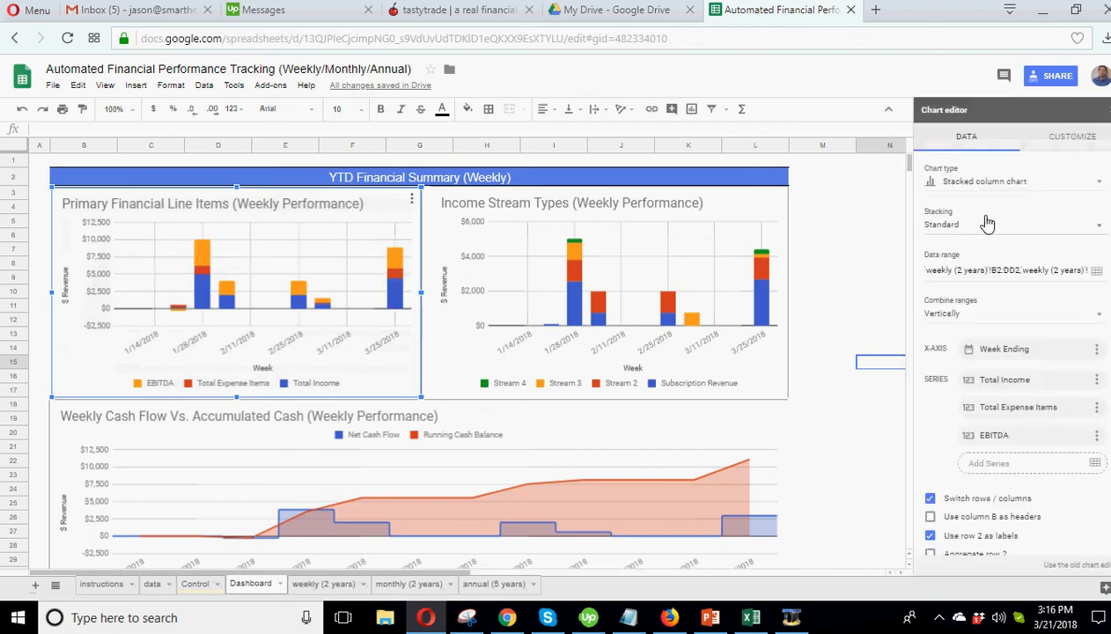
Step: Review the Primary Financial Line Items chart's Data and Customize settings without changes and reselect the chart
click(1072, 136)
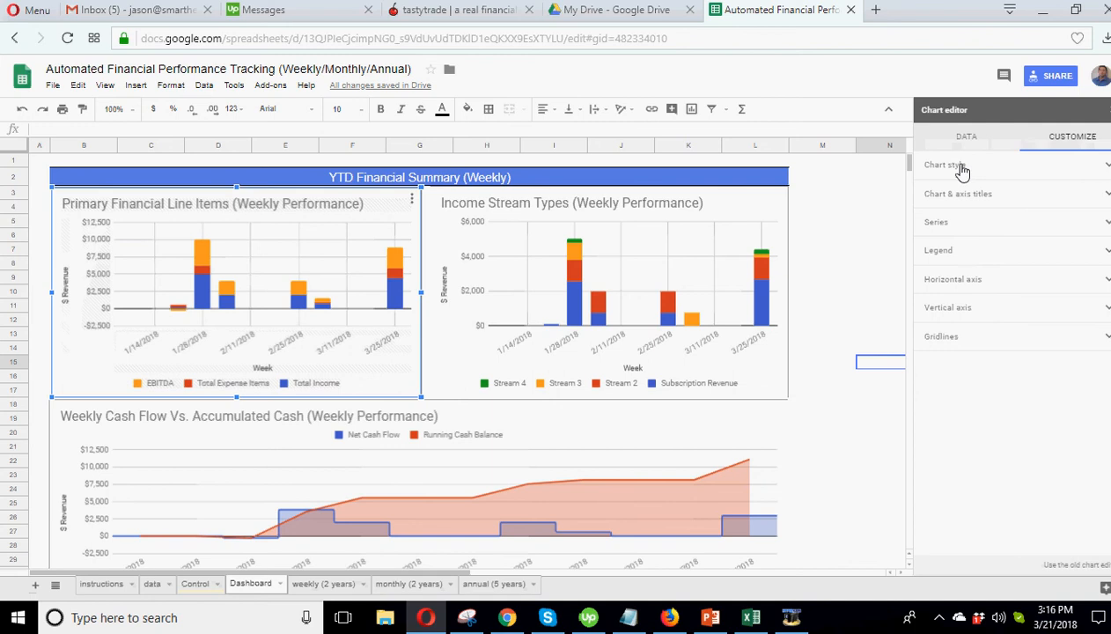
click(964, 137)
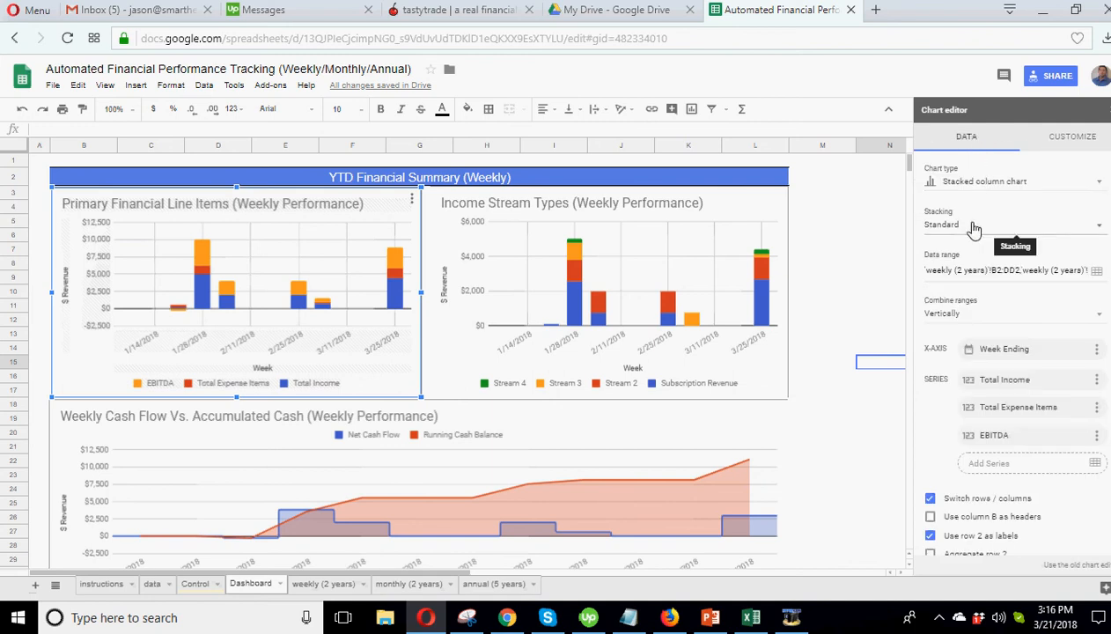
click(1073, 137)
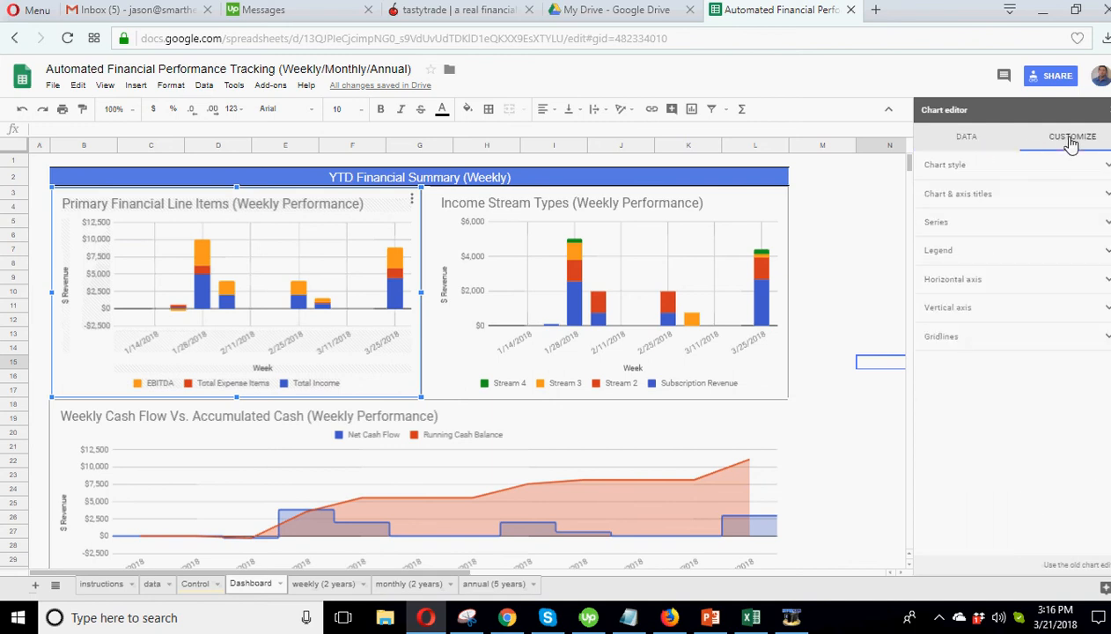
click(944, 166)
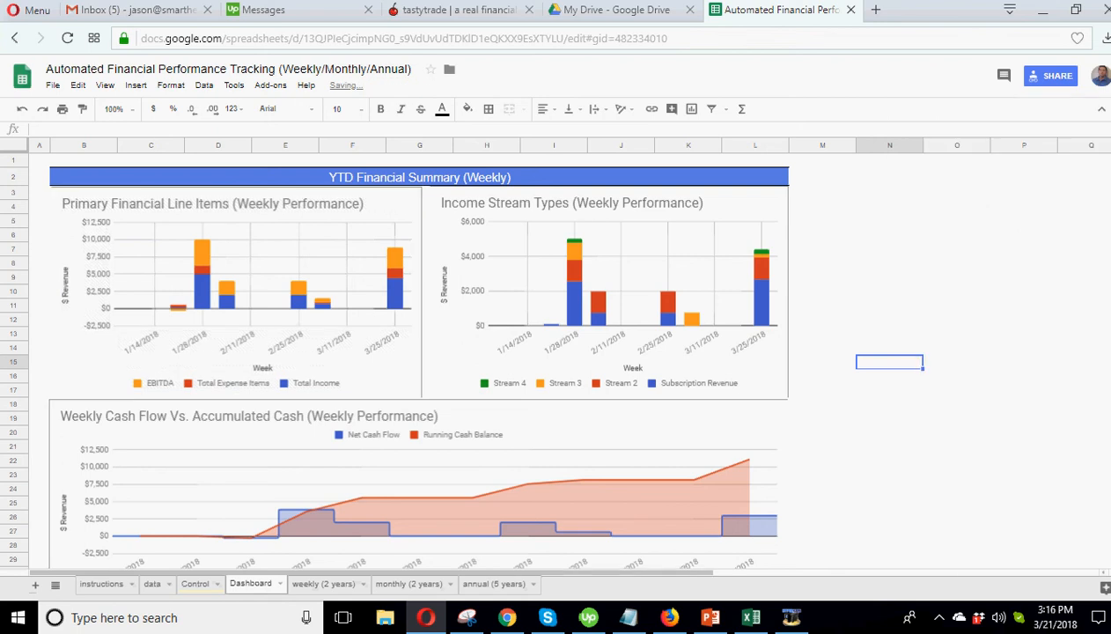
click(204, 271)
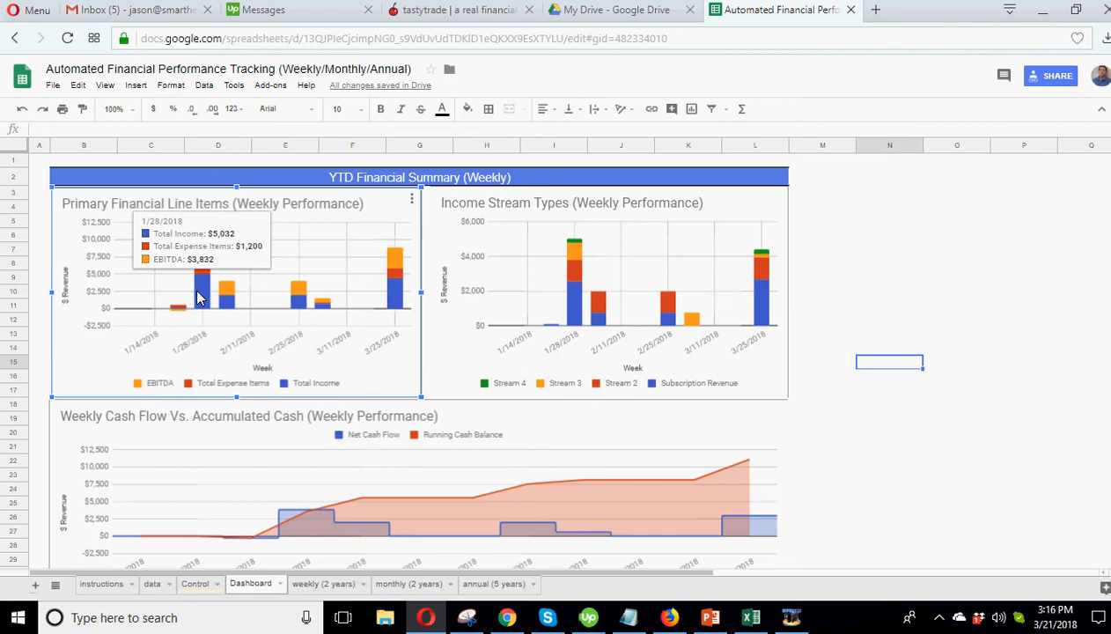
mouse_move(203, 253)
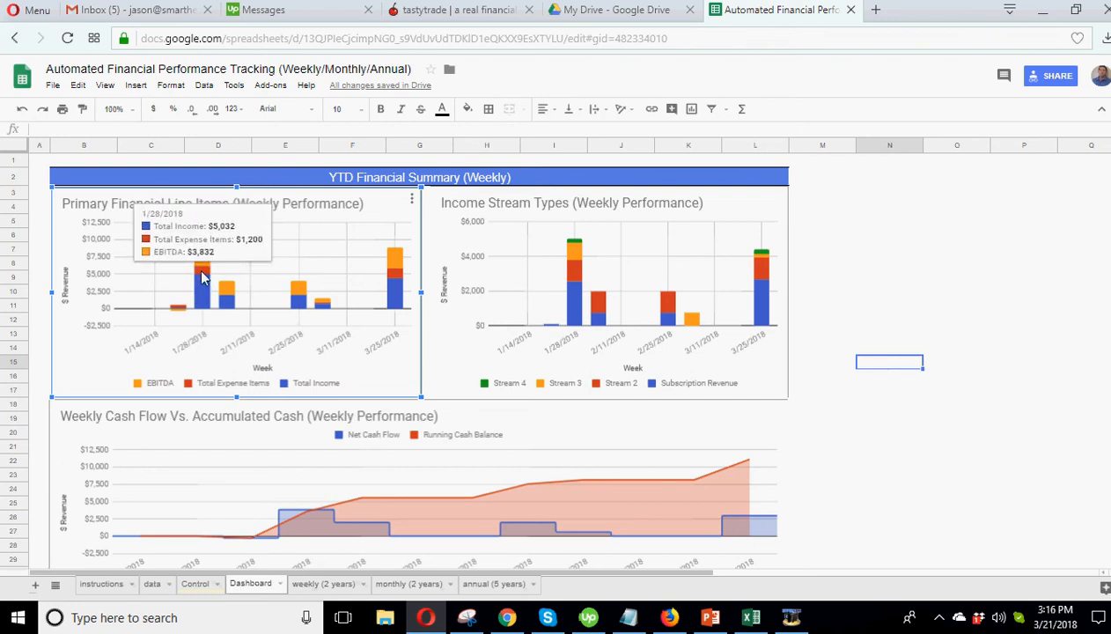
mouse_move(685, 261)
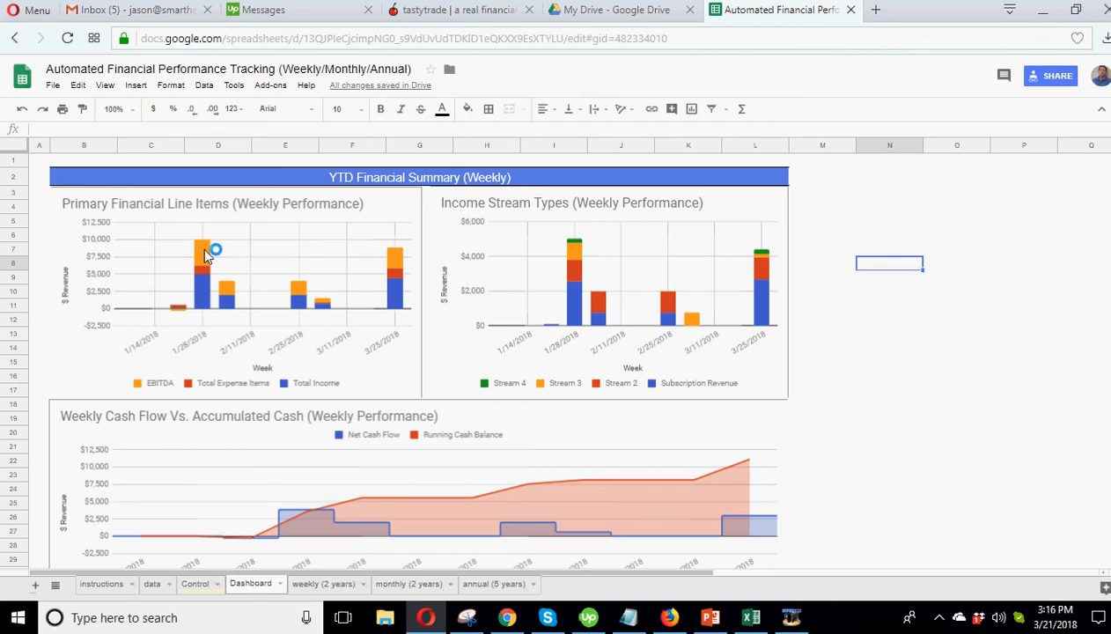
click(205, 250)
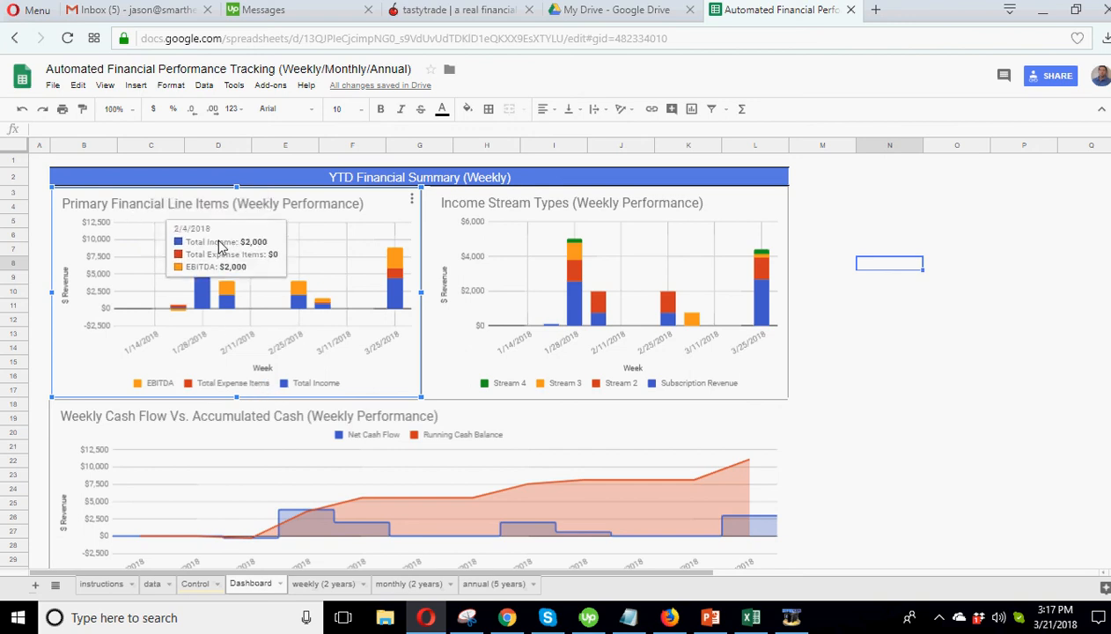
mouse_move(203, 281)
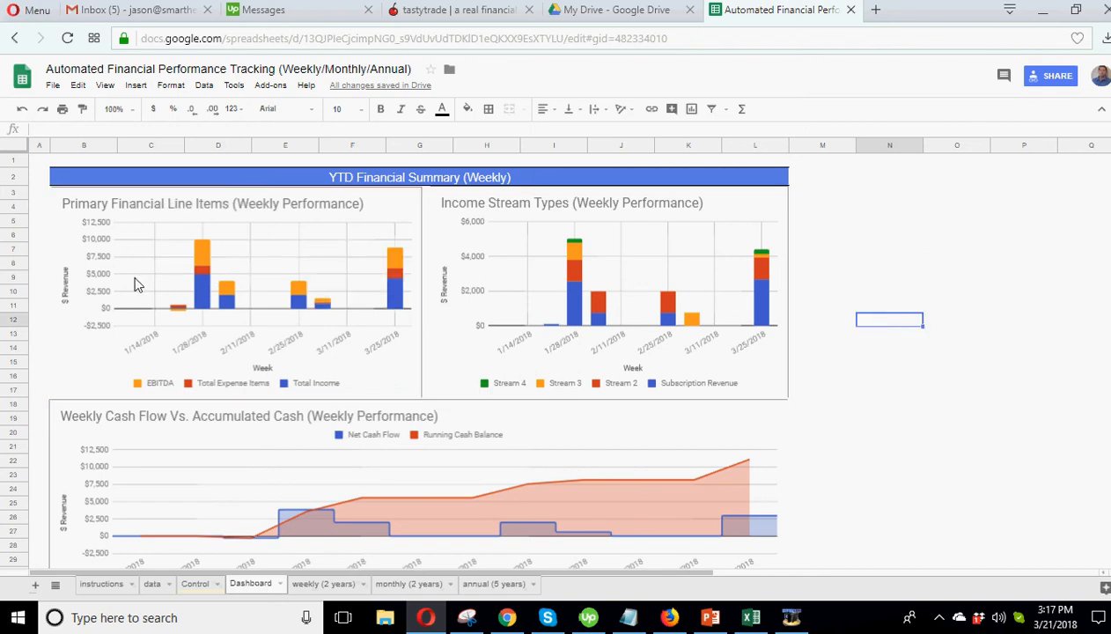
mouse_move(349, 264)
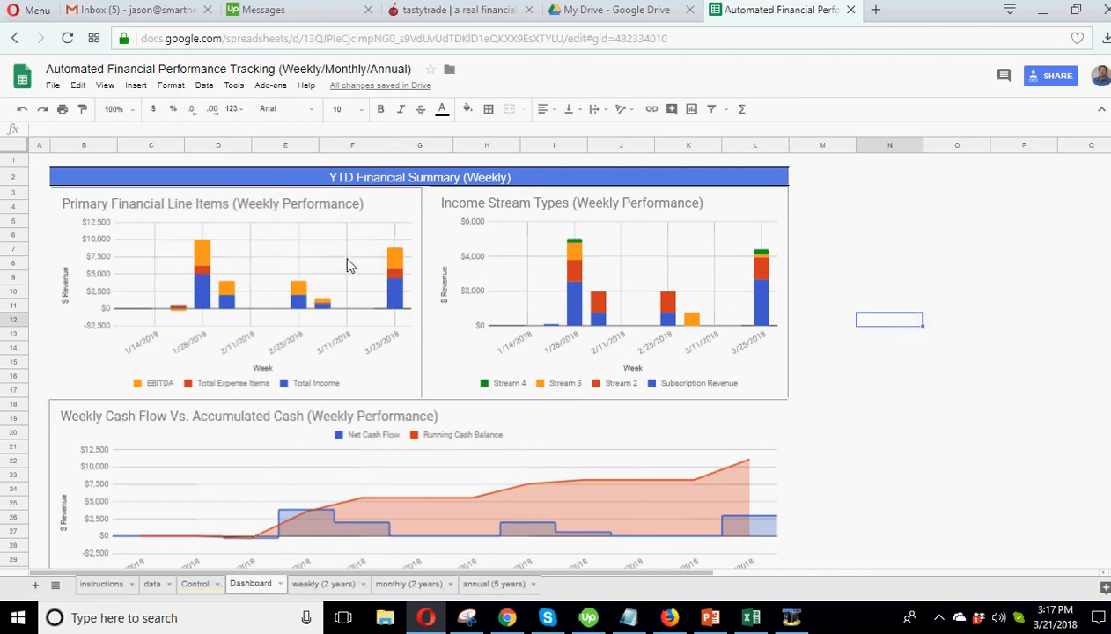
mouse_move(571, 283)
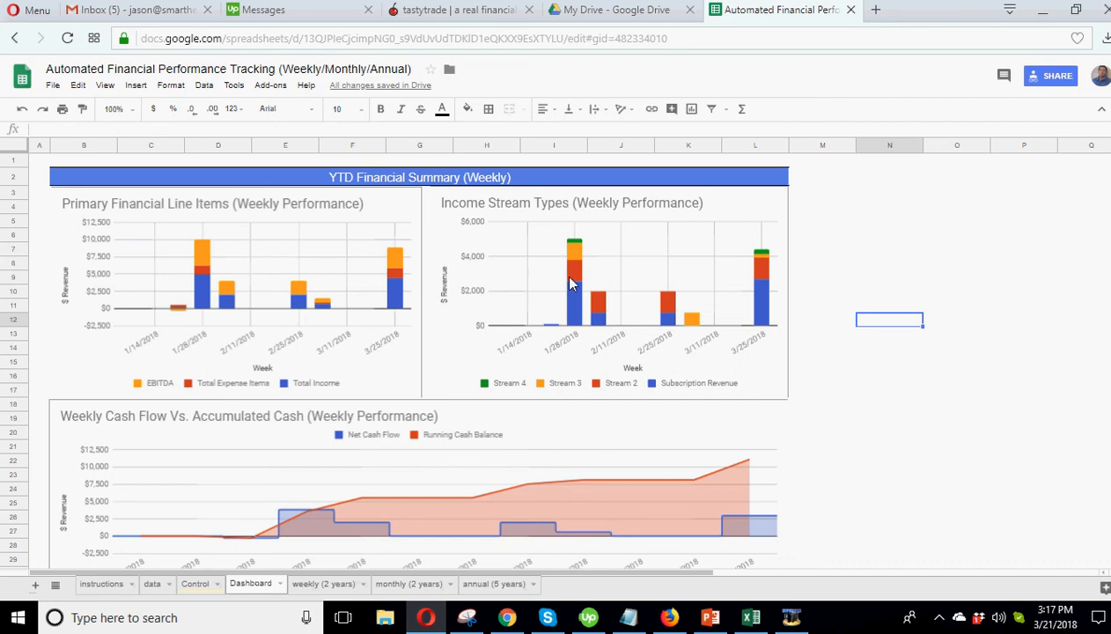
mouse_move(606, 267)
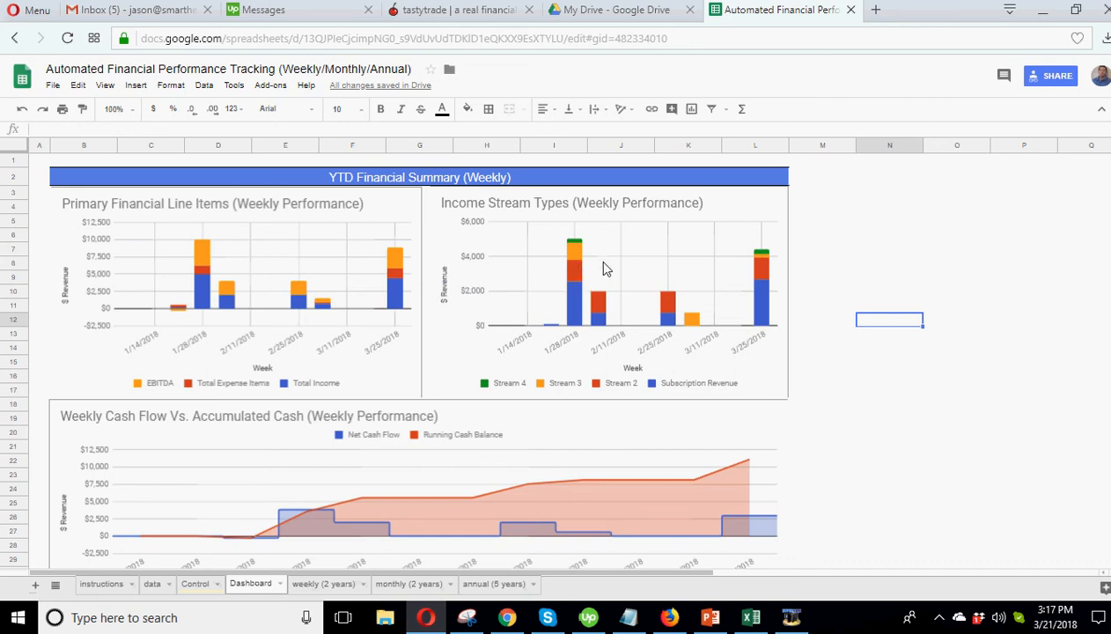
mouse_move(582, 283)
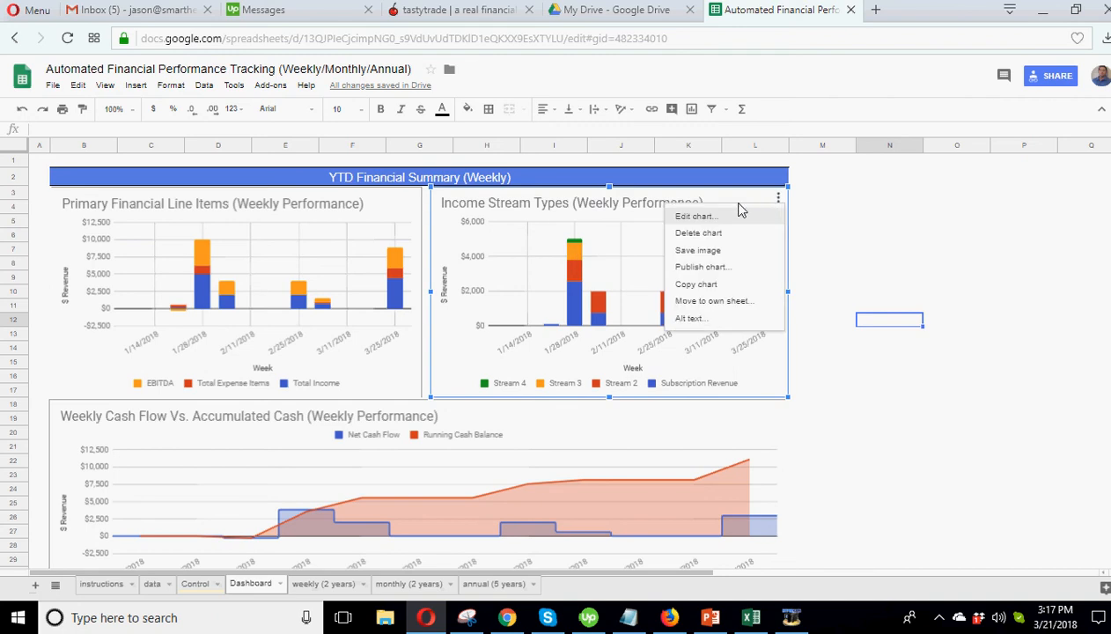
click(695, 215)
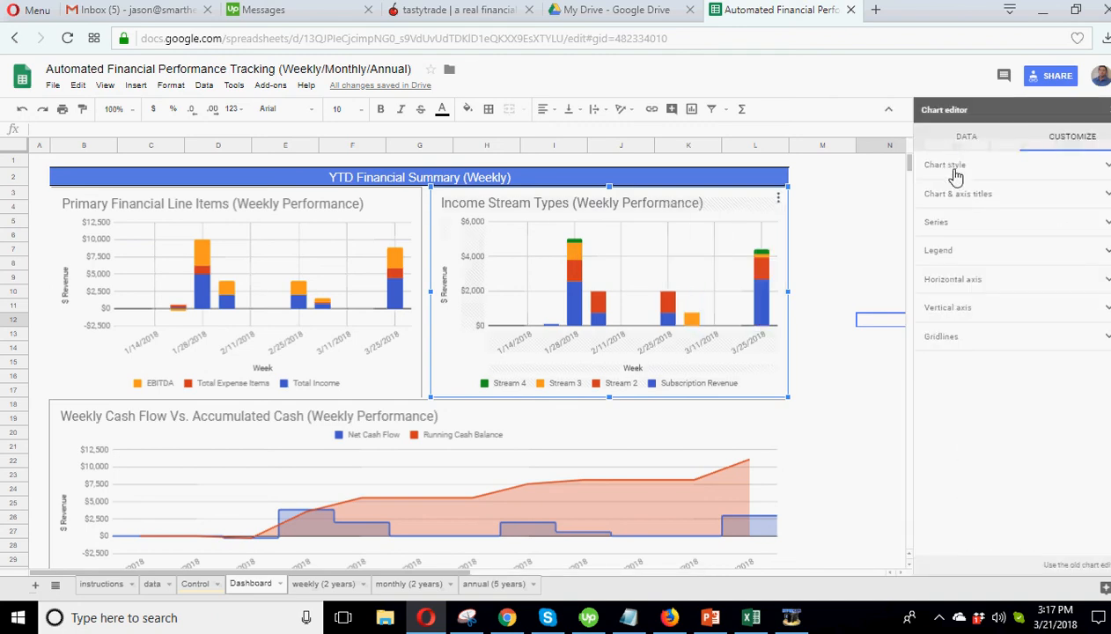
click(944, 166)
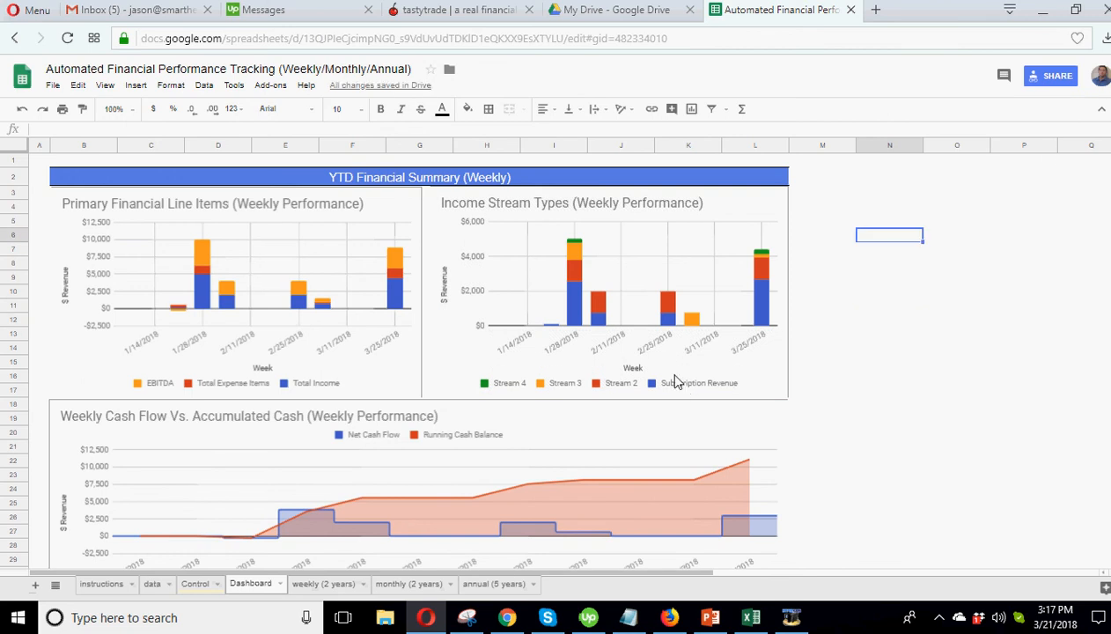
mouse_move(579, 256)
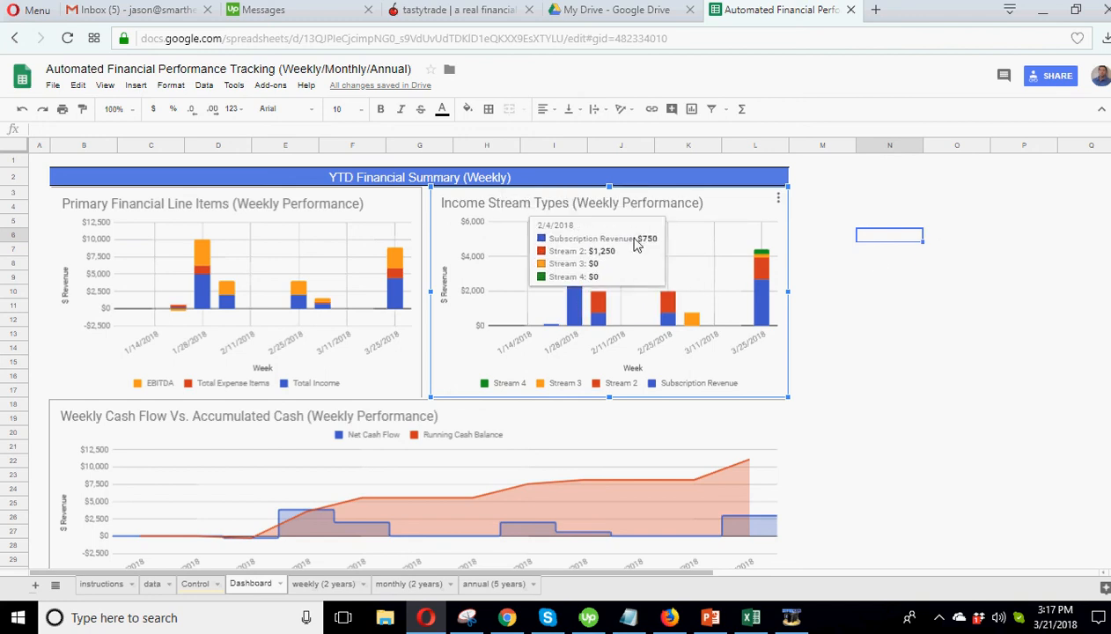
mouse_move(574, 264)
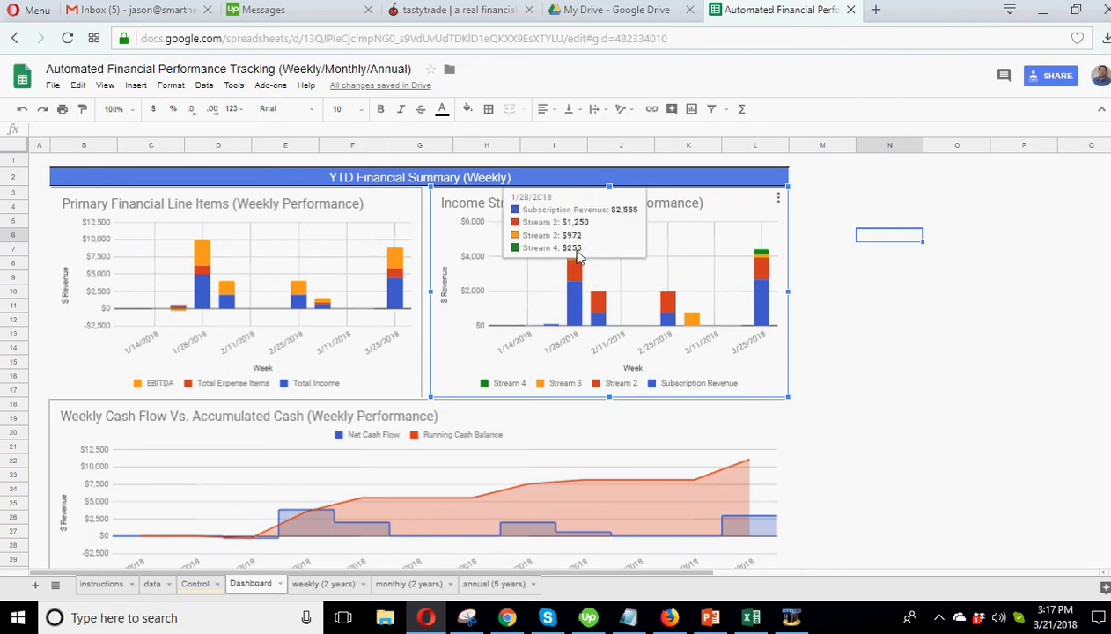
mouse_move(760, 255)
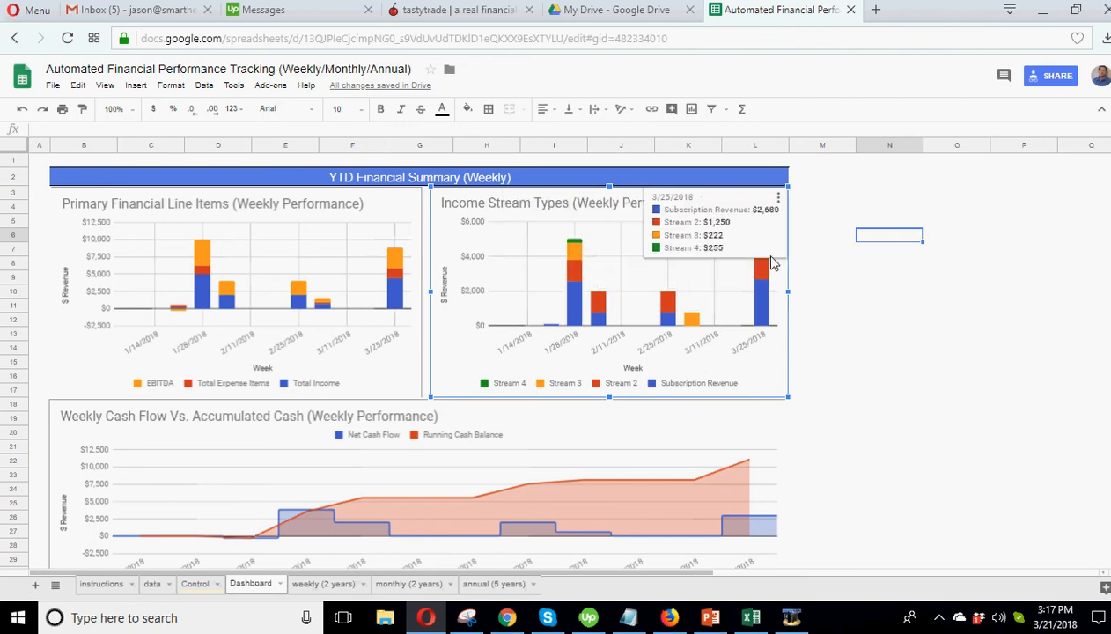
mouse_move(961, 348)
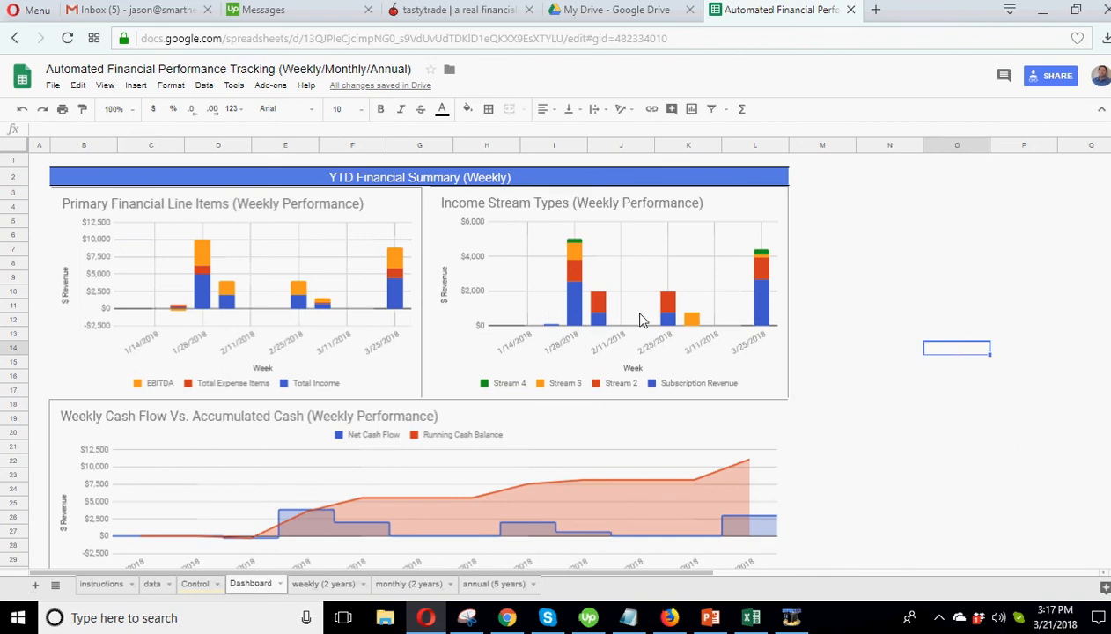
mouse_move(595, 250)
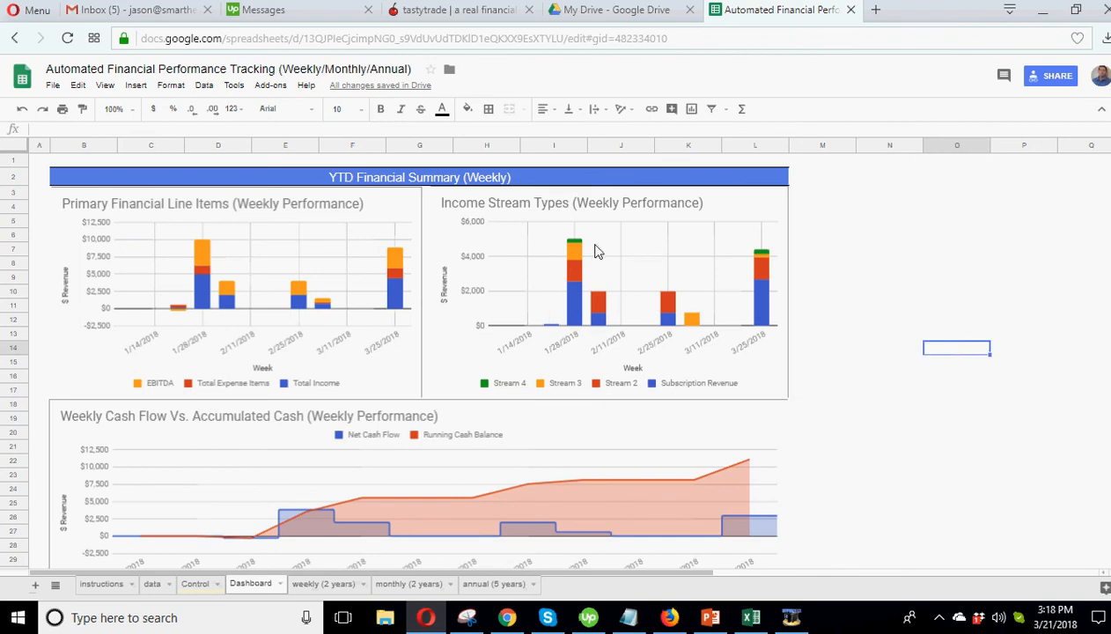
mouse_move(643, 282)
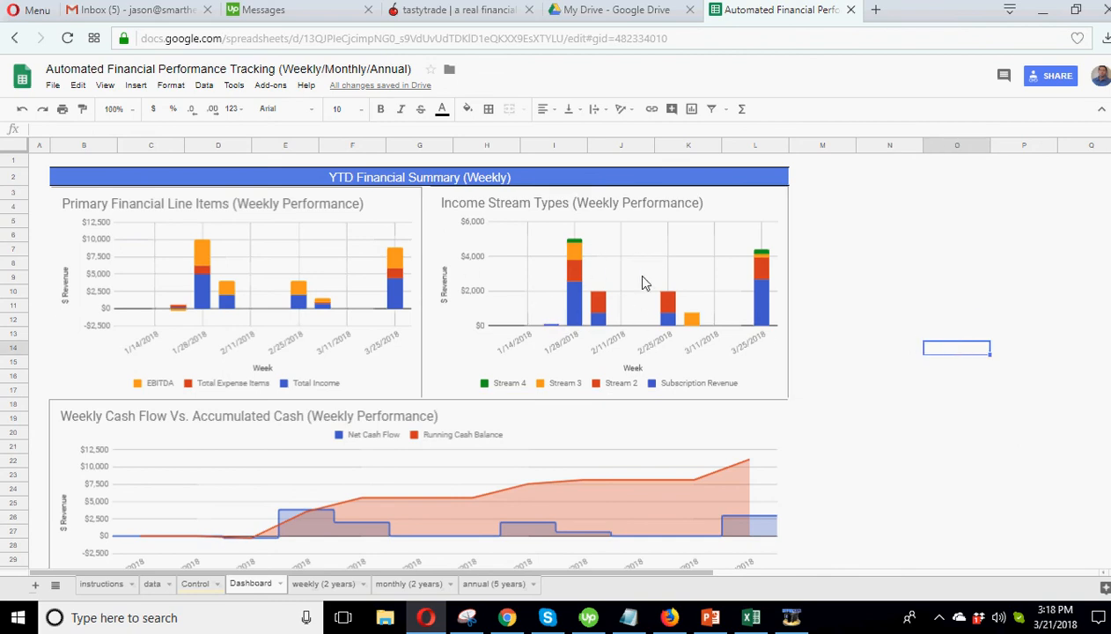
mouse_move(419, 471)
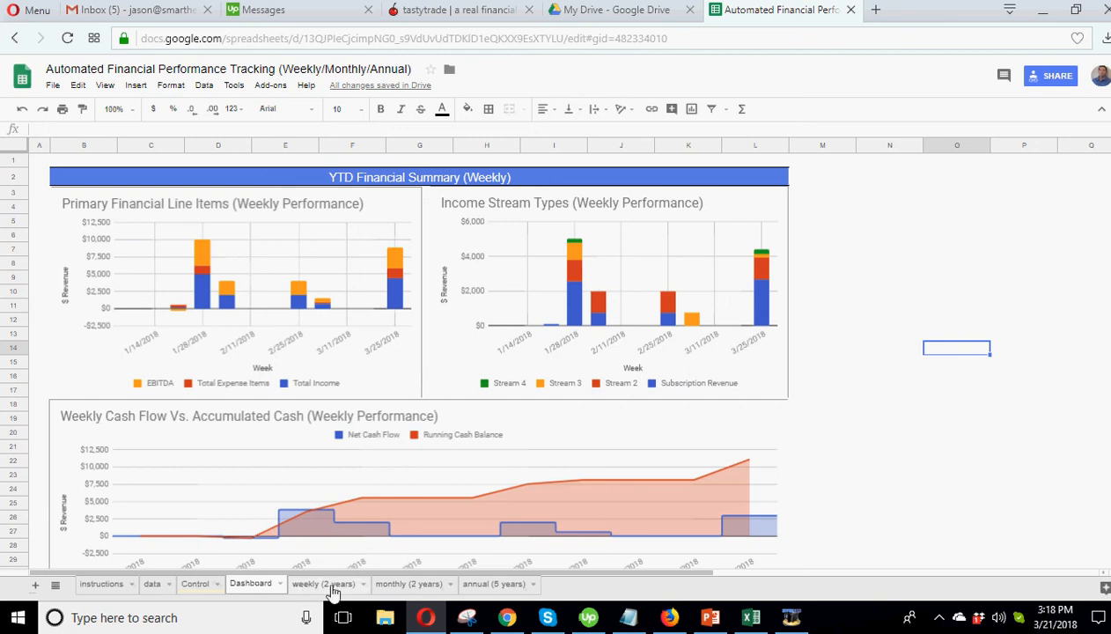
mouse_move(409, 590)
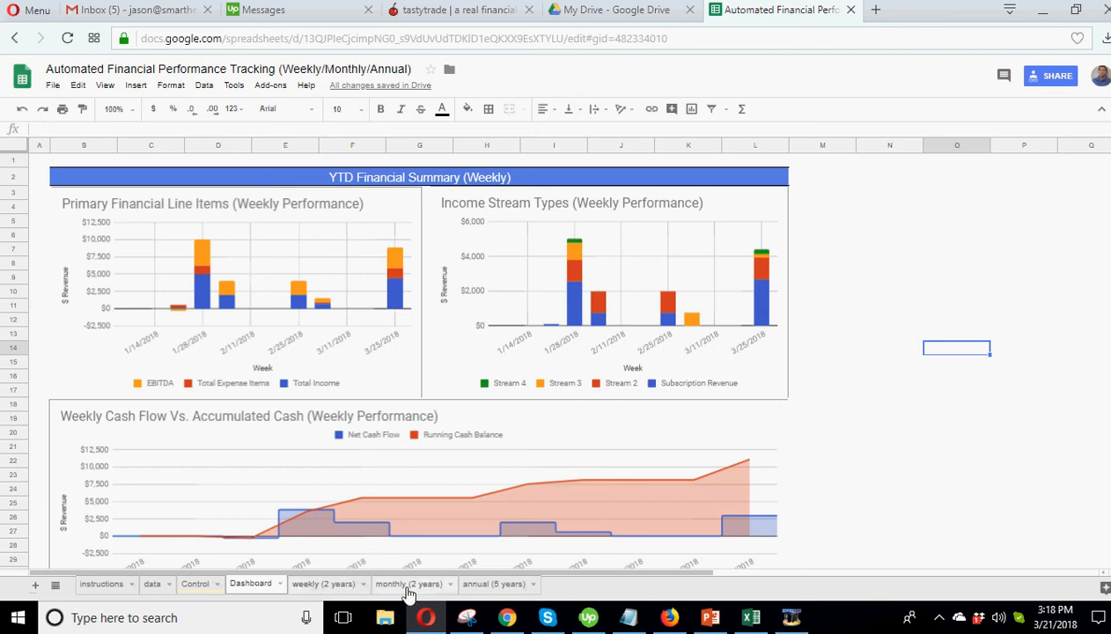
mouse_move(333, 590)
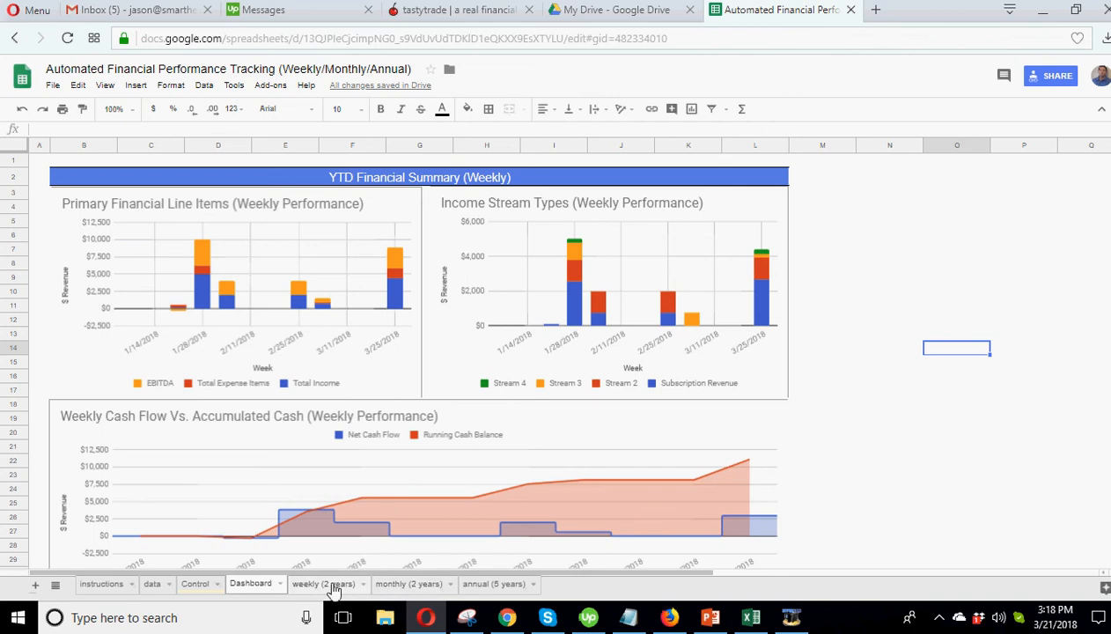
mouse_move(243, 324)
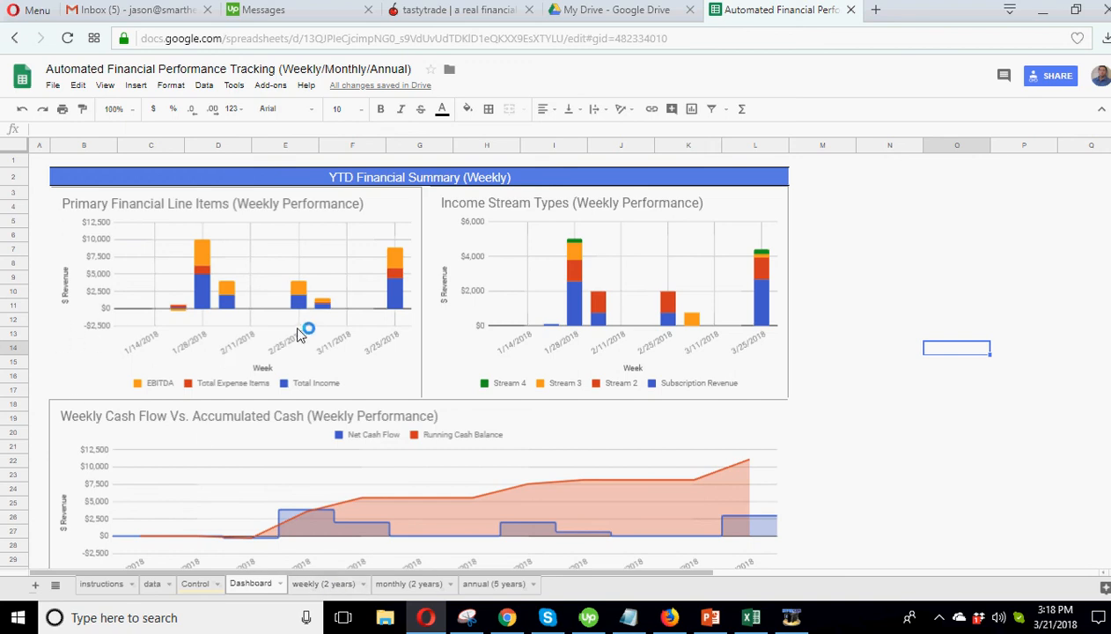
mouse_move(630, 292)
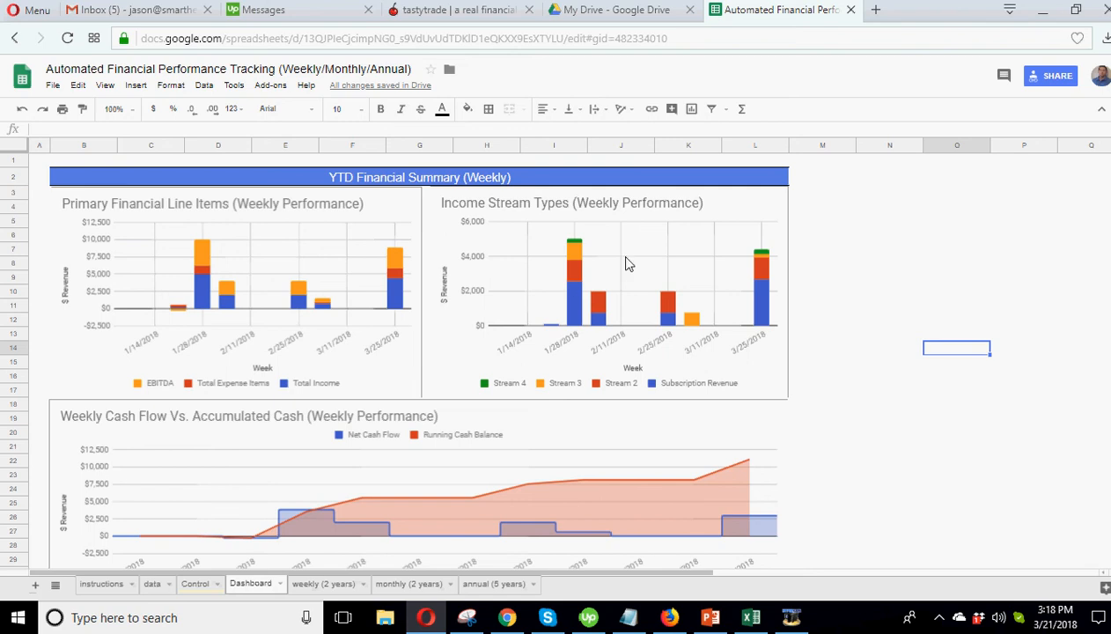
mouse_move(900, 412)
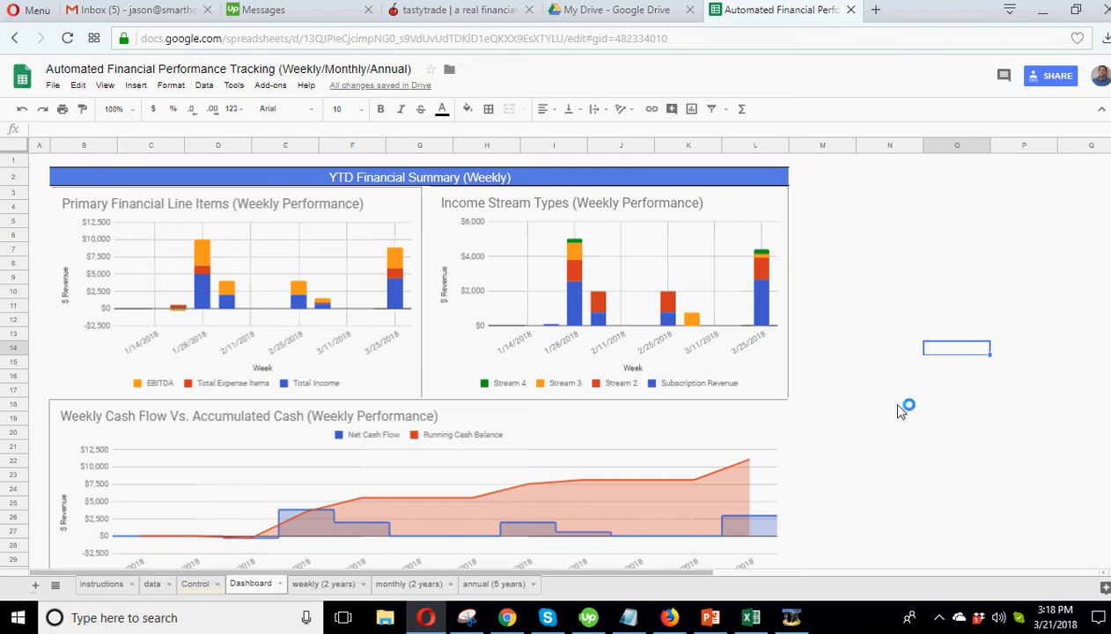
Step: Scroll past the weekly cash flow chart and switch to the weekly (2 years) summary sheet
scroll(down, 3)
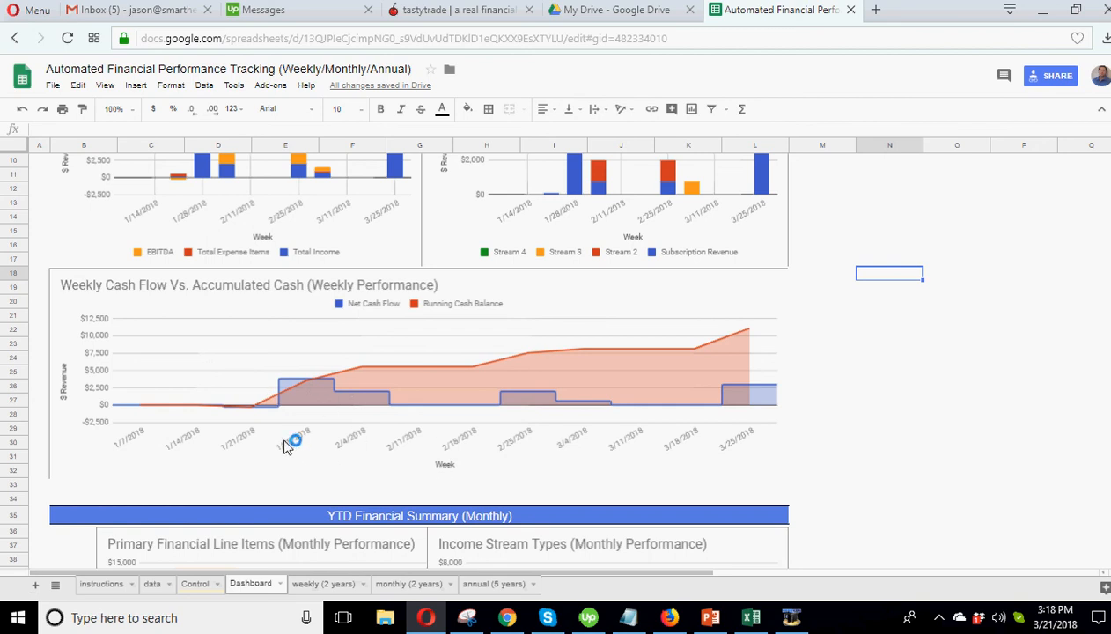
mouse_move(292, 391)
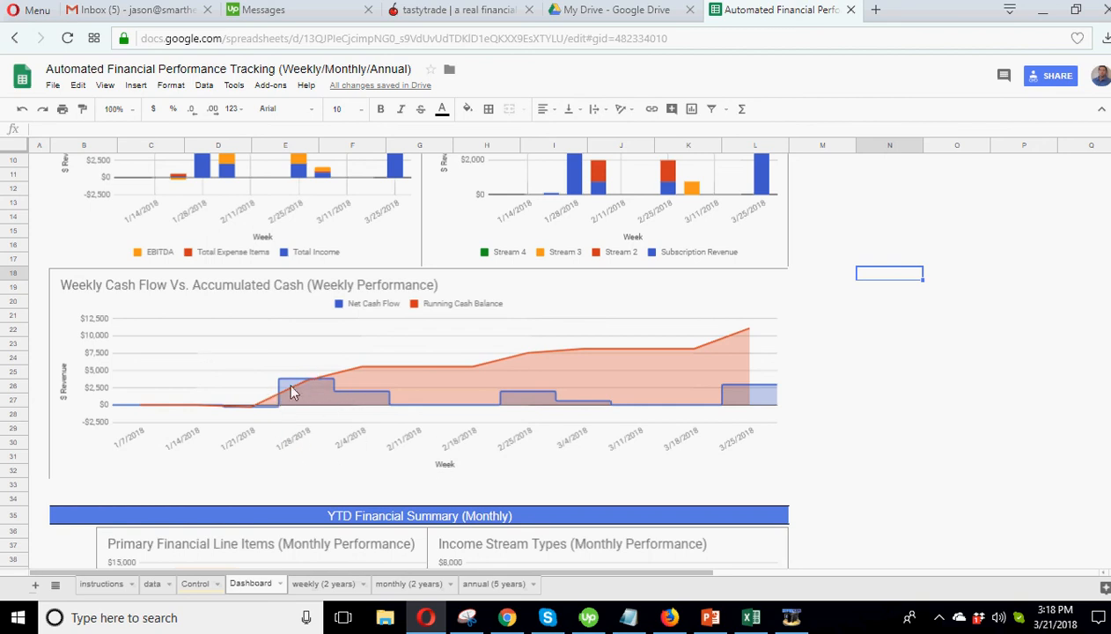
mouse_move(366, 376)
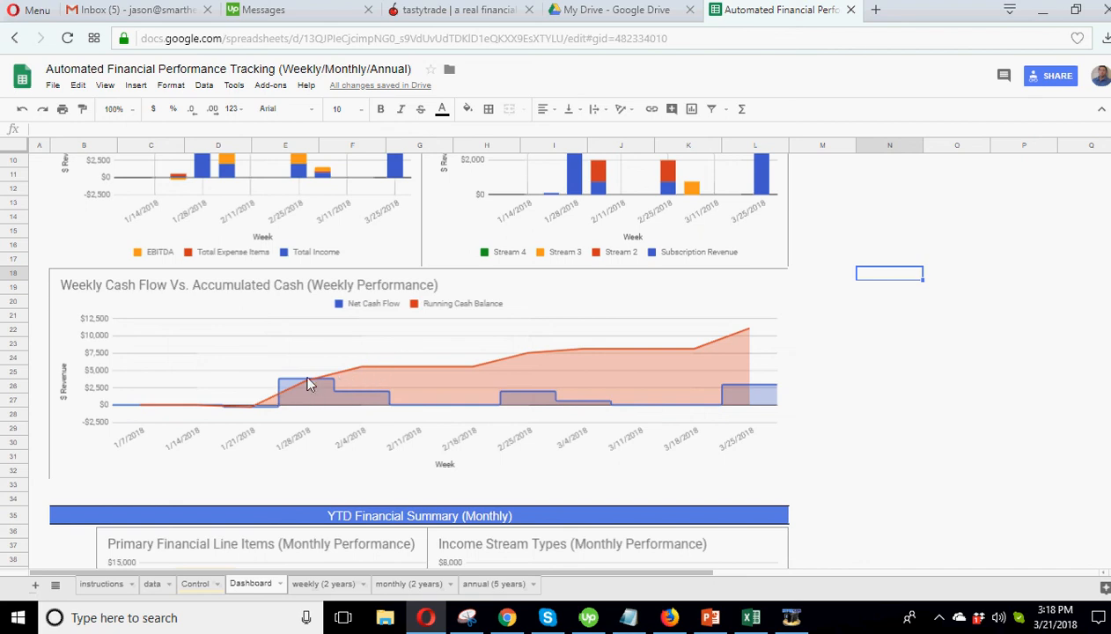
mouse_move(539, 358)
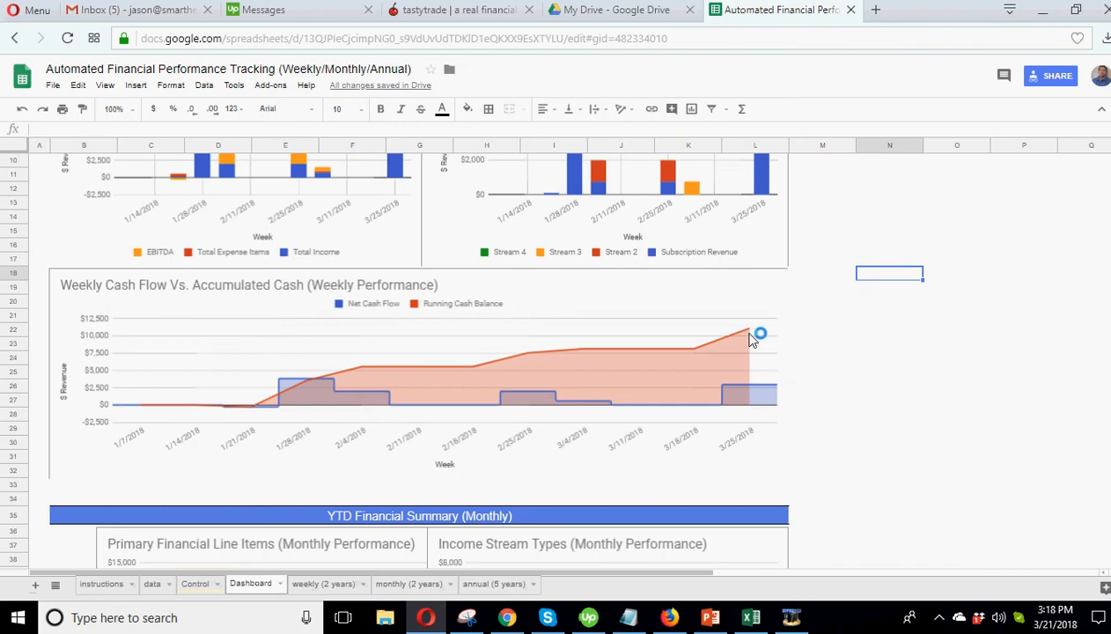
click(324, 584)
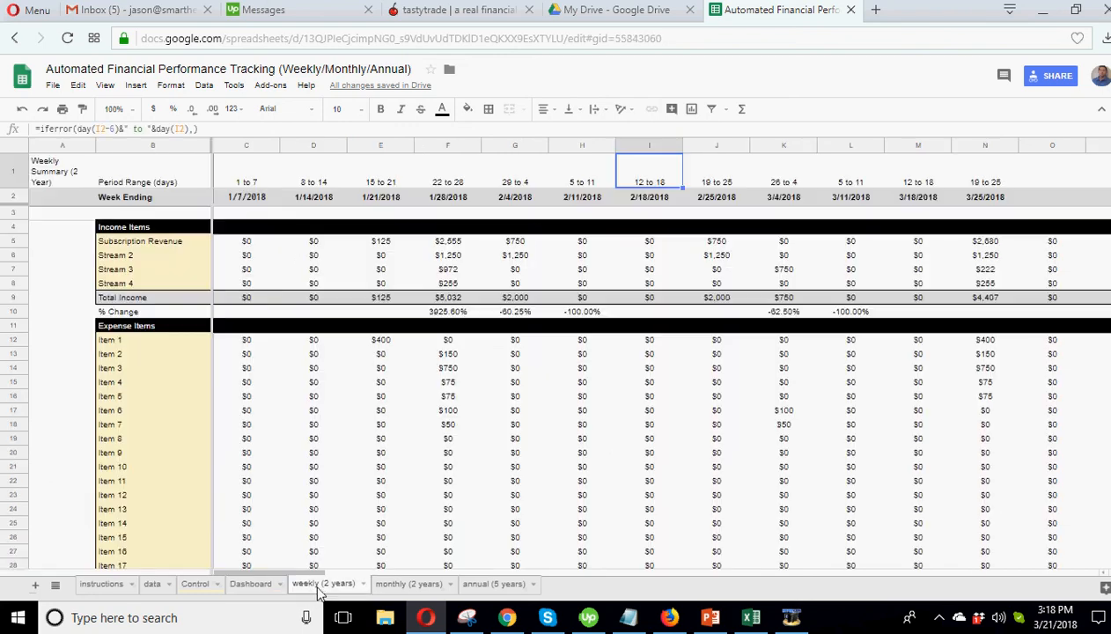
Step: Set the 1/29/2018 Loan Payment amount on the data tab to 15000
scroll(down, 3)
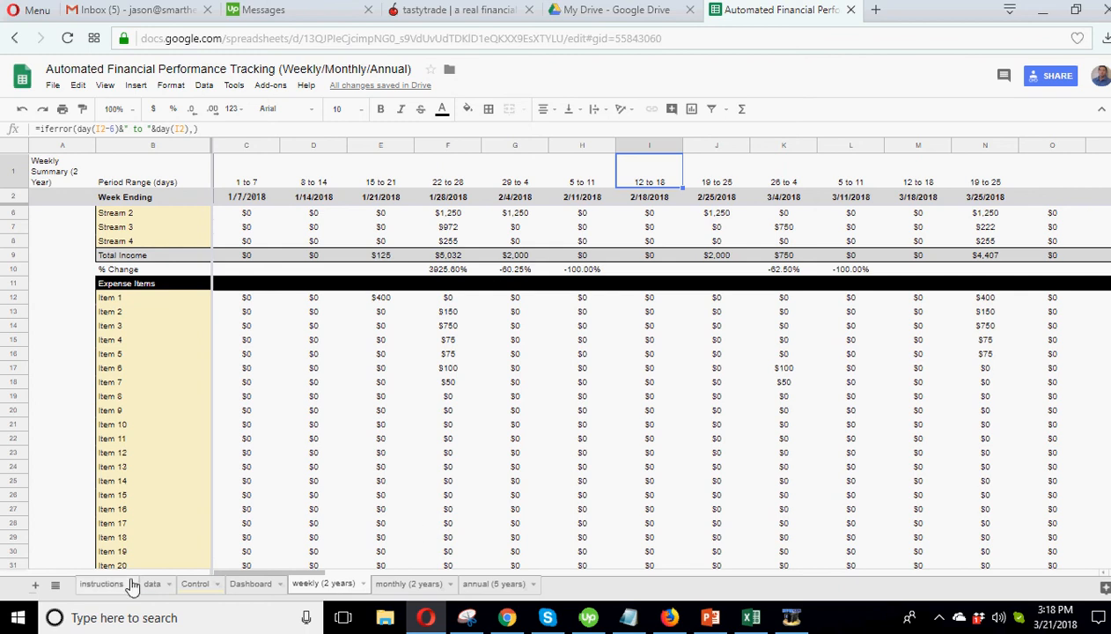
click(151, 585)
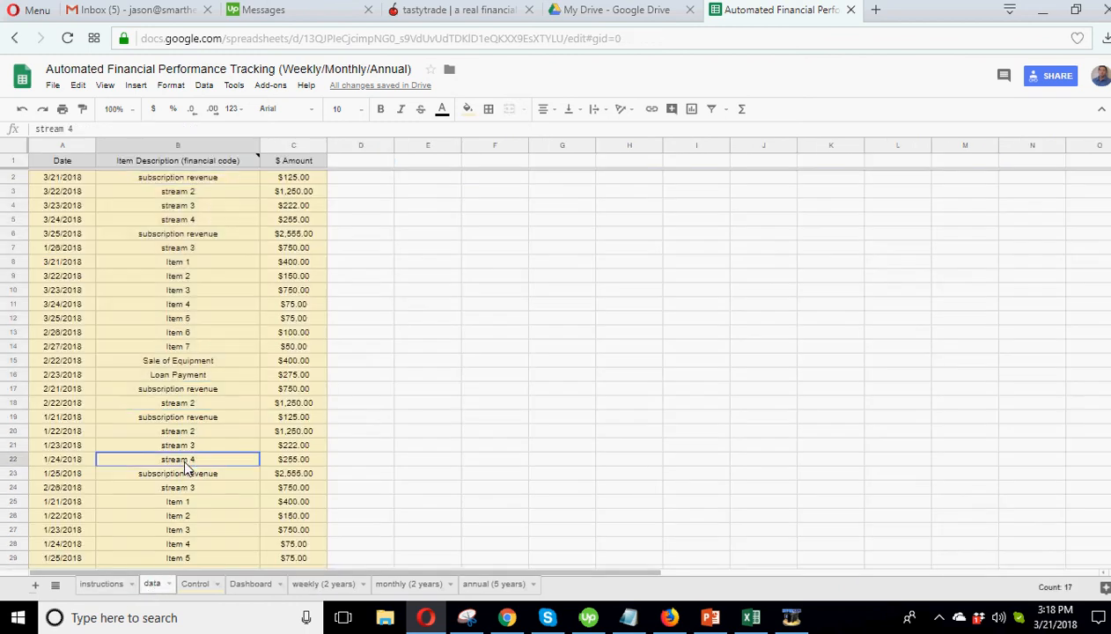
scroll(down, 3)
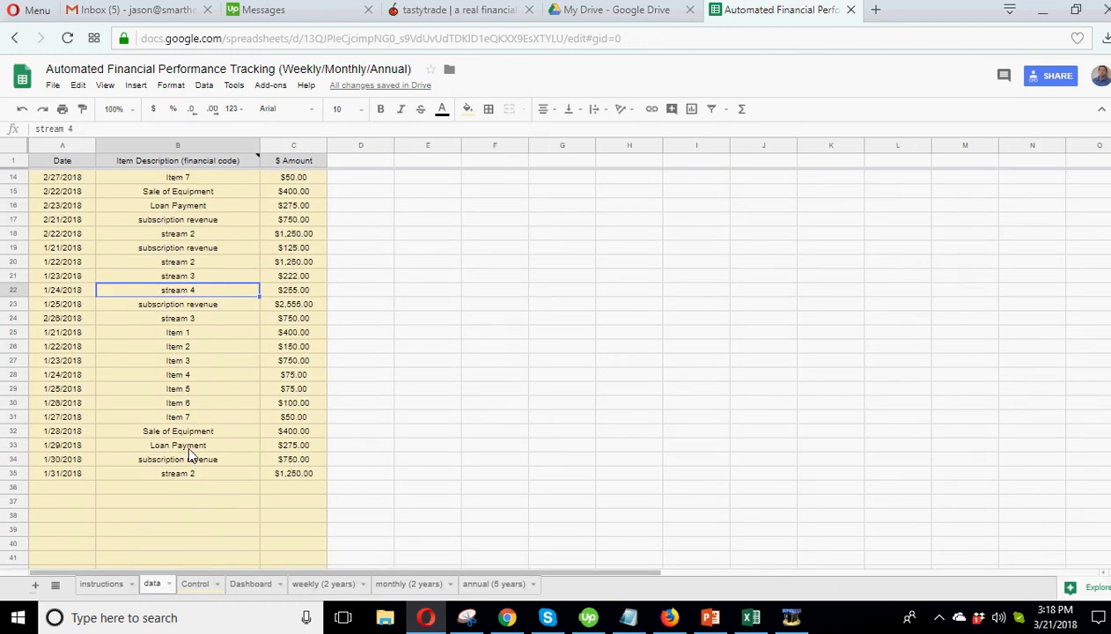
click(292, 443)
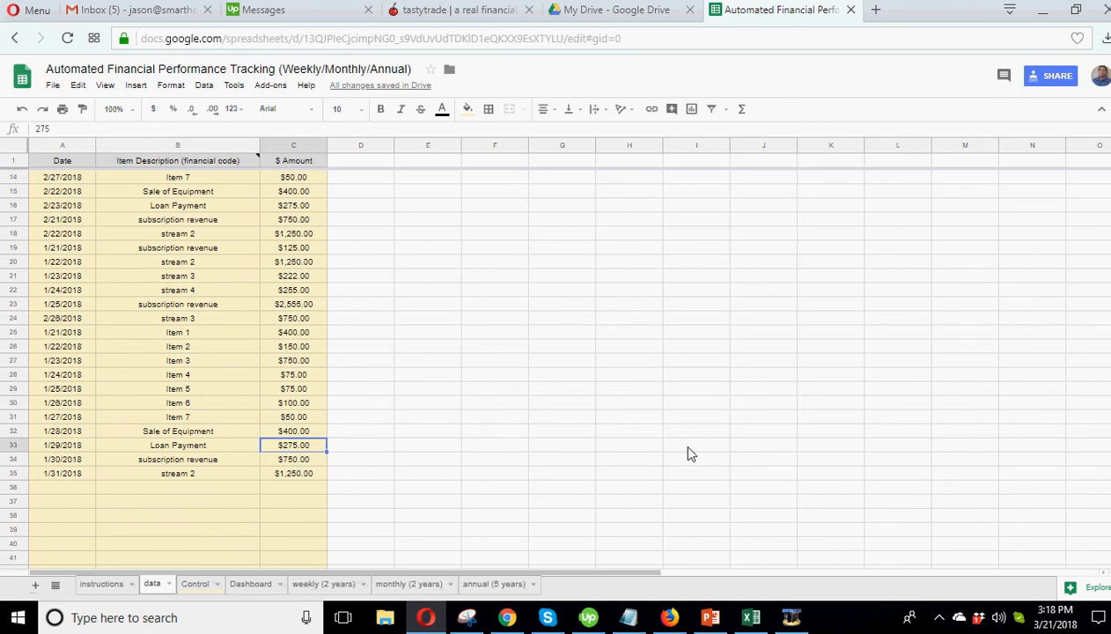
text(150000)
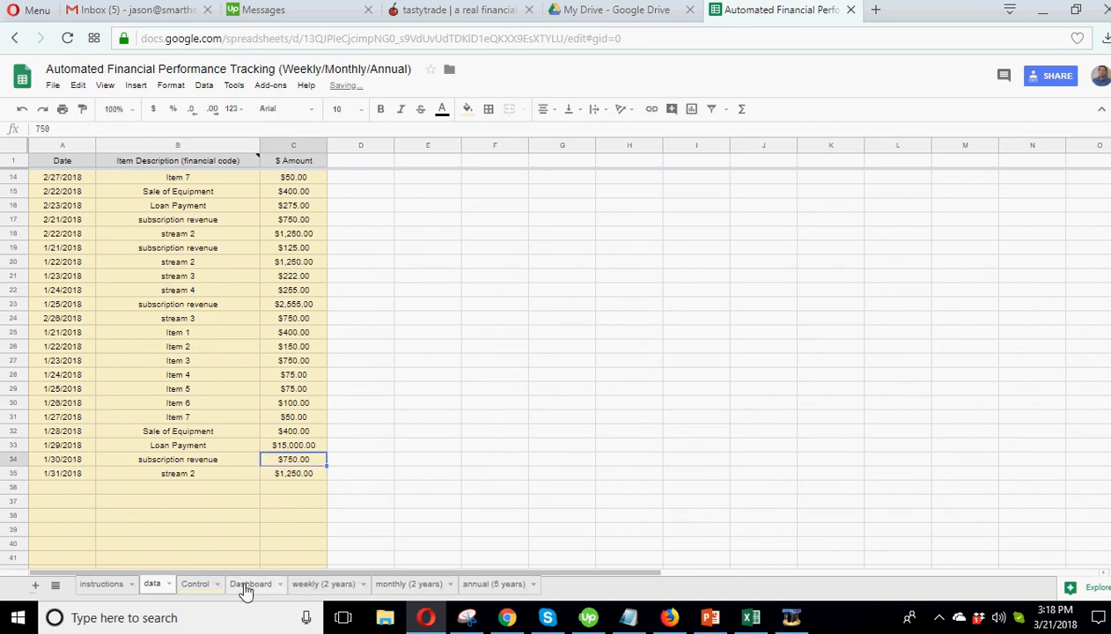
Step: Check the Dashboard charts for the change, then return to the weekly (2 years) summary
click(250, 584)
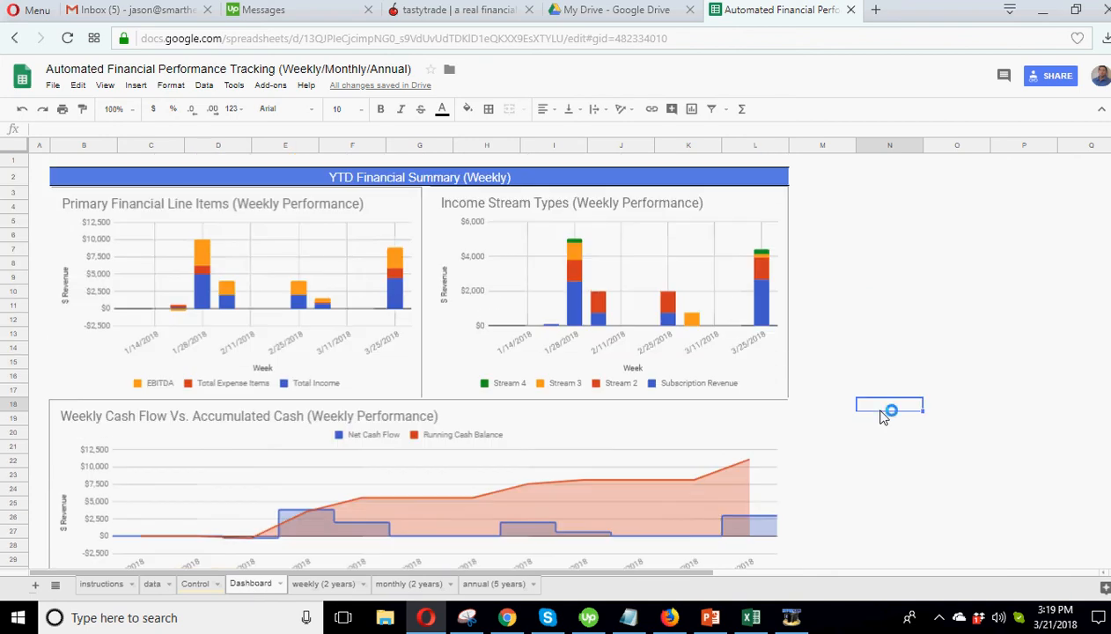
scroll(down, 3)
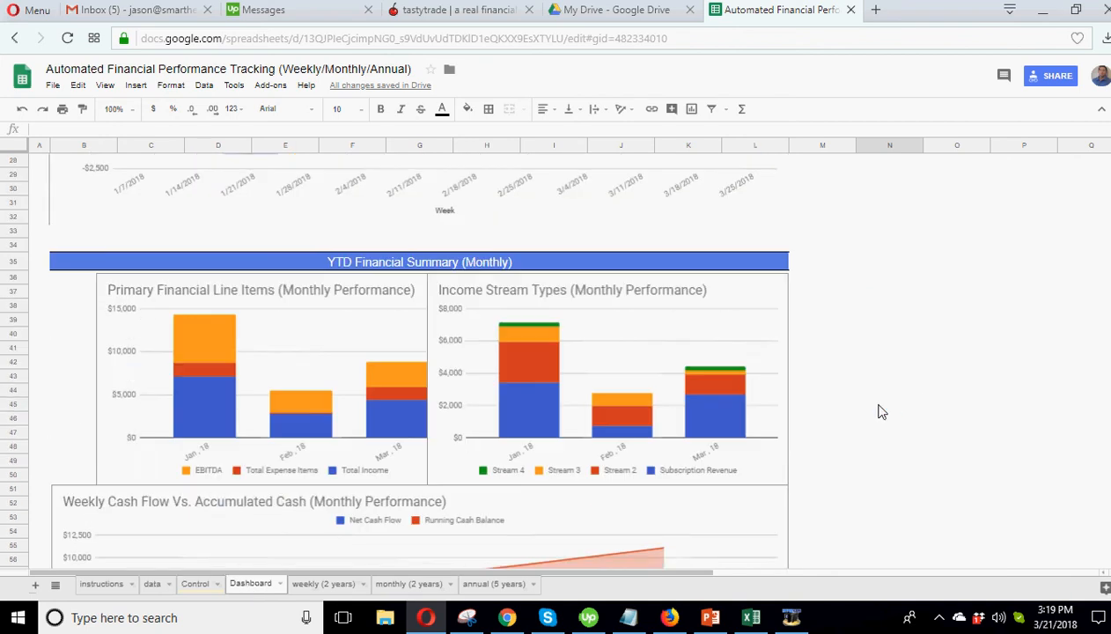
scroll(down, 3)
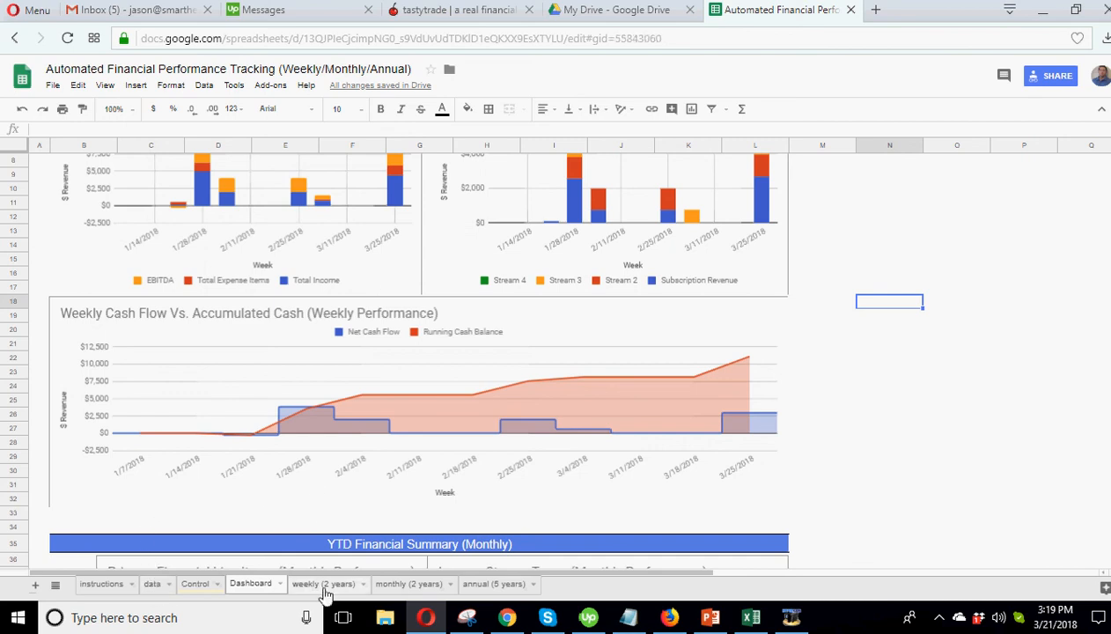
click(322, 585)
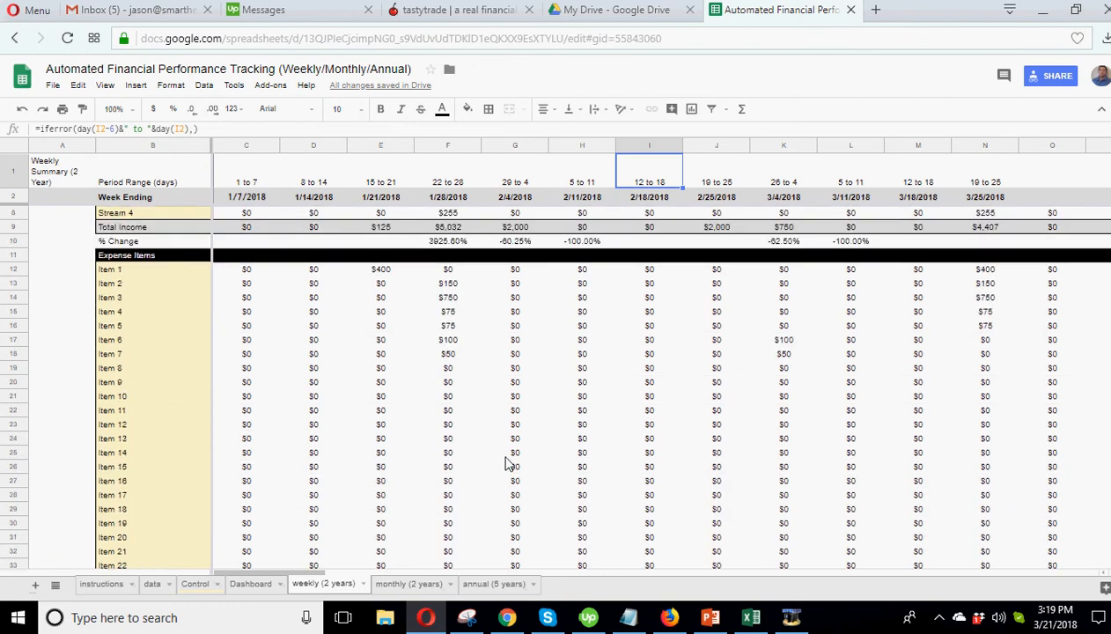
Step: Rework the 2/4/2018 Total Other Cash Out Items formula to =SUM(C70:C74), including Loan Payment
scroll(down, 3)
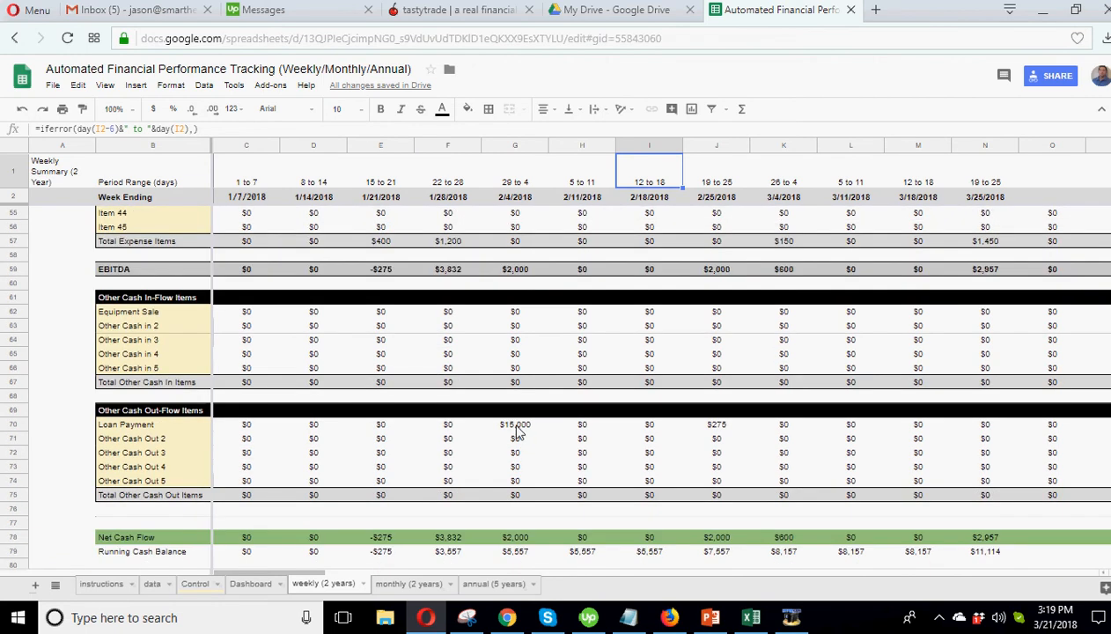
mouse_move(521, 430)
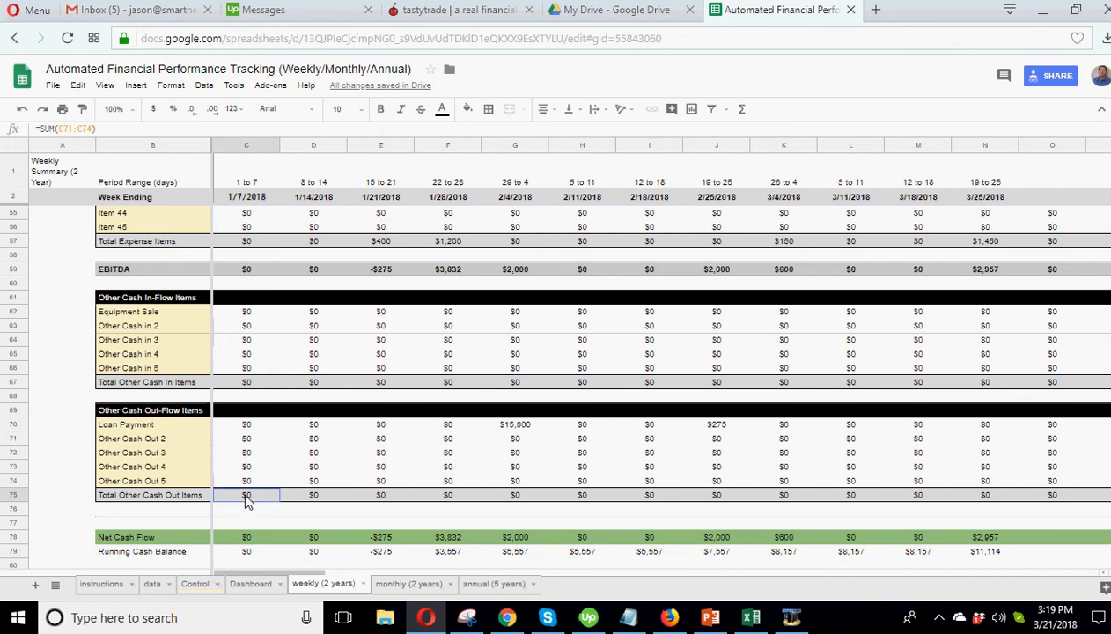
click(514, 493)
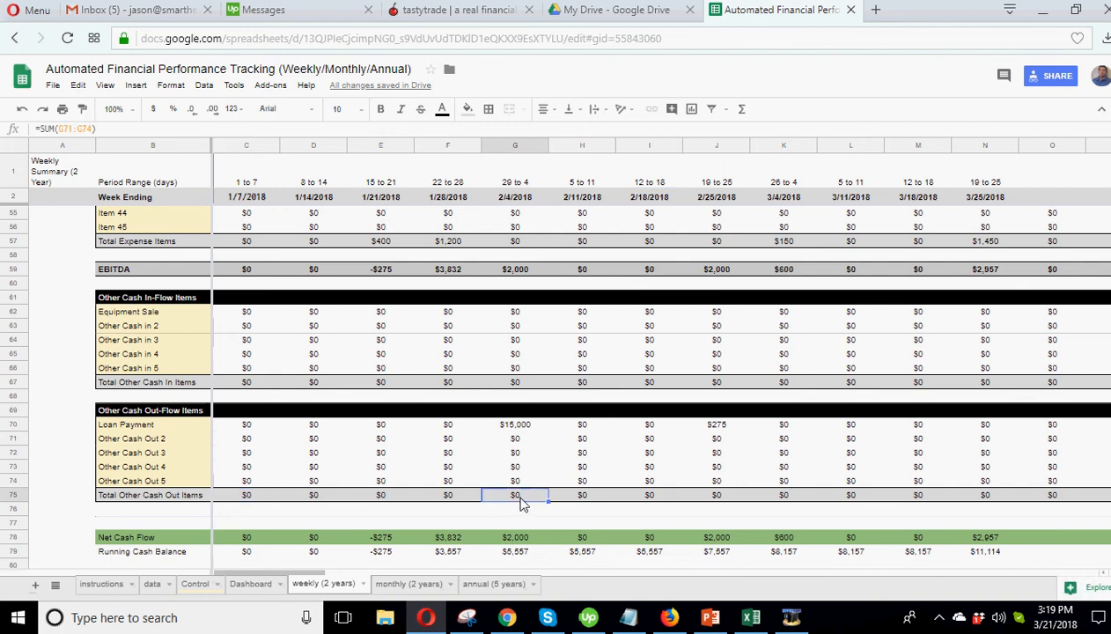
double_click(514, 493)
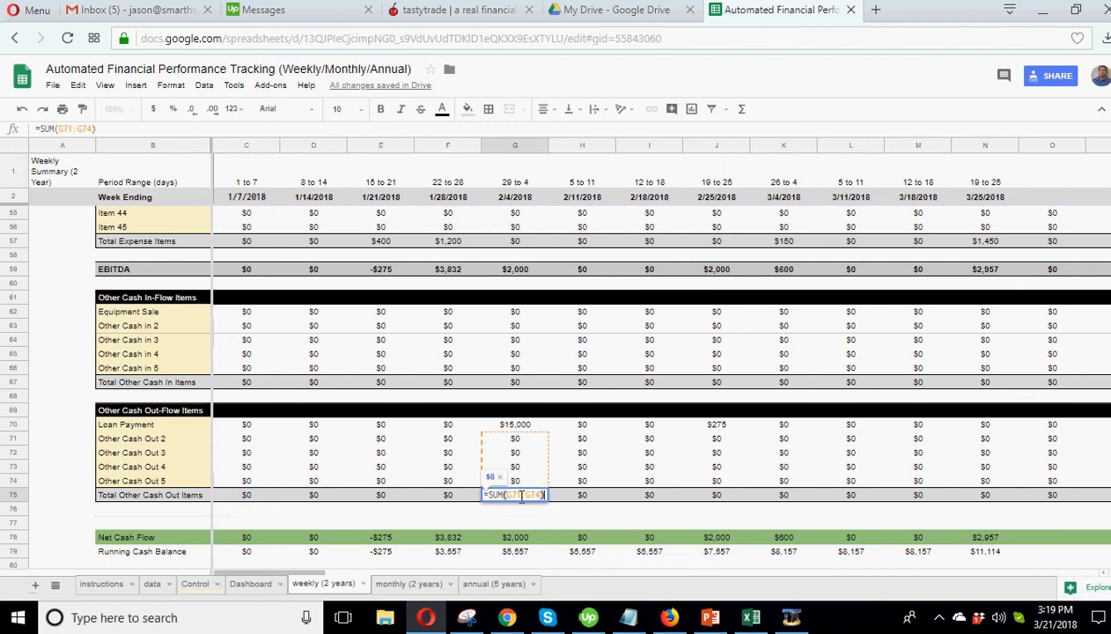
click(246, 493)
text(=SUM())
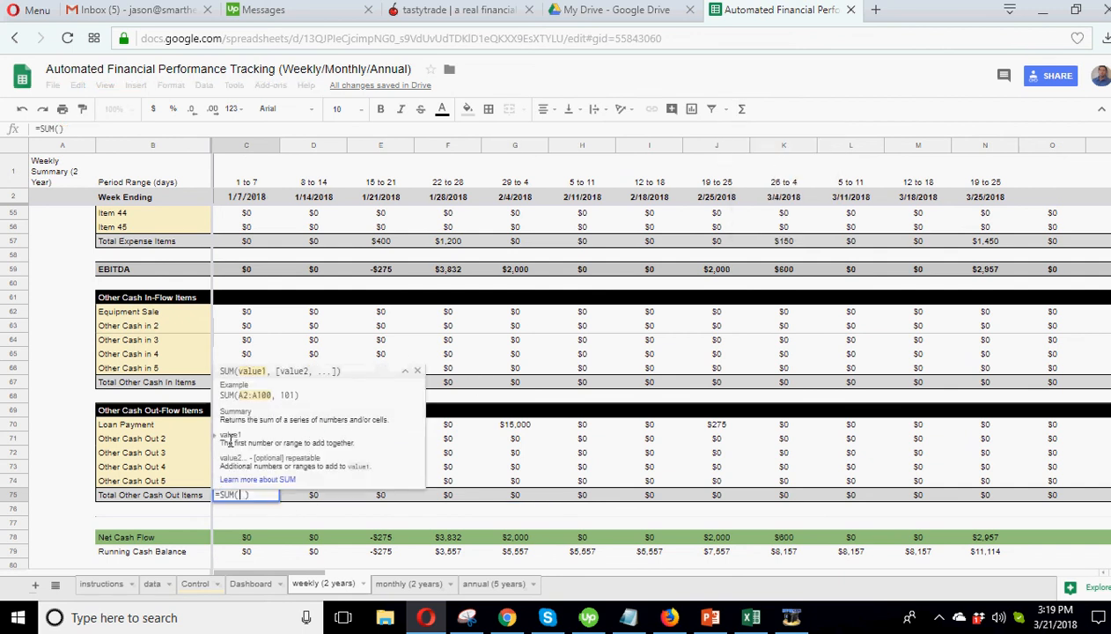
drag(247, 425, 247, 436)
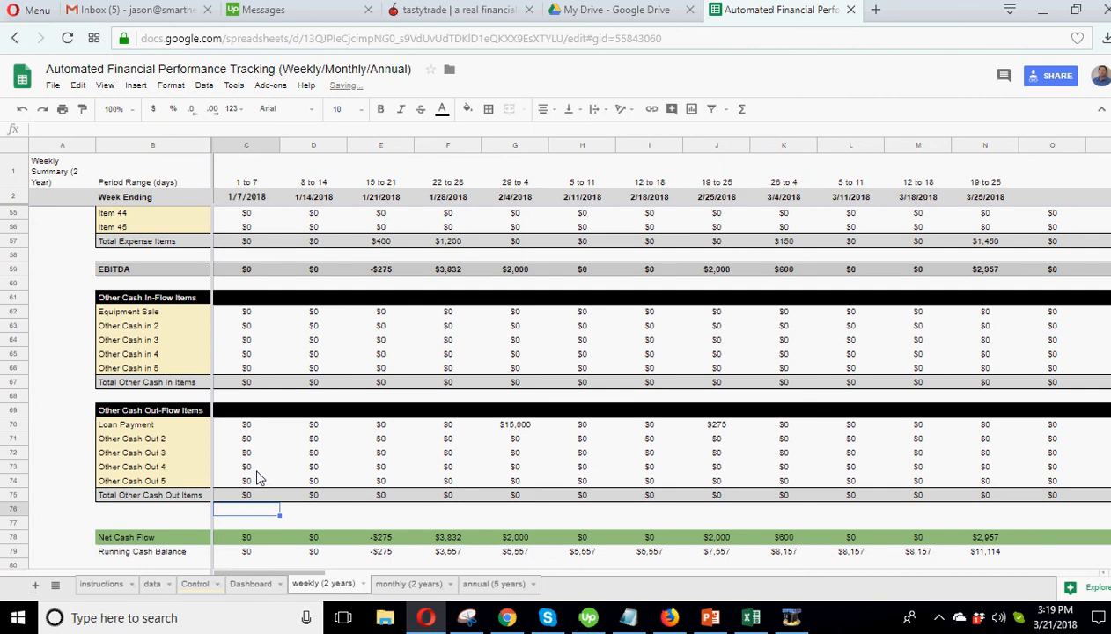
Step: Fill the corrected total formula across all week columns and switch to the Dashboard
right_click(246, 493)
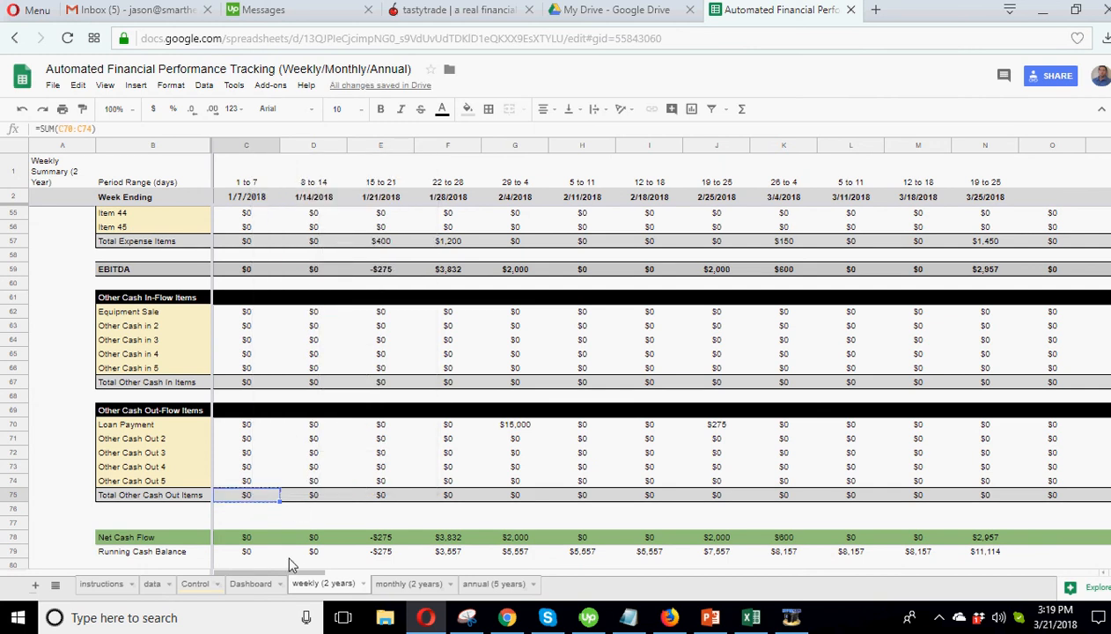
scroll(right, 3)
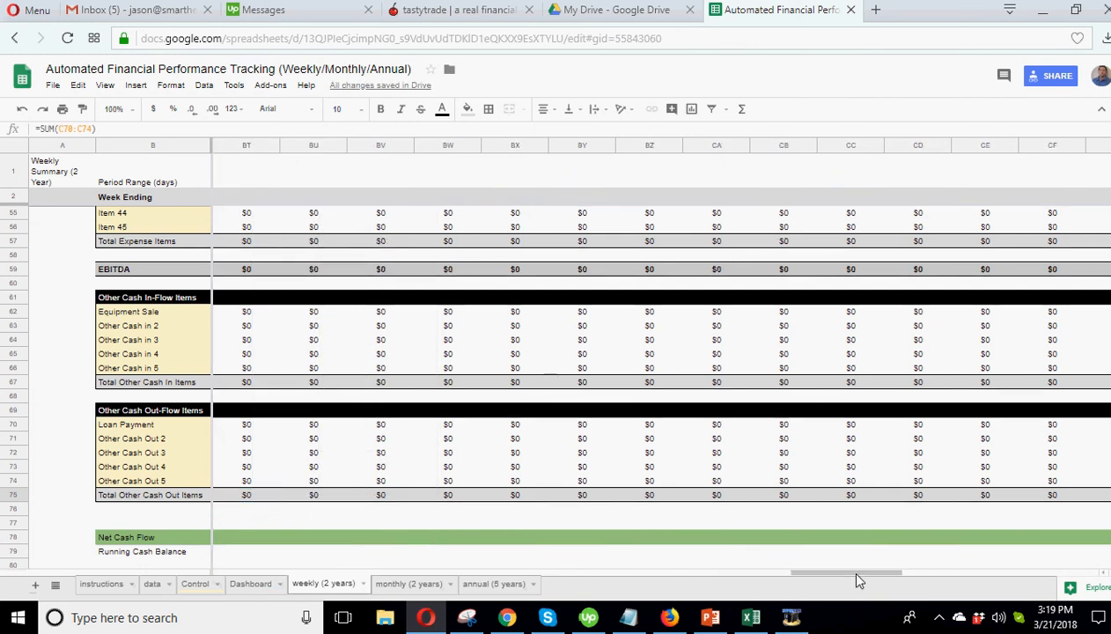
scroll(right, 3)
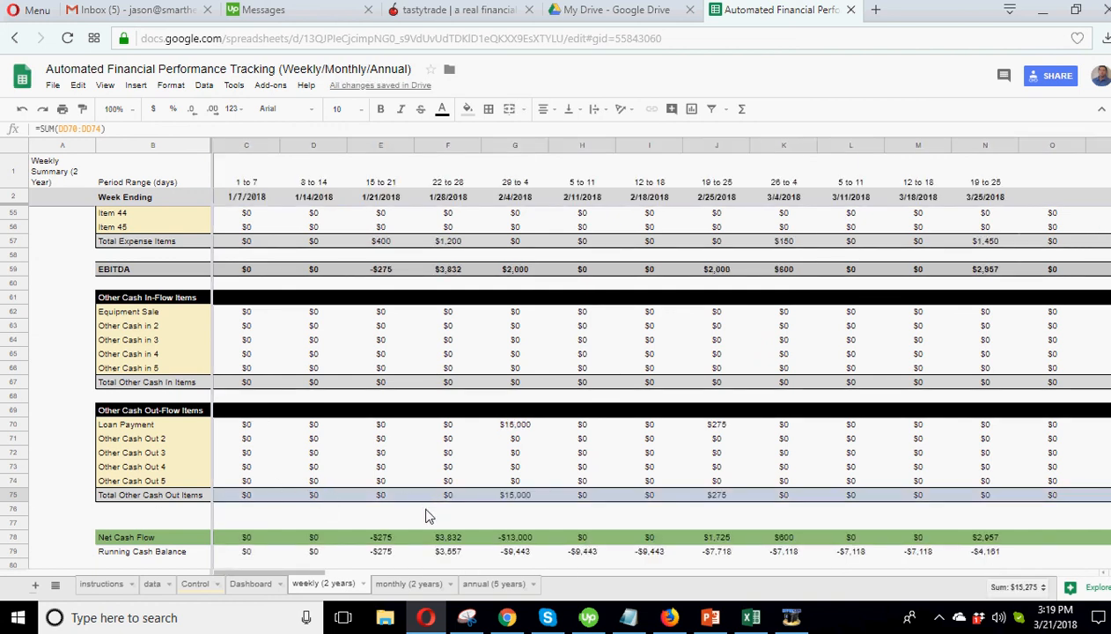
click(250, 585)
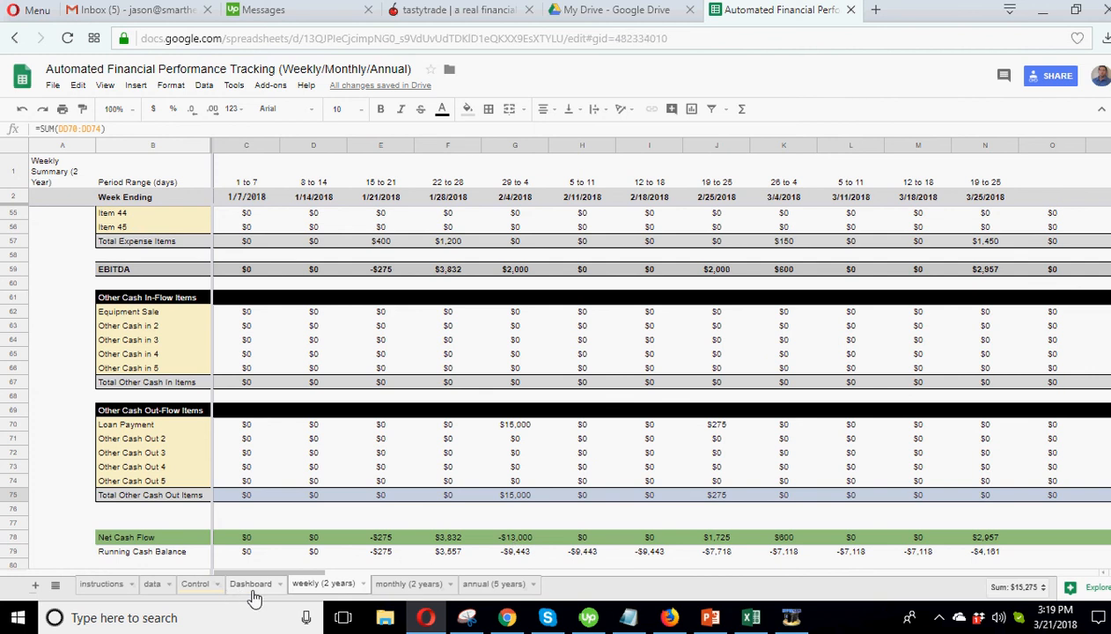
Step: Review the Dashboard cash-flow charts and the annual (5 years) $15,275 Loan Payment, ending on monthly (2 years)
click(250, 585)
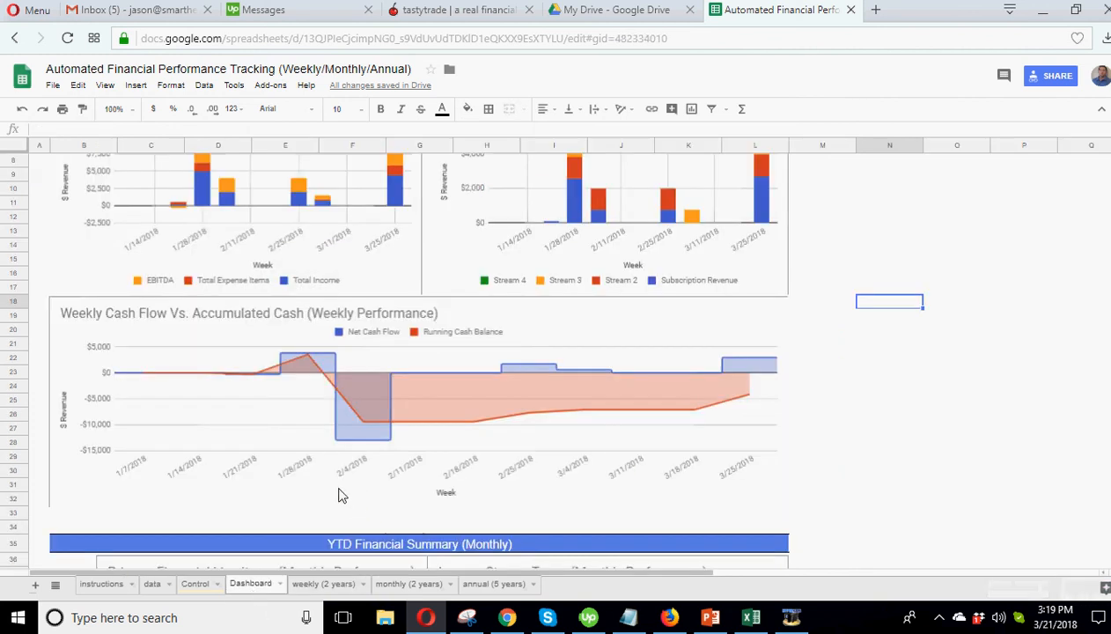
mouse_move(308, 379)
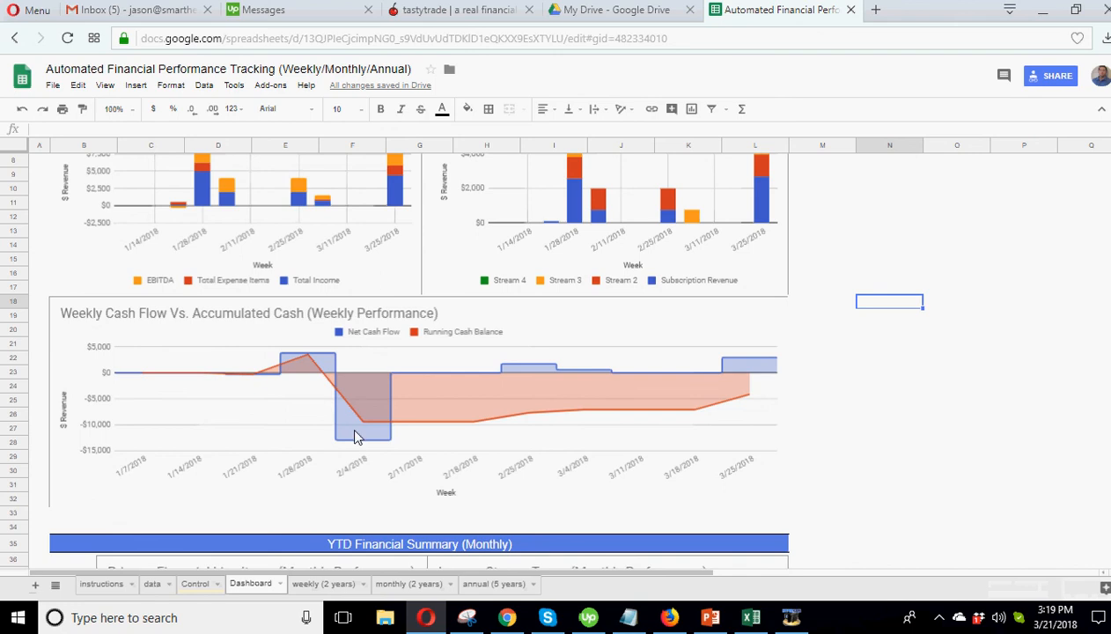
mouse_move(320, 368)
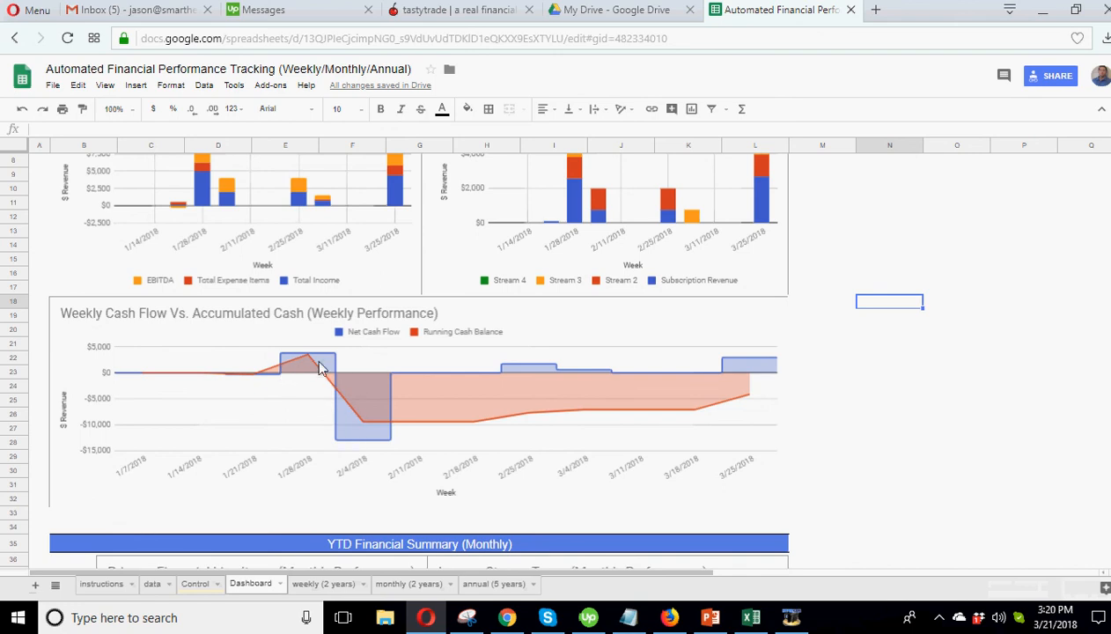
mouse_move(549, 370)
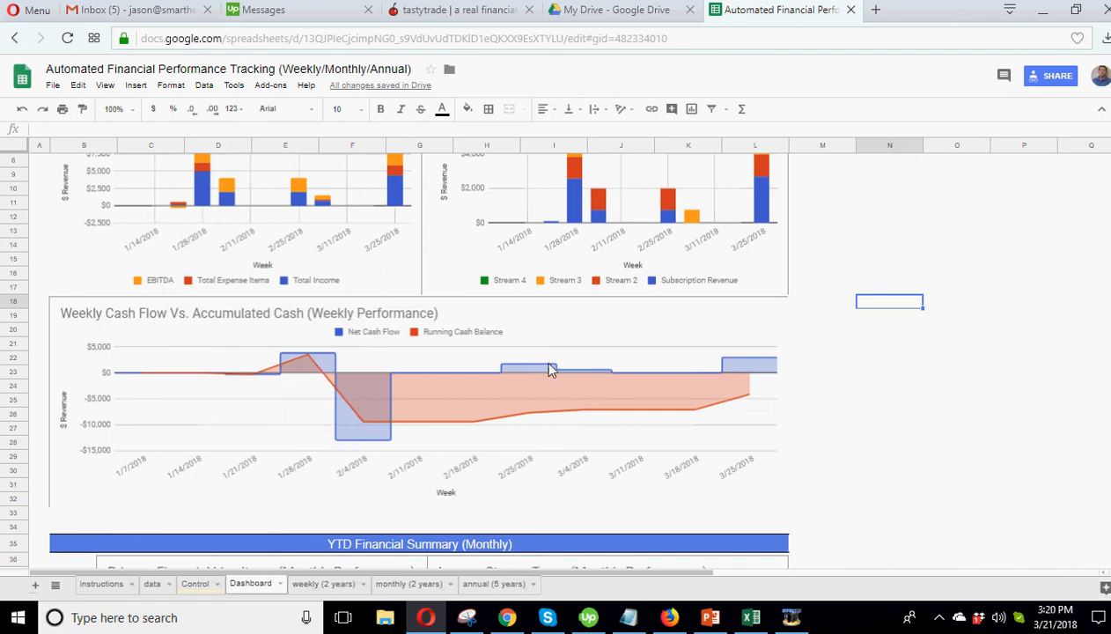
mouse_move(760, 368)
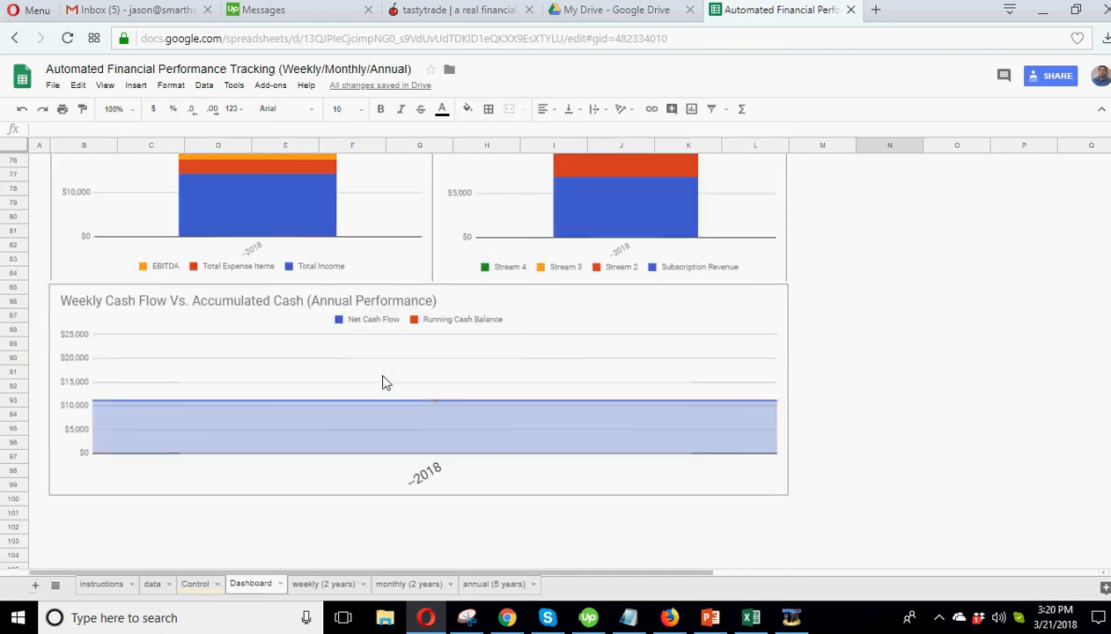
mouse_move(437, 408)
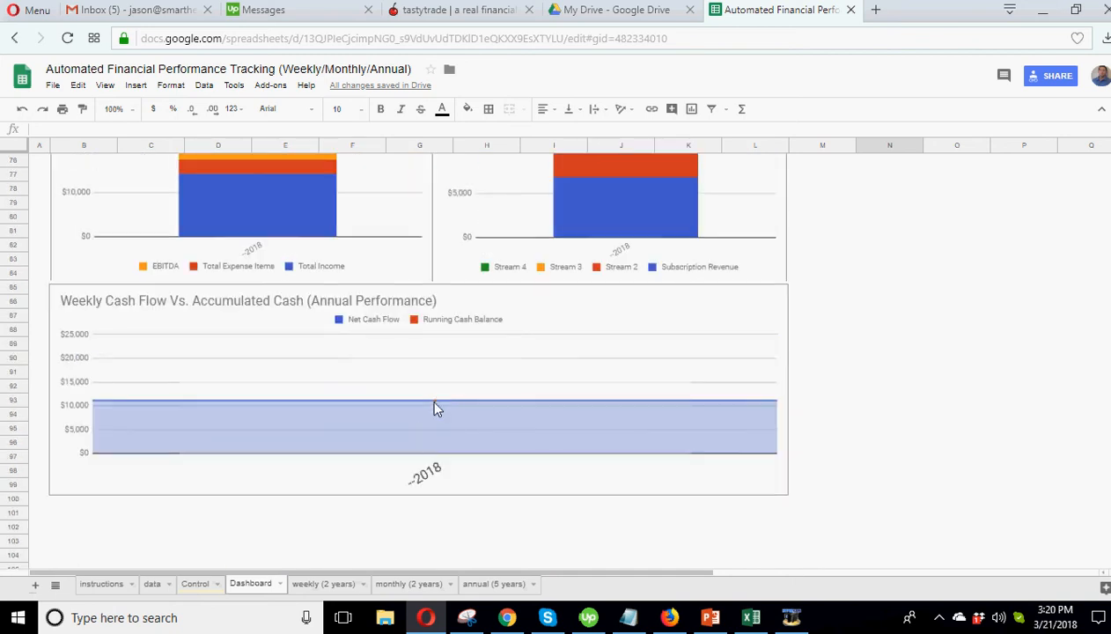
click(493, 585)
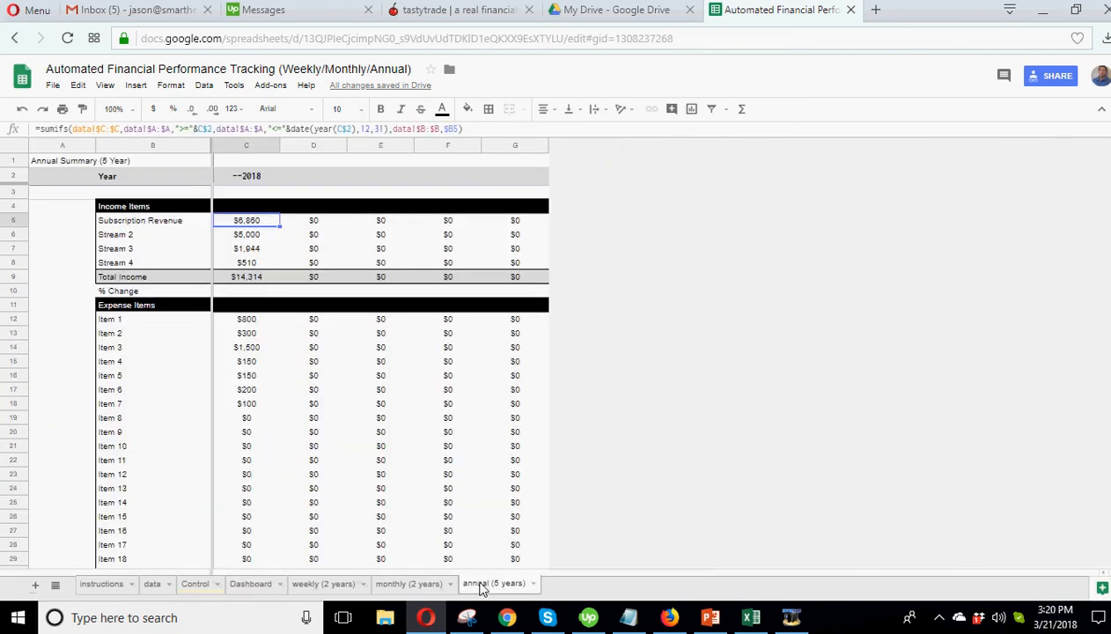
scroll(down, 3)
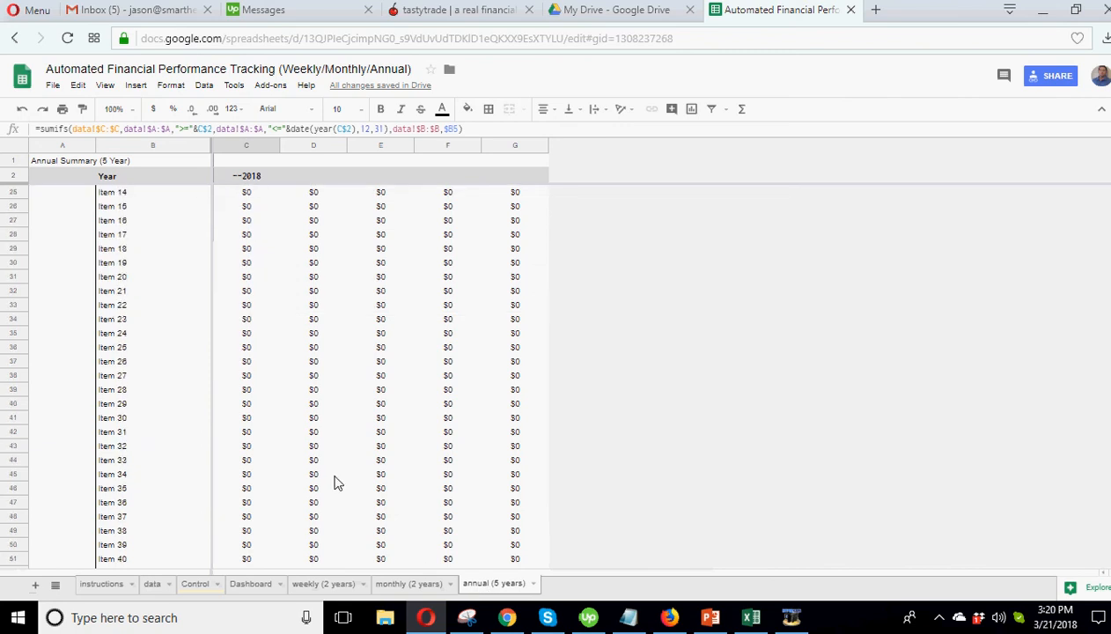
scroll(down, 3)
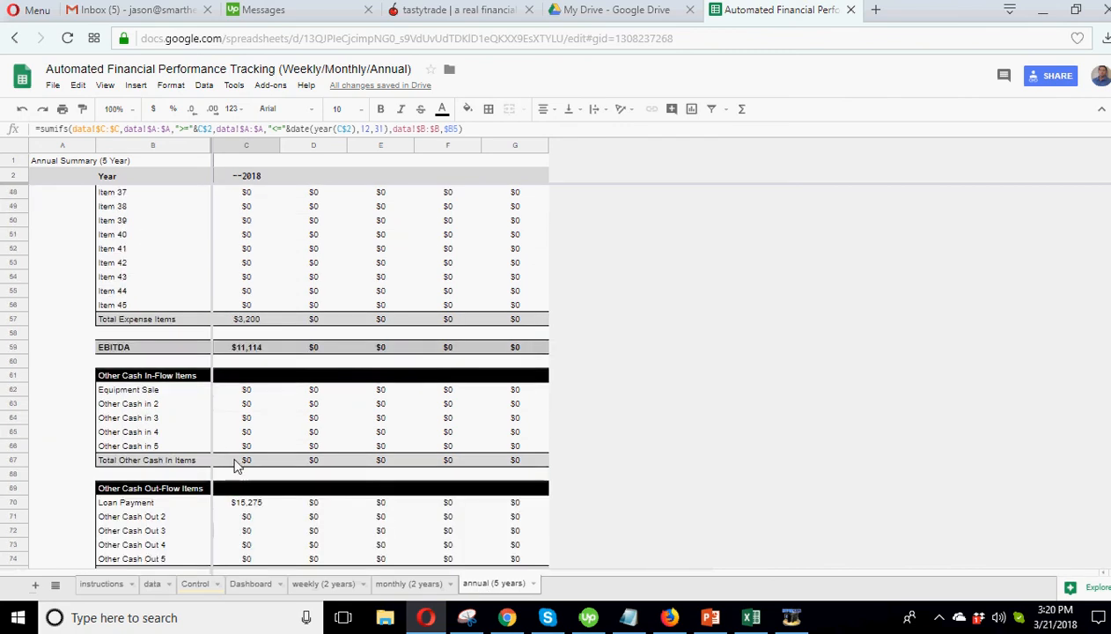
click(409, 583)
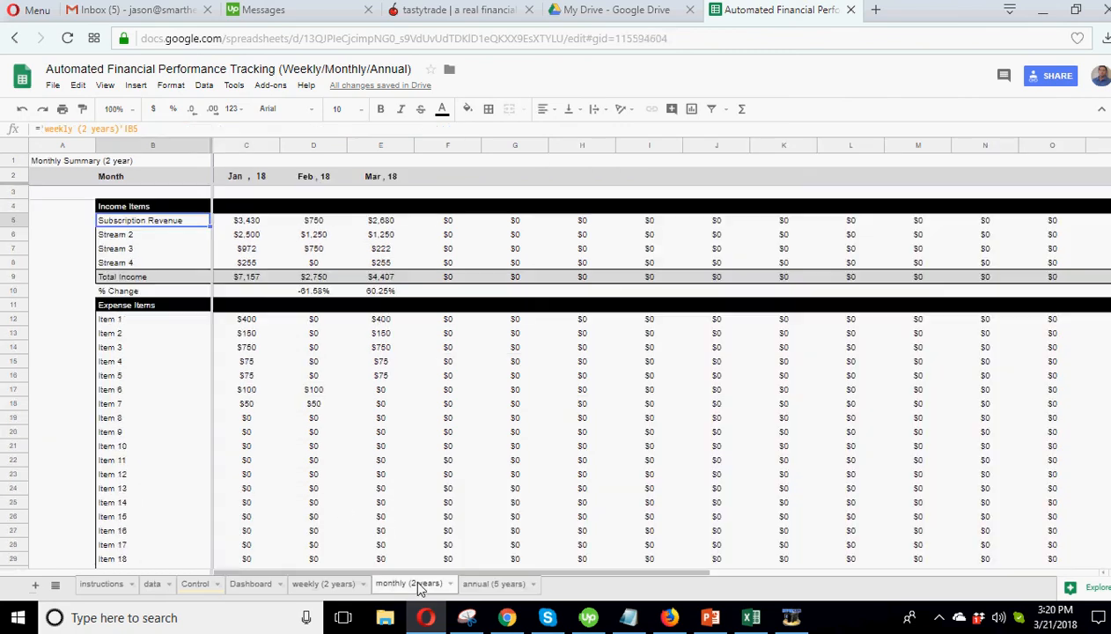
Step: Inspect the monthly Total Other Cash Out Items SUM formulas for January and the last month
scroll(down, 3)
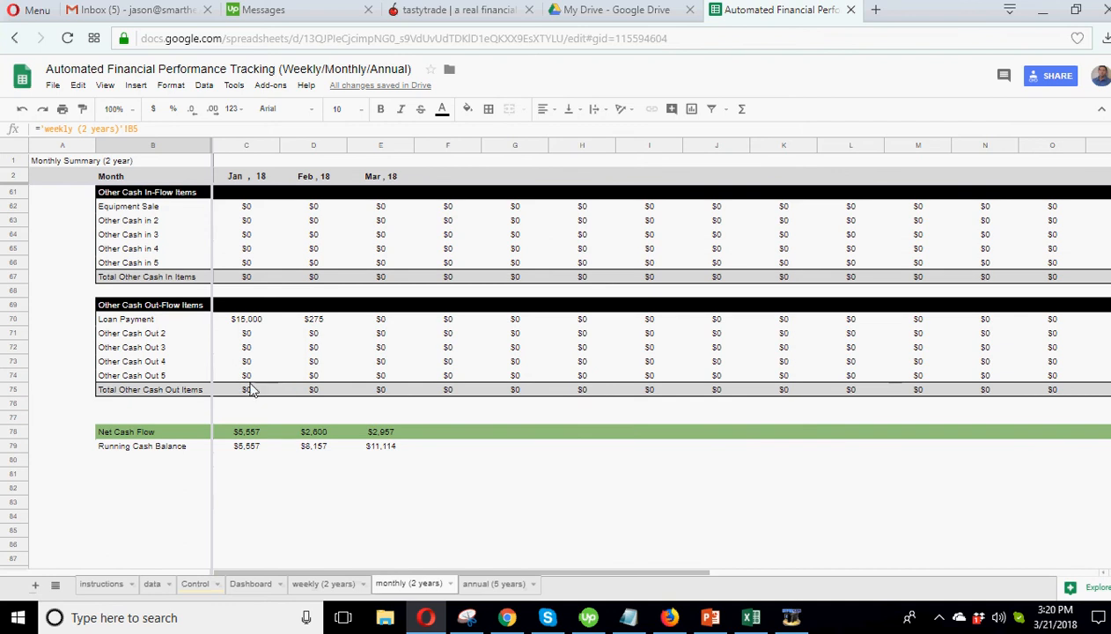
double_click(246, 389)
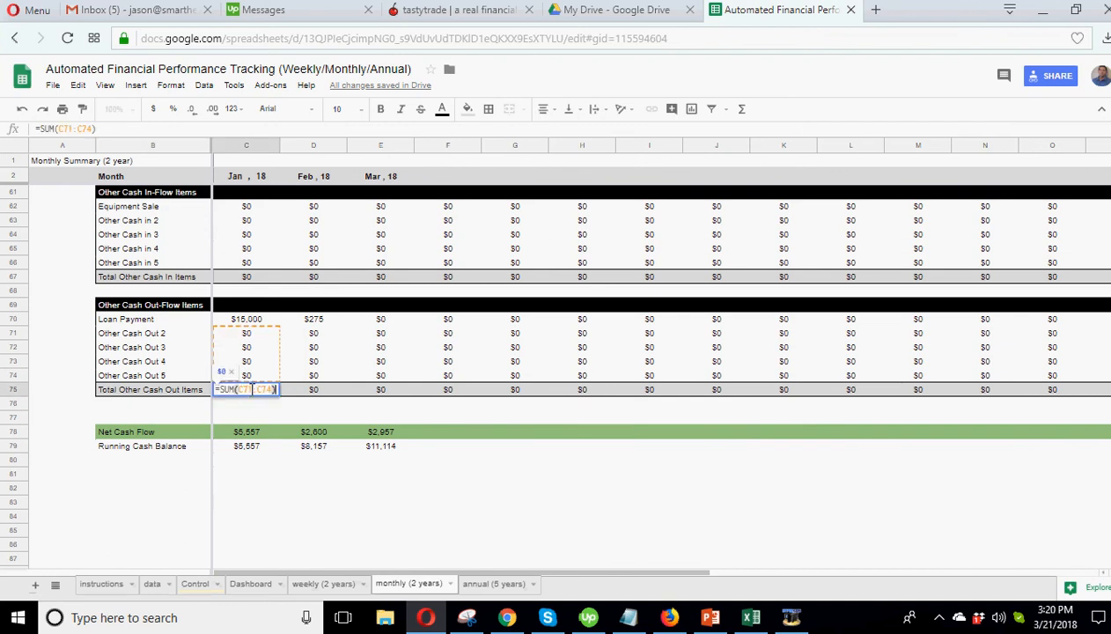
key(enter)
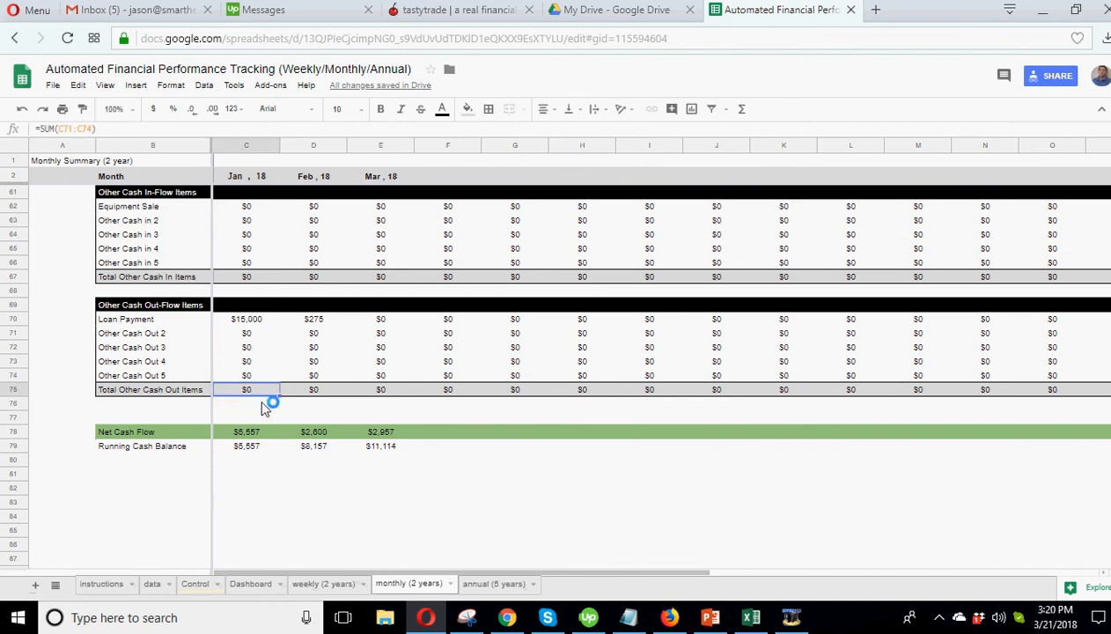
mouse_move(382, 579)
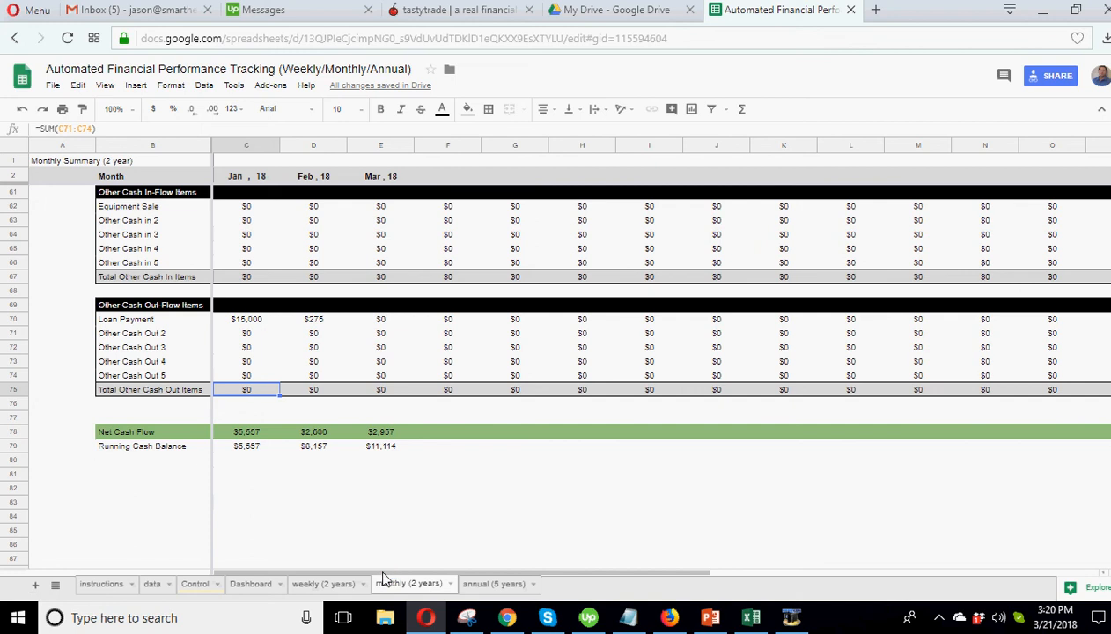
scroll(right, 3)
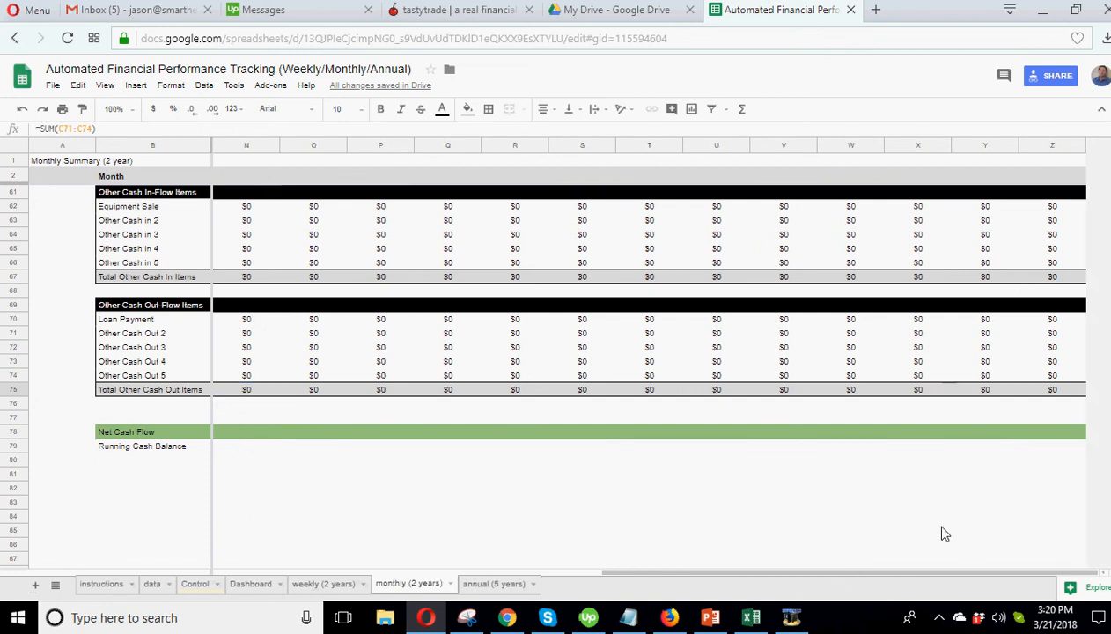
click(1053, 390)
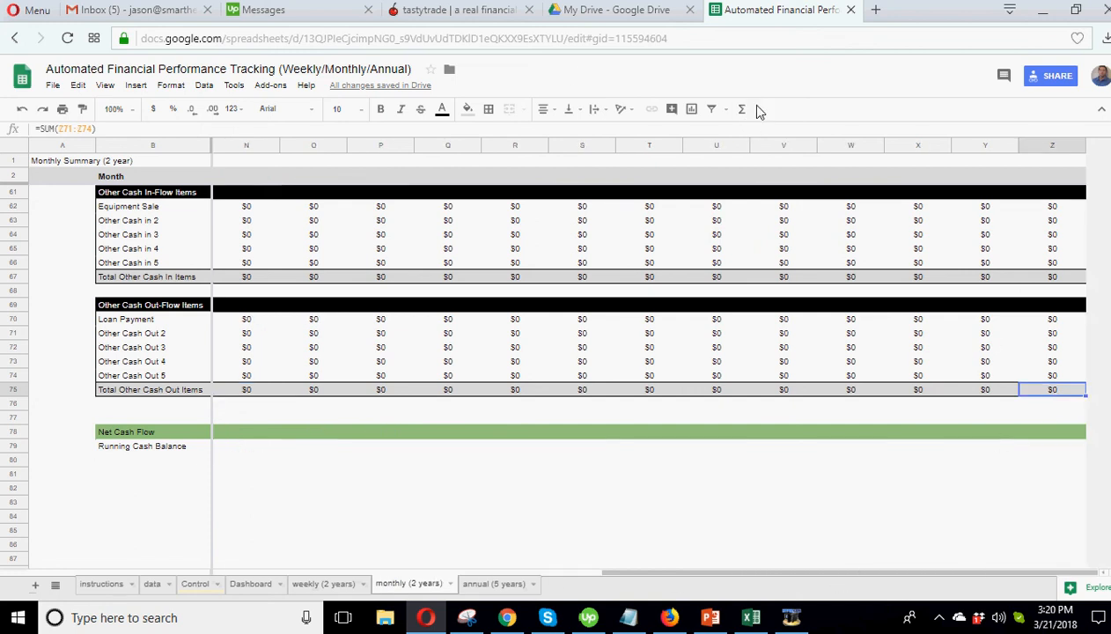
double_click(1053, 389)
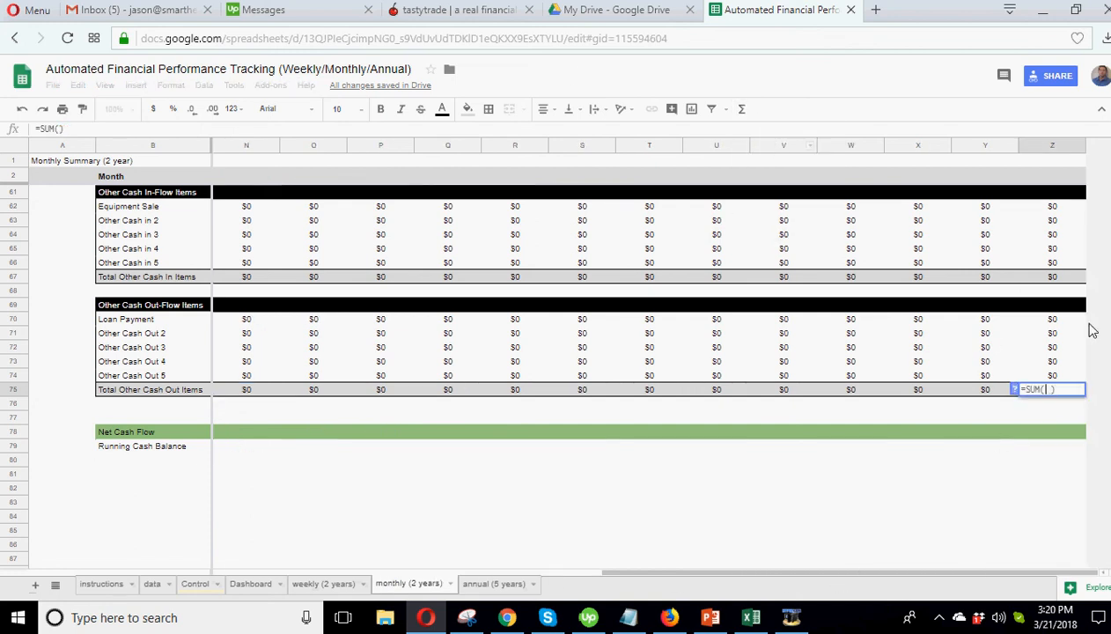
drag(1053, 319, 1053, 375)
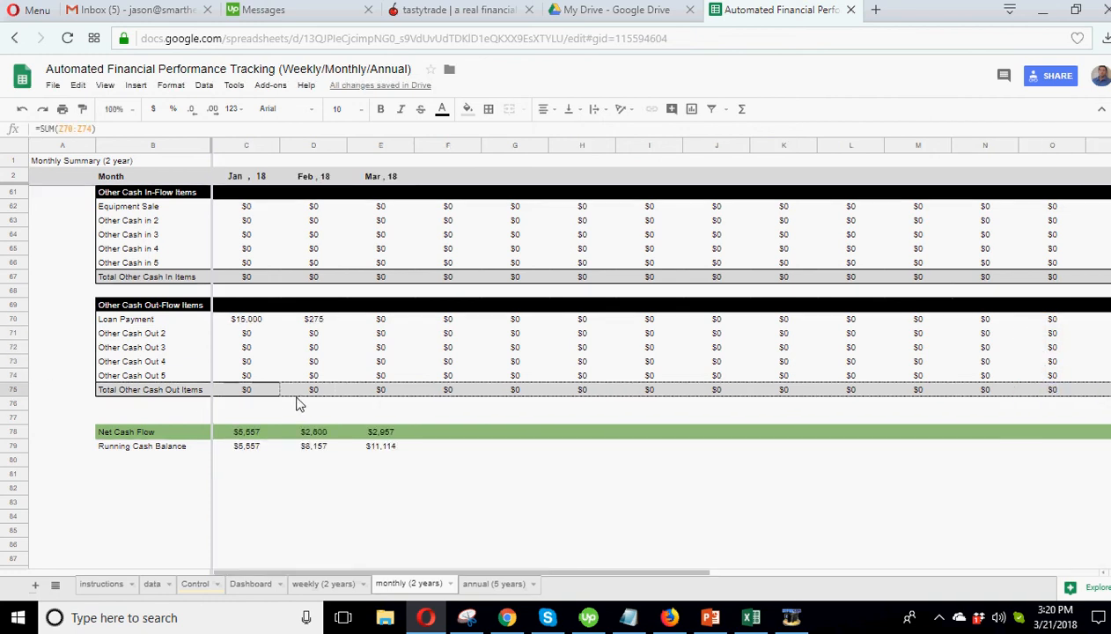
Step: Check the March % Change formula and switch to the data entries sheet
click(246, 389)
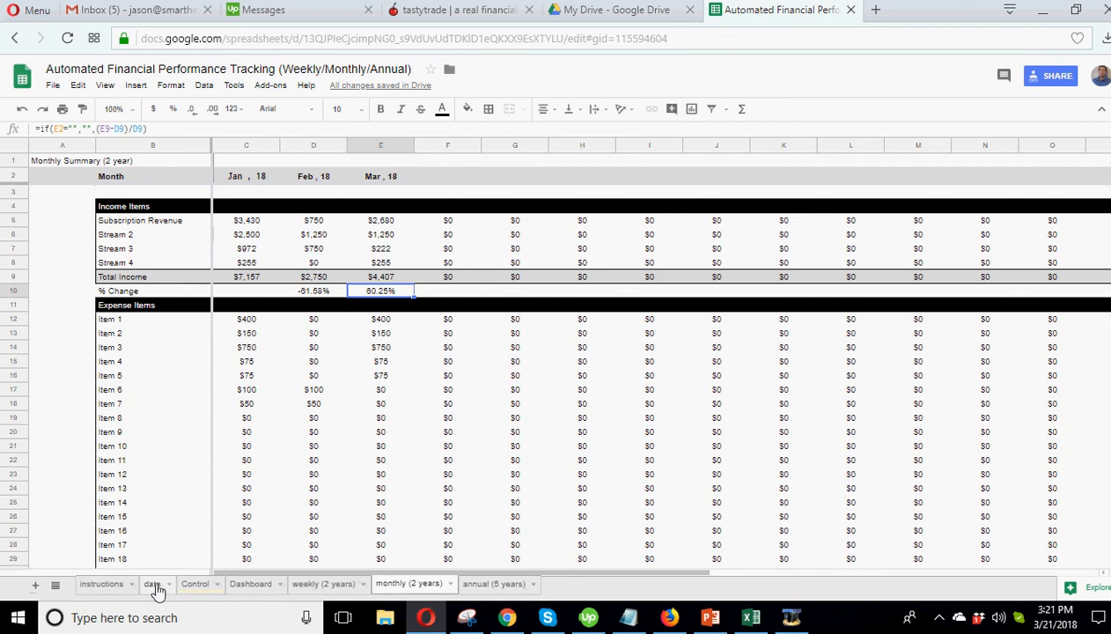
click(151, 585)
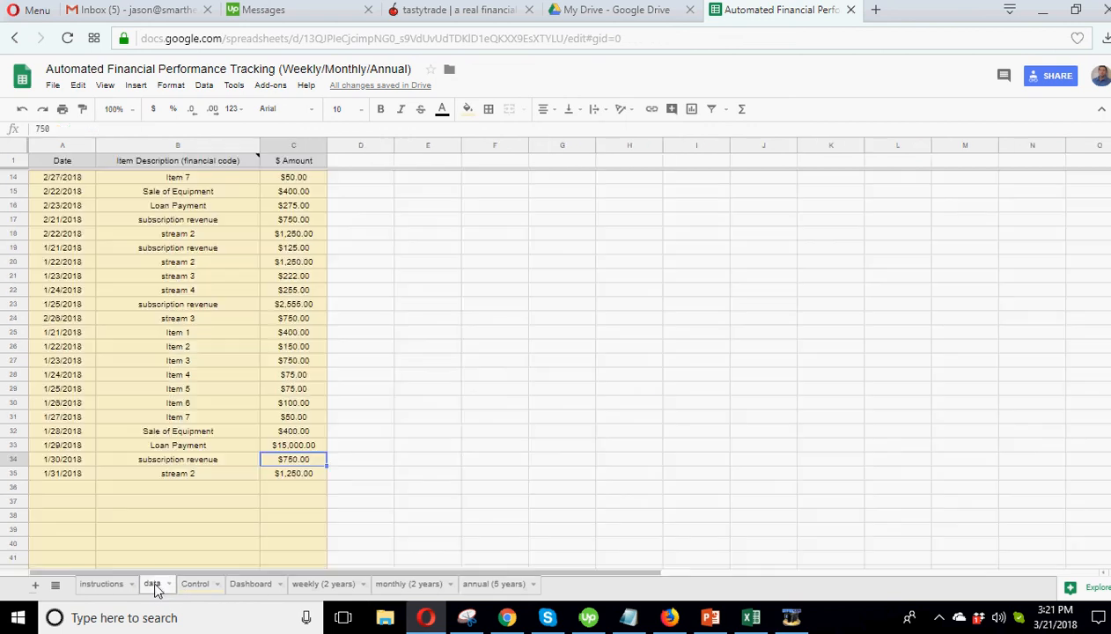
Step: Lower the 1/29/2018 Loan Payment entry to 500 and view the Dashboard's weekly cash flow turning positive
click(250, 584)
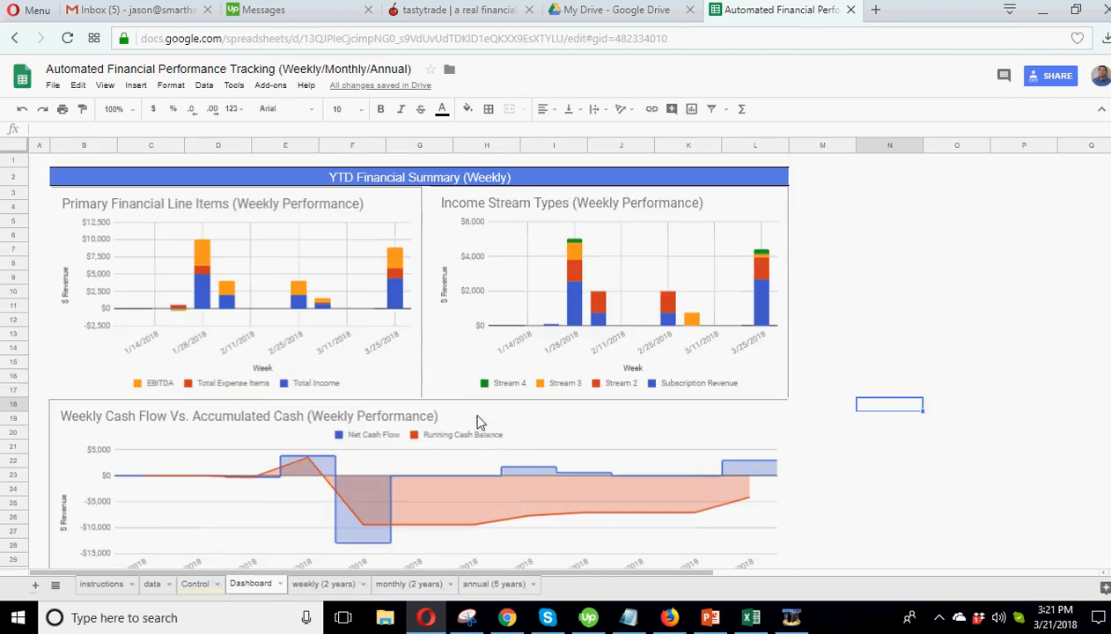
click(151, 584)
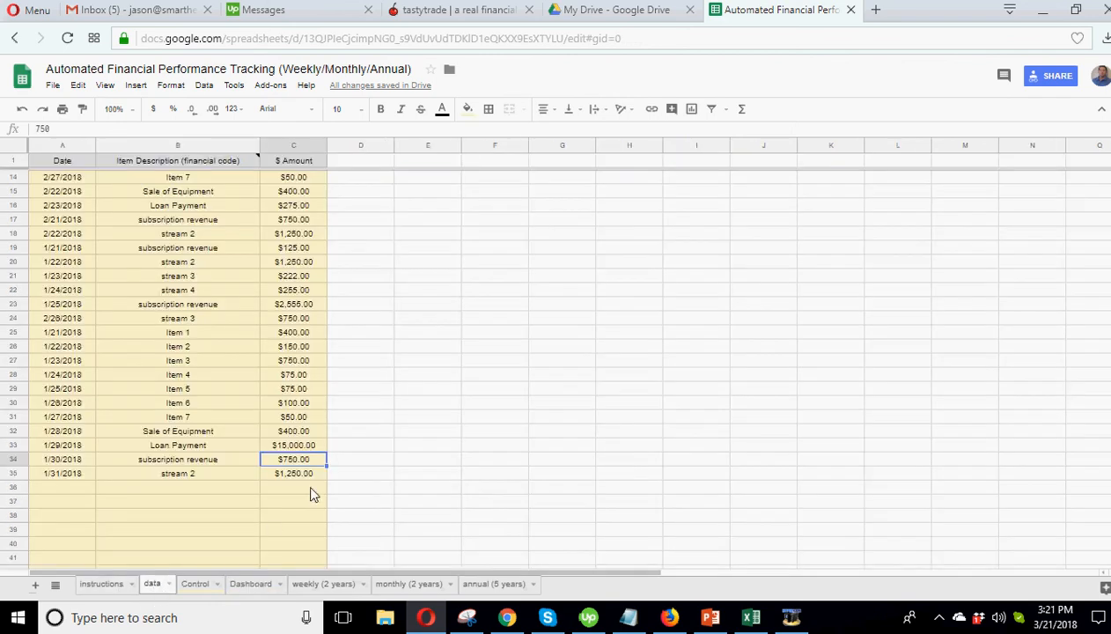
click(292, 444)
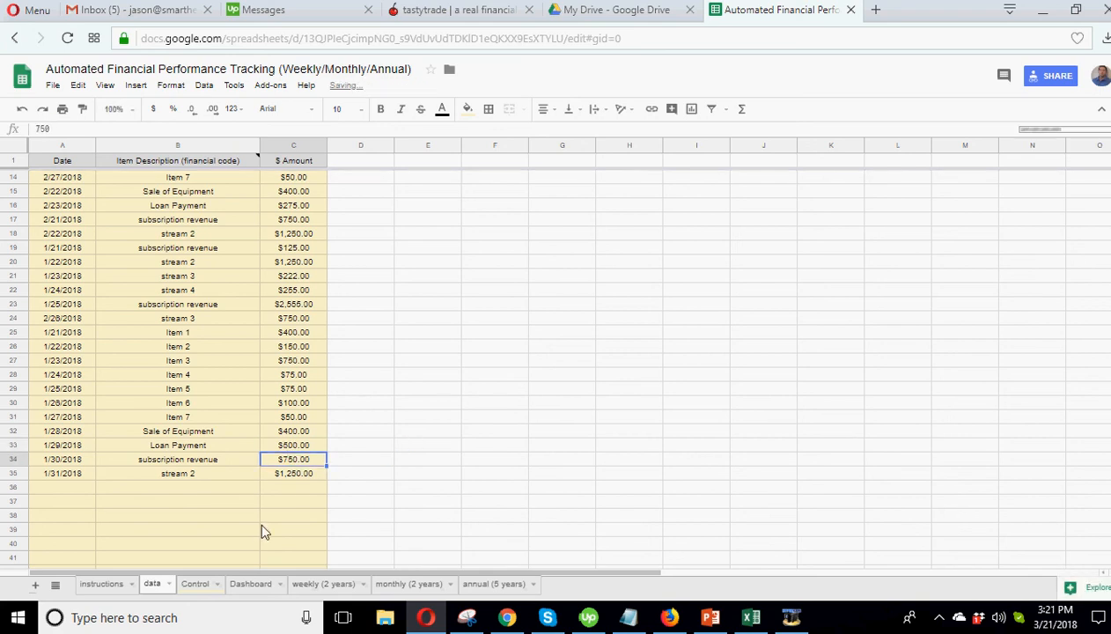
click(193, 584)
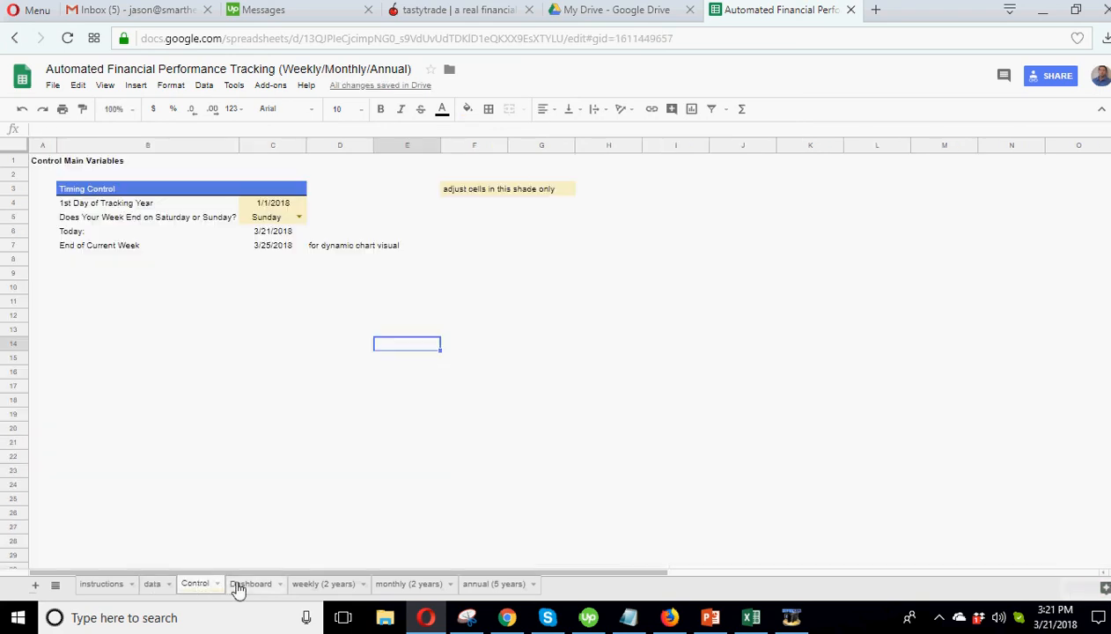
click(250, 585)
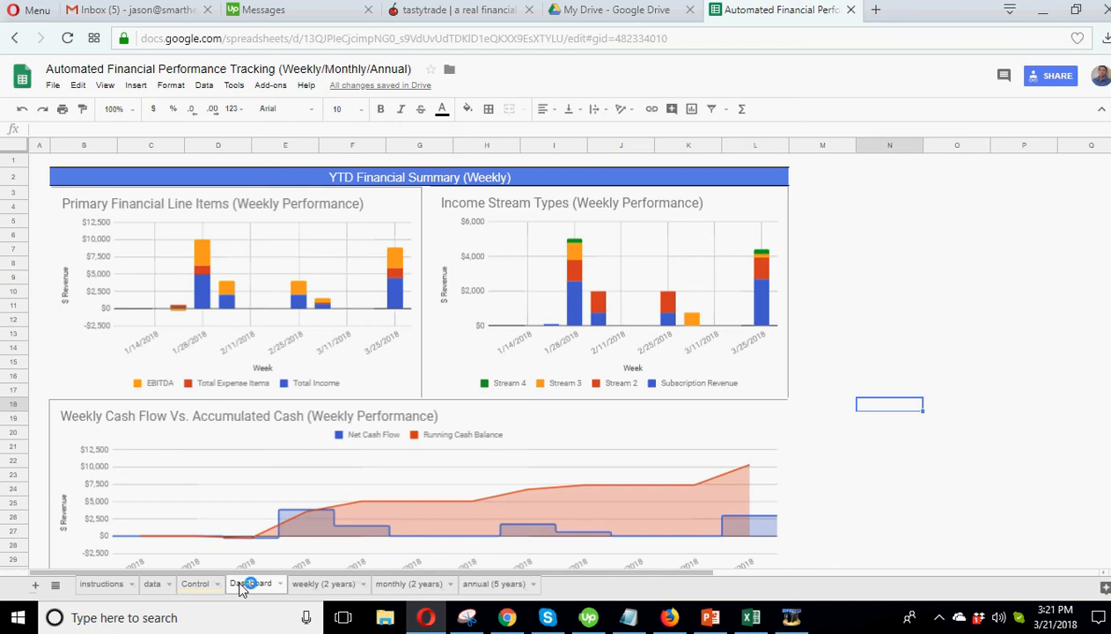
mouse_move(625, 352)
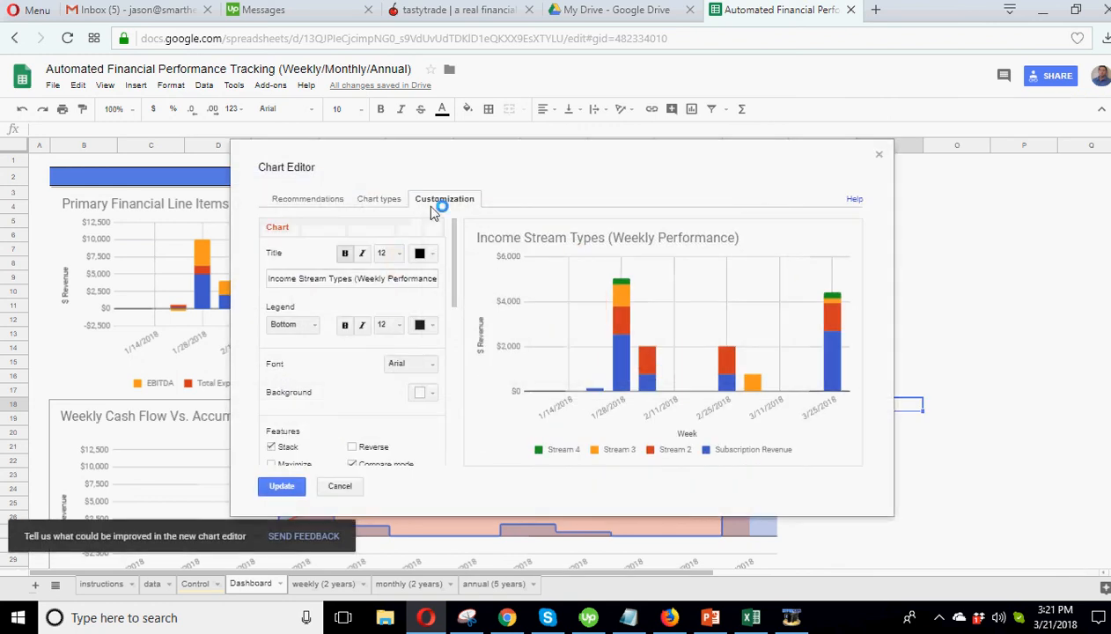
Step: Toggle Aggregate/Switch rows in the chart editor, cancel, then close the older editor without changes
click(380, 197)
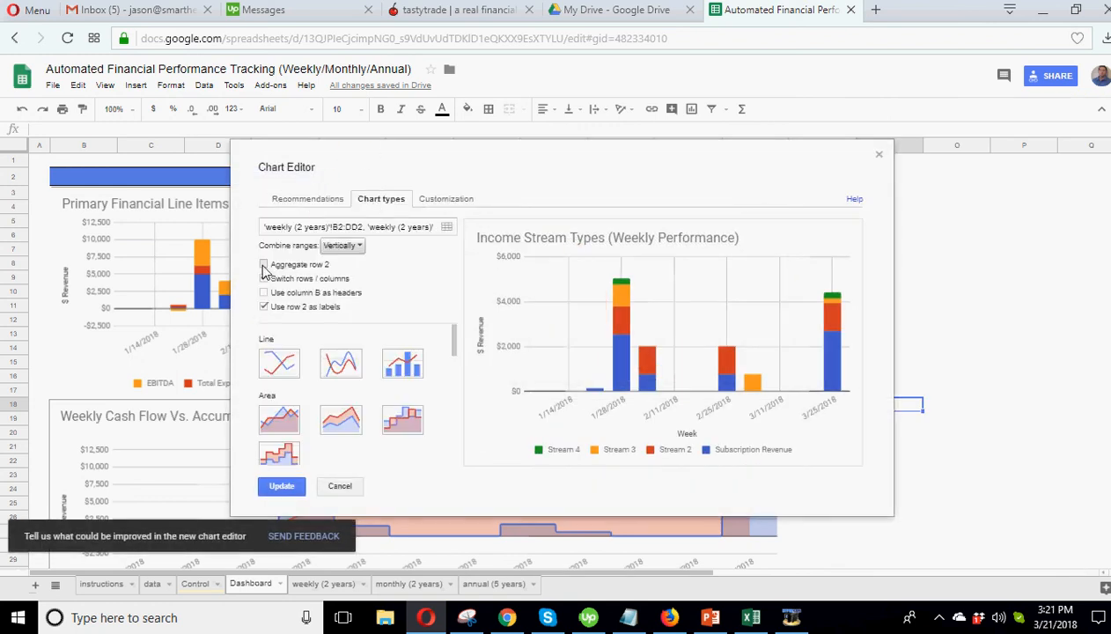
click(264, 265)
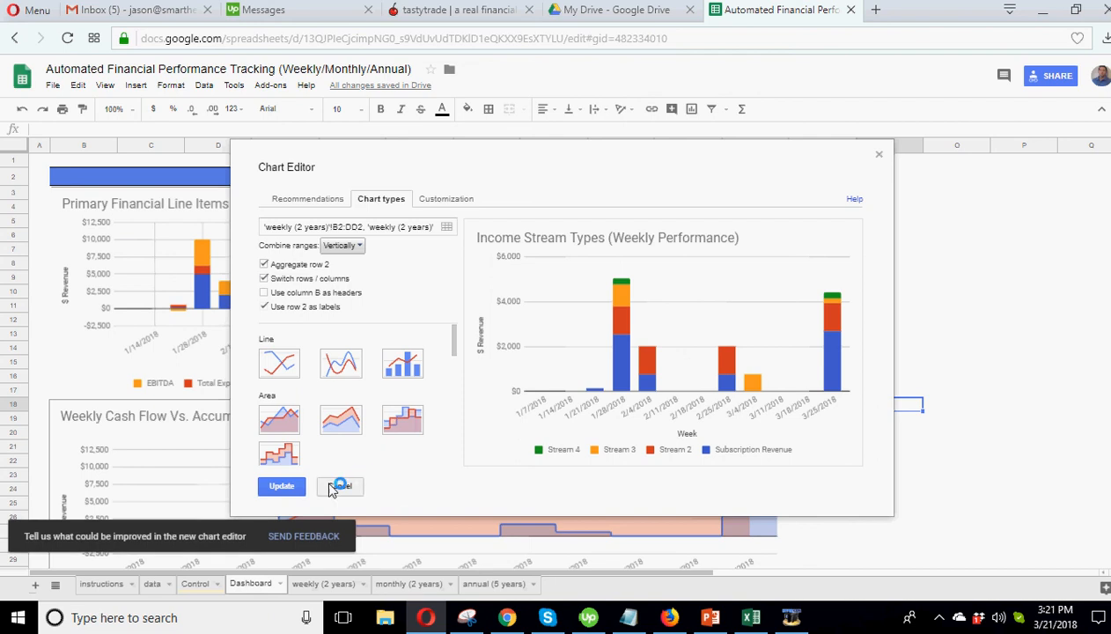
click(340, 486)
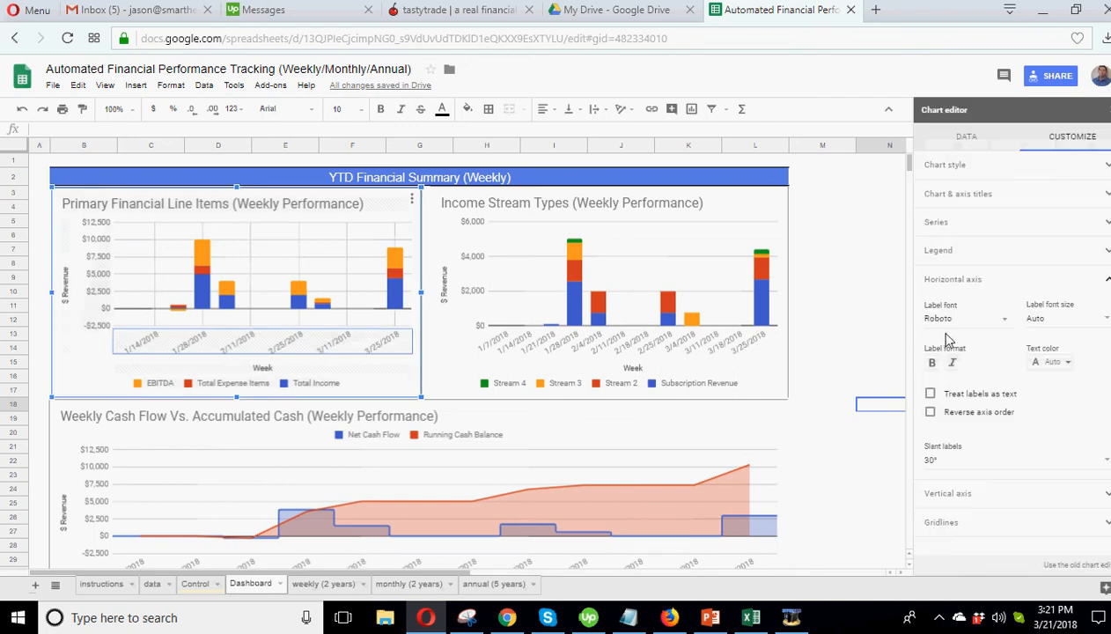
click(965, 136)
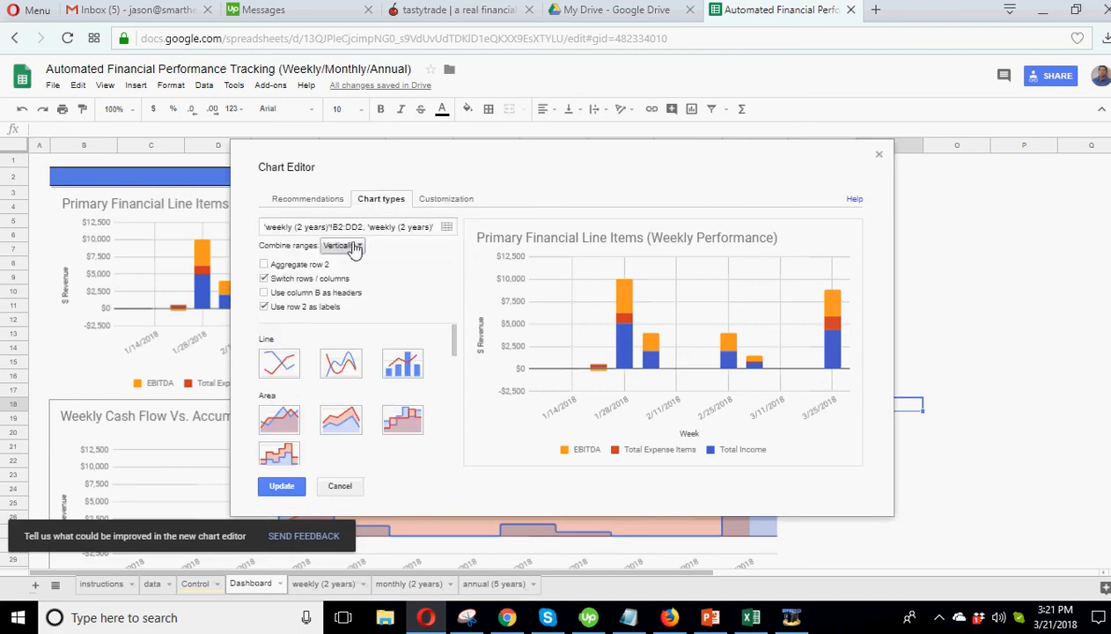
click(264, 264)
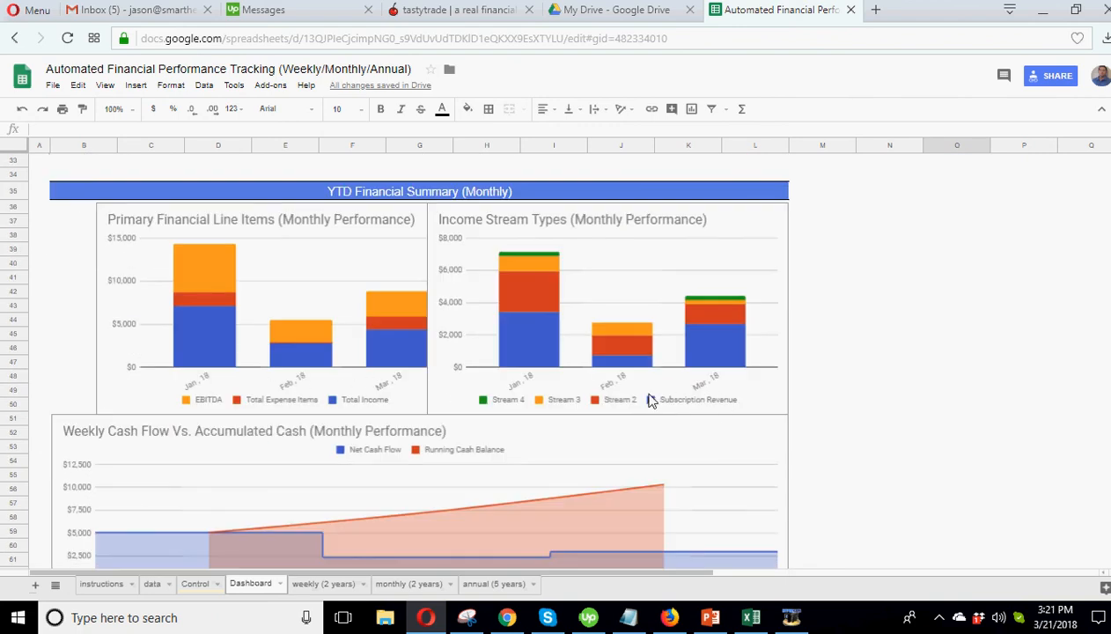
mouse_move(366, 215)
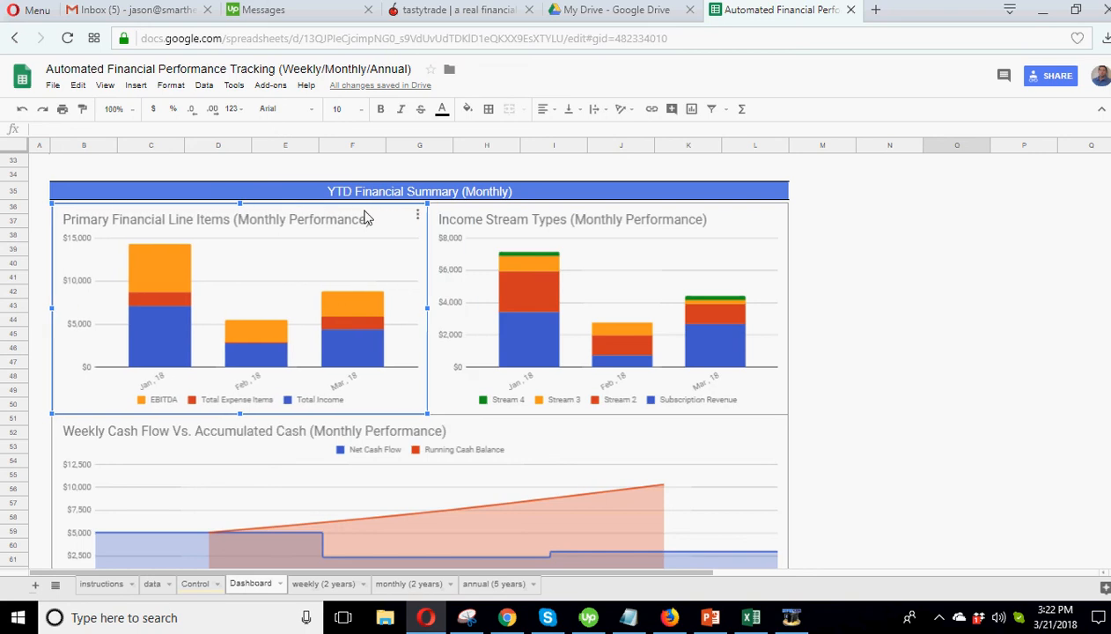
Step: Scroll to the Dashboard's weekly charts, deselect, and open the Control settings sheet
scroll(down, 3)
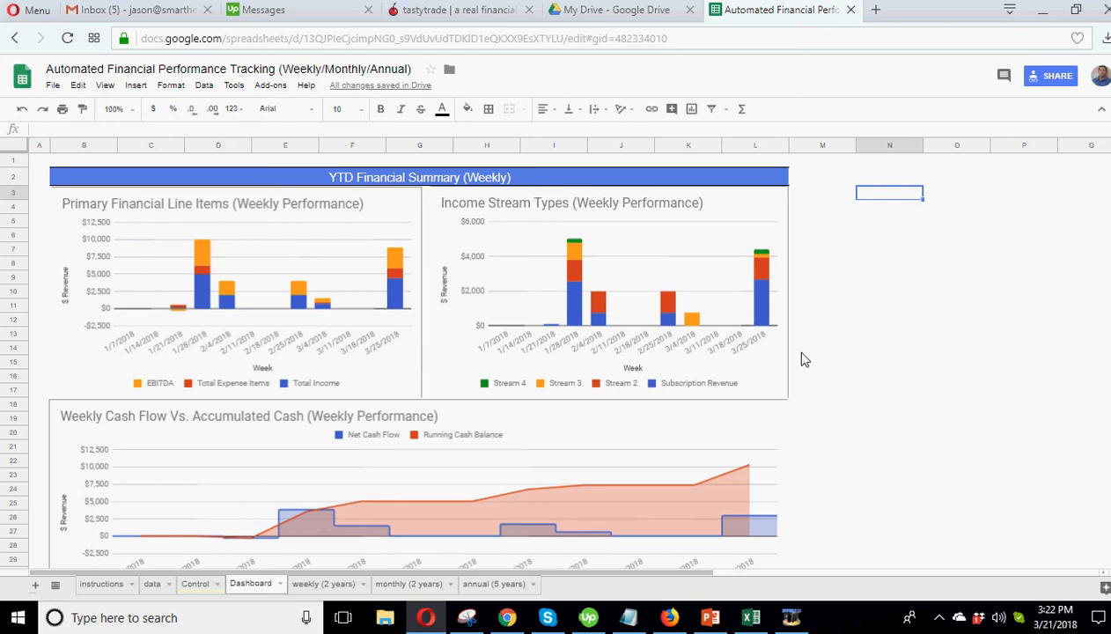
mouse_move(409, 342)
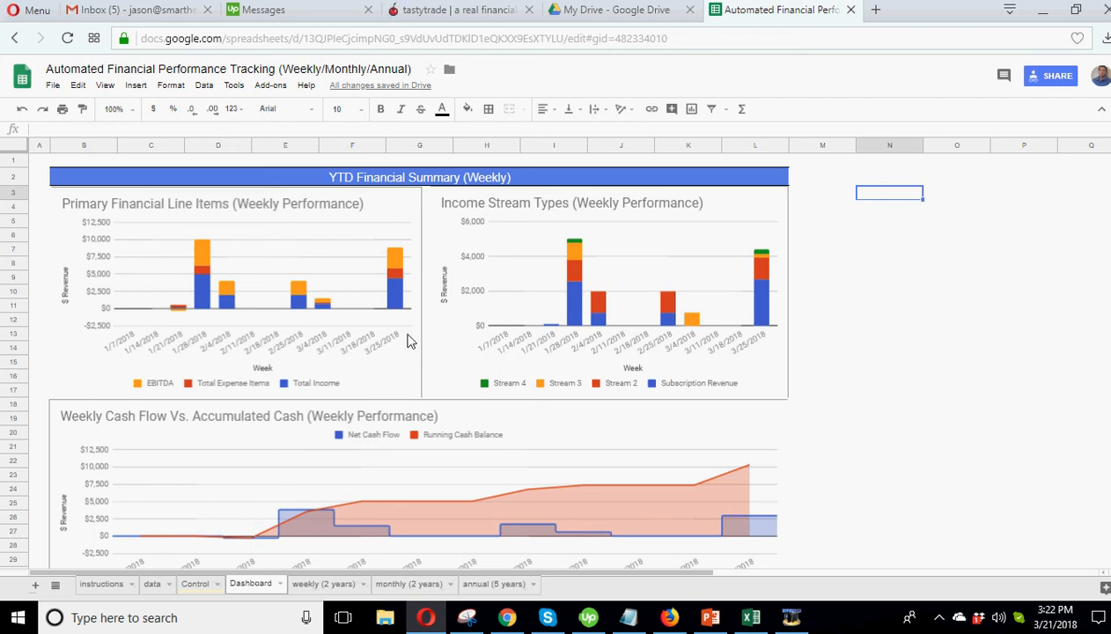
click(958, 292)
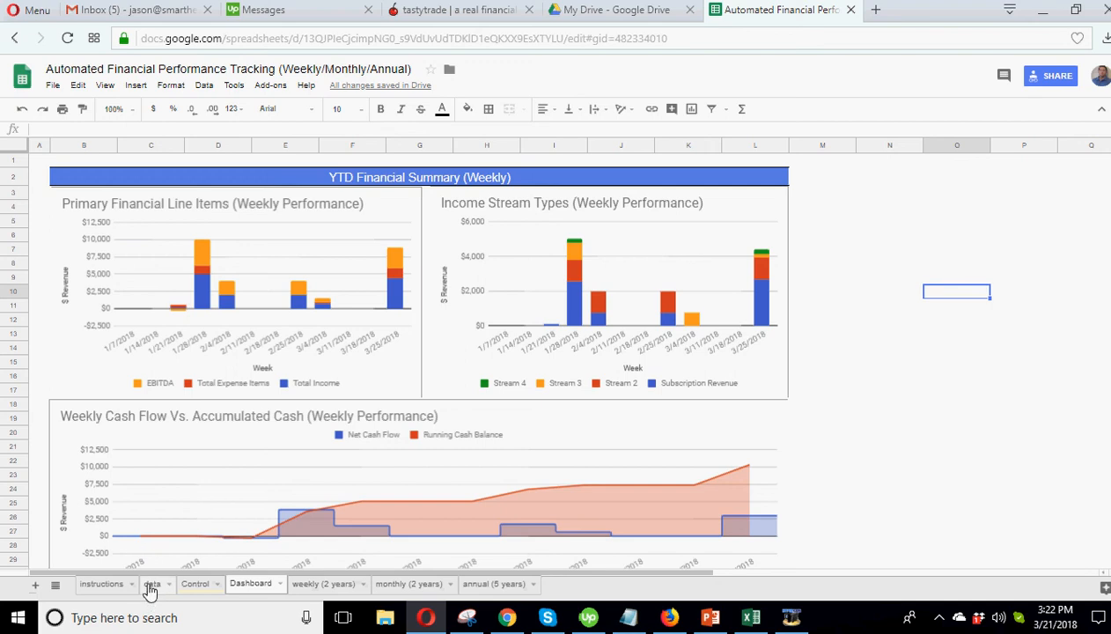
mouse_move(507, 255)
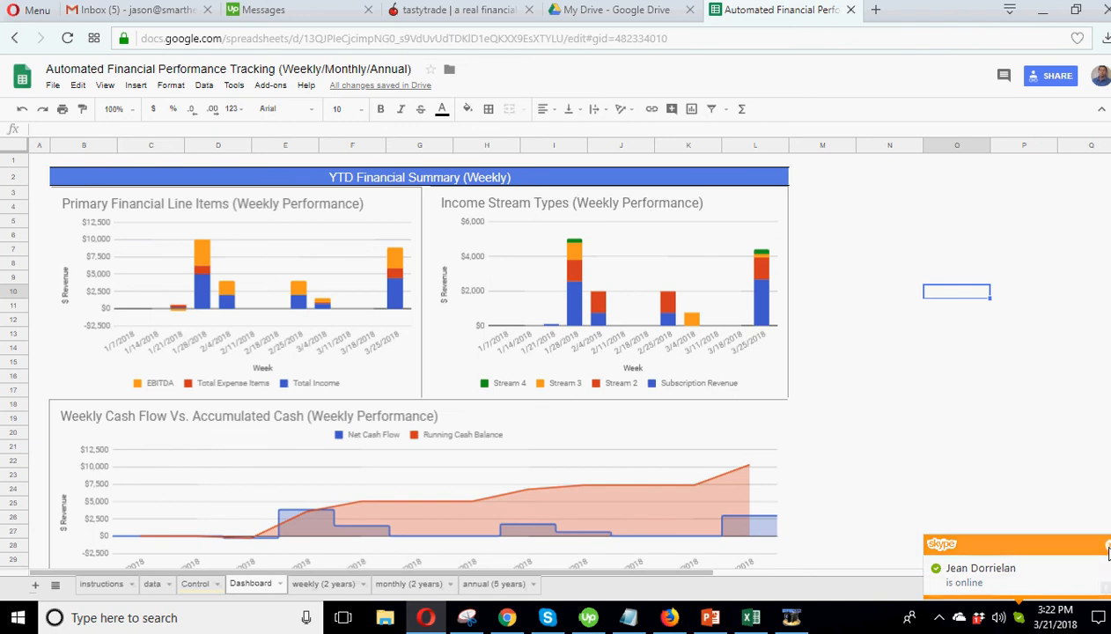
click(194, 585)
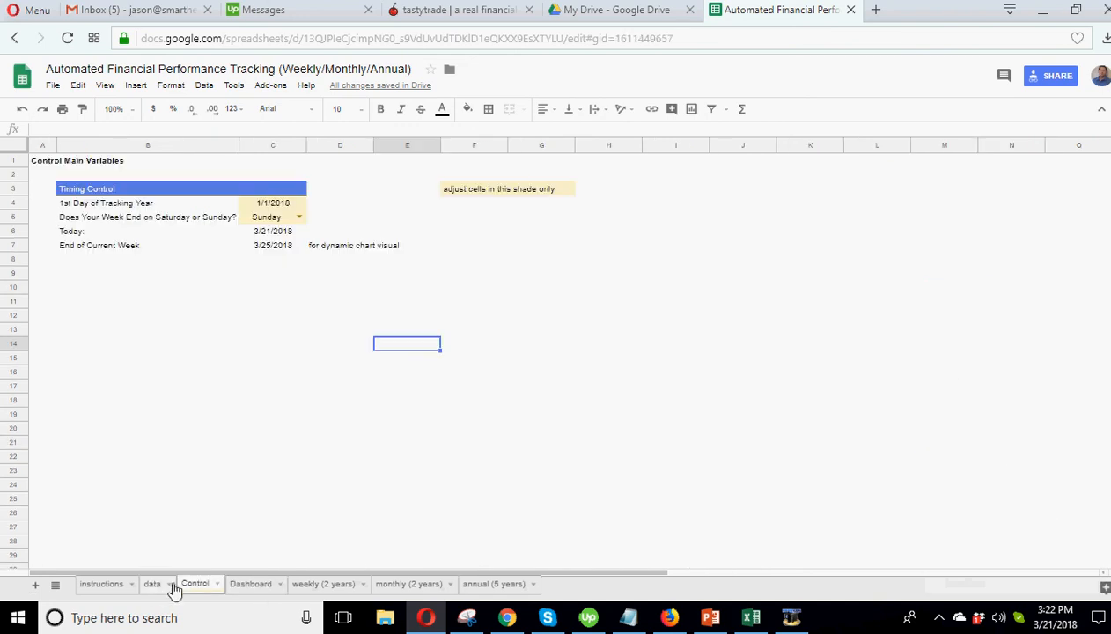
Step: Review the $125 subscription revenue and $400 Item 1 entries on the data sheet
click(151, 585)
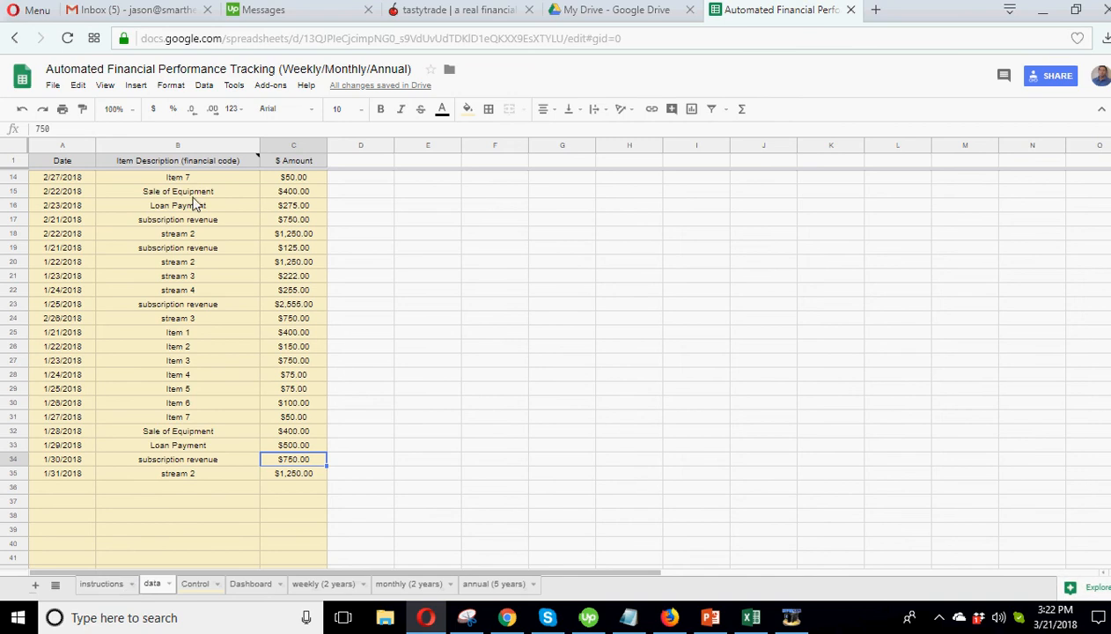
click(293, 247)
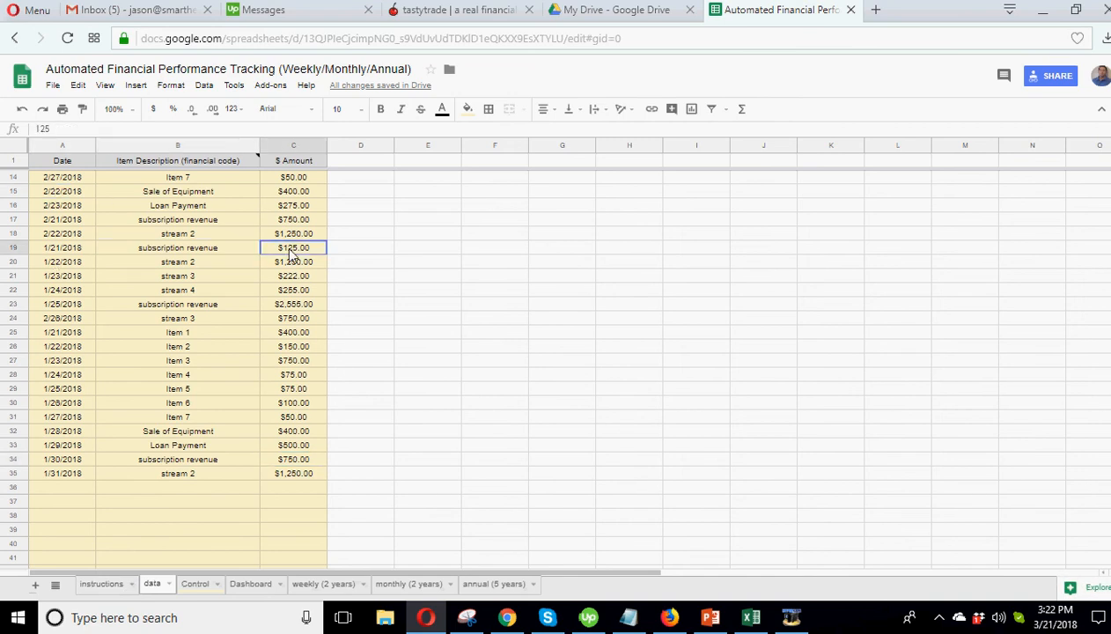
click(177, 331)
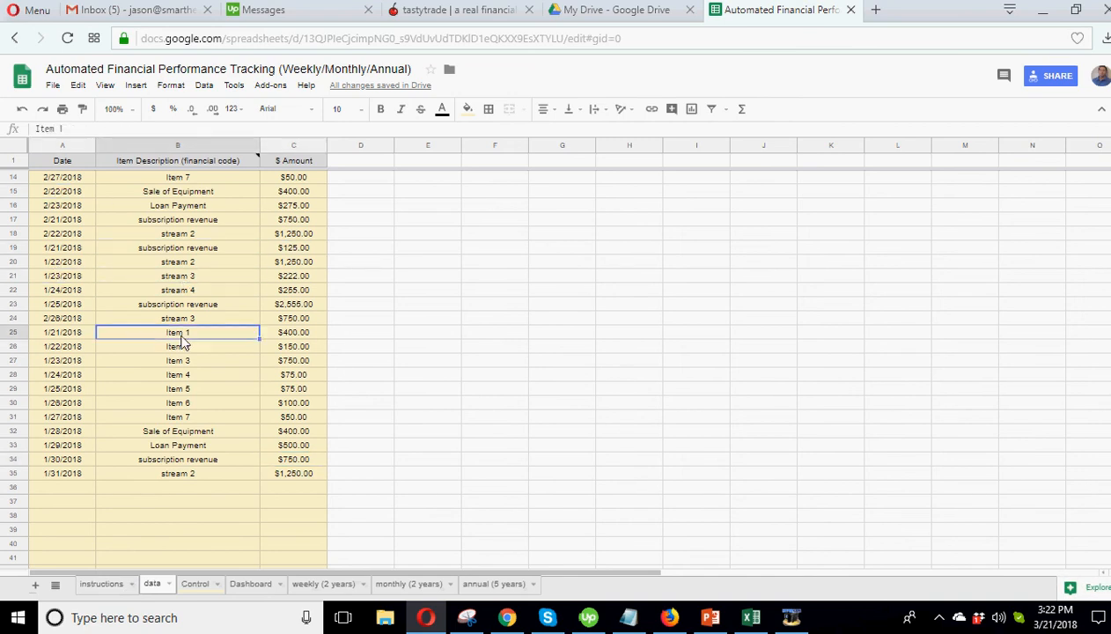
click(292, 331)
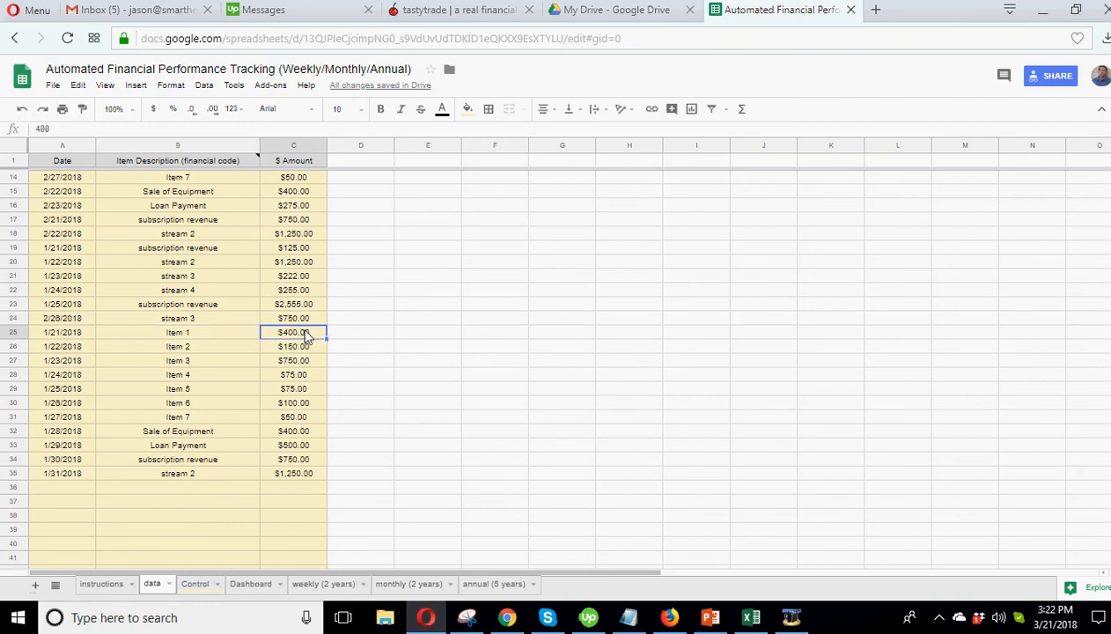
click(176, 331)
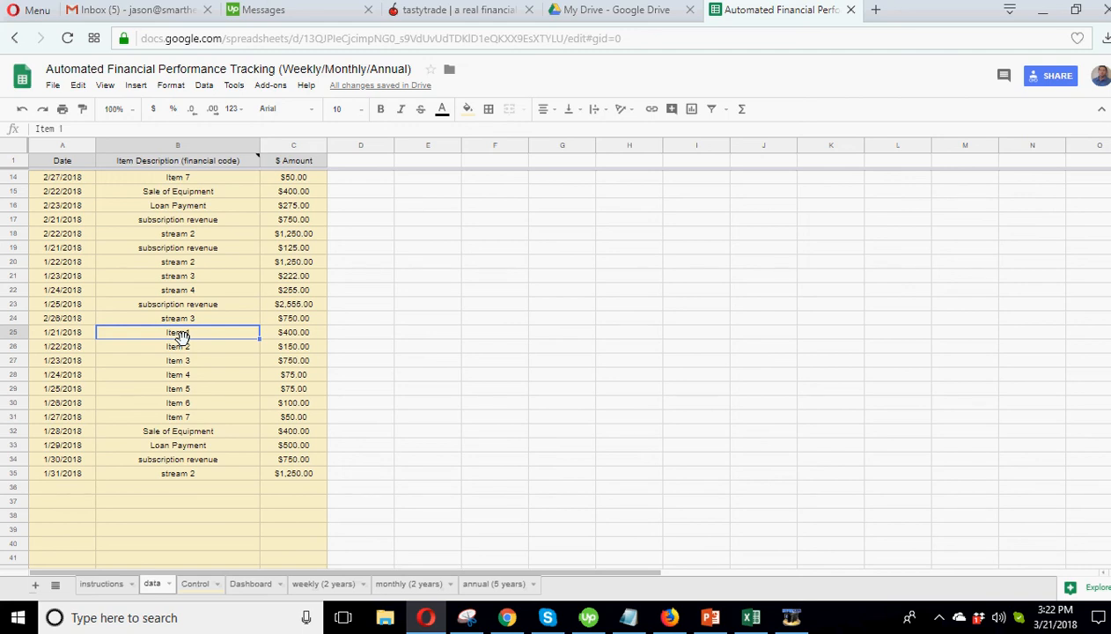
mouse_move(356, 373)
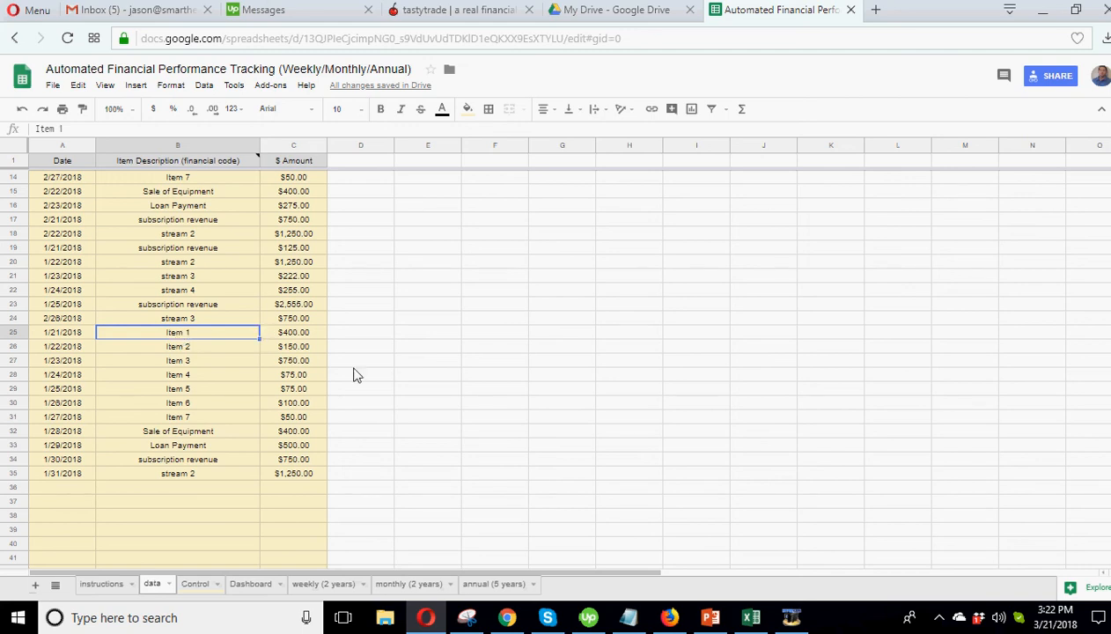
Step: Pass through the Control sheet to the weekly two-year summary
click(194, 585)
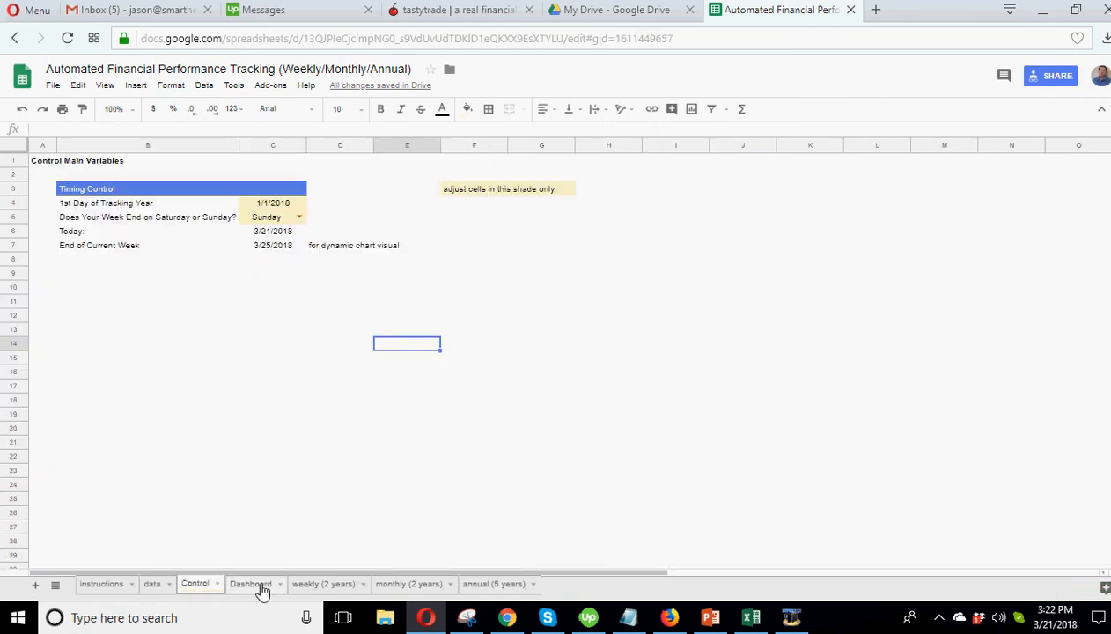
click(324, 585)
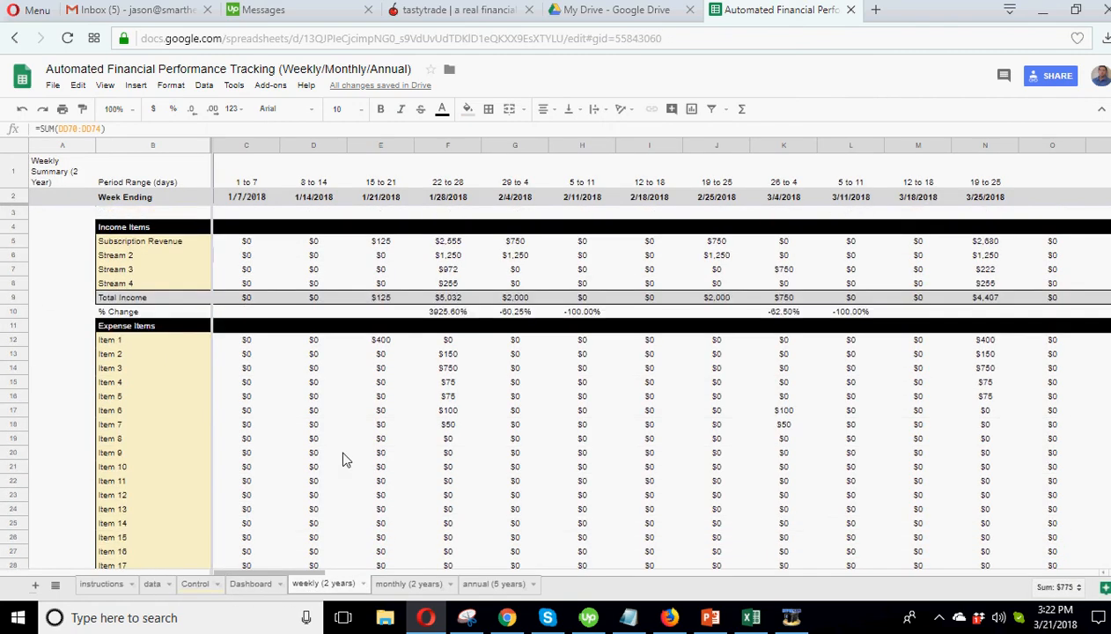
Step: Test a 6000 Total Income value in the annual five-year summary's second year
click(447, 312)
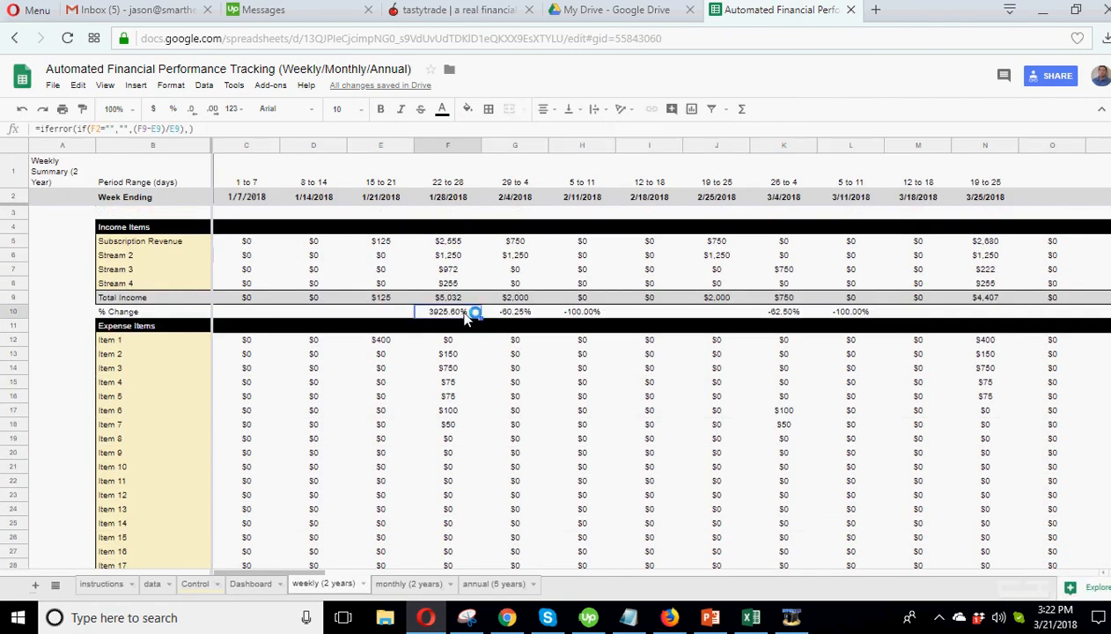
click(409, 584)
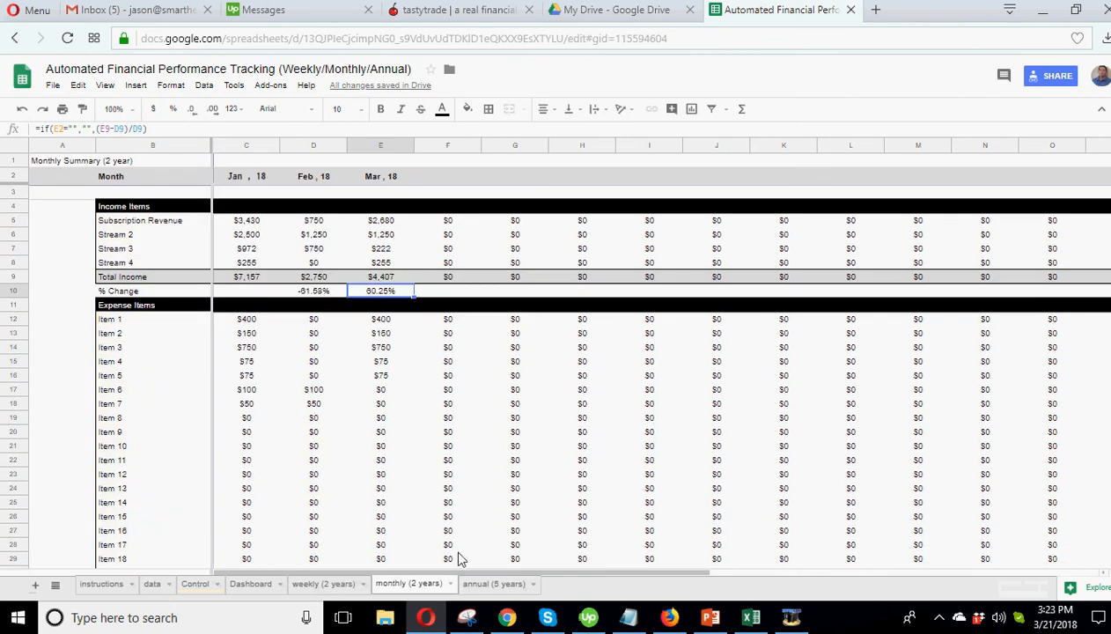
click(493, 585)
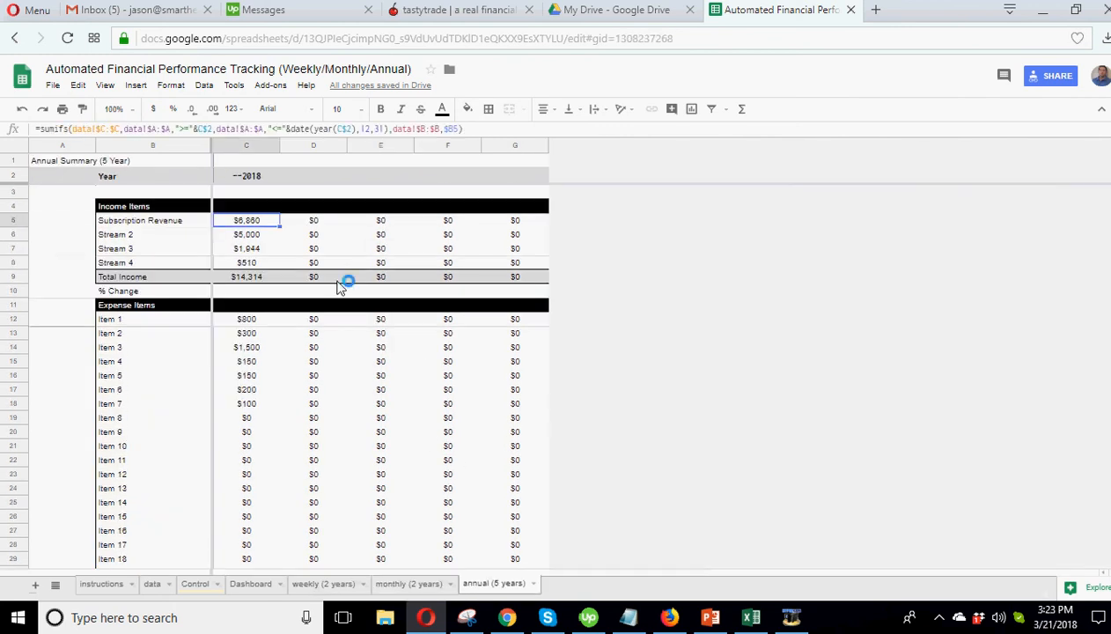
click(314, 276)
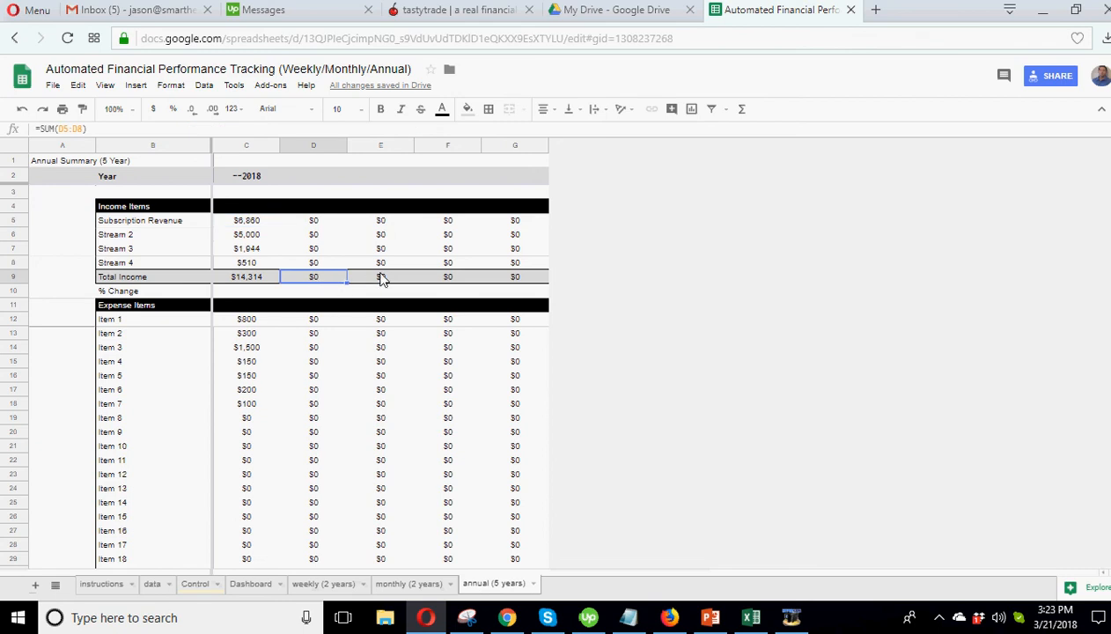
text(6000)
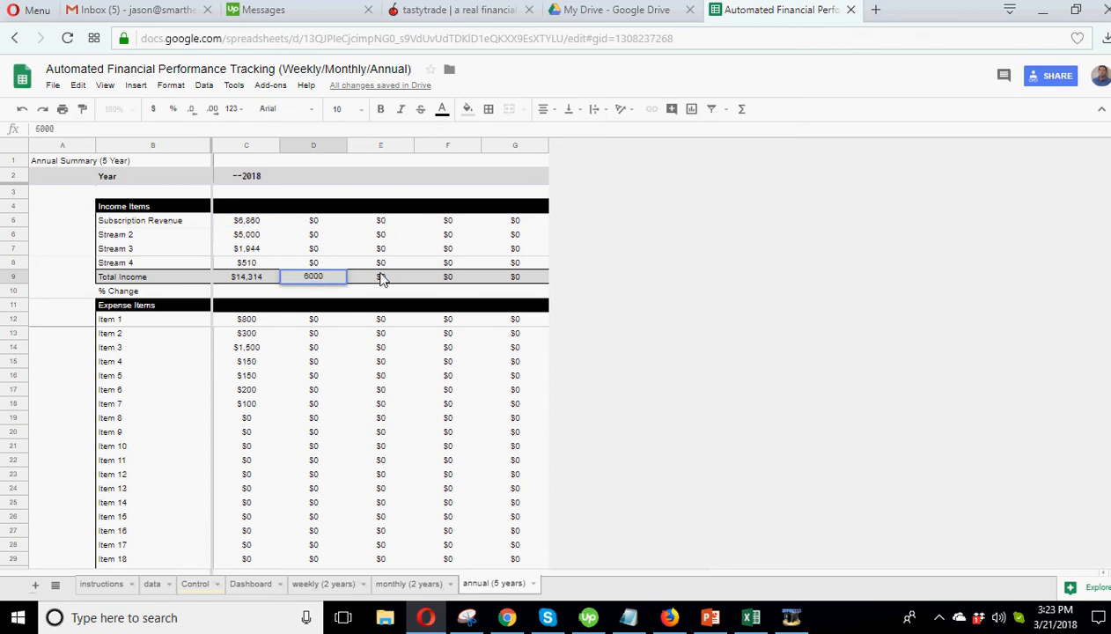
key(Enter)
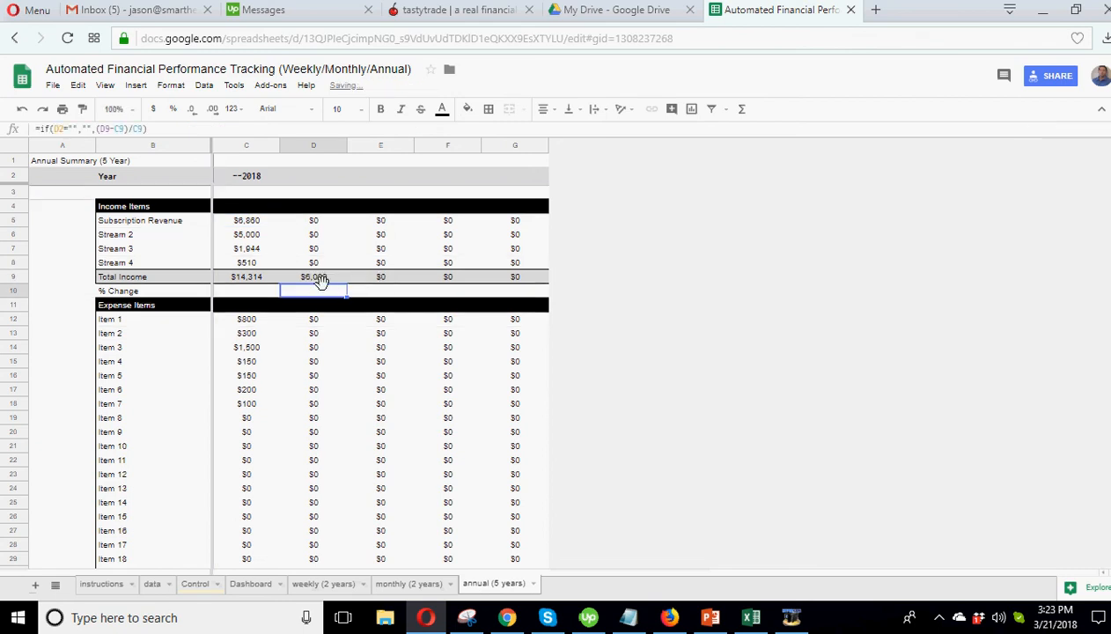
click(313, 176)
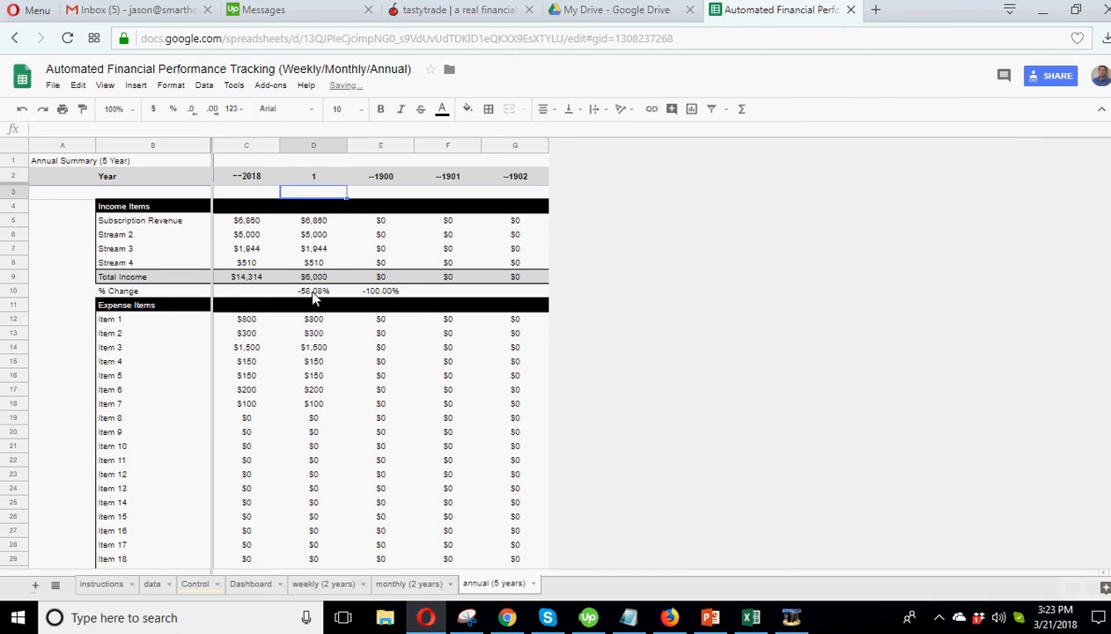
text(1)
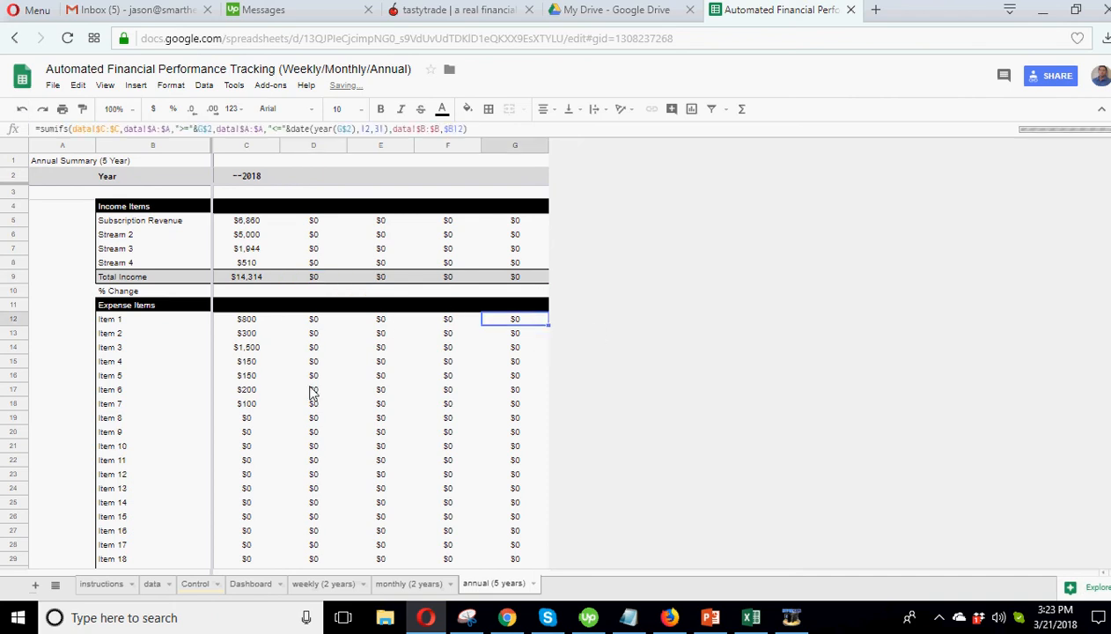
Step: Correct the Total Other Cash Out Items SUM to include the $775 loan payment, giving $10,339 net cash flow
scroll(down, 3)
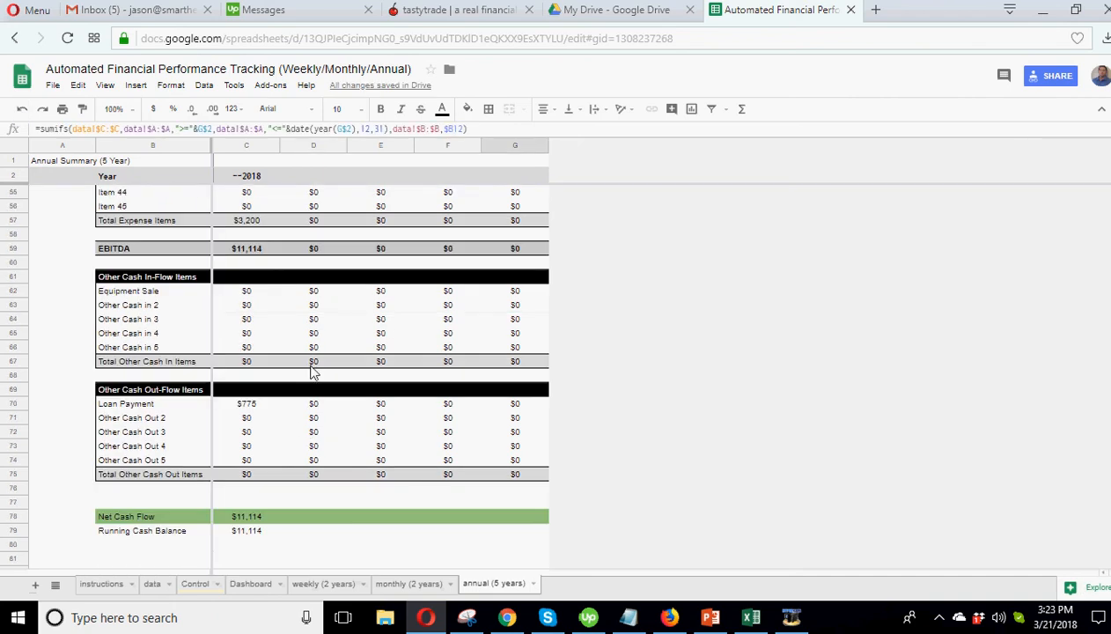
click(314, 376)
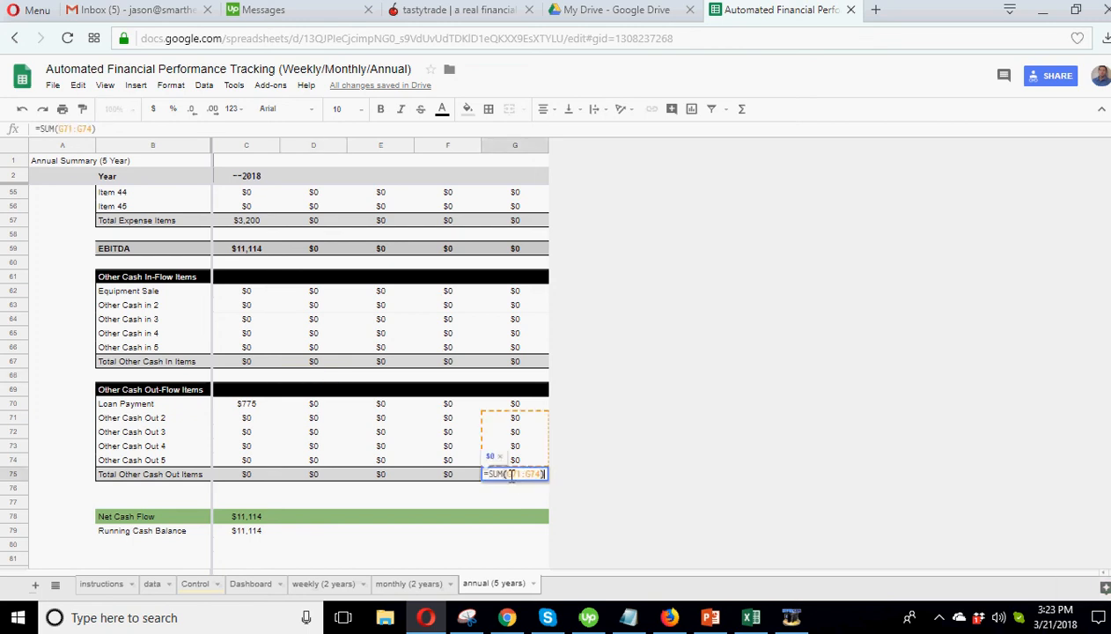
key(enter)
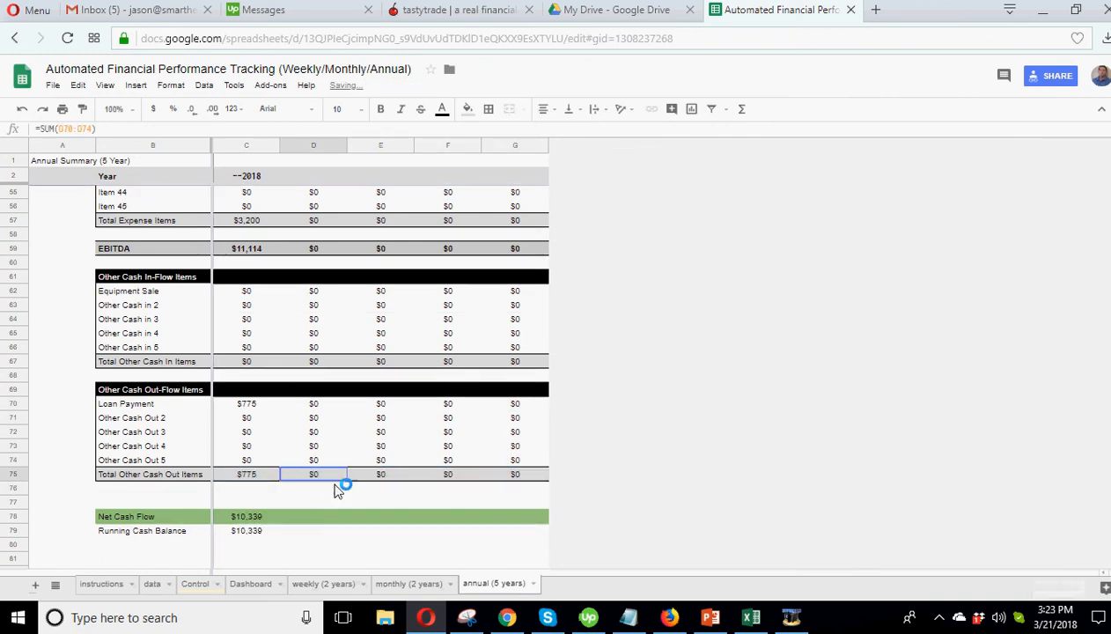
click(408, 583)
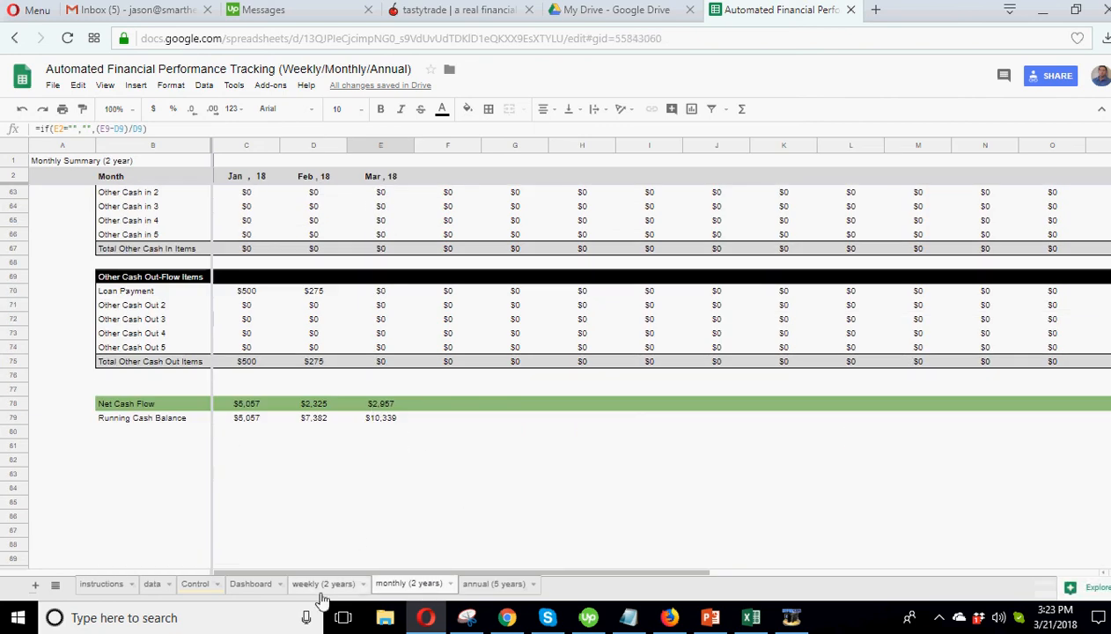
Step: Browse the weekly summary and dashboard weekly charts, ending on the data entry sheet
click(324, 584)
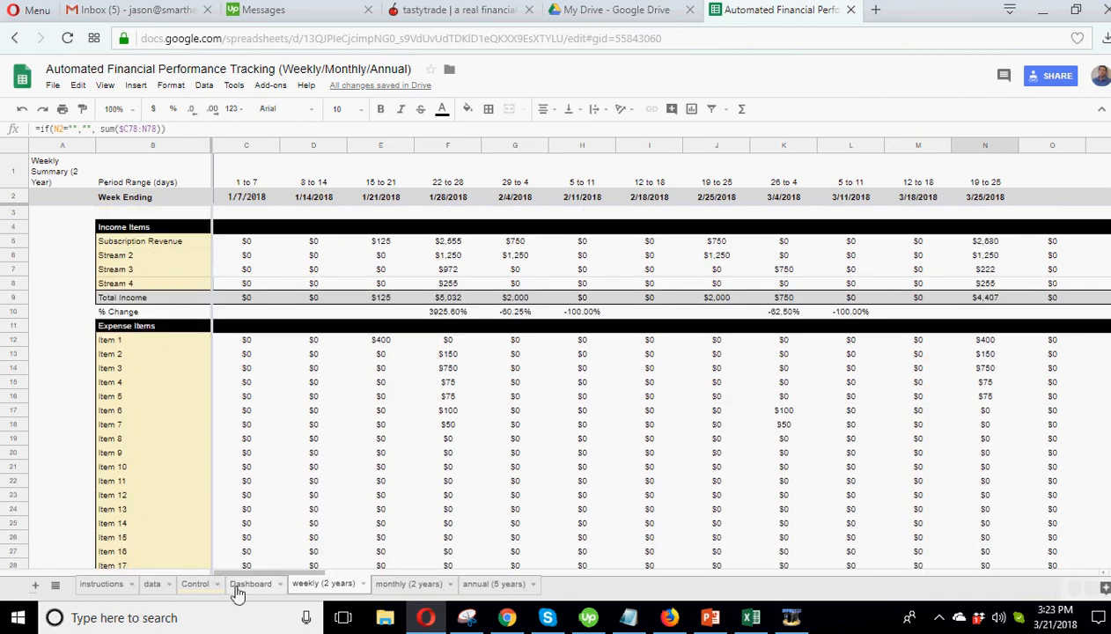
click(250, 584)
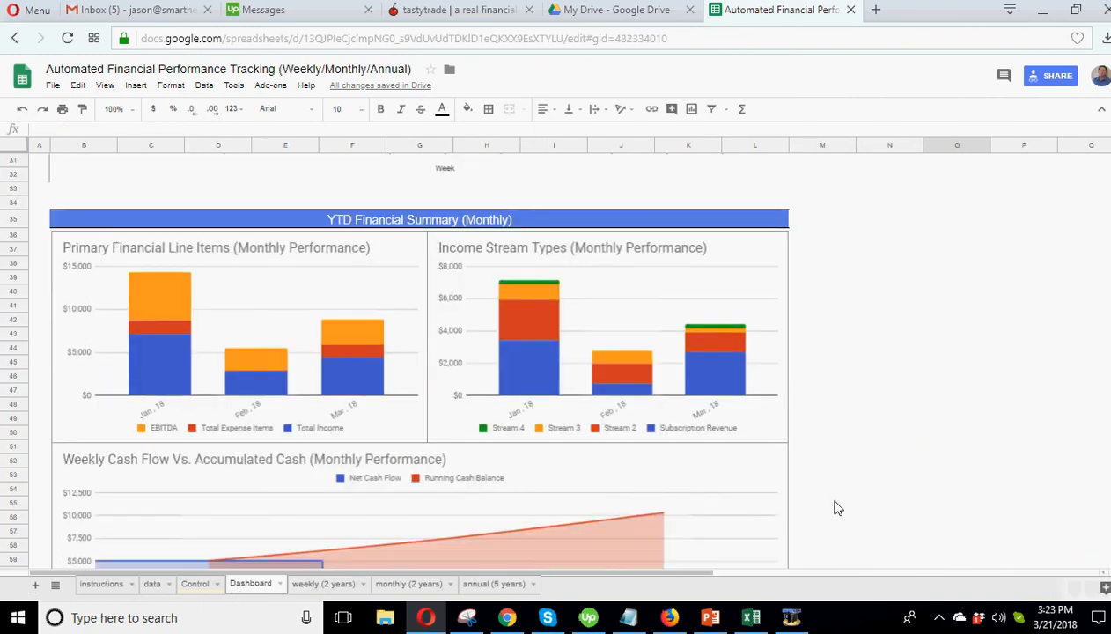
scroll(down, 3)
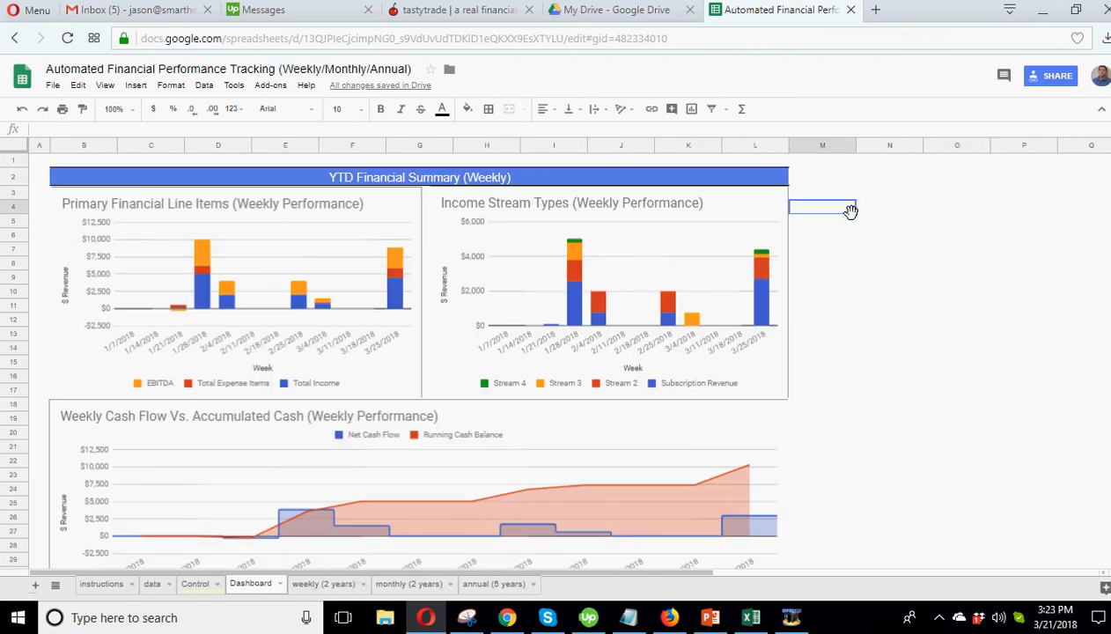
mouse_move(499, 384)
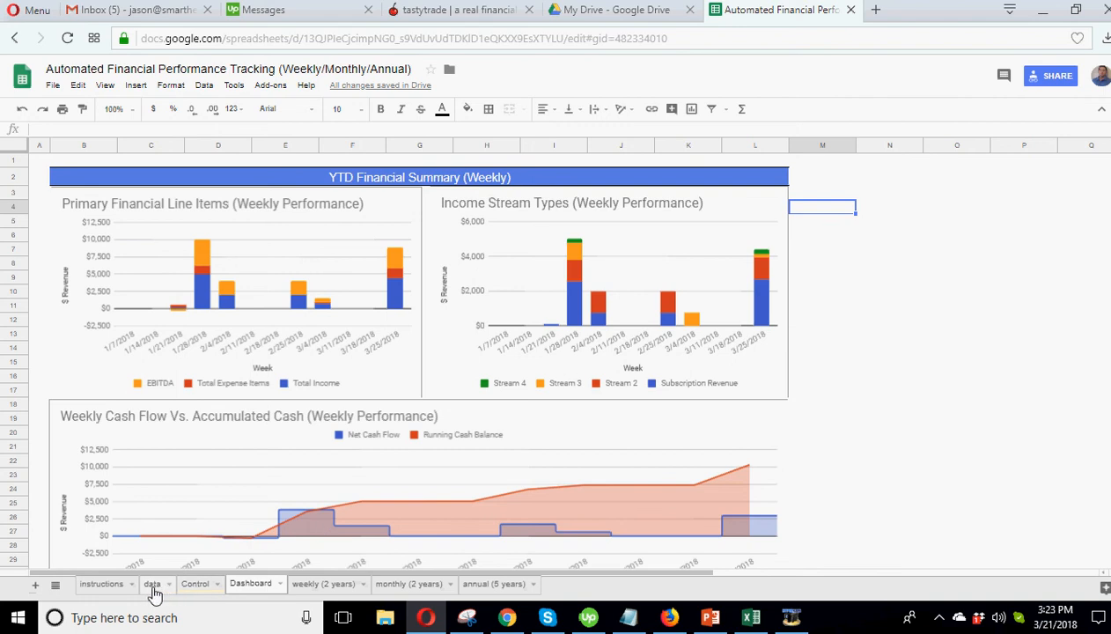
click(151, 585)
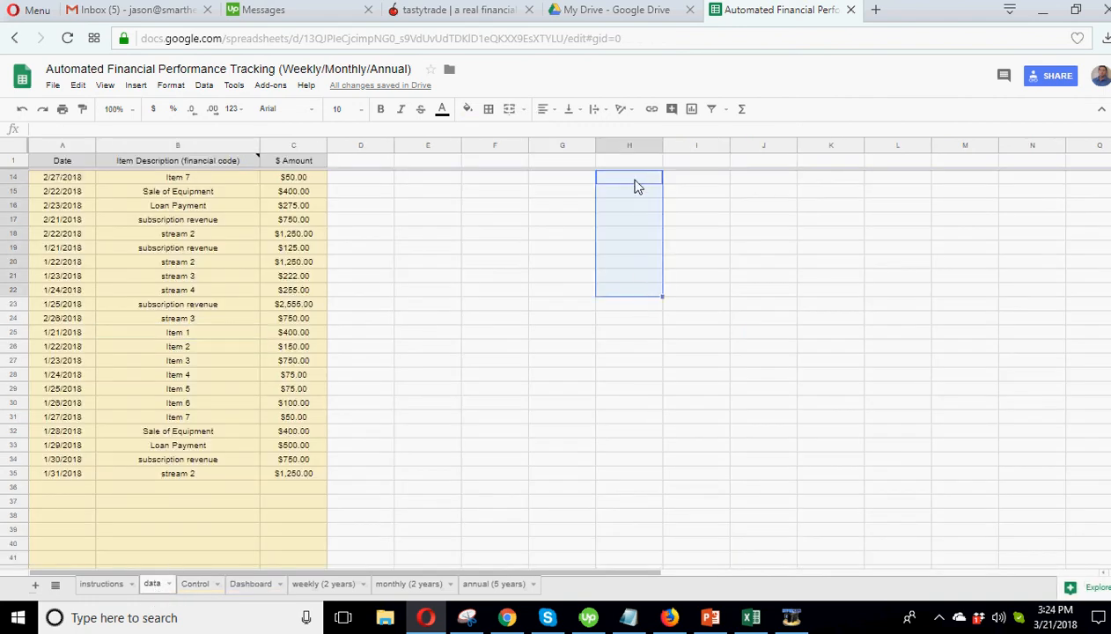
click(629, 218)
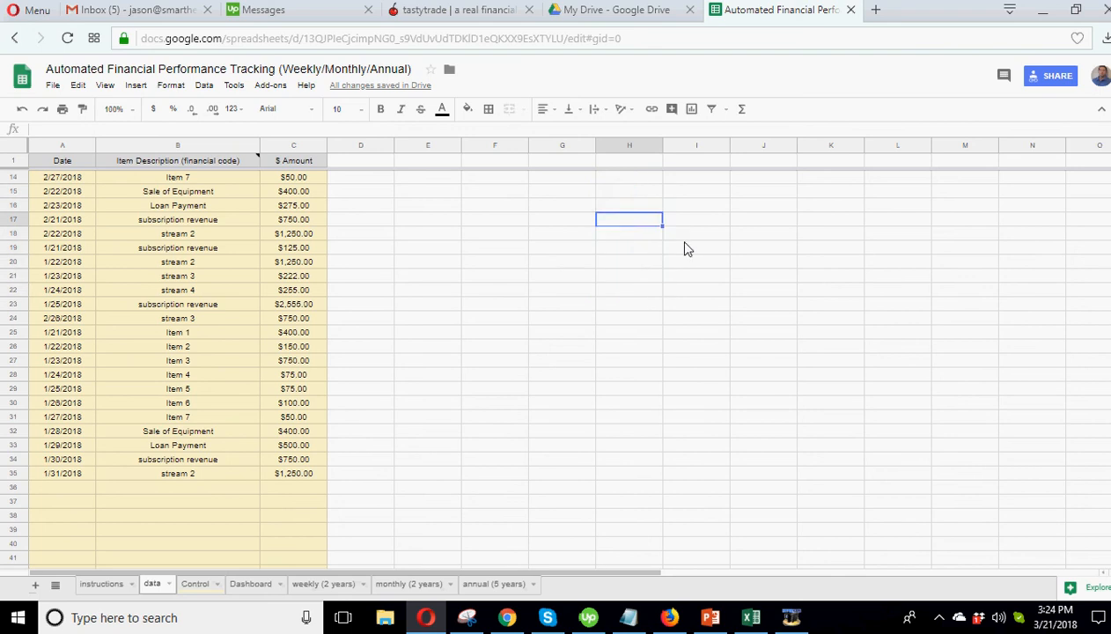
click(696, 232)
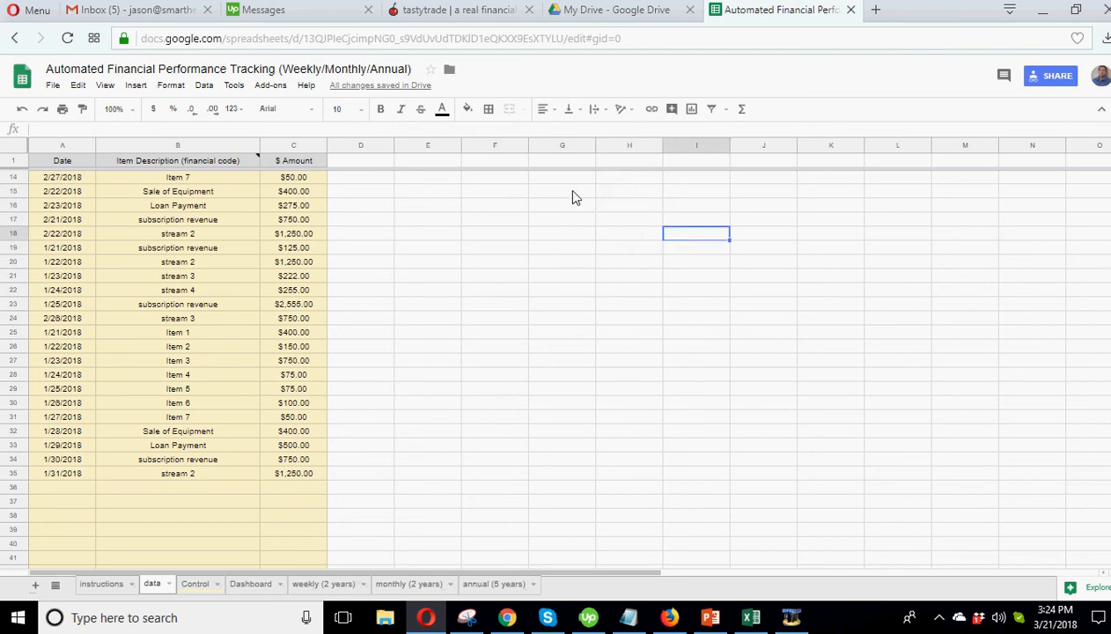
mouse_move(229, 190)
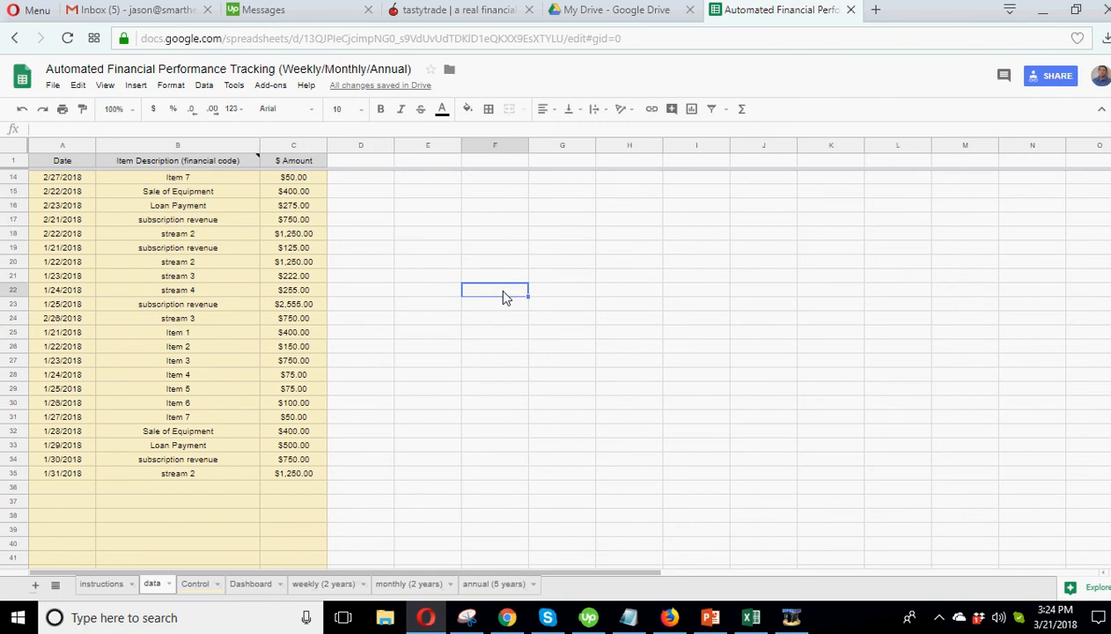
click(494, 289)
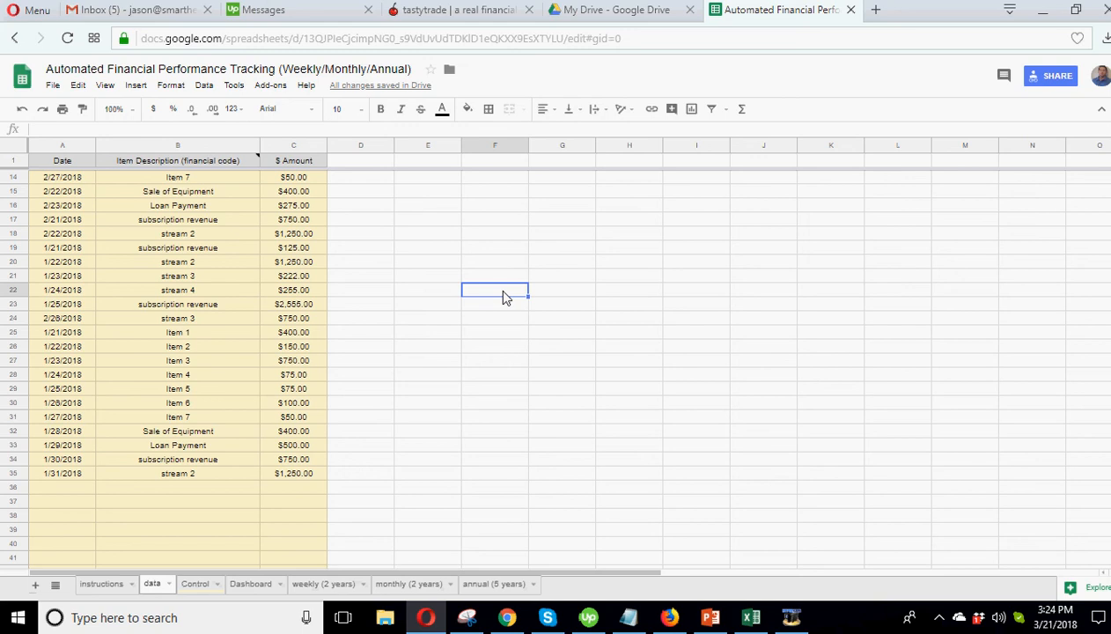
mouse_move(497, 506)
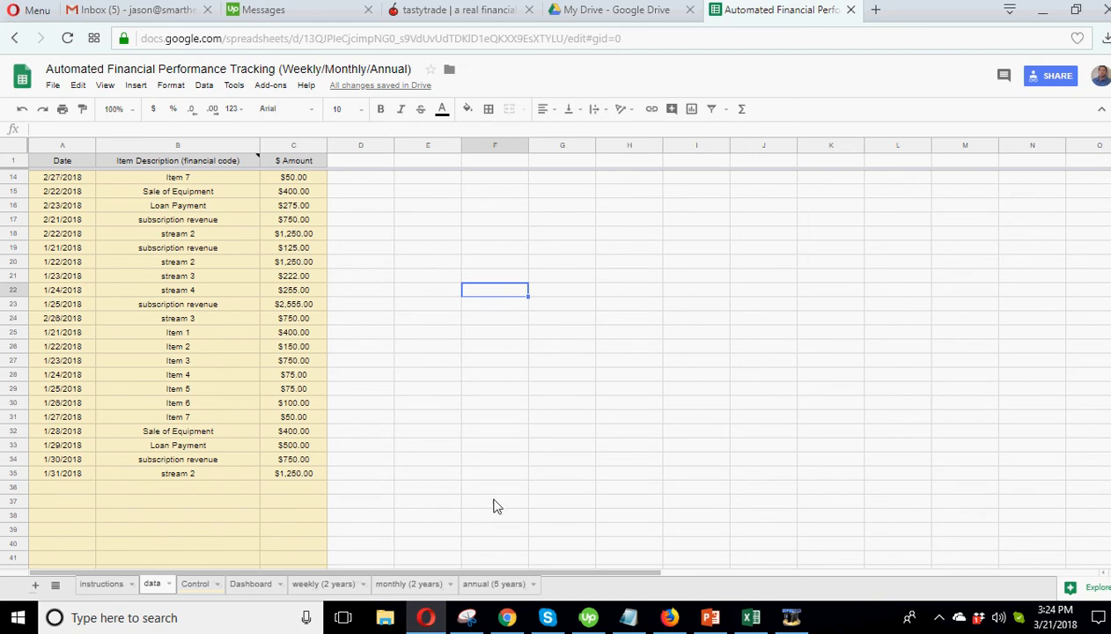
mouse_move(507, 489)
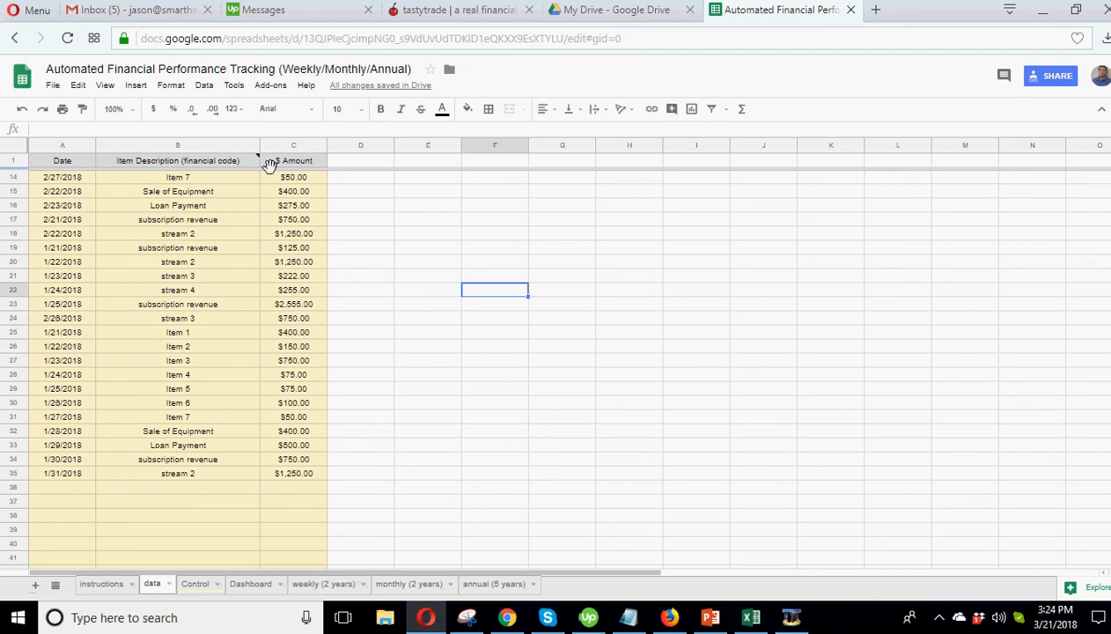
click(292, 472)
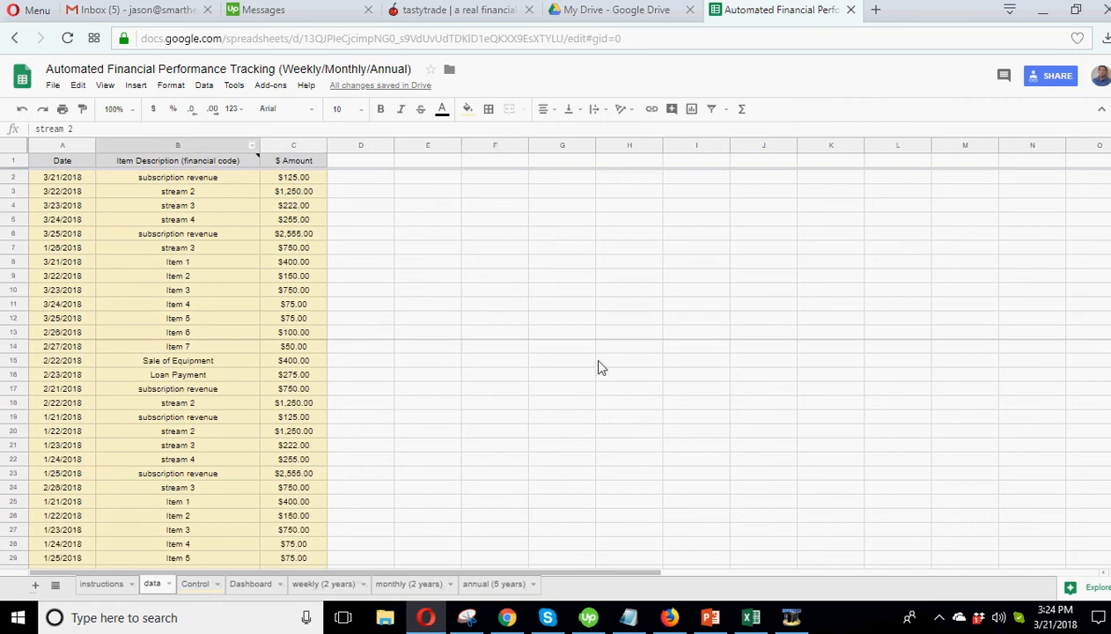
mouse_move(529, 314)
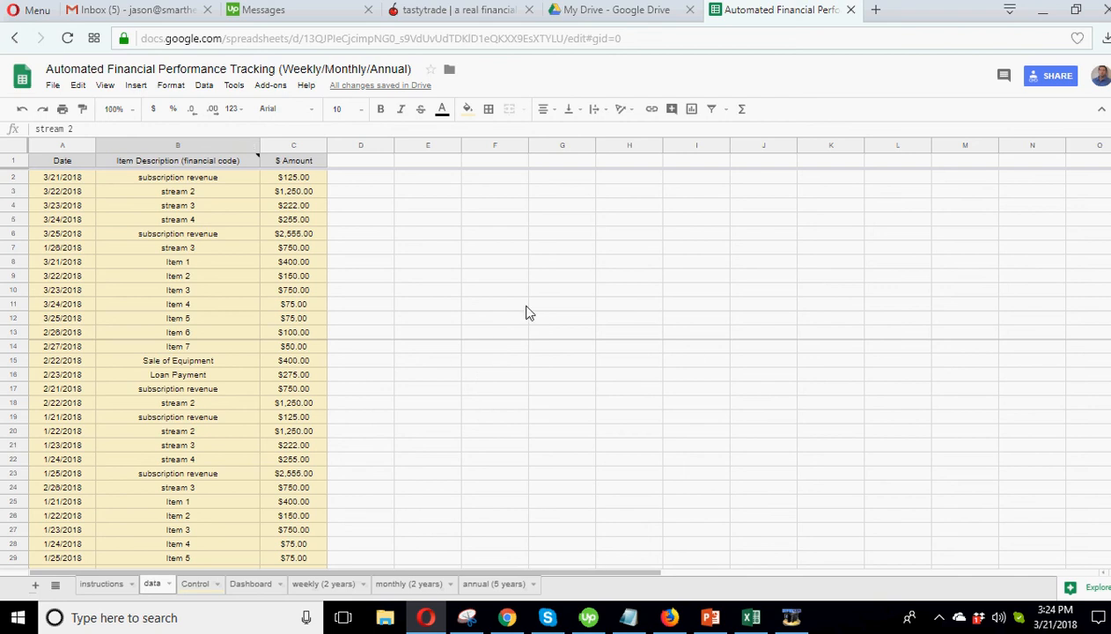
mouse_move(539, 398)
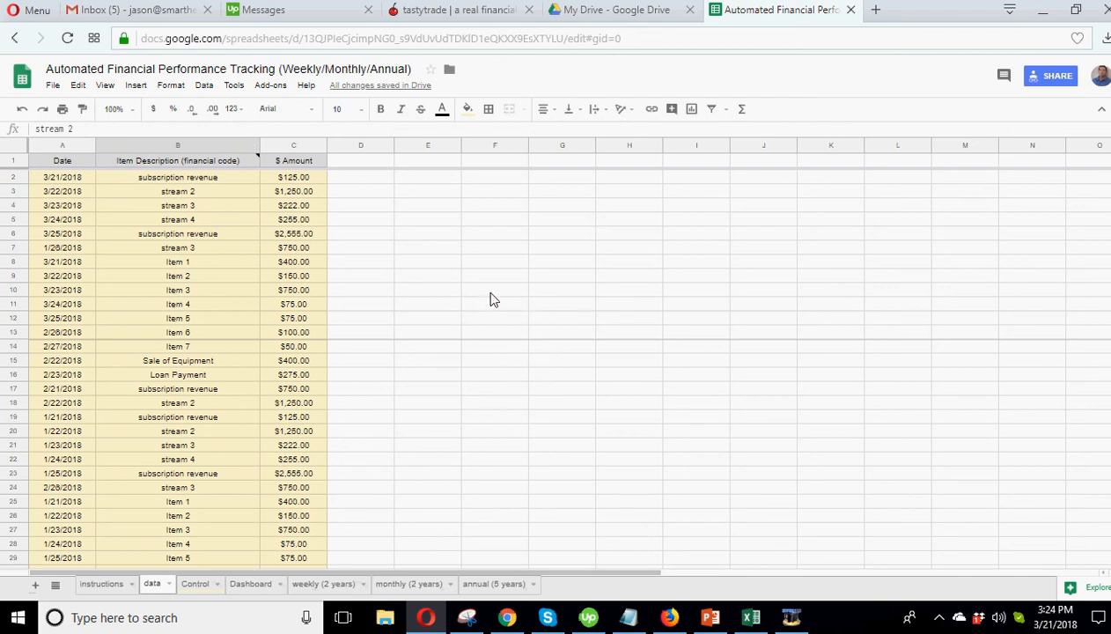
mouse_move(496, 239)
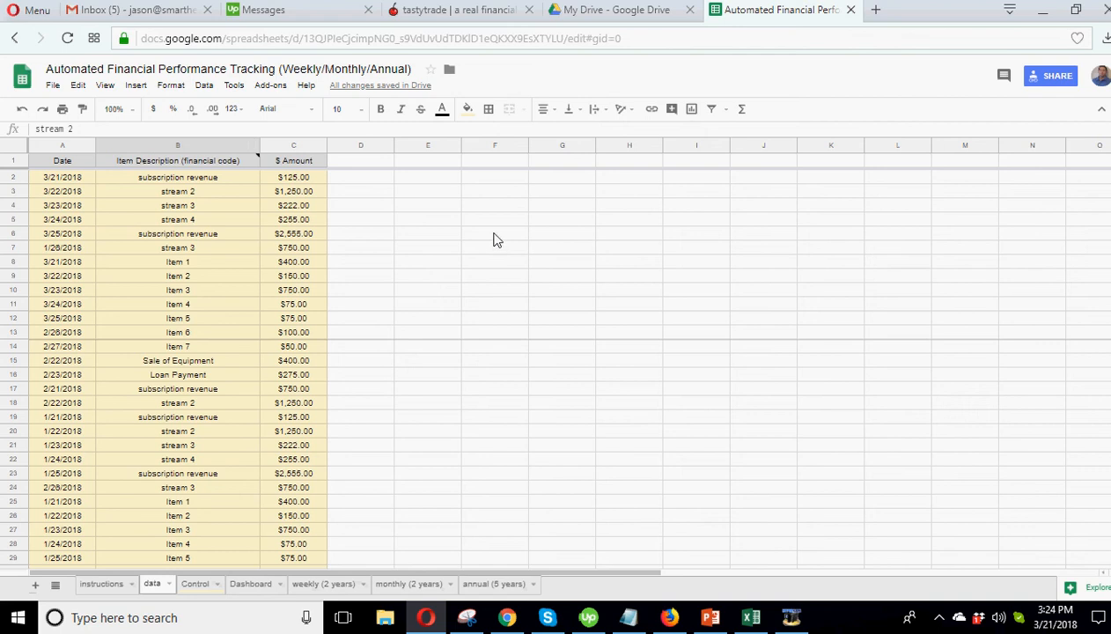
mouse_move(485, 377)
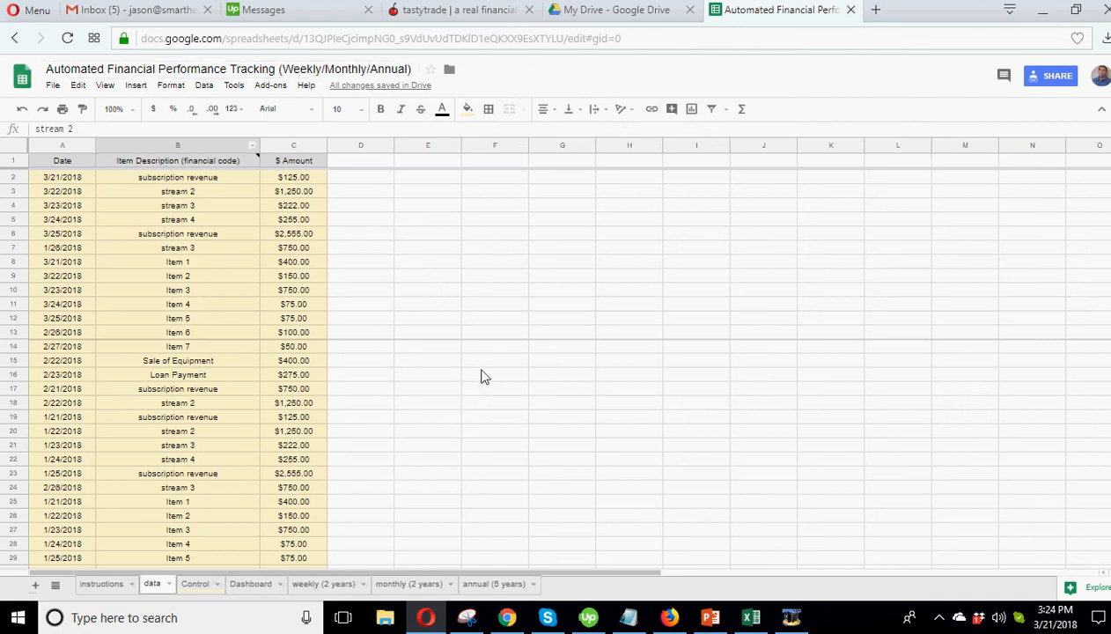
click(495, 374)
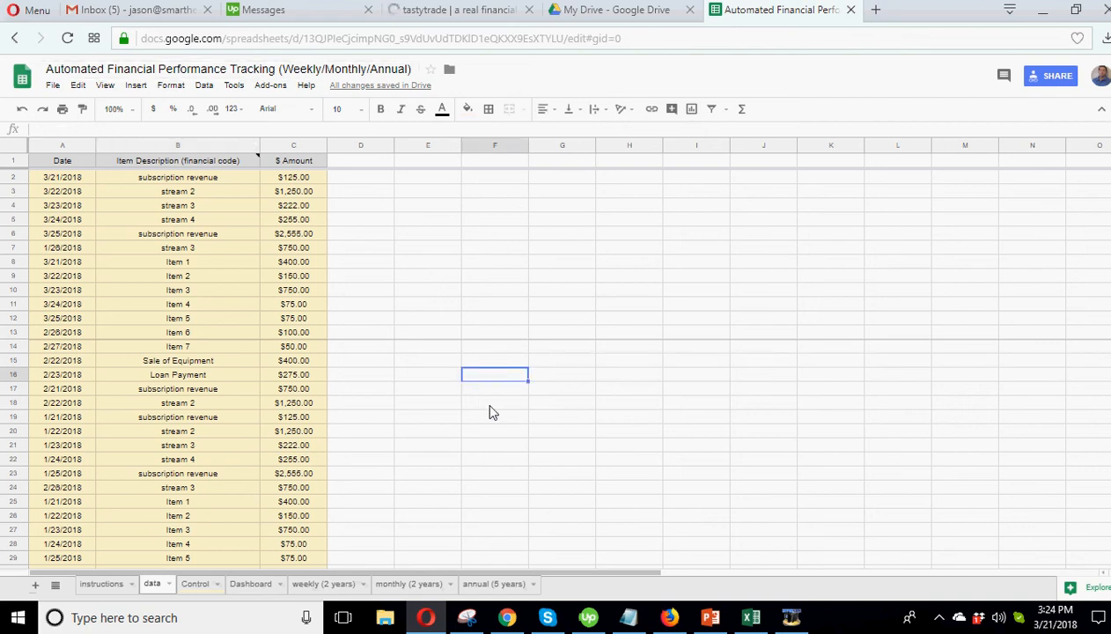
mouse_move(522, 418)
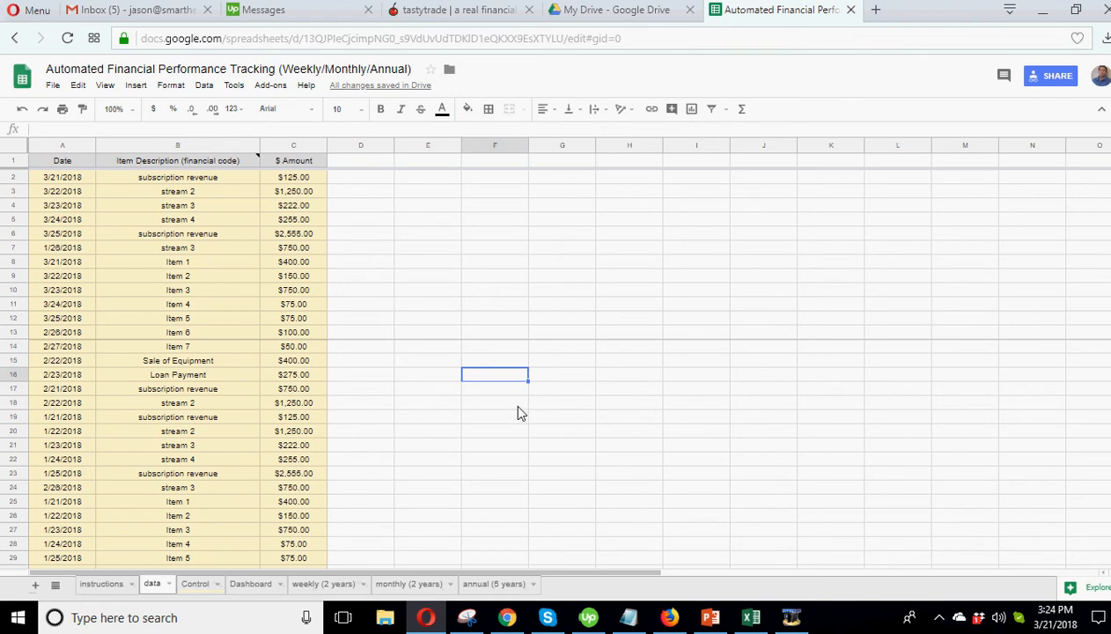
scroll(down, 3)
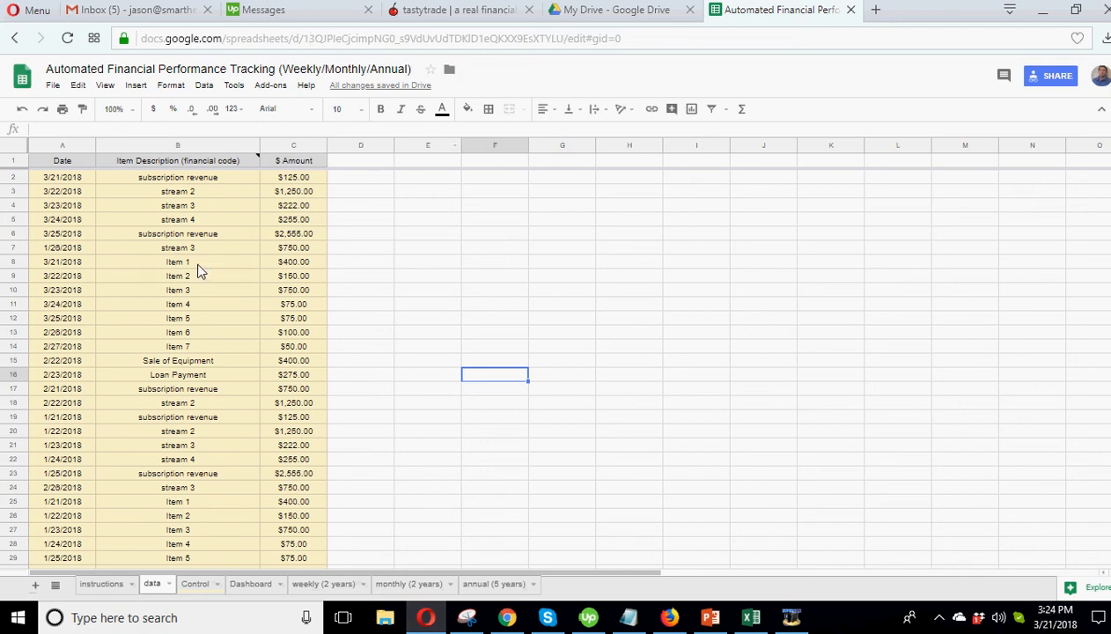
mouse_move(444, 289)
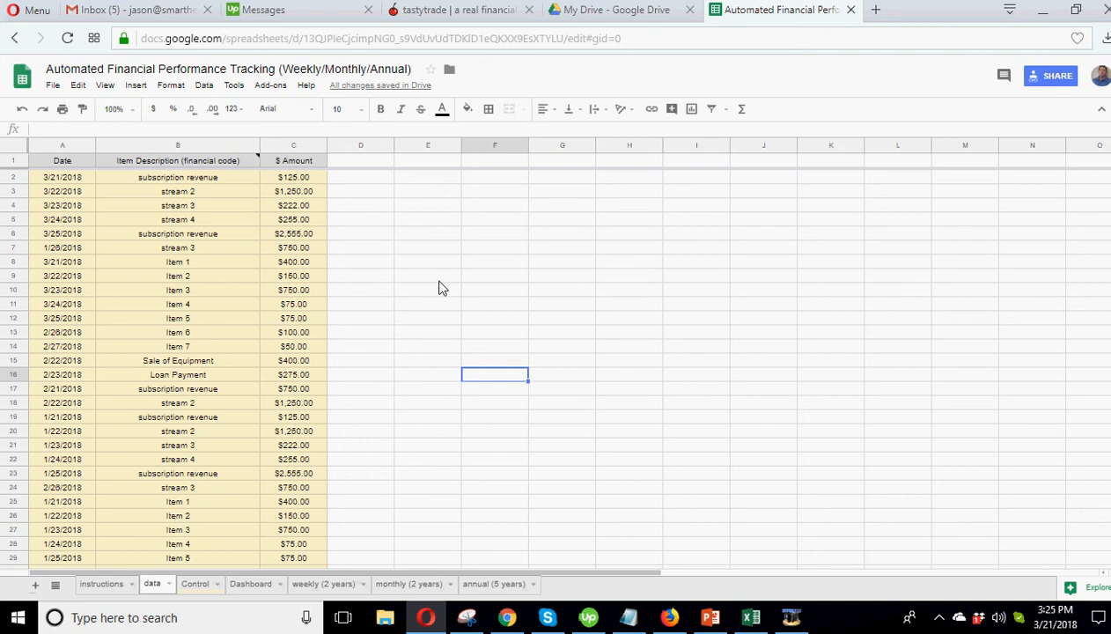
Step: View the instructions sheet, then switch to the smarthelping.com browser tab
click(100, 585)
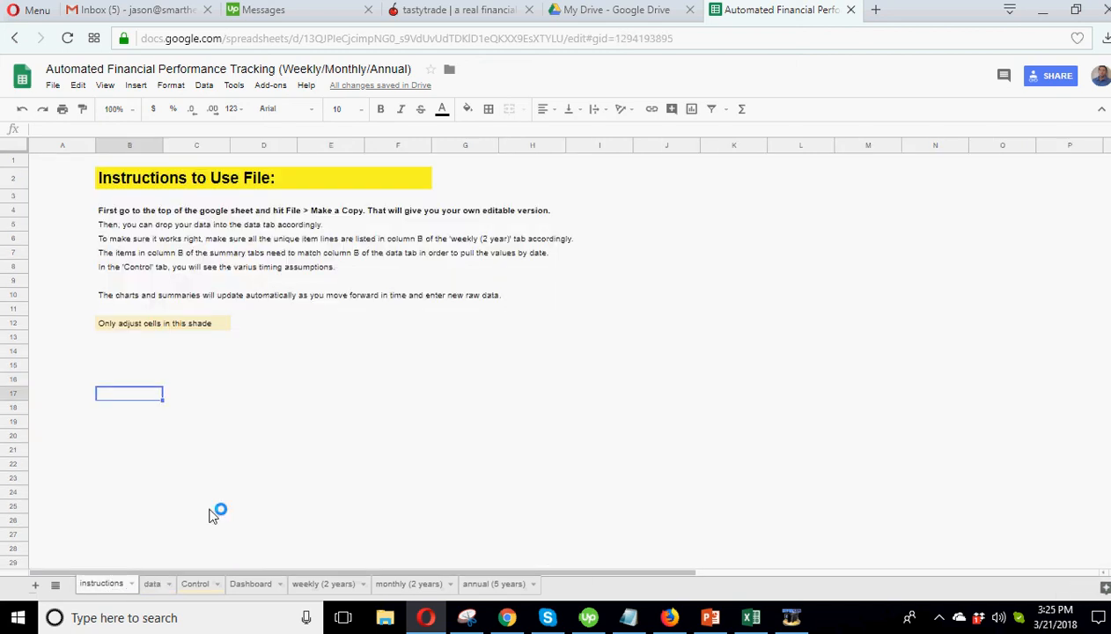
click(331, 437)
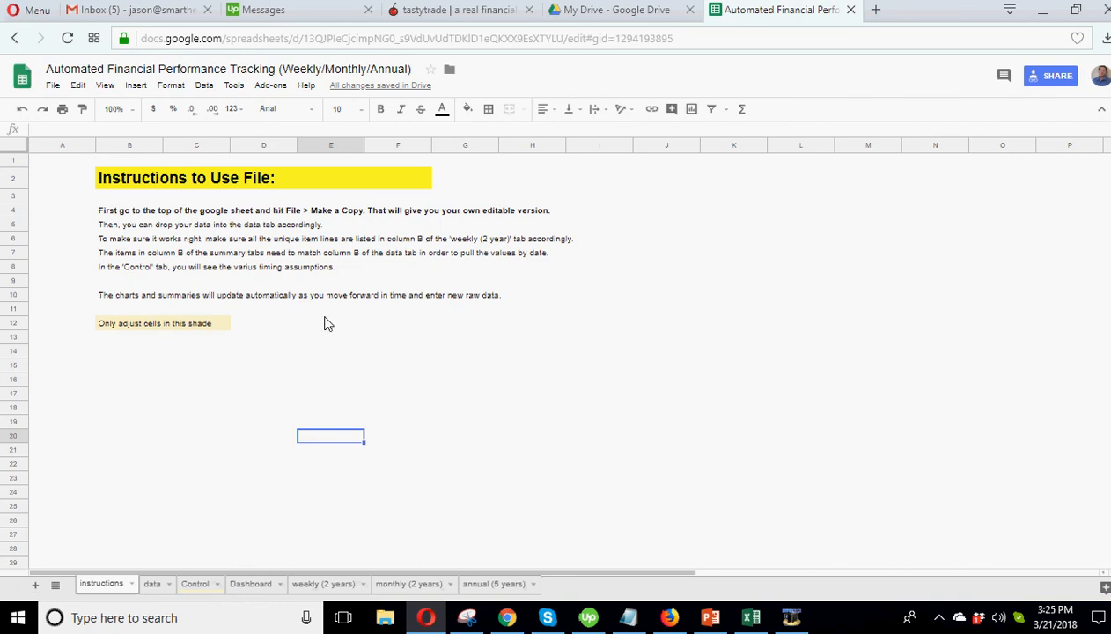
click(53, 85)
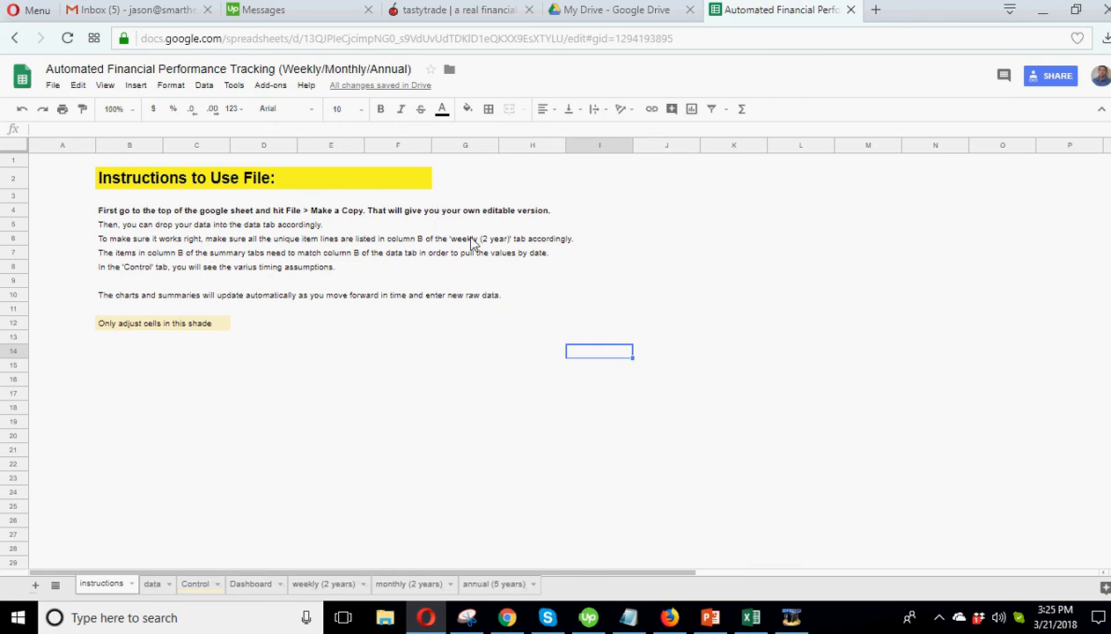
click(943, 10)
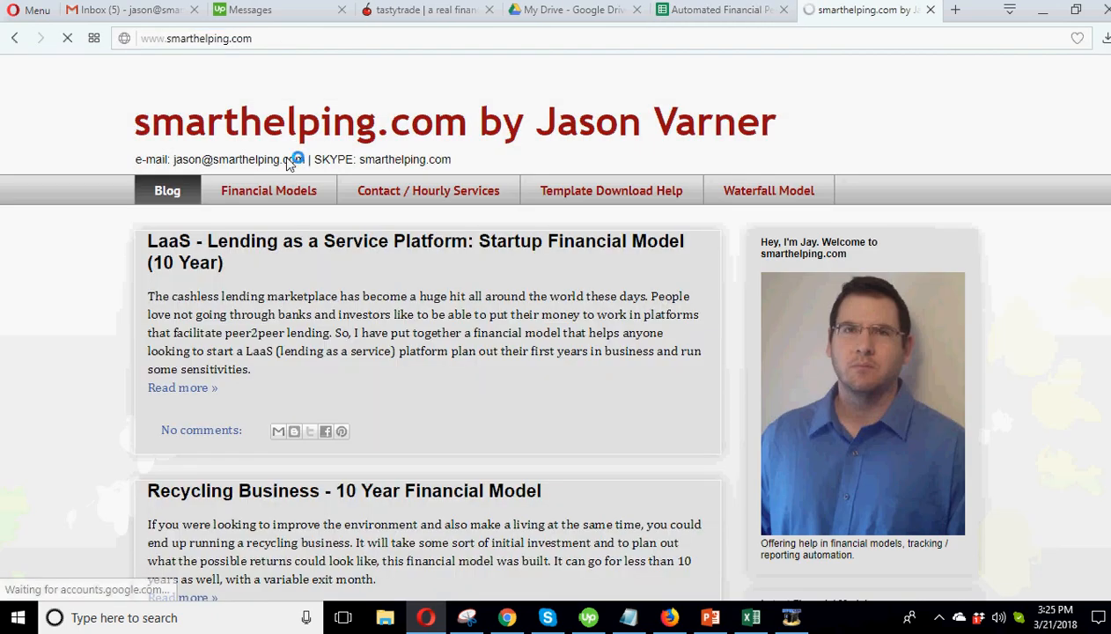
Step: Browse the Financial Models page's bulk purchase dropdown options without choosing one
click(267, 191)
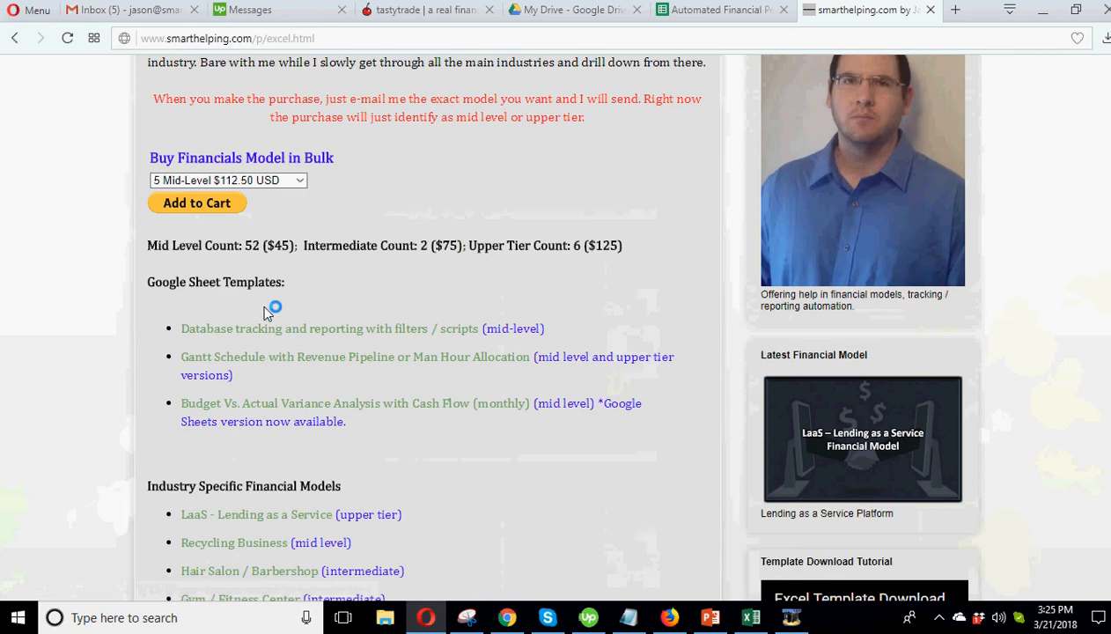
mouse_move(313, 321)
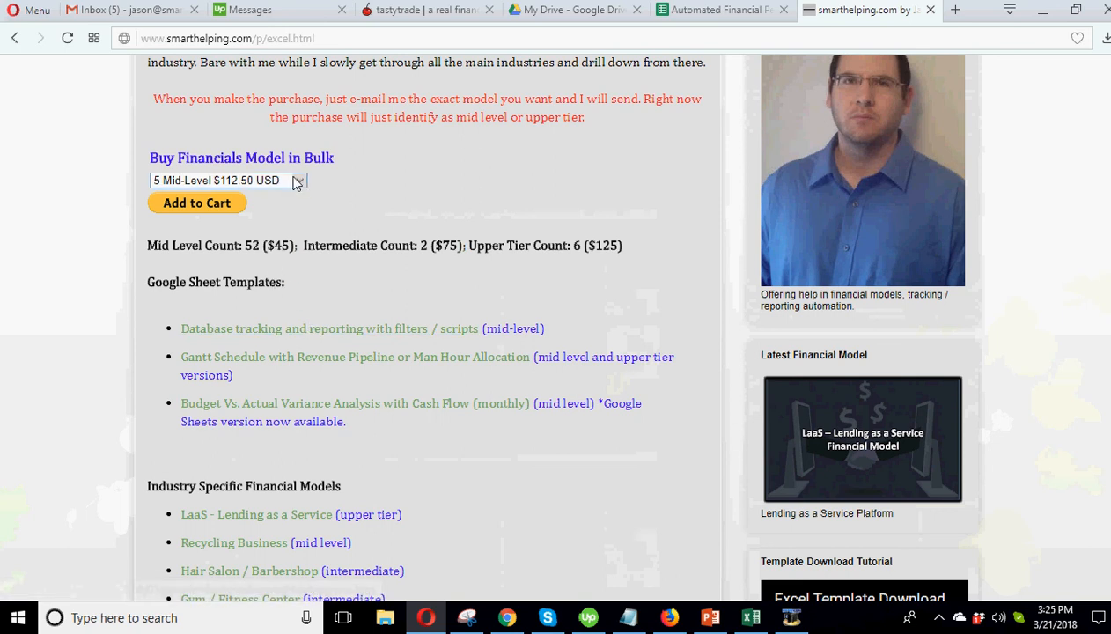
click(228, 180)
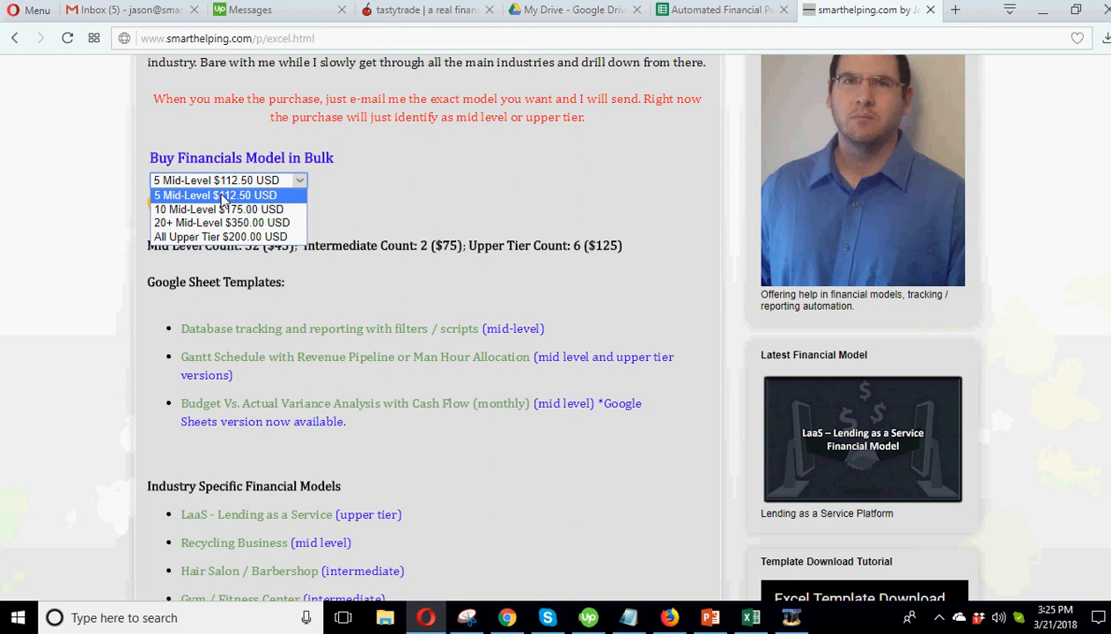
mouse_move(240, 201)
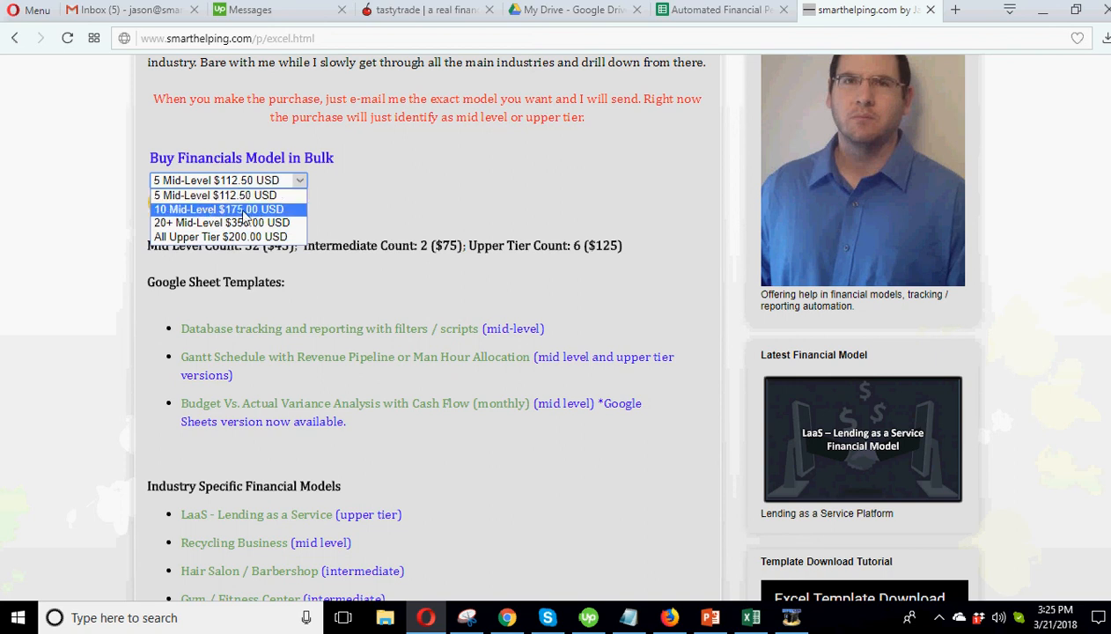
mouse_move(220, 221)
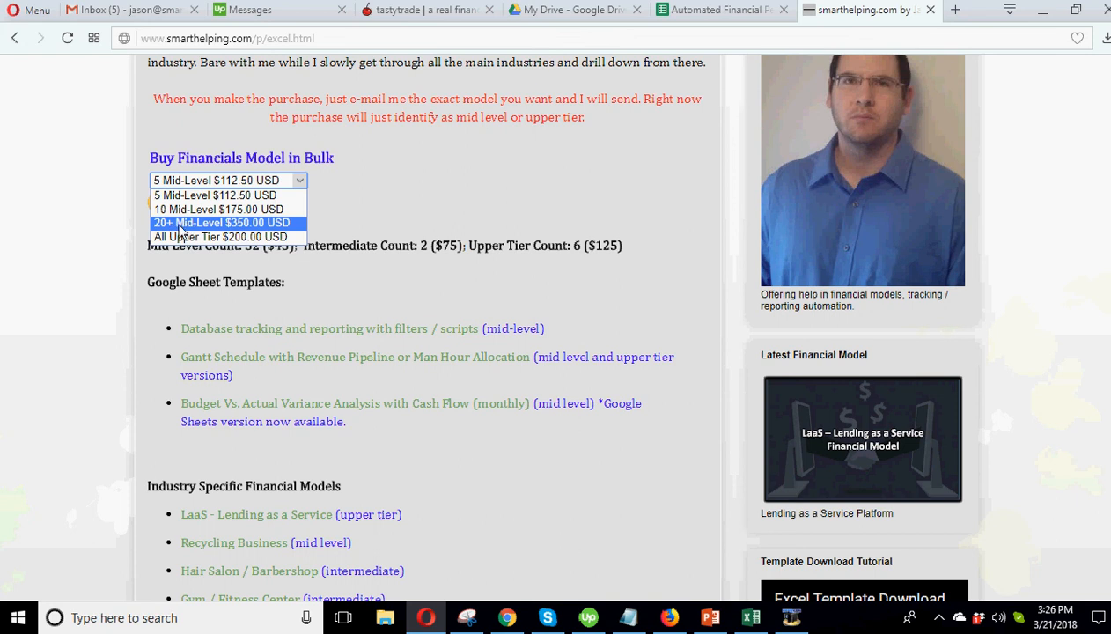
mouse_move(220, 236)
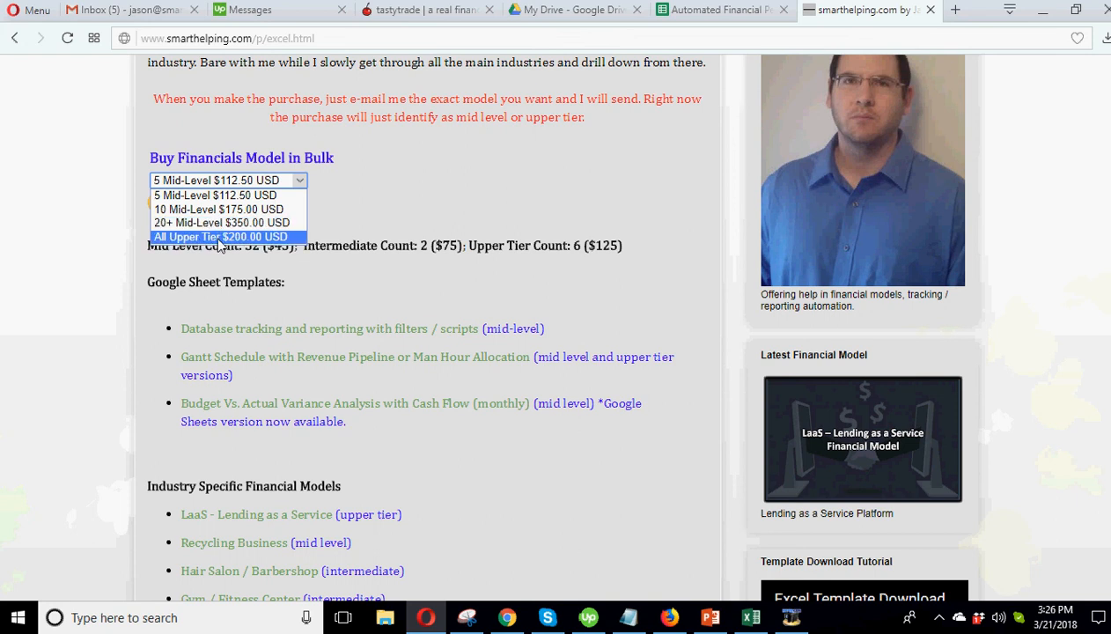
click(215, 194)
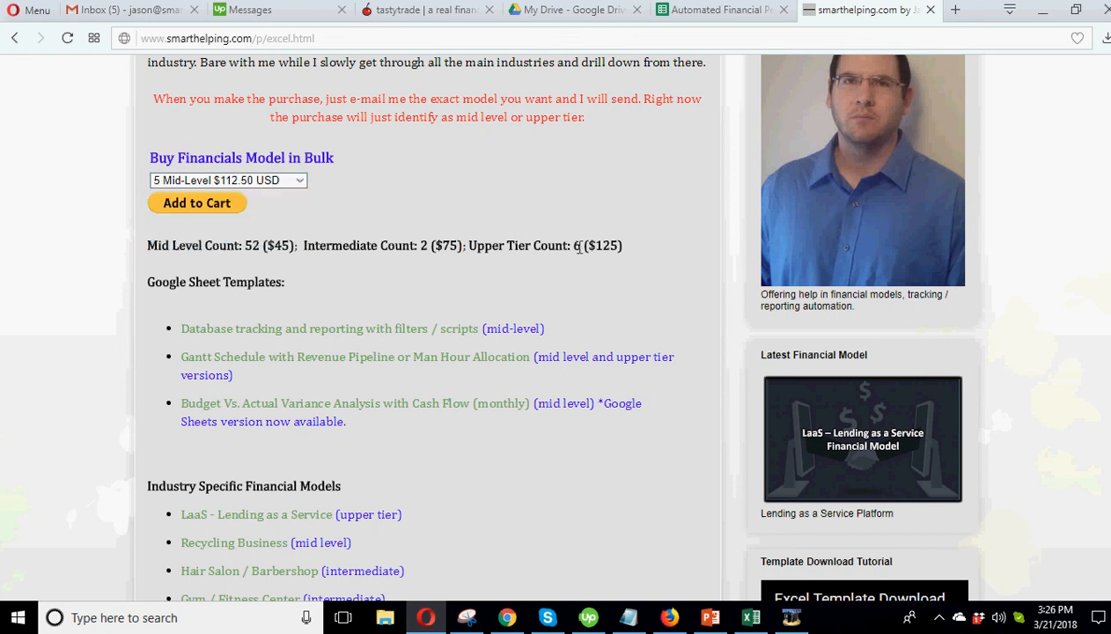
click(227, 180)
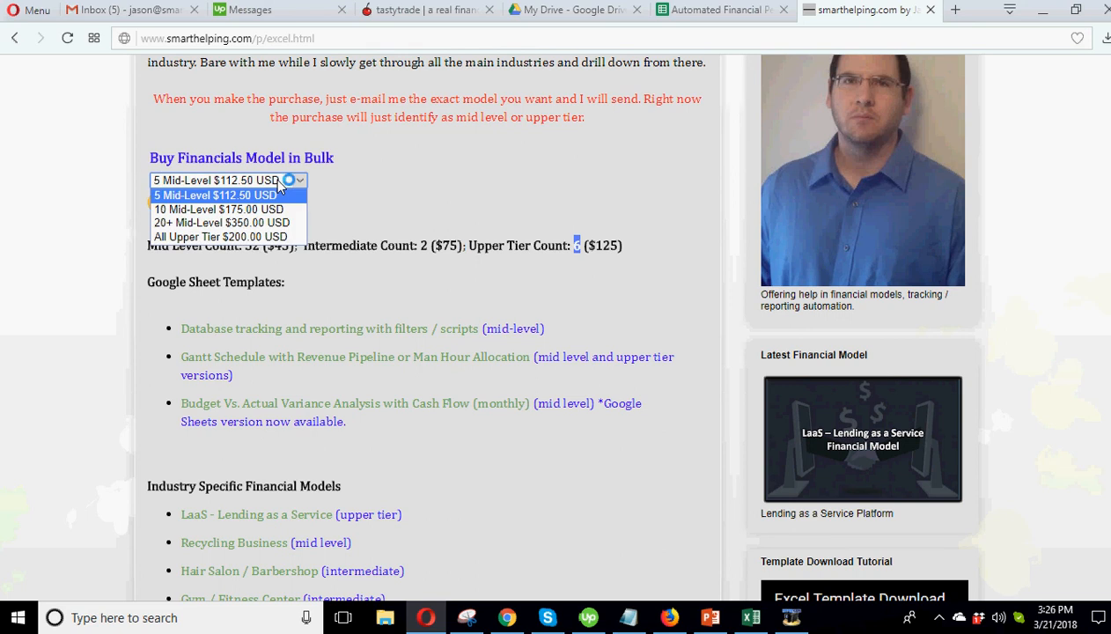
click(215, 194)
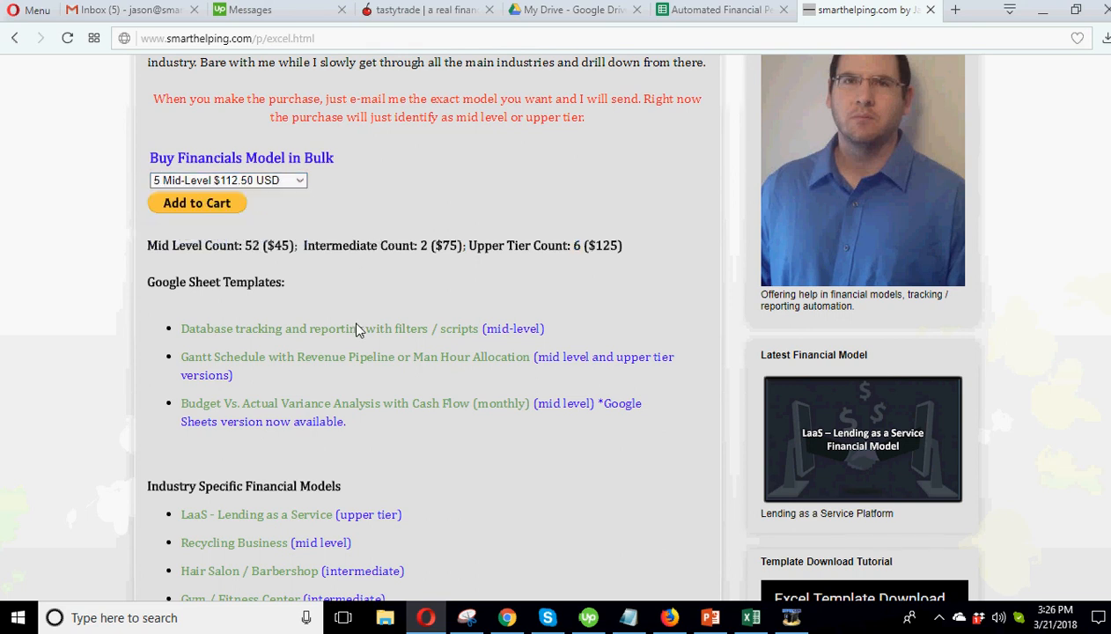
scroll(down, 3)
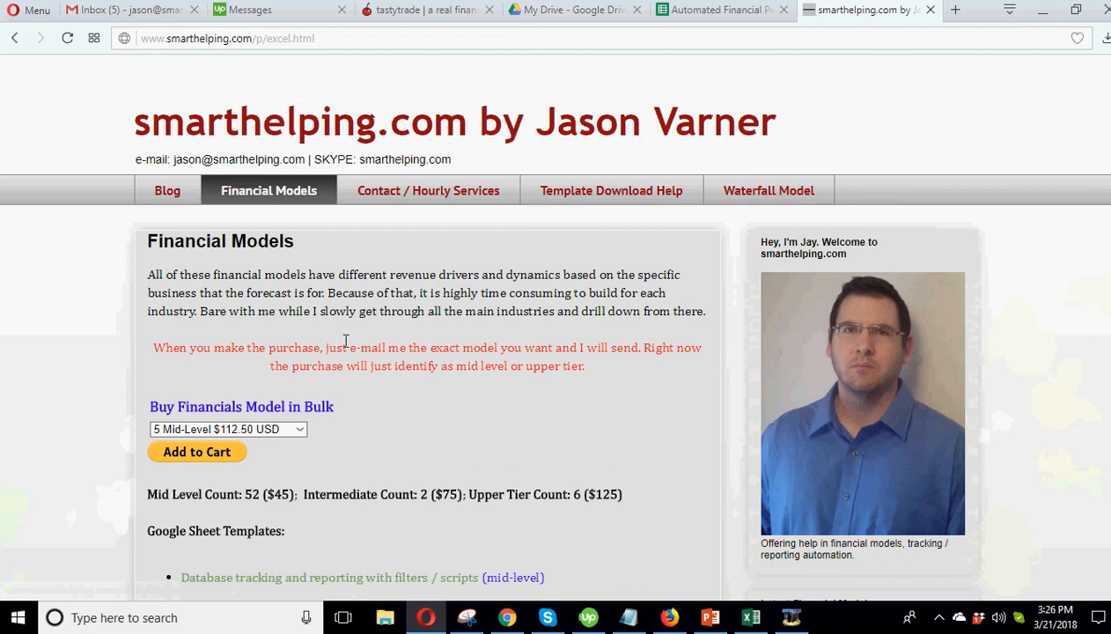
mouse_move(347, 343)
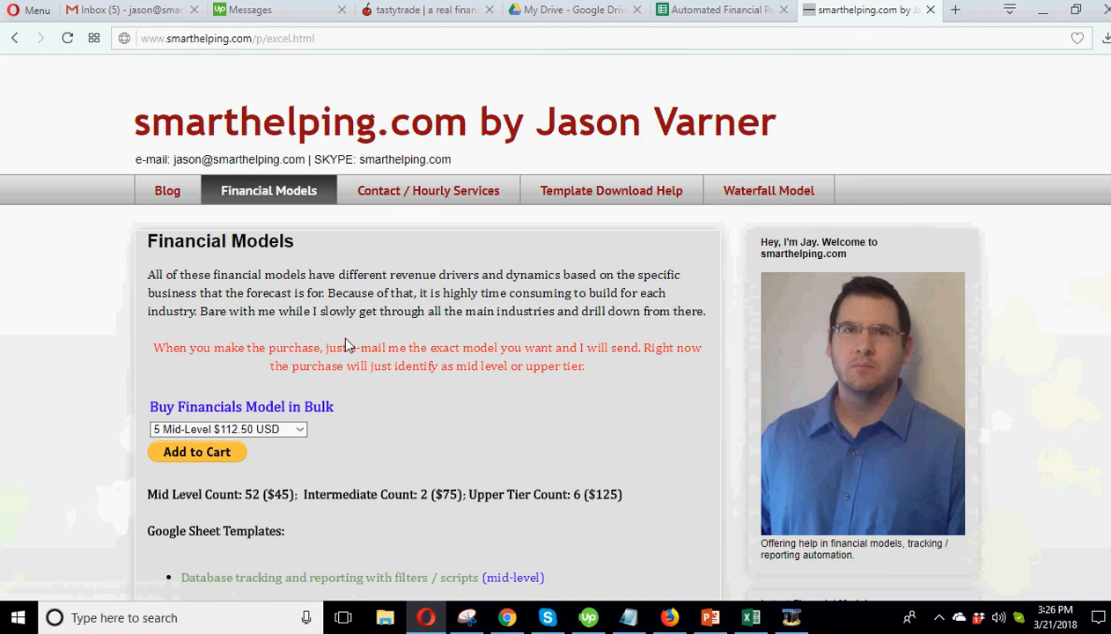